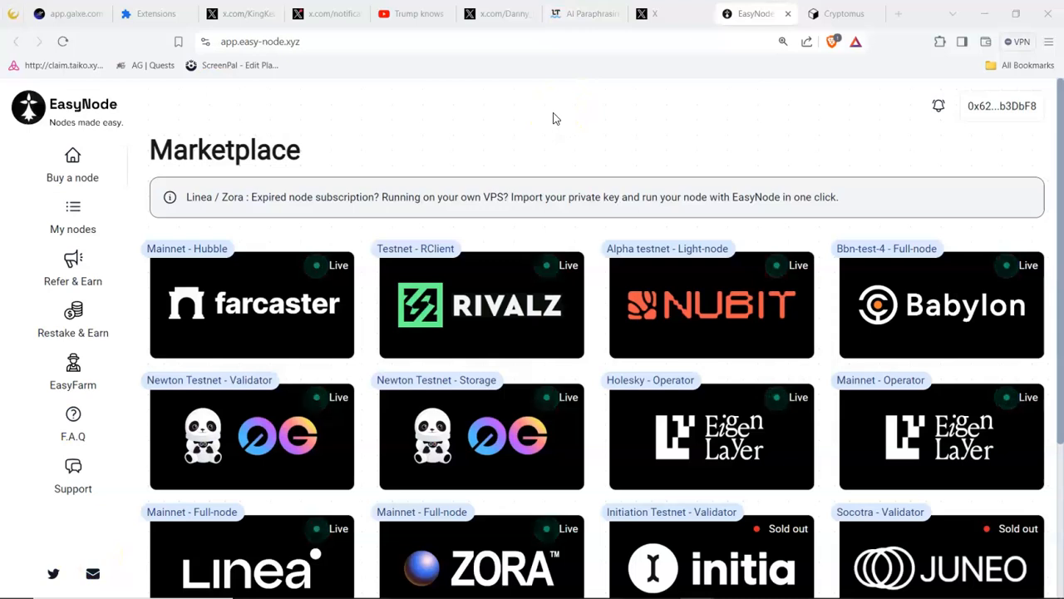
{"action": "mouse_move", "coordinate": [236, 181]}
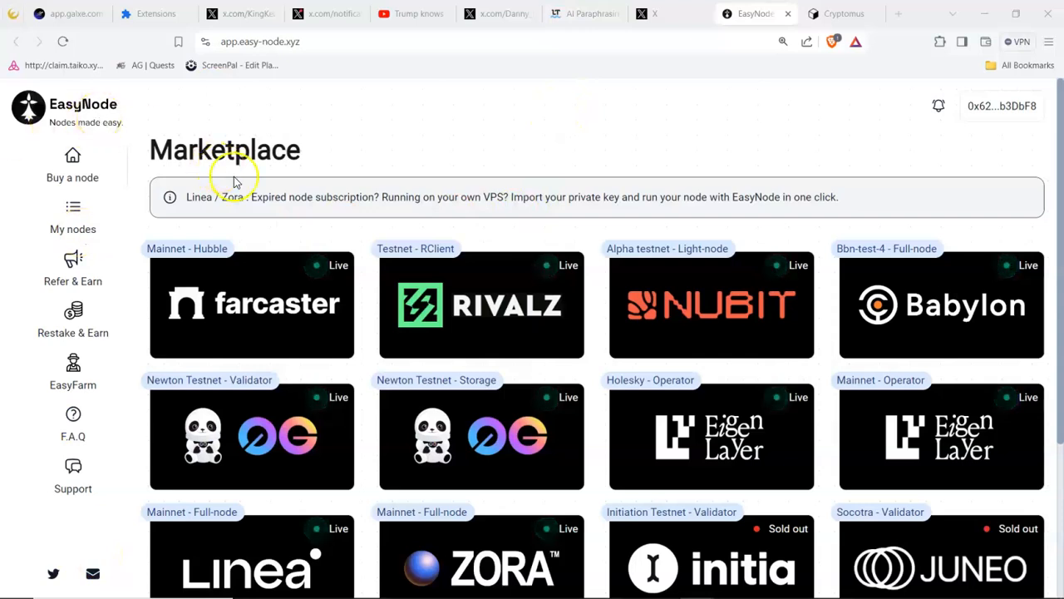
{"action": "mouse_move", "coordinate": [362, 239]}
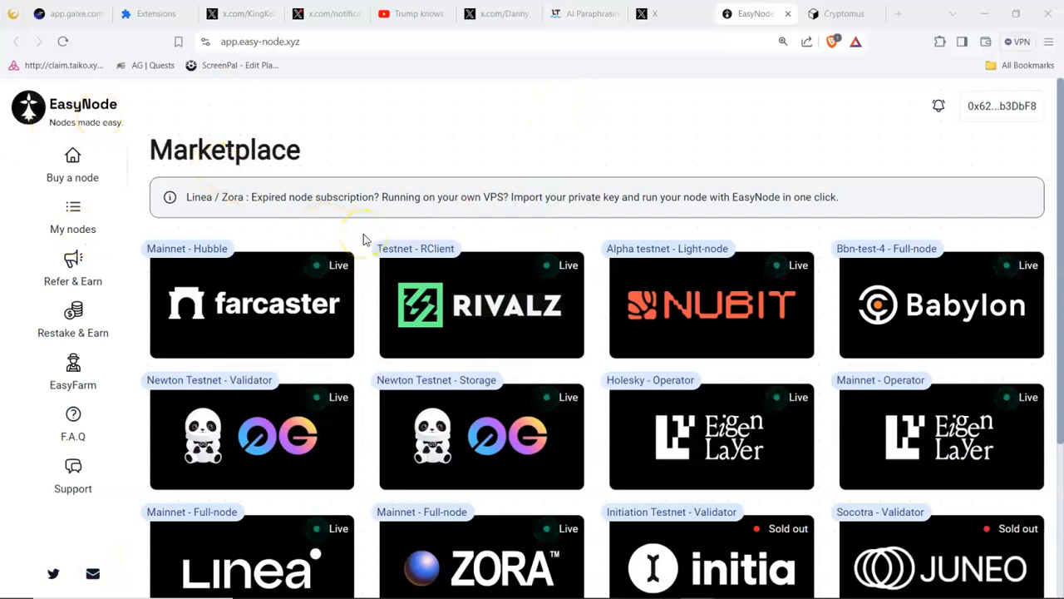
{"action": "mouse_move", "coordinate": [283, 329]}
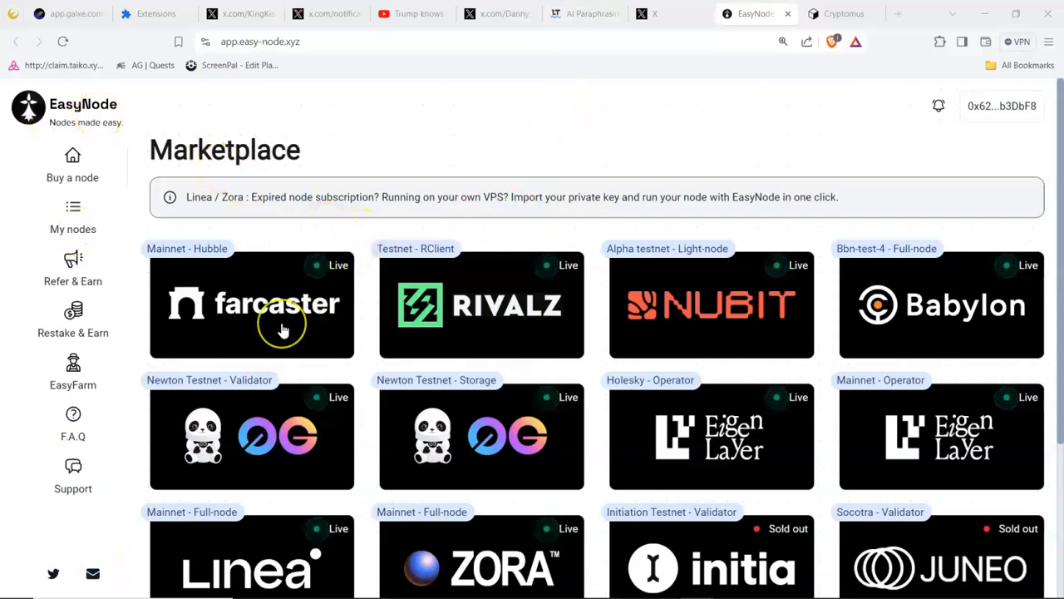
{"action": "mouse_move", "coordinate": [329, 436]}
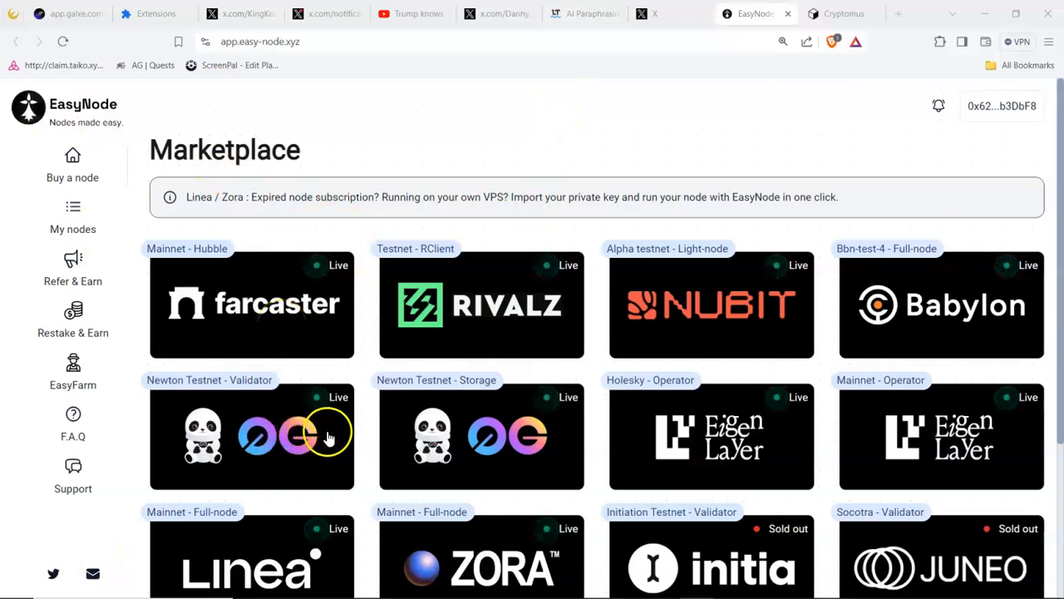
{"action": "mouse_move", "coordinate": [350, 423]}
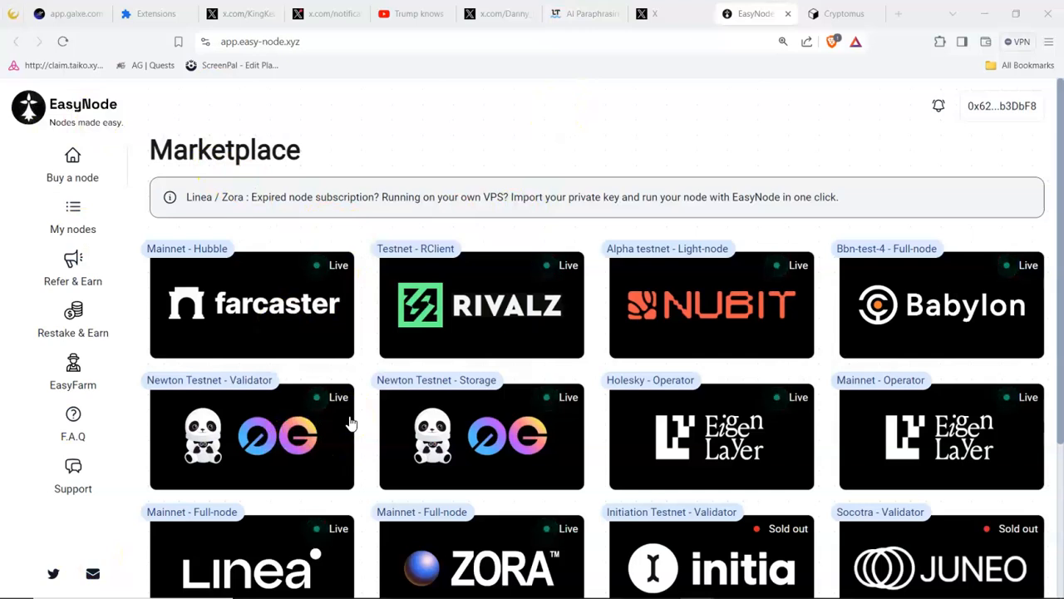
{"action": "mouse_move", "coordinate": [439, 505]}
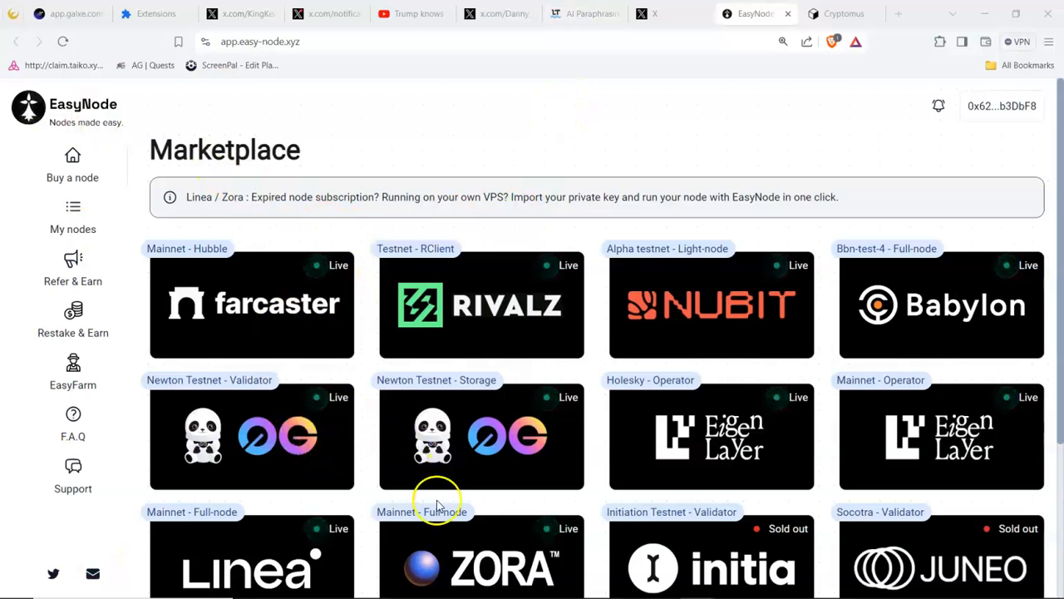
{"action": "mouse_move", "coordinate": [446, 427]}
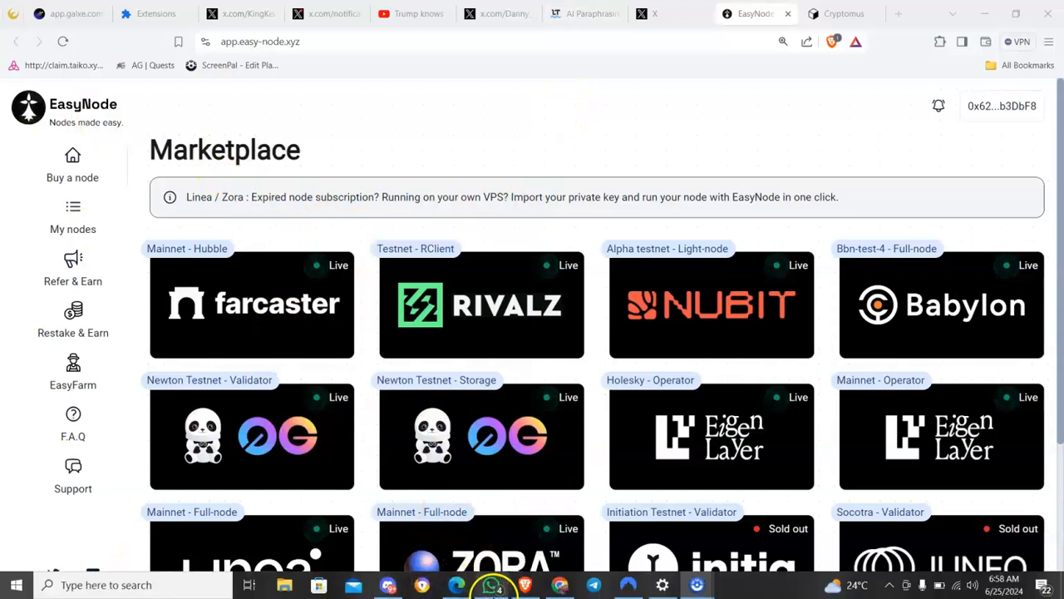
{"action": "mouse_move", "coordinate": [491, 585]}
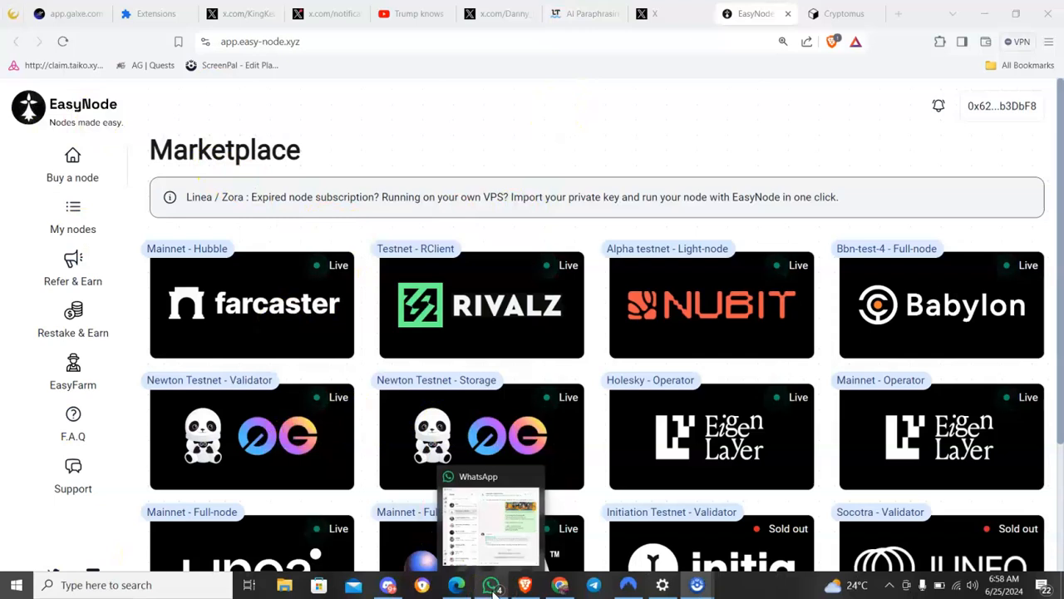
- Bring up the Sniperverse crypto Academy chat scrolled to the Nubit alpha testnet post
{"action": "left_click", "coordinate": [491, 585]}
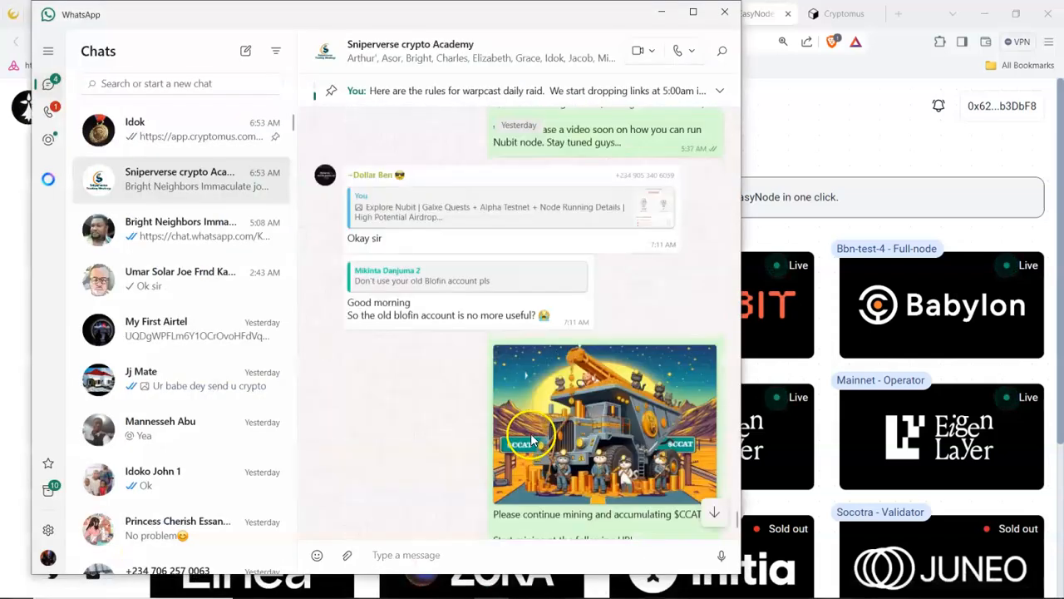
{"action": "scroll", "scroll_direction": "down", "scroll_amount": 3}
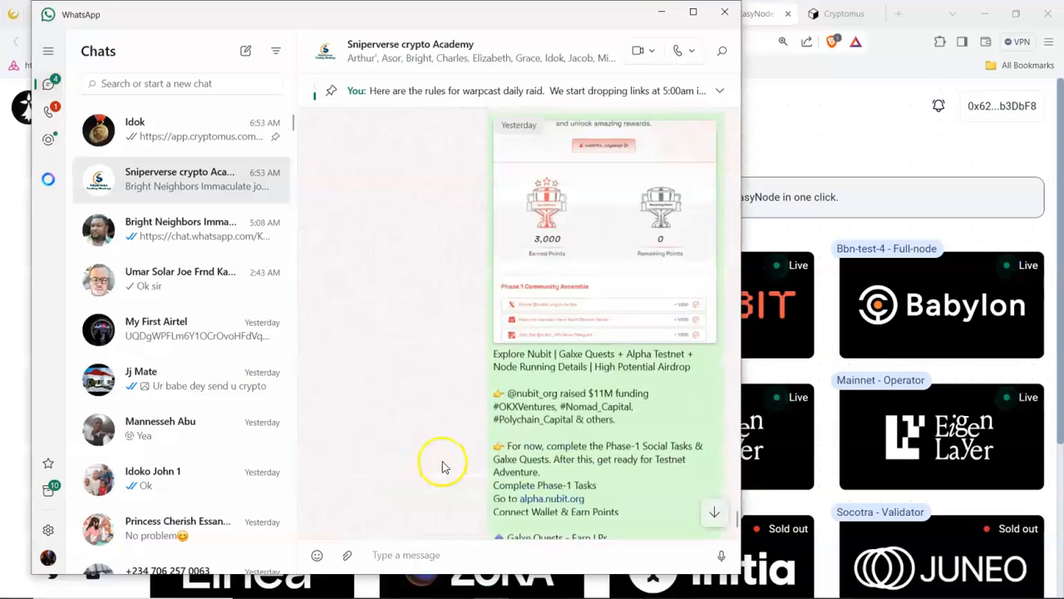
{"action": "scroll", "scroll_direction": "down", "scroll_amount": 3}
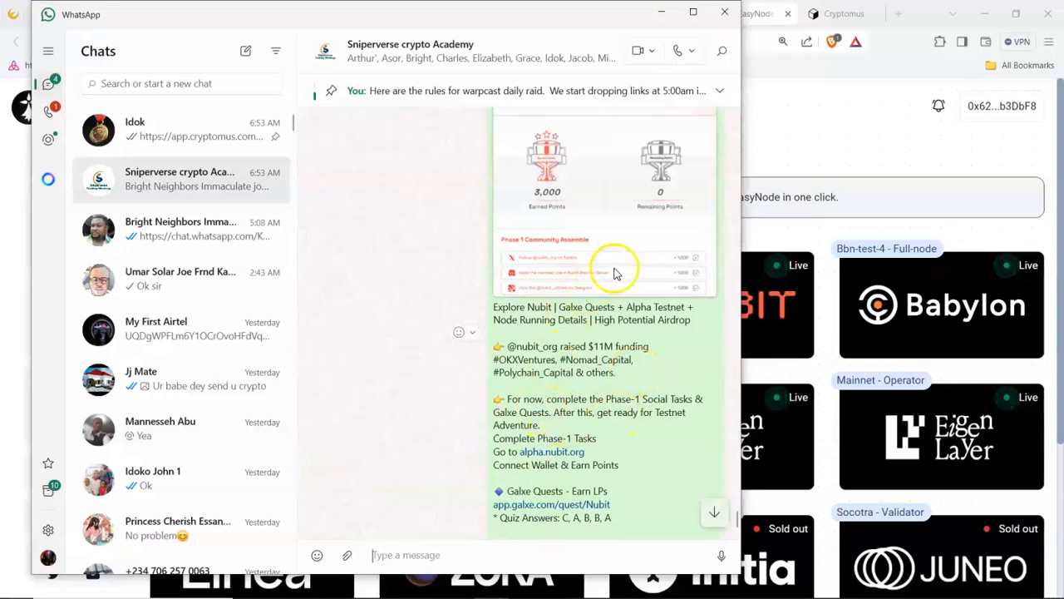
{"action": "mouse_move", "coordinate": [595, 389]}
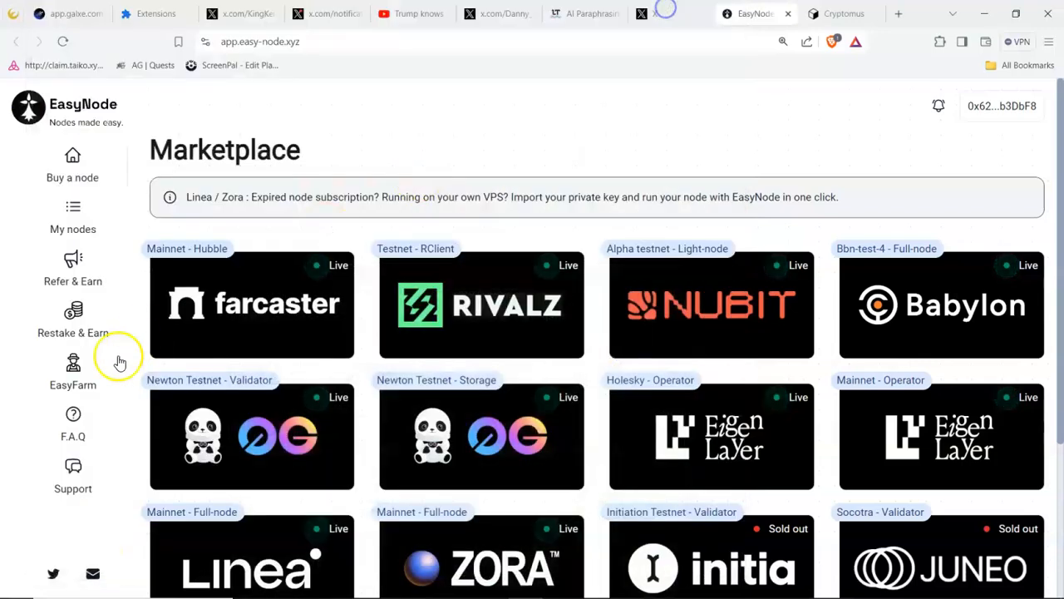
{"action": "mouse_move", "coordinate": [476, 384]}
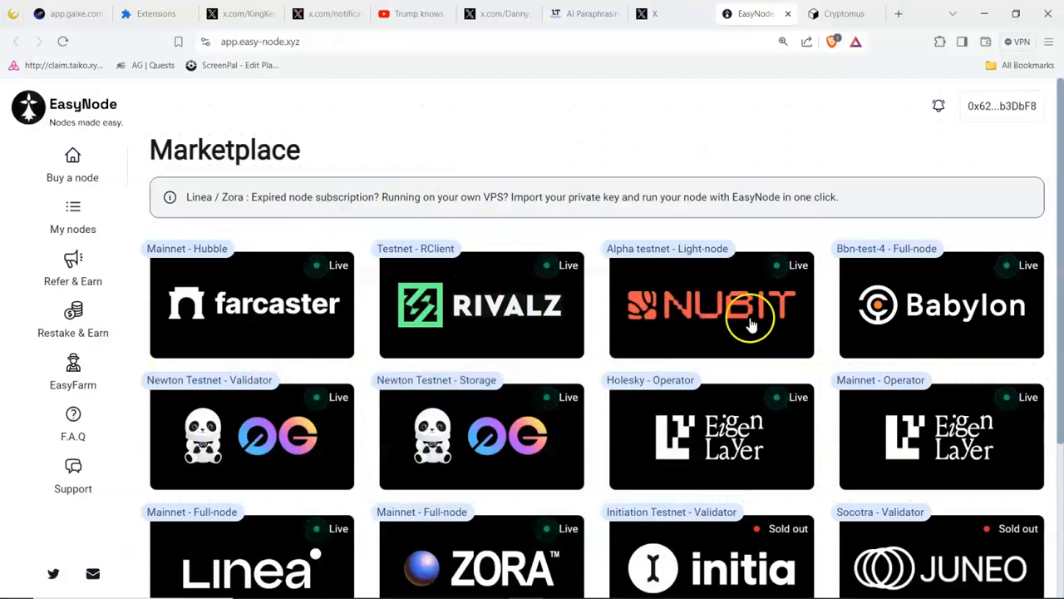
{"action": "mouse_move", "coordinate": [713, 316]}
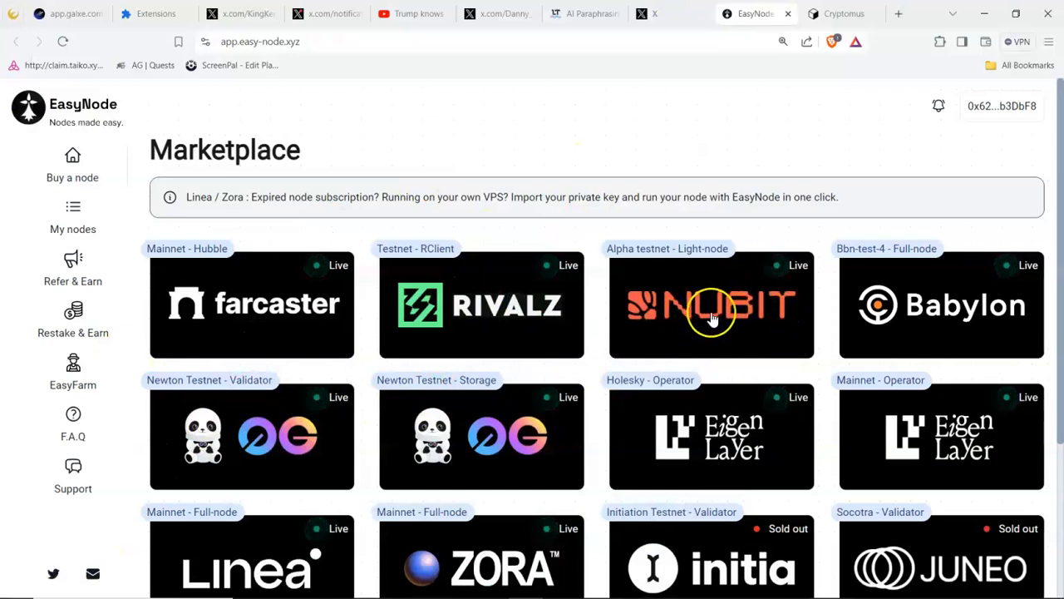
{"action": "mouse_move", "coordinate": [711, 314]}
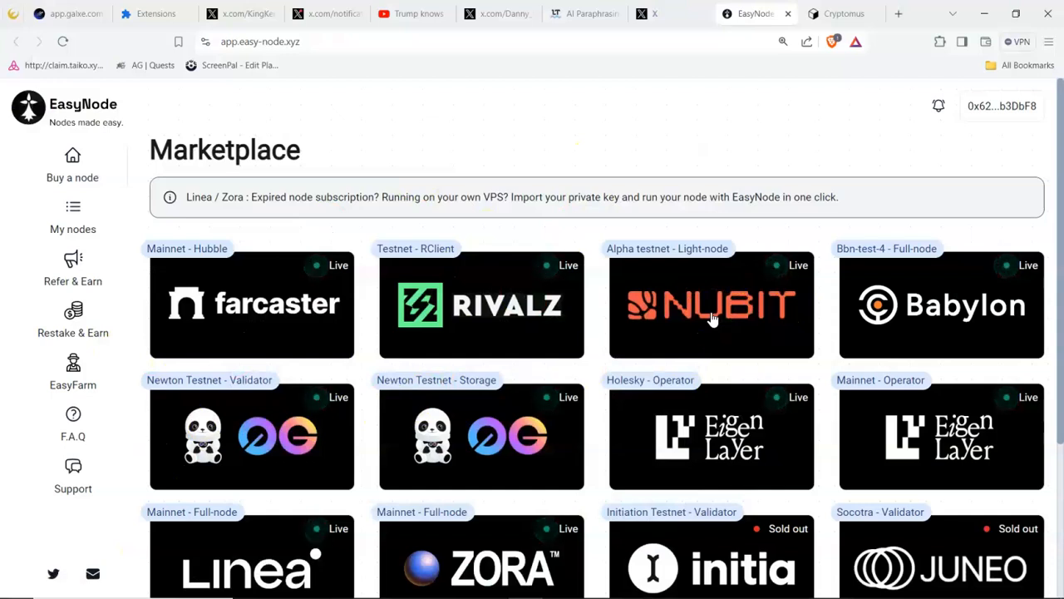
{"action": "mouse_move", "coordinate": [569, 341]}
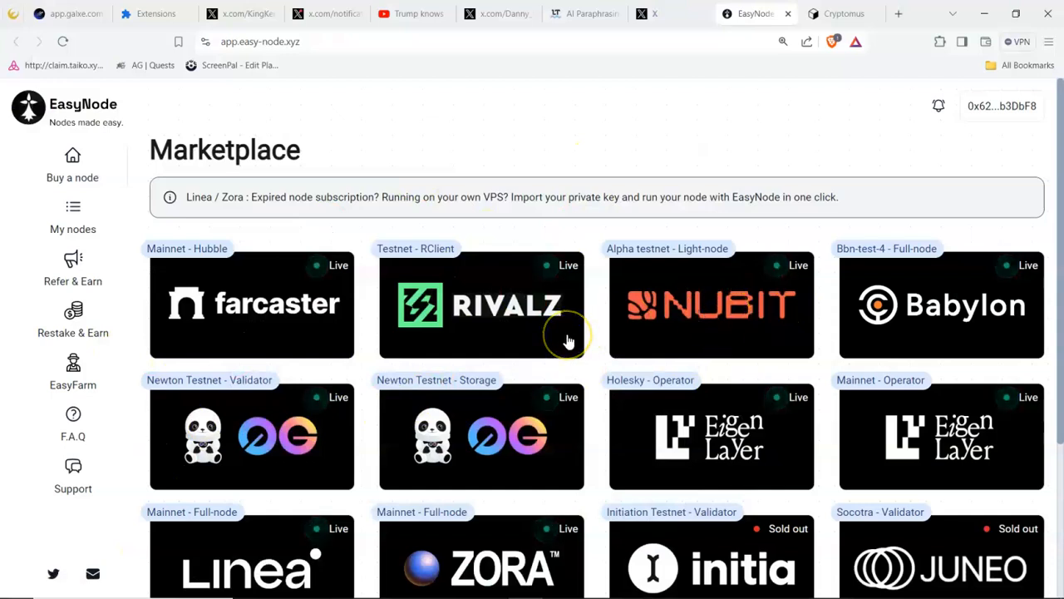
{"action": "mouse_move", "coordinate": [568, 342]}
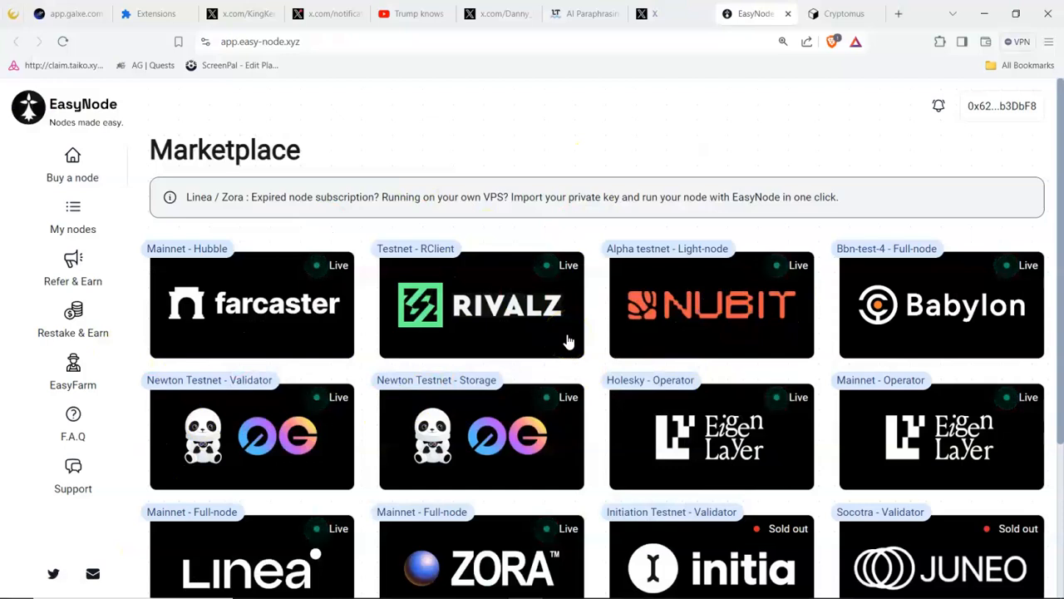
{"action": "mouse_move", "coordinate": [276, 301]}
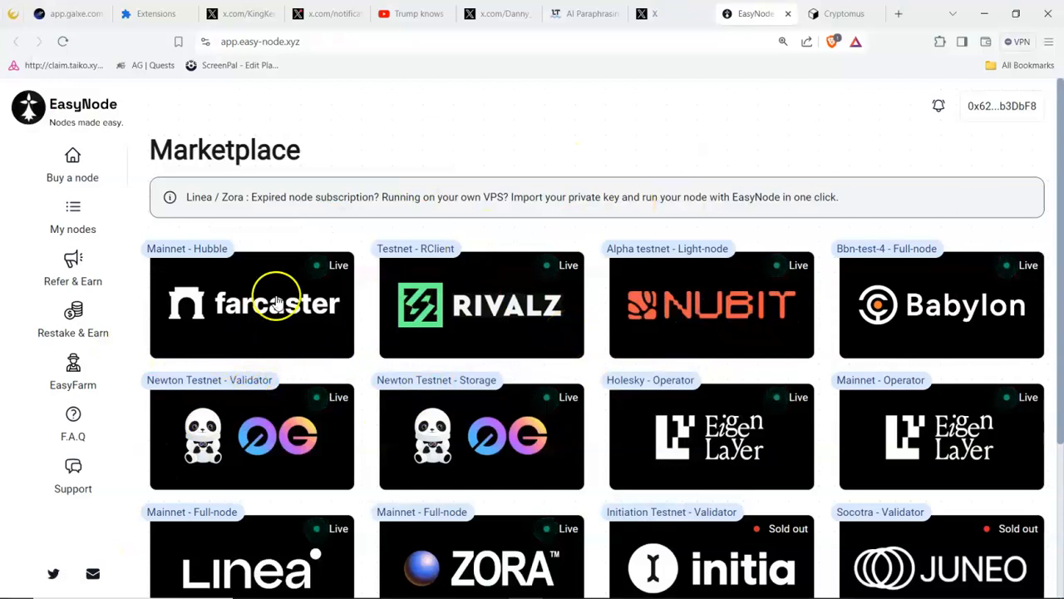
{"action": "mouse_move", "coordinate": [258, 319]}
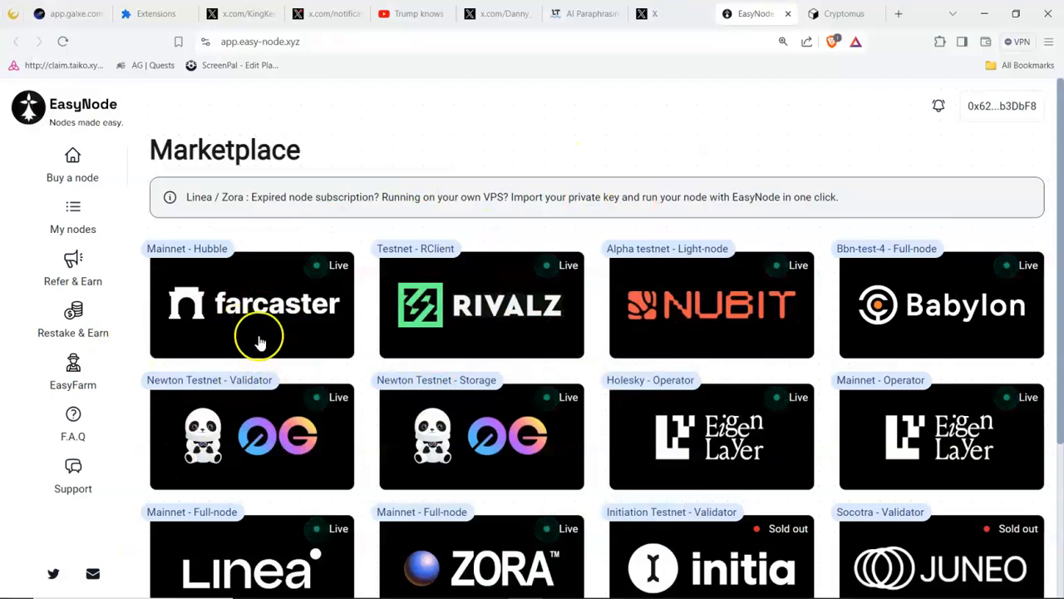
{"action": "mouse_move", "coordinate": [279, 331]}
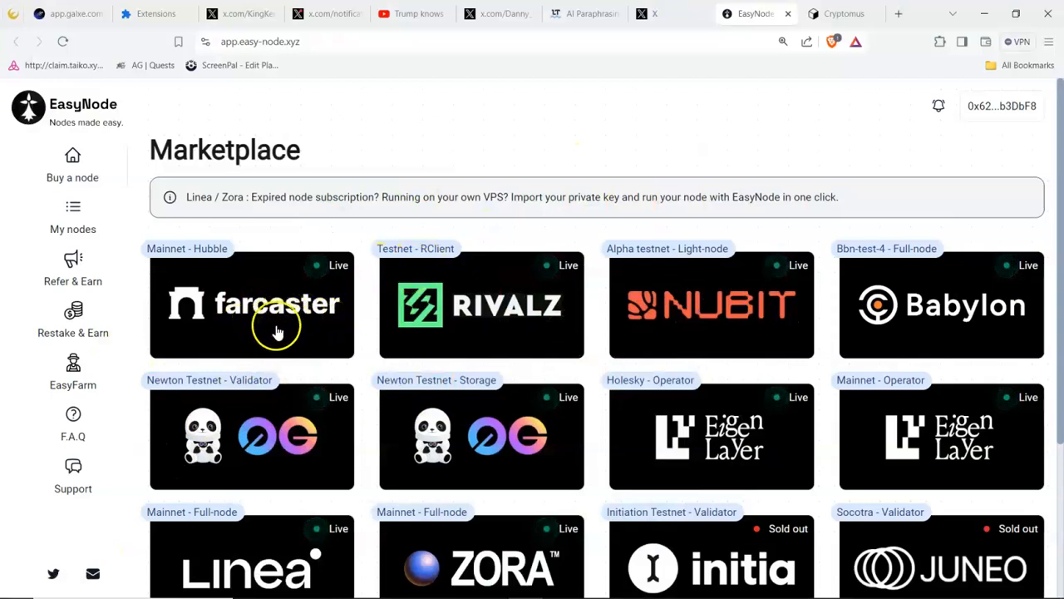
{"action": "mouse_move", "coordinate": [262, 341]}
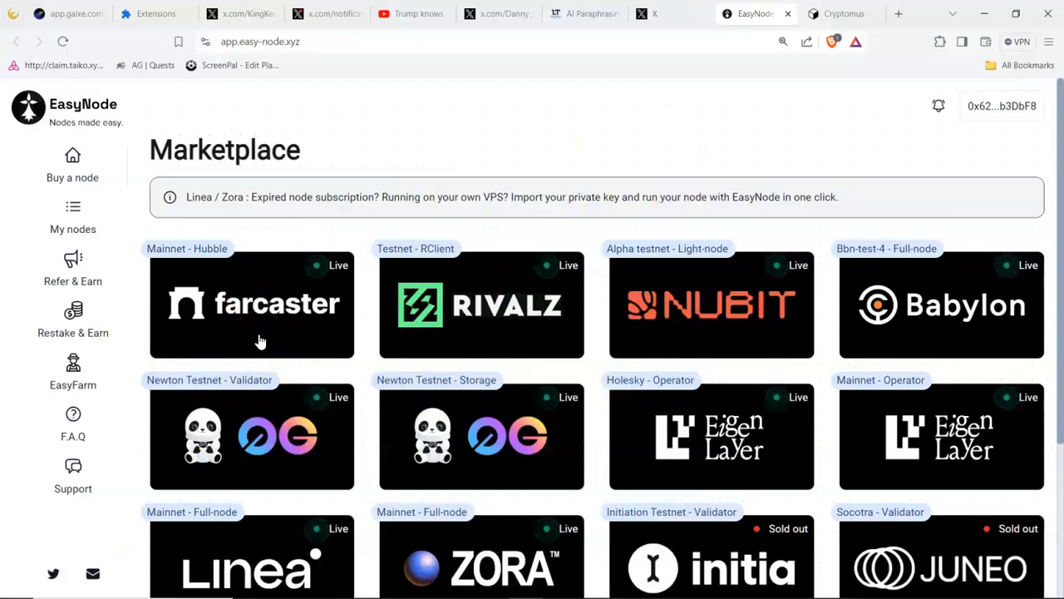
{"action": "mouse_move", "coordinate": [147, 48]}
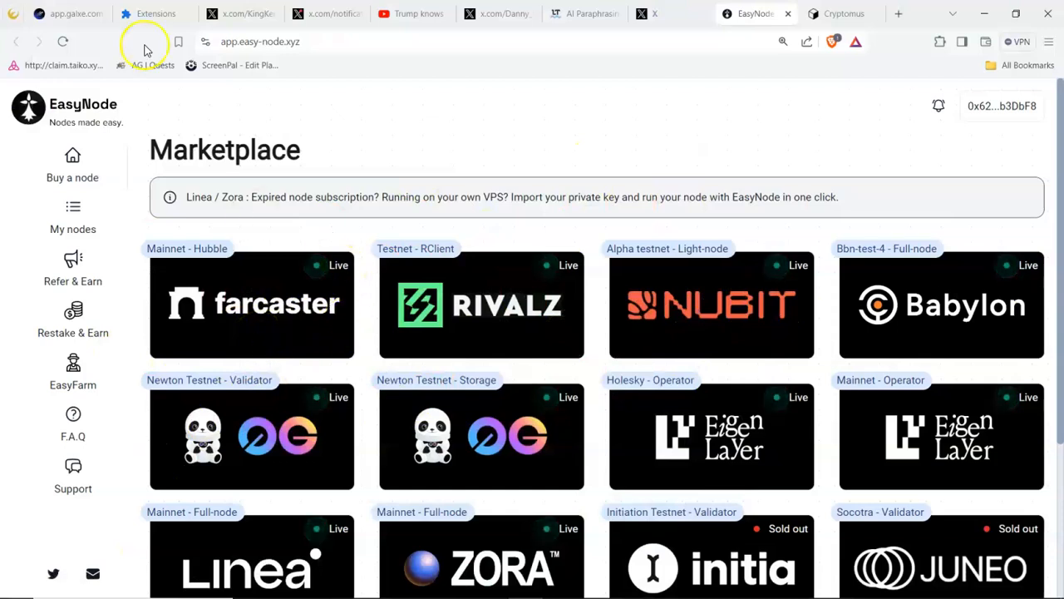
{"action": "mouse_move", "coordinate": [665, 141]}
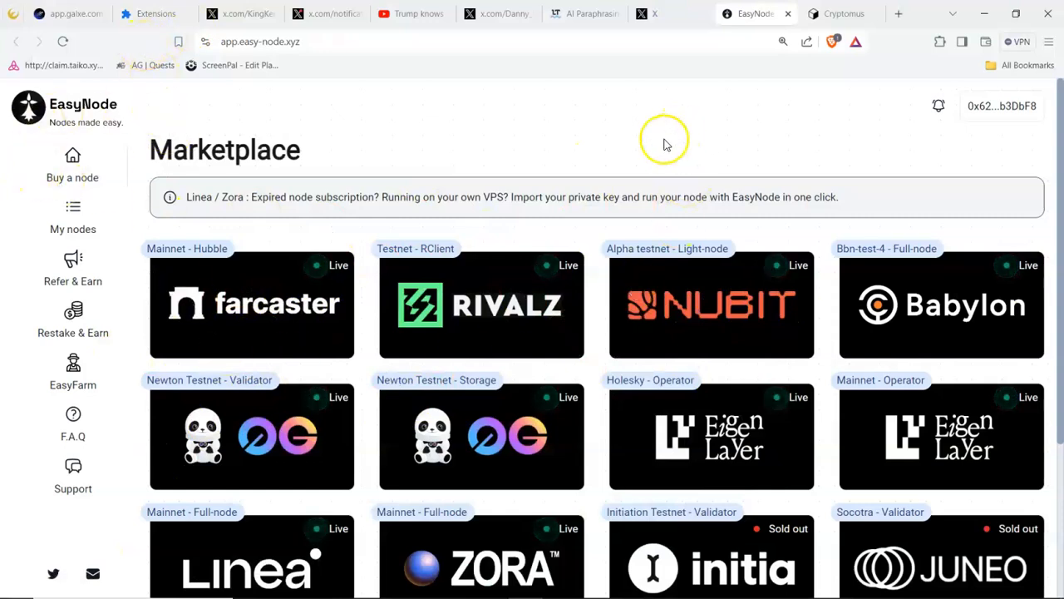
{"action": "mouse_move", "coordinate": [197, 110]}
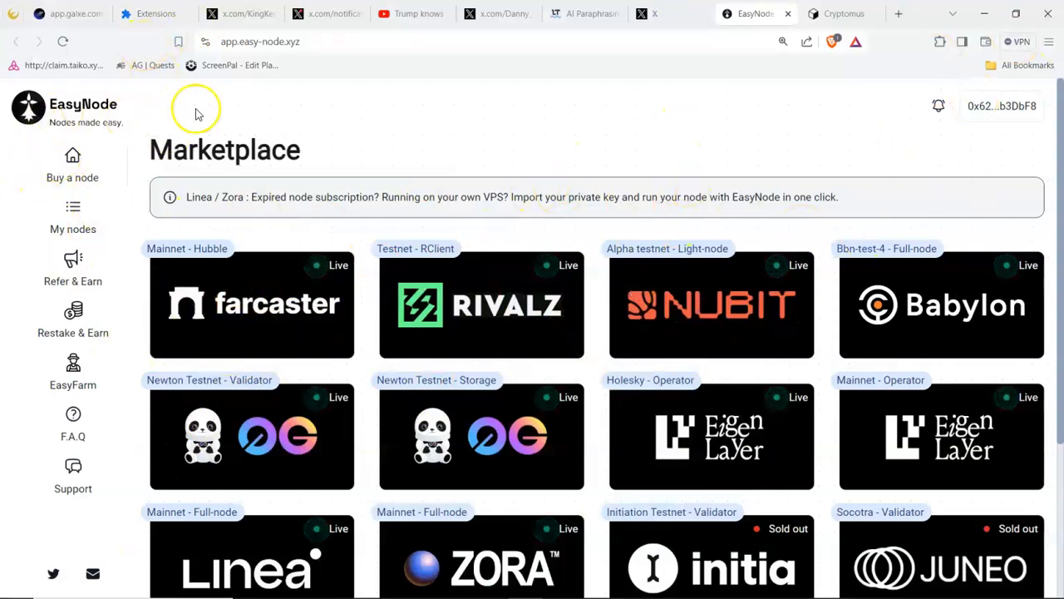
{"action": "mouse_move", "coordinate": [189, 170]}
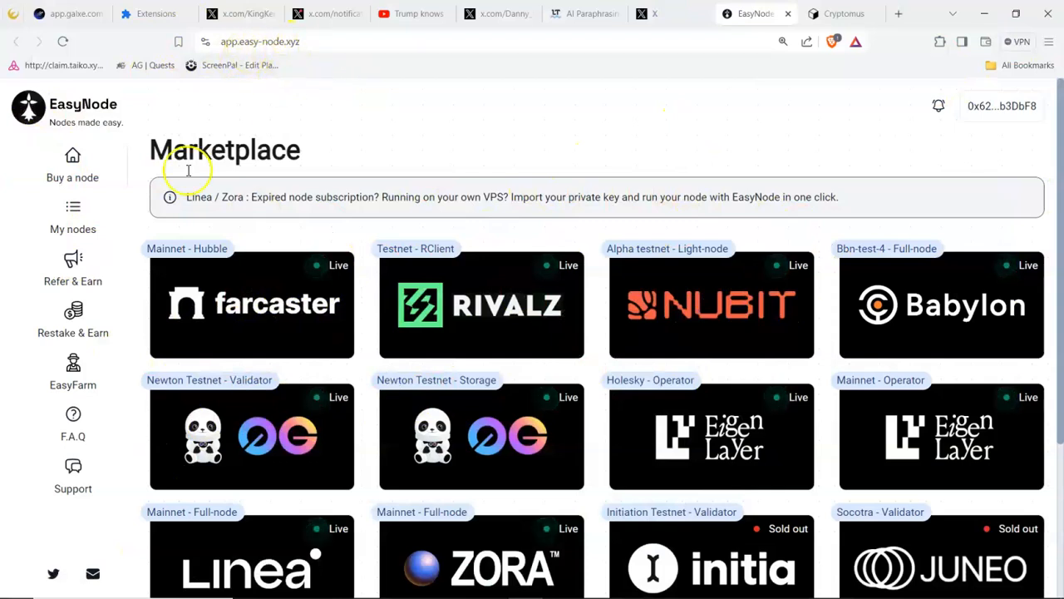
{"action": "mouse_move", "coordinate": [326, 80]}
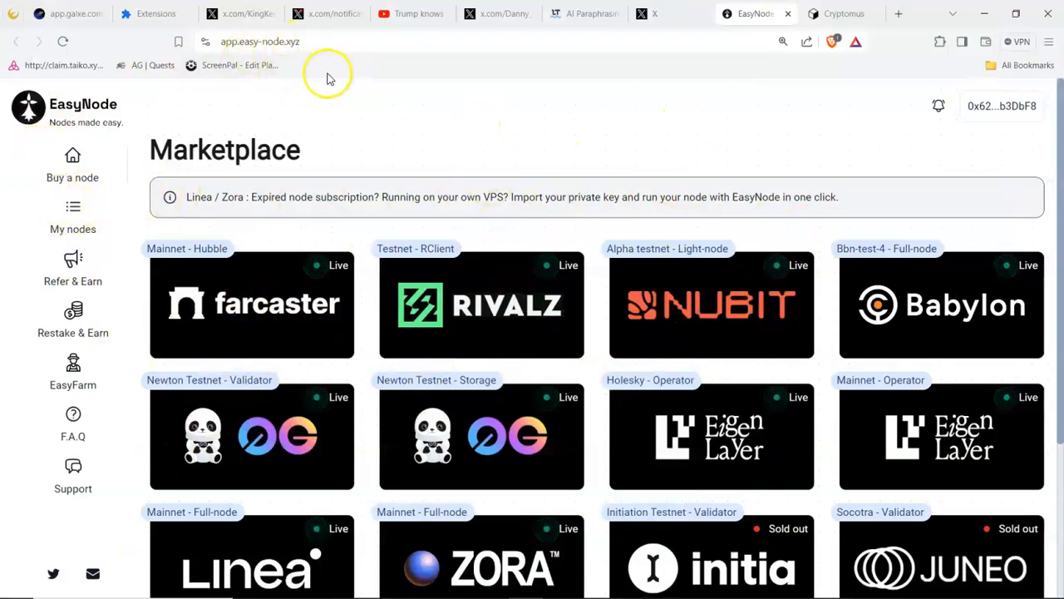
{"action": "mouse_move", "coordinate": [524, 124]}
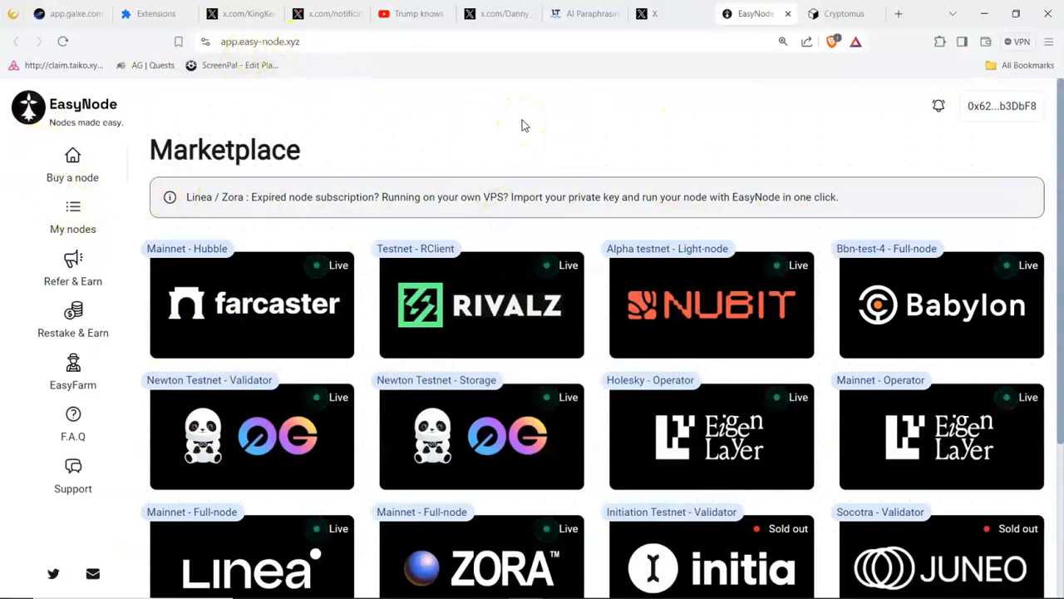
{"action": "mouse_move", "coordinate": [289, 347]}
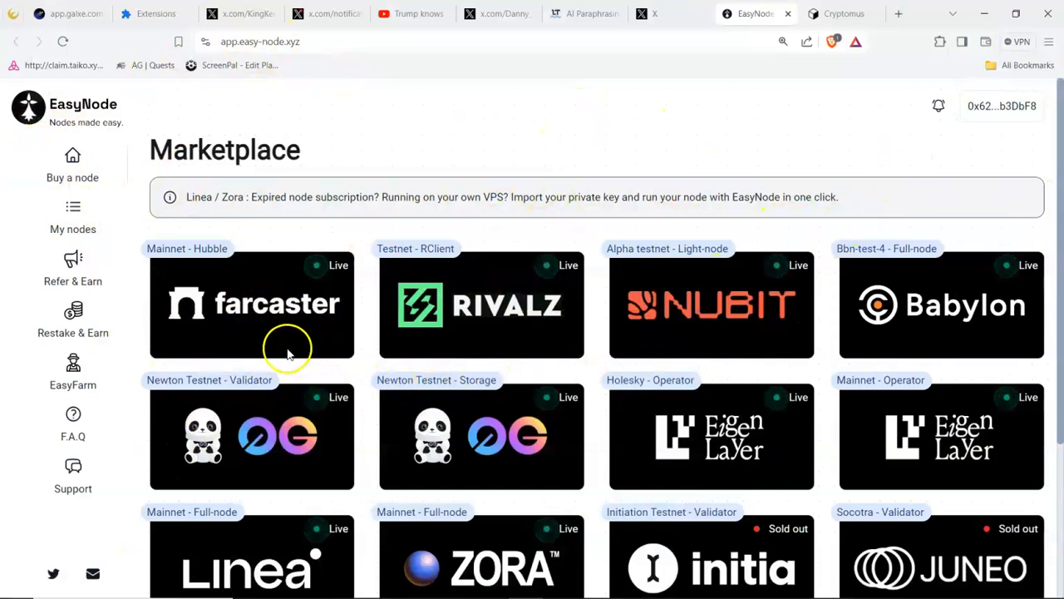
{"action": "mouse_move", "coordinate": [795, 258]}
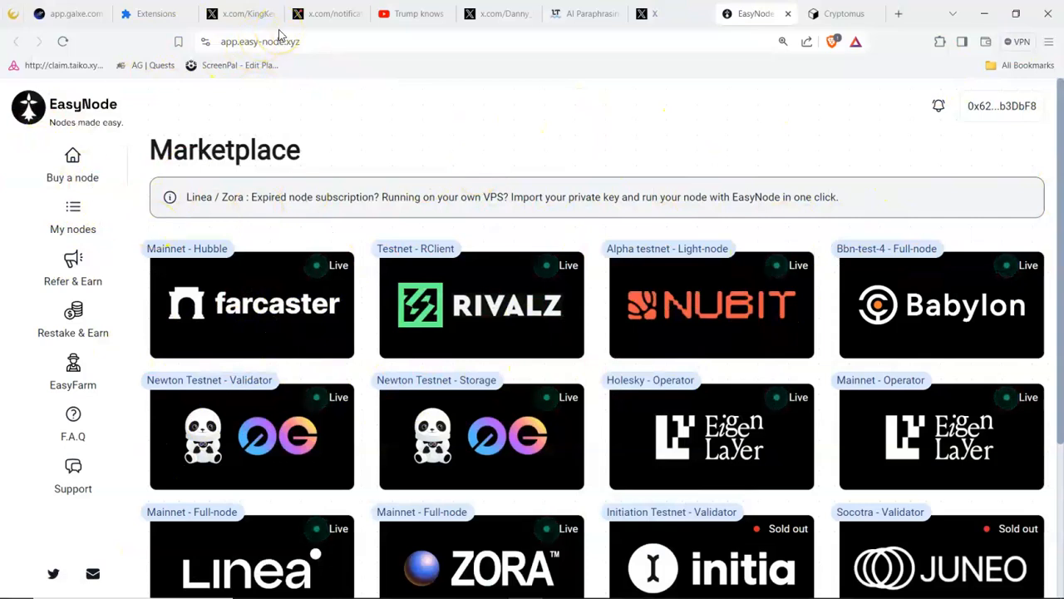
{"action": "mouse_move", "coordinate": [998, 113]}
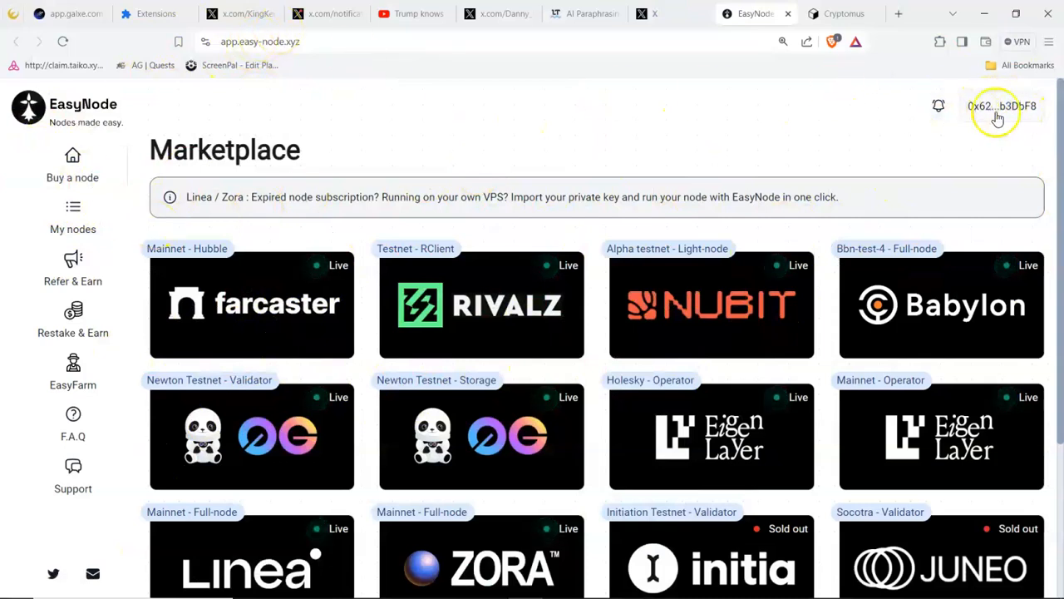
{"action": "mouse_move", "coordinate": [904, 174]}
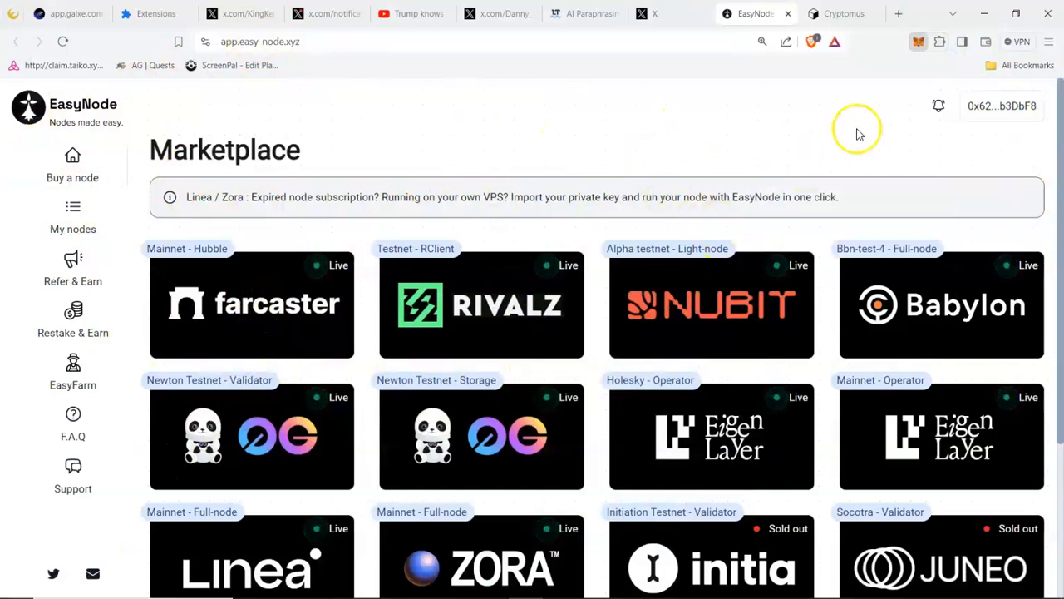
{"action": "mouse_move", "coordinate": [878, 130]}
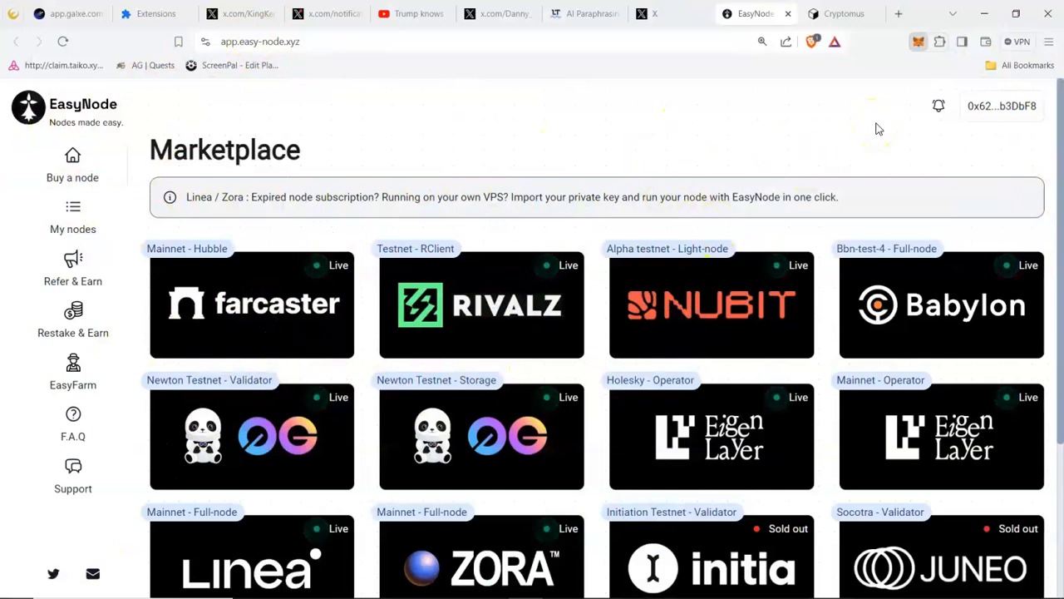
- Switch the MetaMask wallet's network to BNB Chain from the network list
{"action": "left_click", "coordinate": [918, 42]}
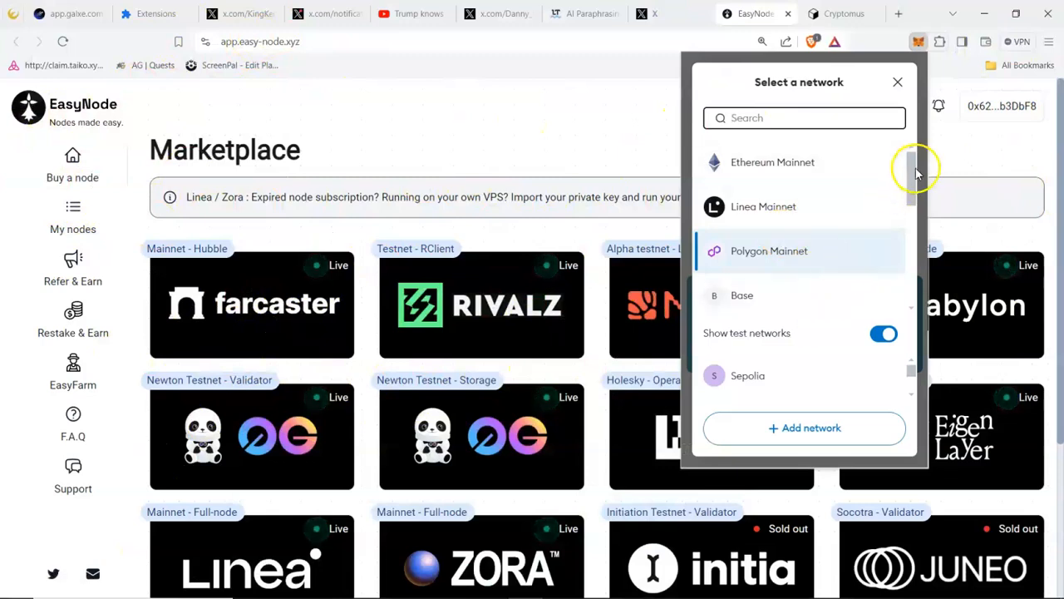
{"action": "scroll", "scroll_direction": "down", "scroll_amount": 3}
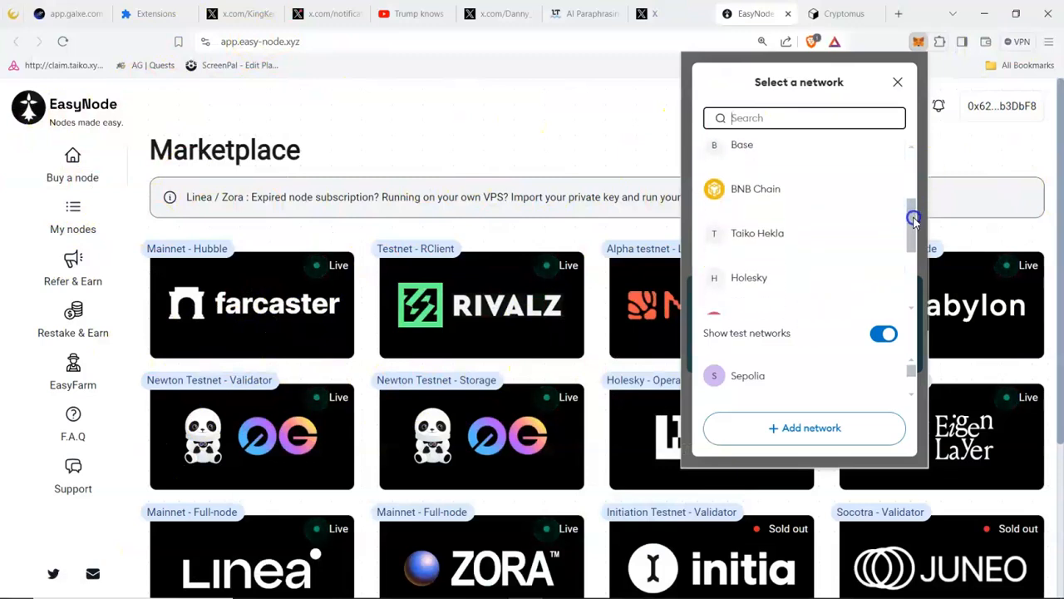
{"action": "left_click", "coordinate": [755, 189]}
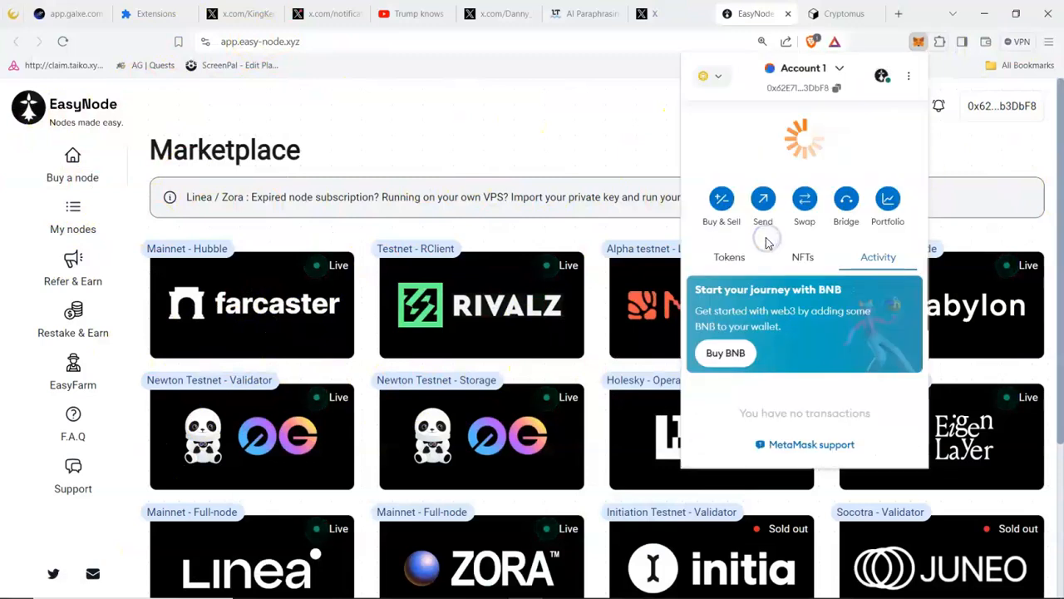
{"action": "mouse_move", "coordinate": [868, 181]}
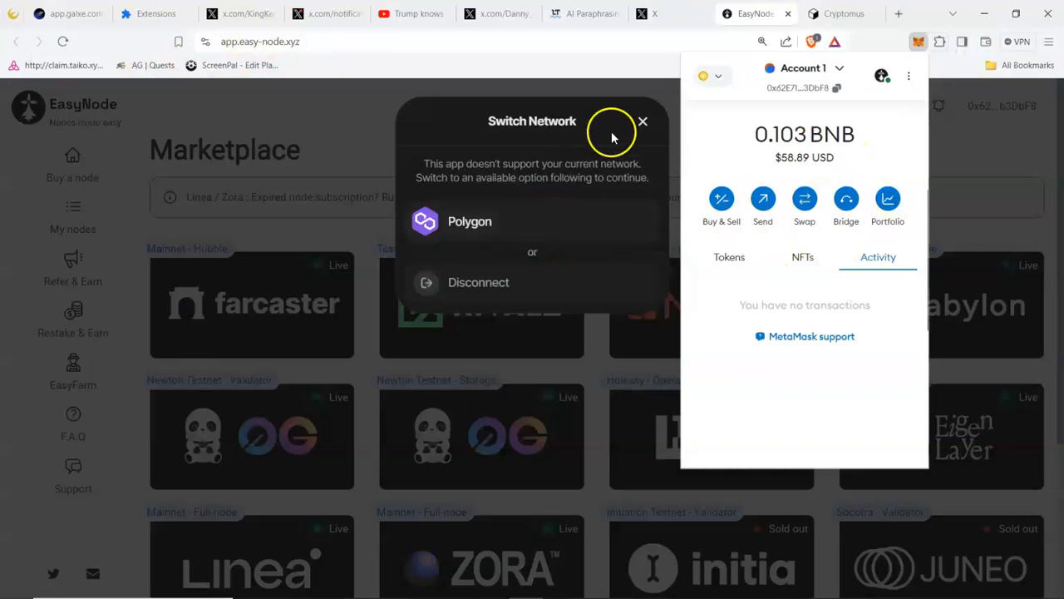
{"action": "mouse_move", "coordinate": [523, 224]}
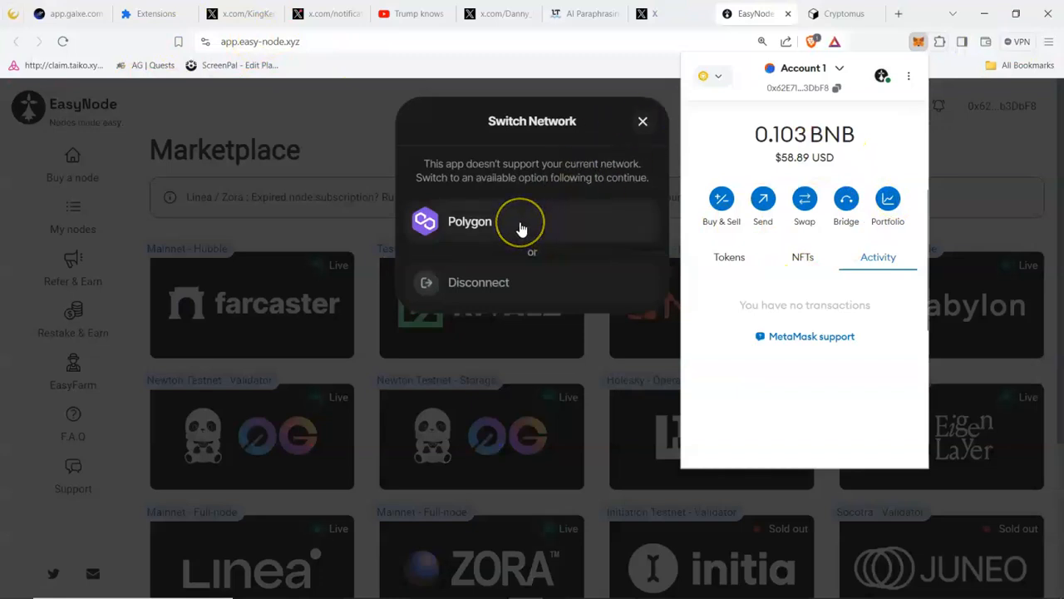
{"action": "mouse_move", "coordinate": [508, 214]}
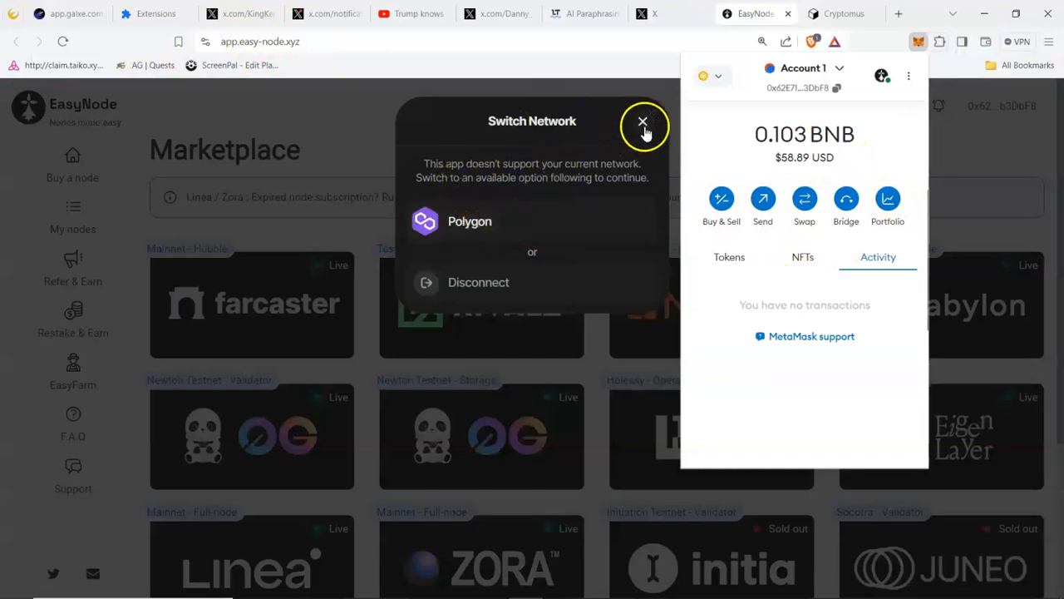
- Dismiss the Switch Network prompt to return to the node Marketplace
{"action": "left_click", "coordinate": [642, 123]}
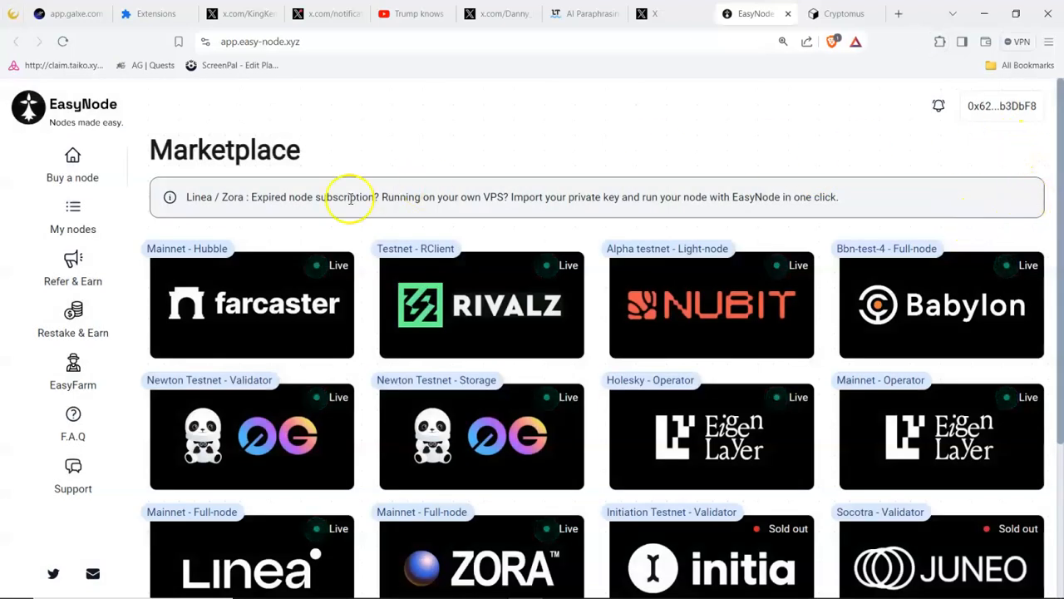
{"action": "mouse_move", "coordinate": [745, 229]}
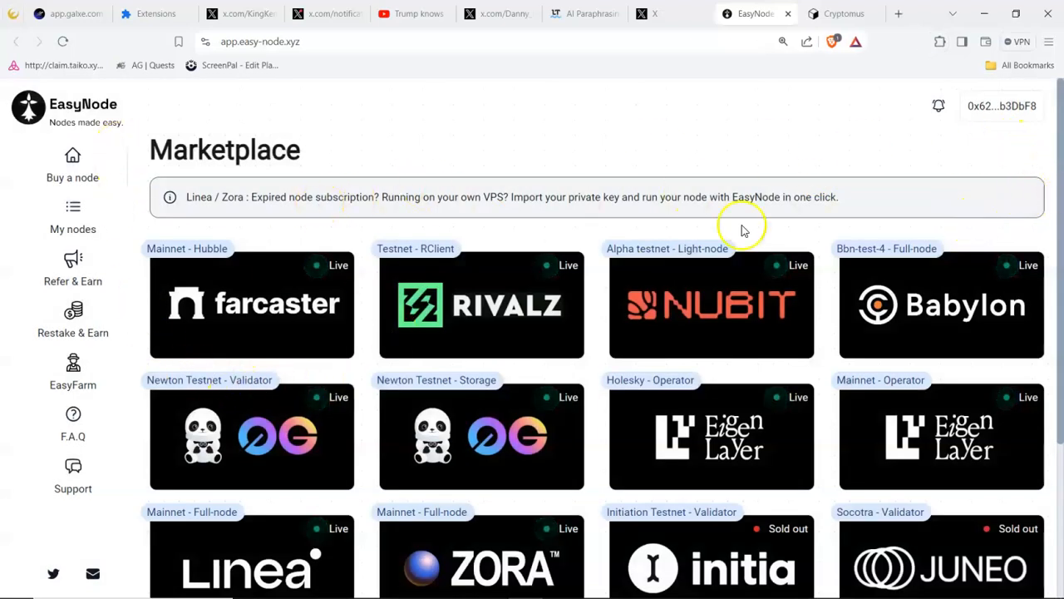
{"action": "mouse_move", "coordinate": [308, 286]}
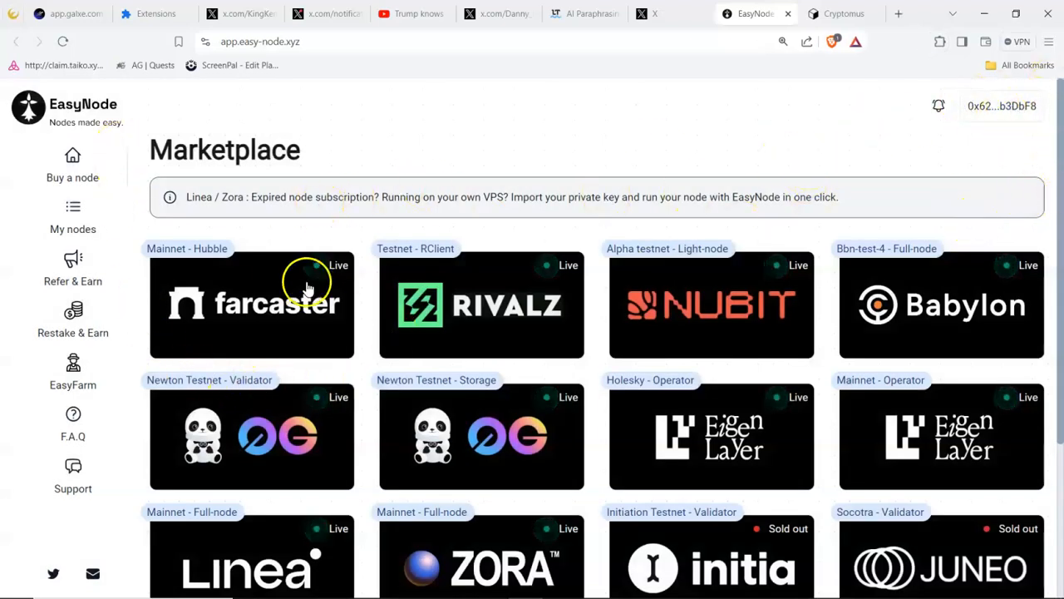
{"action": "mouse_move", "coordinate": [229, 313]}
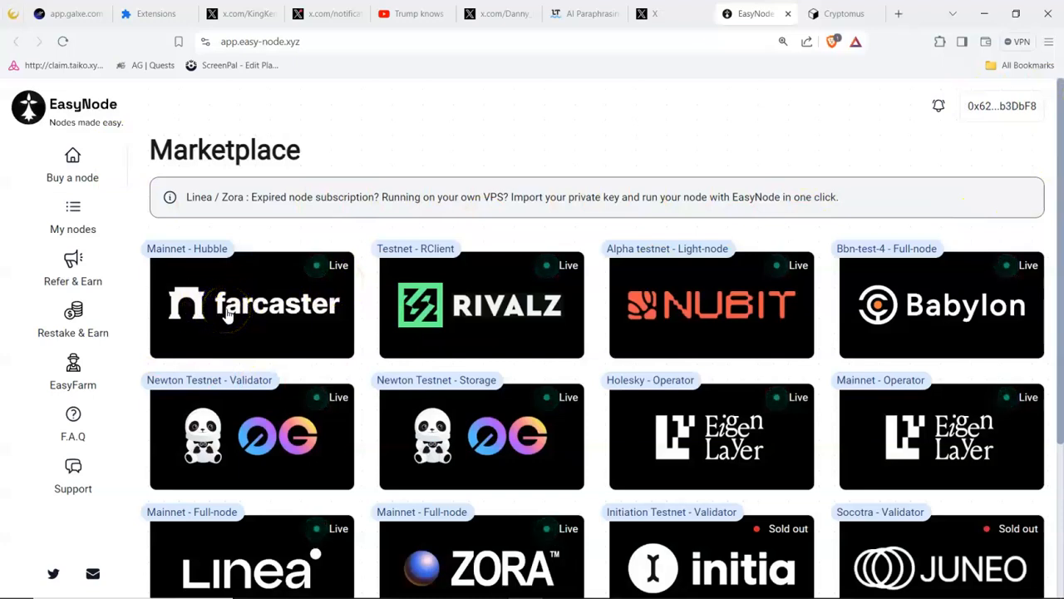
{"action": "mouse_move", "coordinate": [260, 301]}
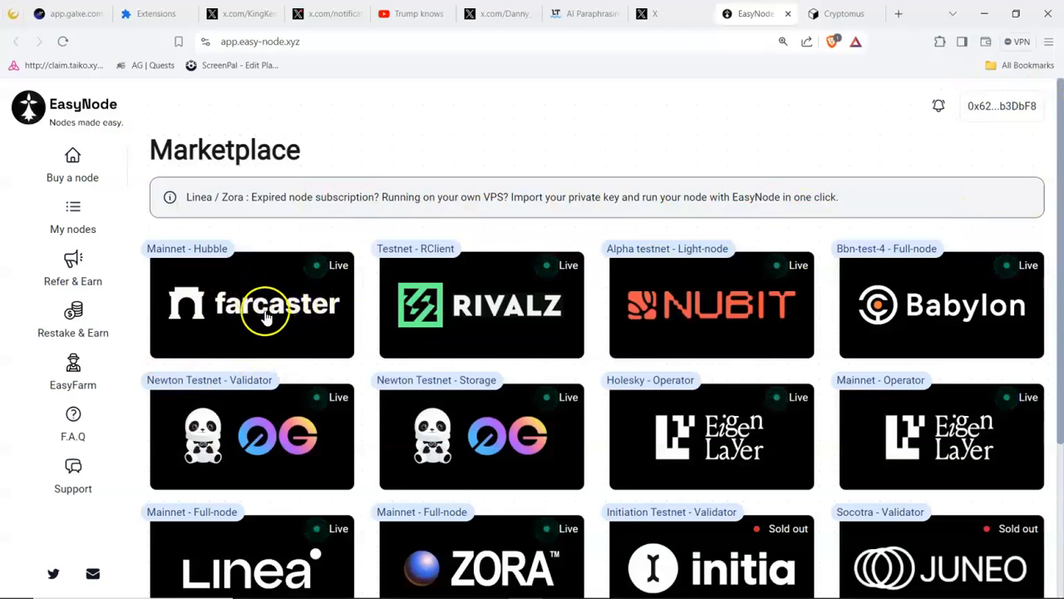
- Start a Farcaster Mainnet - Hubble order, 1-month period, quantity raised to 3 then back to 1 ($39.90)
{"action": "left_click", "coordinate": [251, 304]}
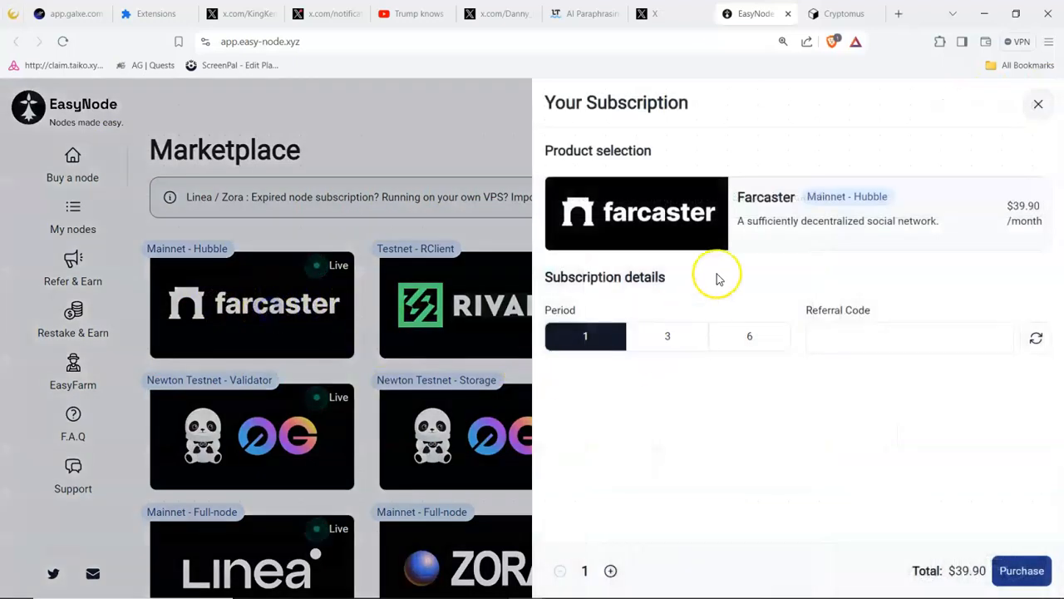
{"action": "mouse_move", "coordinate": [745, 323]}
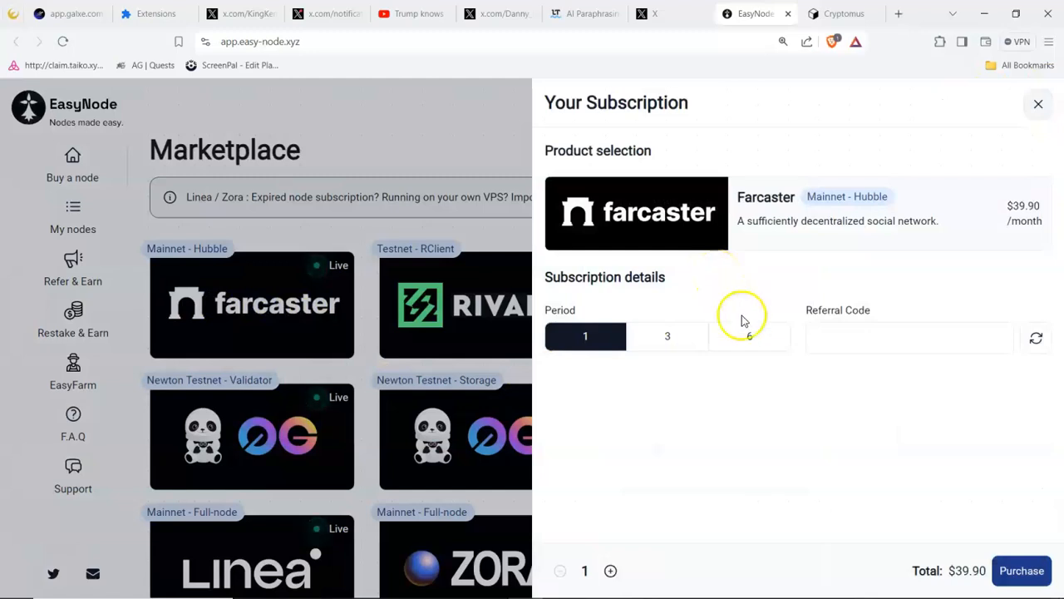
{"action": "mouse_move", "coordinate": [848, 223]}
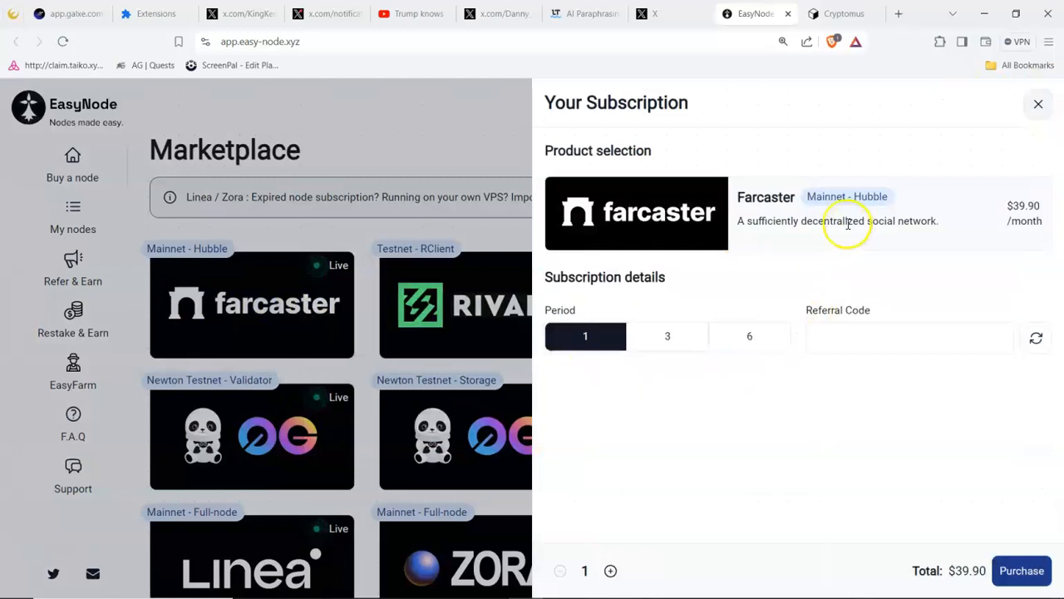
{"action": "mouse_move", "coordinate": [1017, 186]}
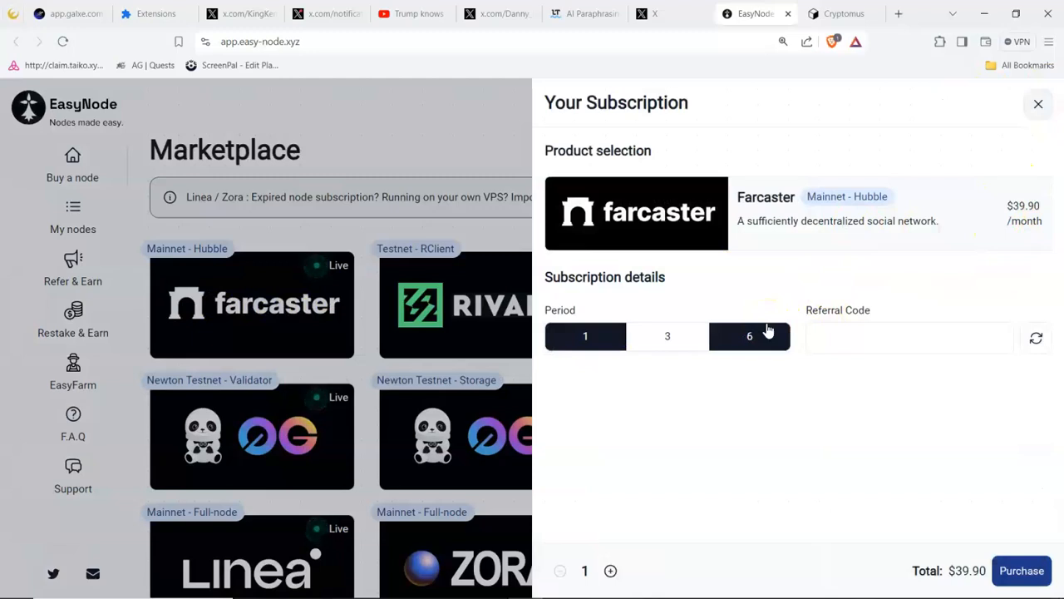
{"action": "left_click", "coordinate": [585, 336]}
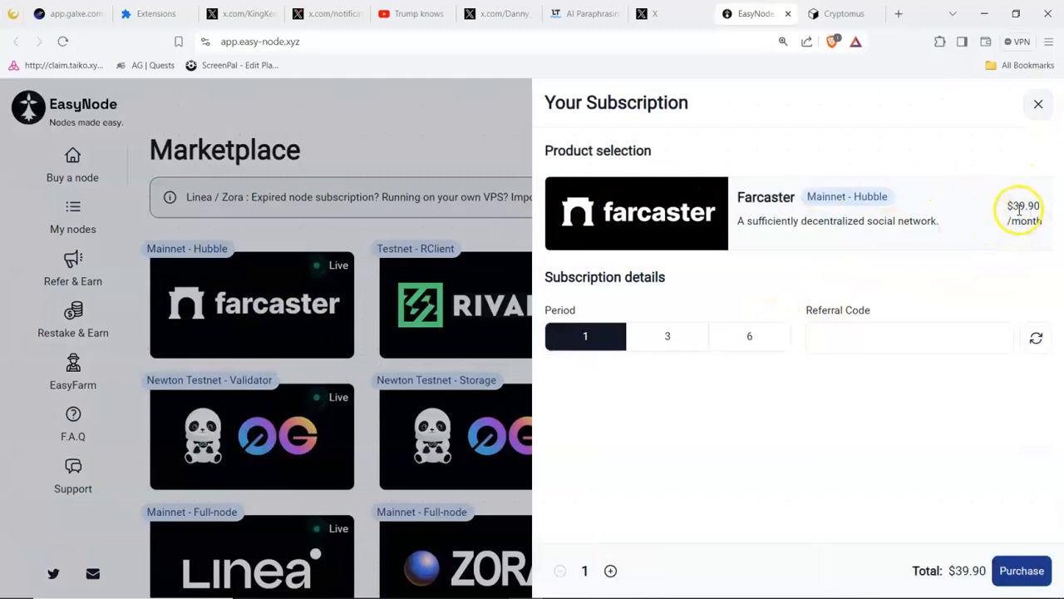
{"action": "mouse_move", "coordinate": [875, 456]}
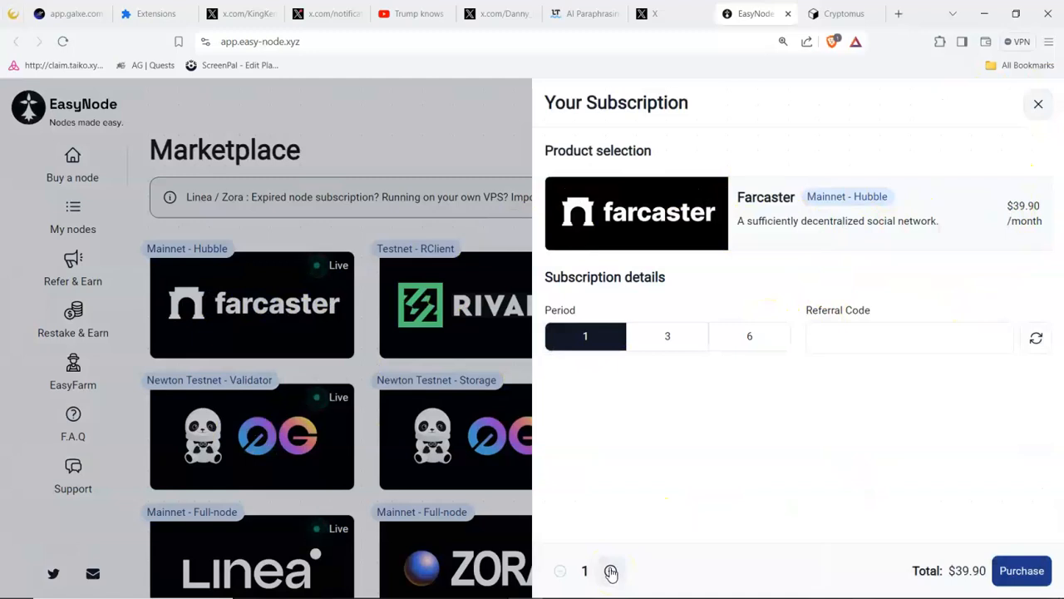
{"action": "left_click", "coordinate": [610, 570]}
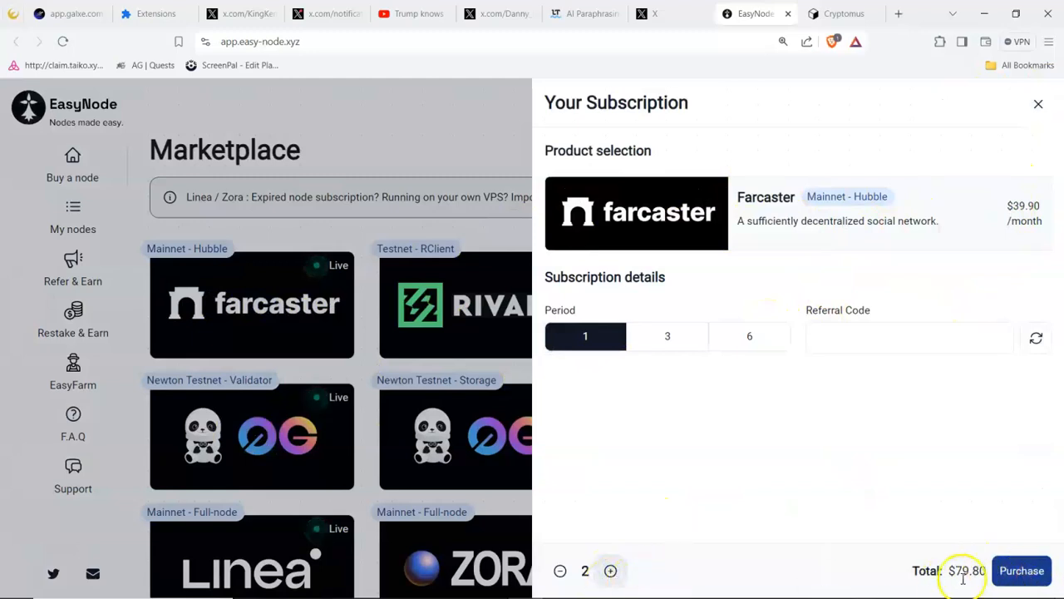
{"action": "mouse_move", "coordinate": [1011, 399]}
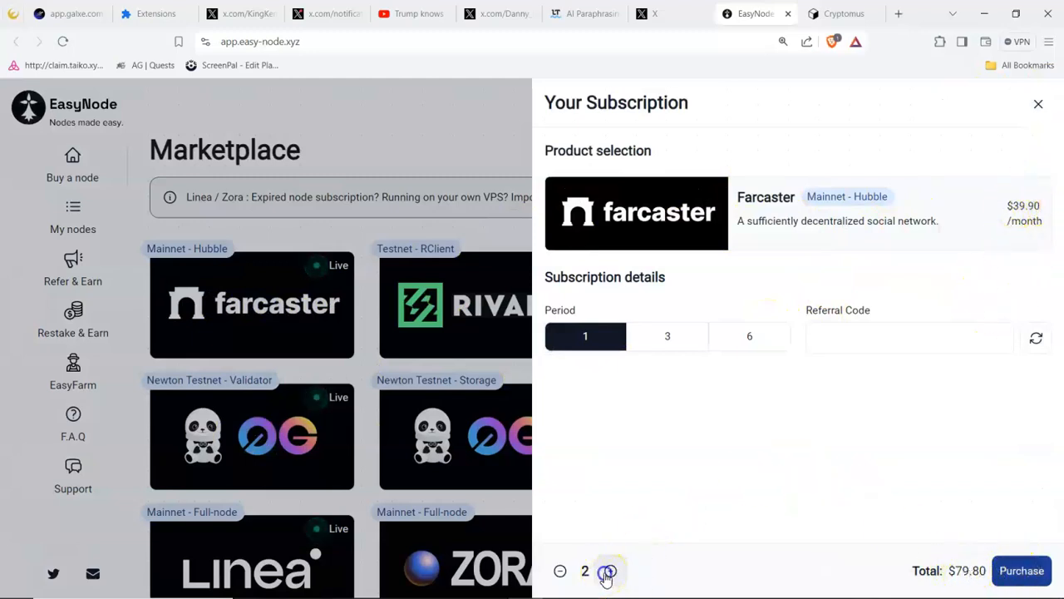
{"action": "left_click", "coordinate": [608, 570]}
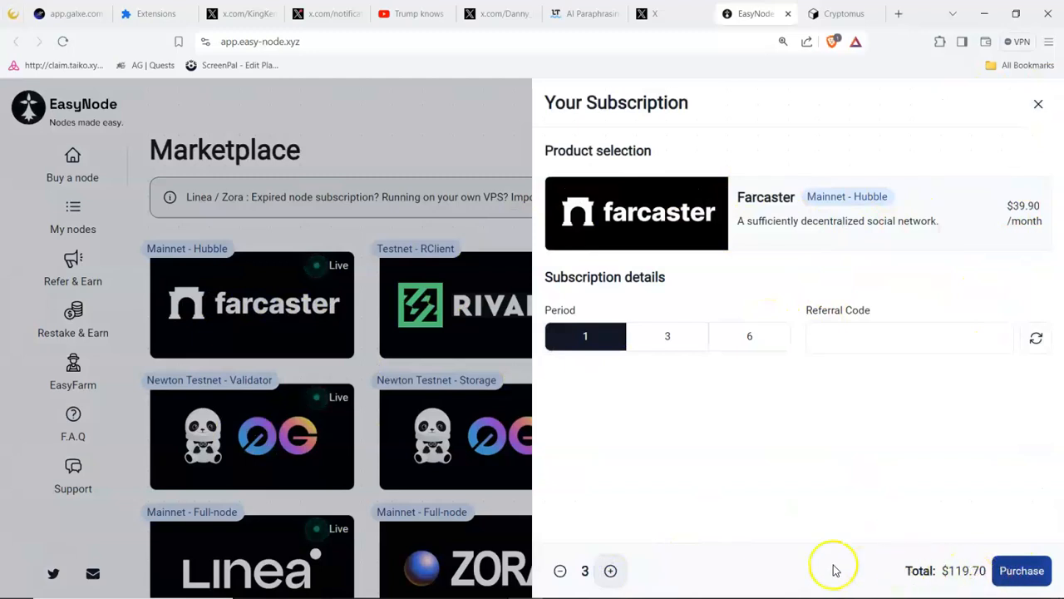
{"action": "left_click", "coordinate": [558, 571]}
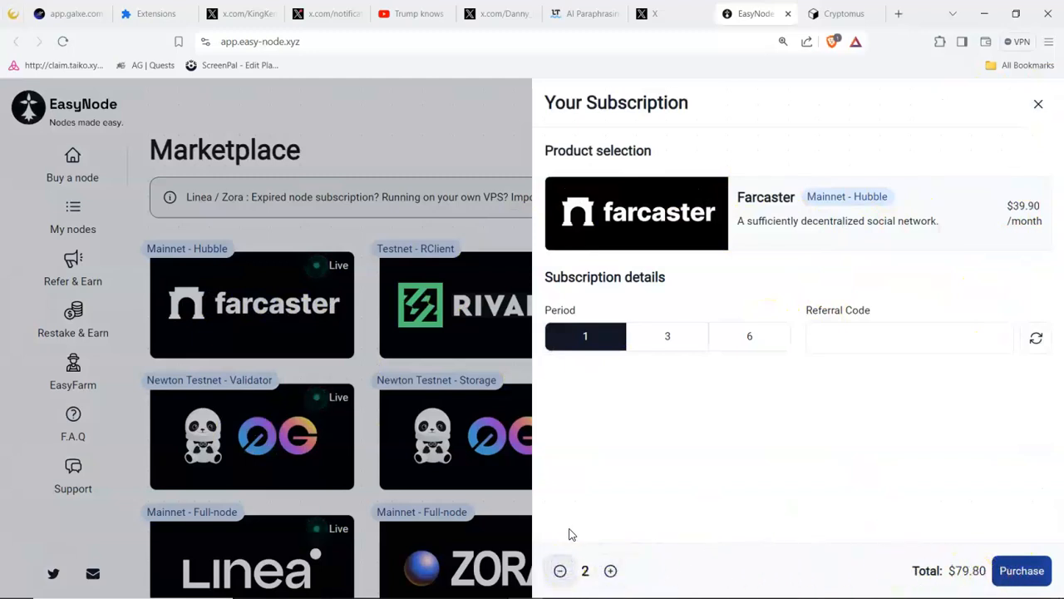
{"action": "left_click", "coordinate": [561, 570]}
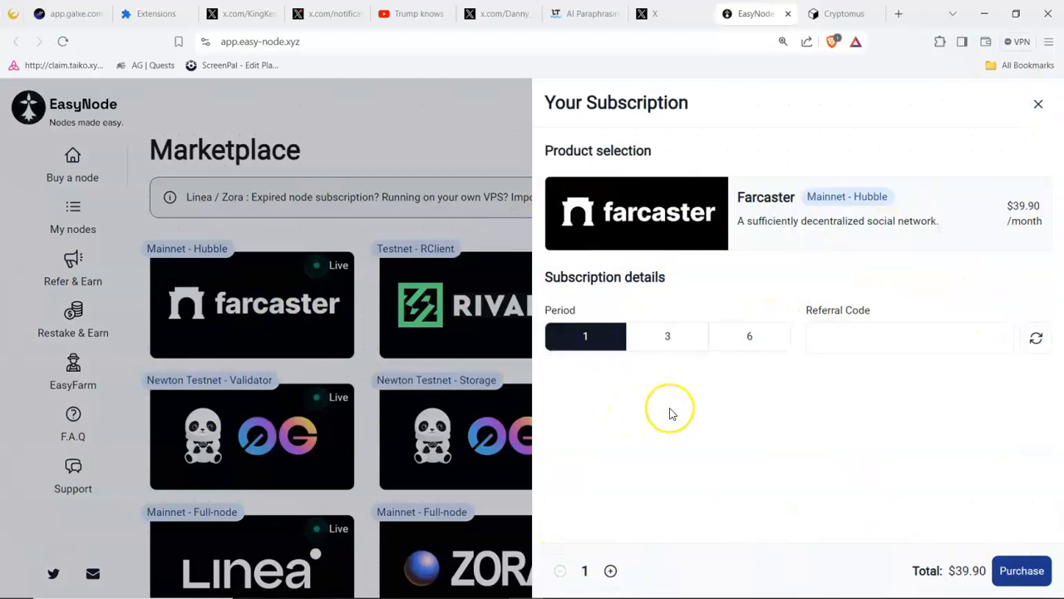
{"action": "mouse_move", "coordinate": [672, 414]}
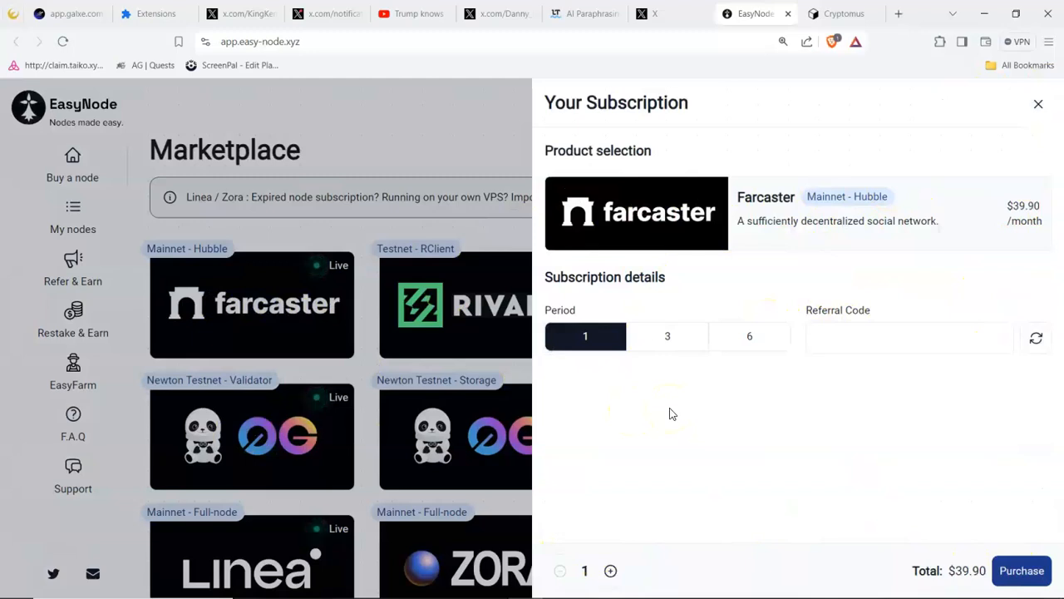
{"action": "mouse_move", "coordinate": [1006, 532]}
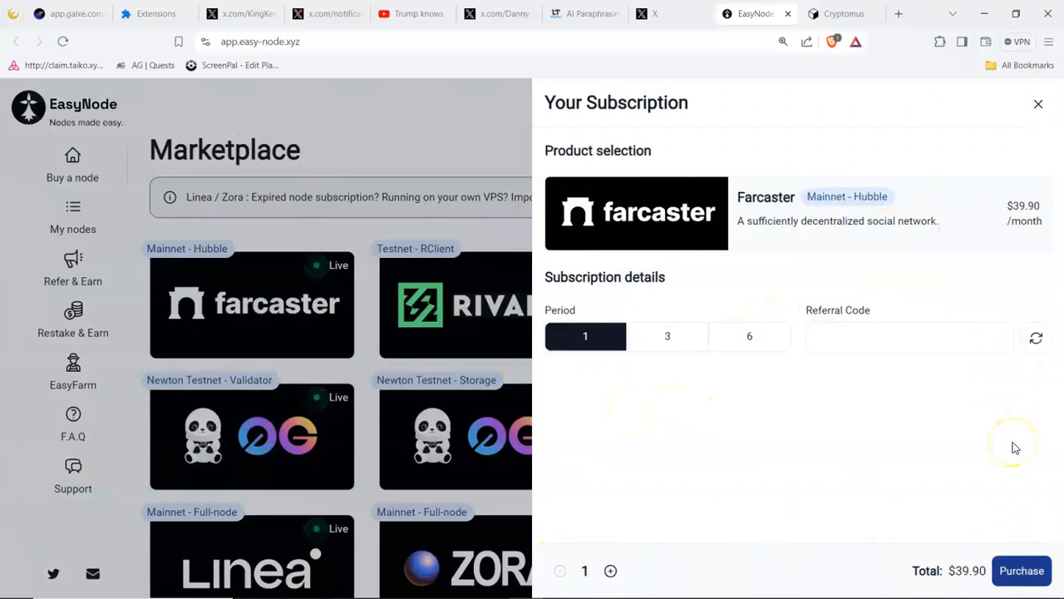
{"action": "mouse_move", "coordinate": [619, 314]}
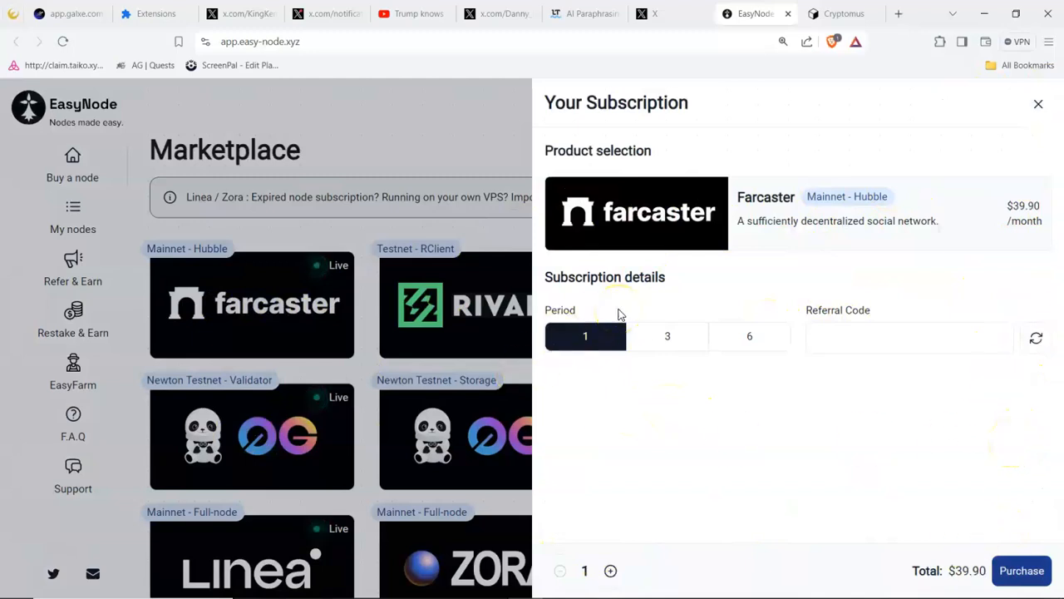
{"action": "mouse_move", "coordinate": [598, 316]}
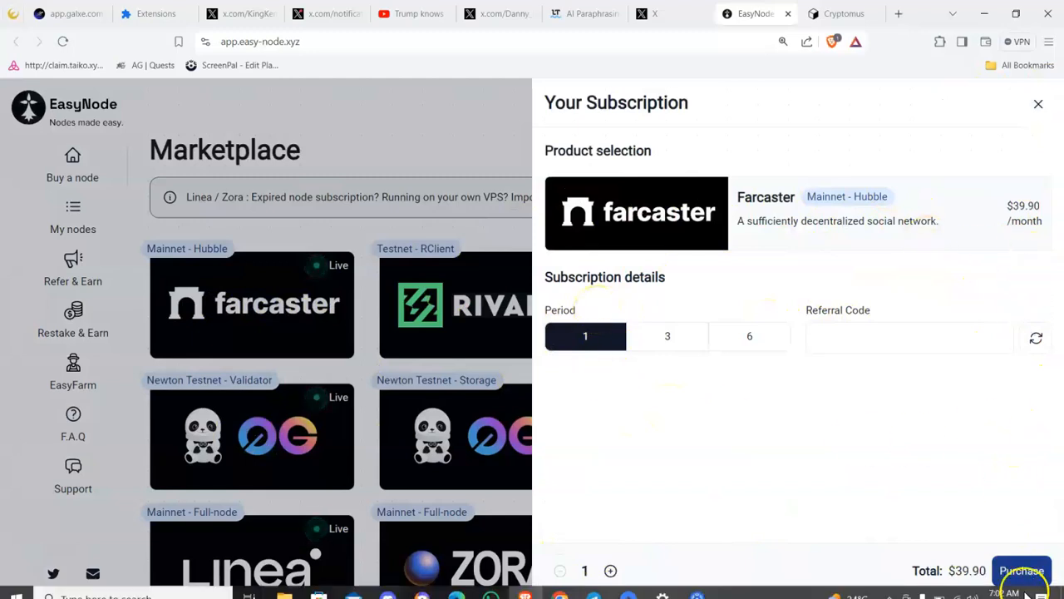
{"action": "mouse_move", "coordinate": [1028, 127]}
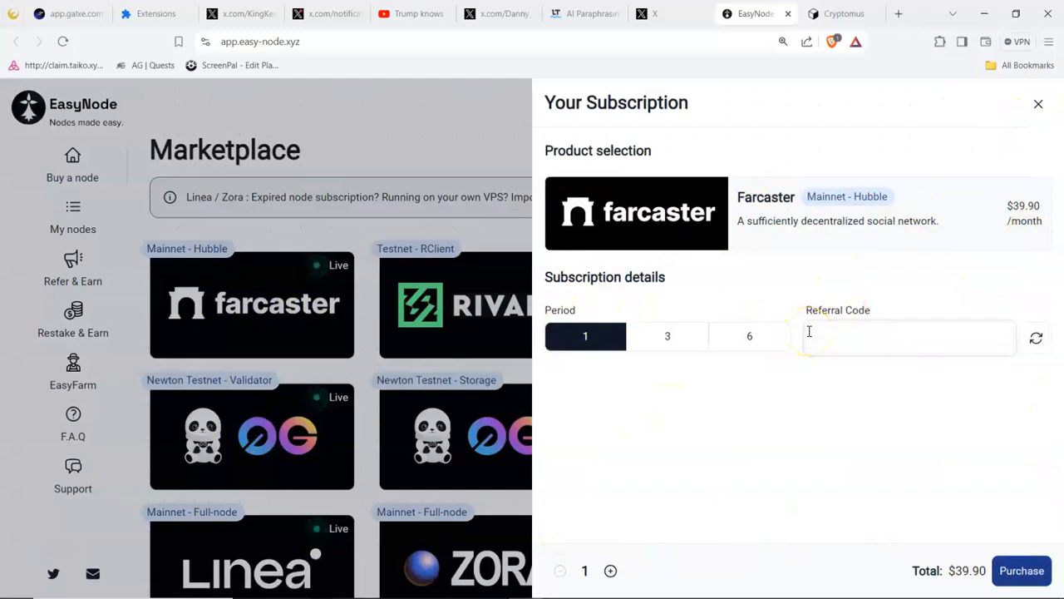
- Enter referral code 'Kingsjoez' and purchase the one-month Farcaster subscription
{"action": "type", "text": "K"}
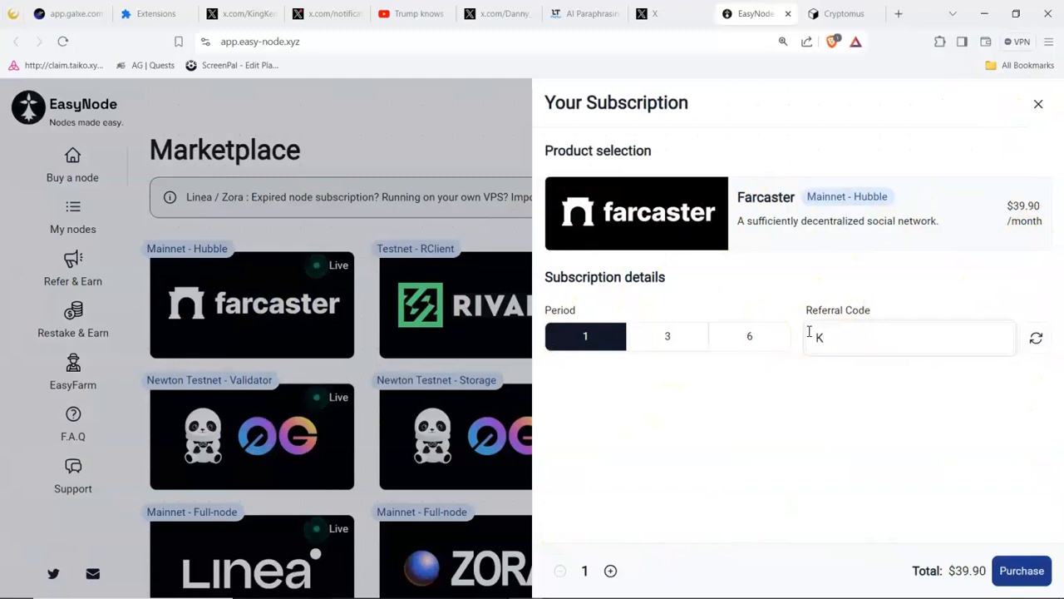
{"action": "type", "text": "ings"}
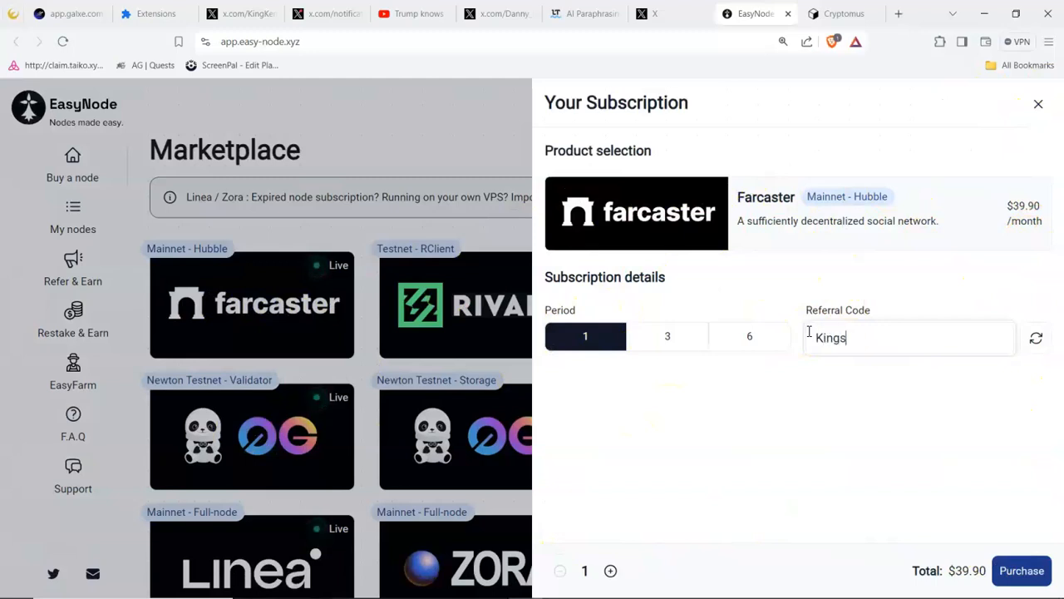
{"action": "type", "text": "j"}
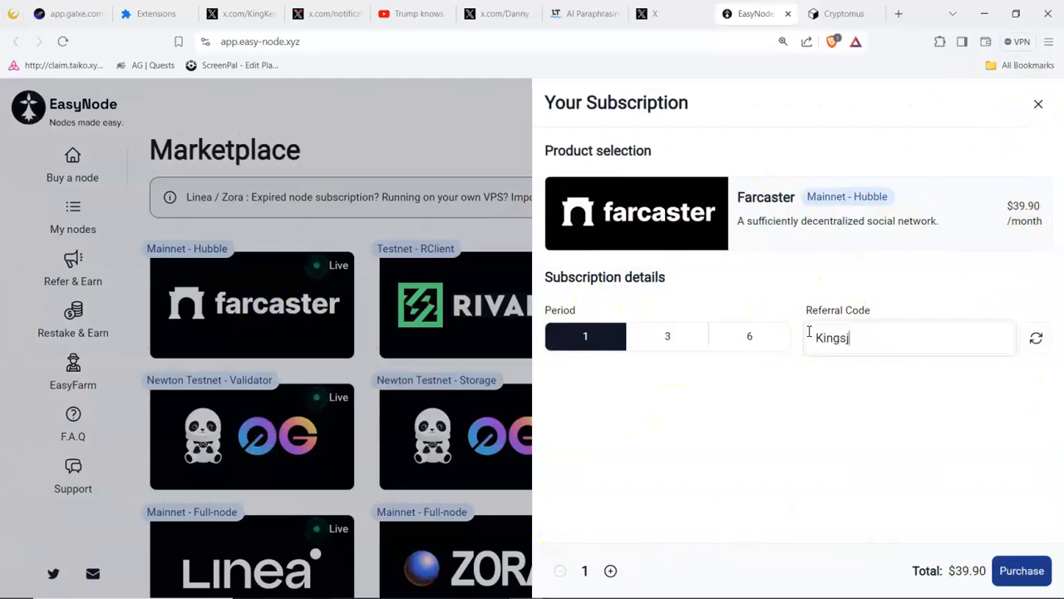
{"action": "type", "text": "oez"}
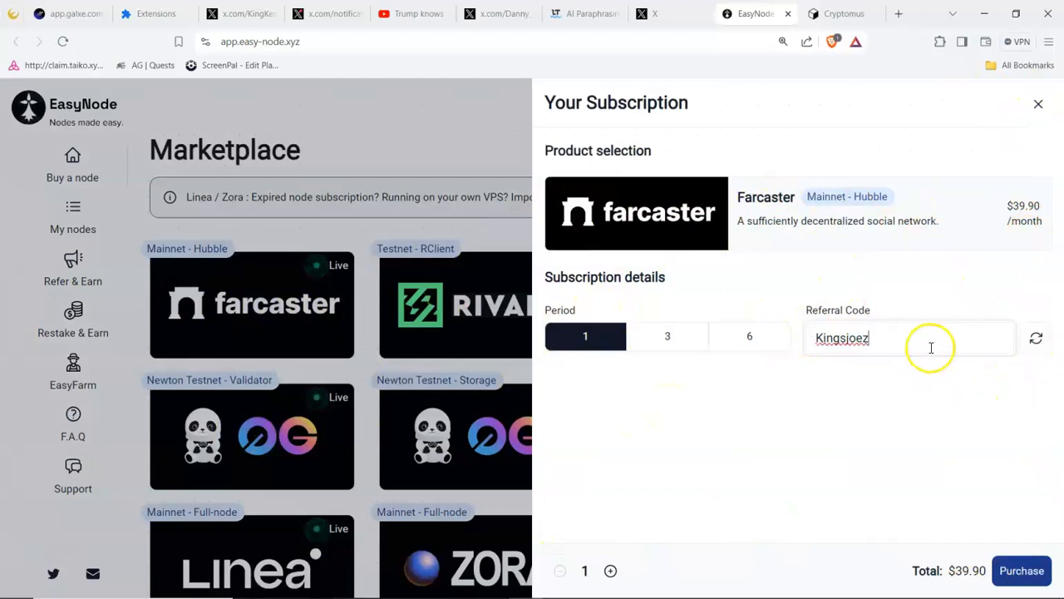
{"action": "mouse_move", "coordinate": [921, 339]}
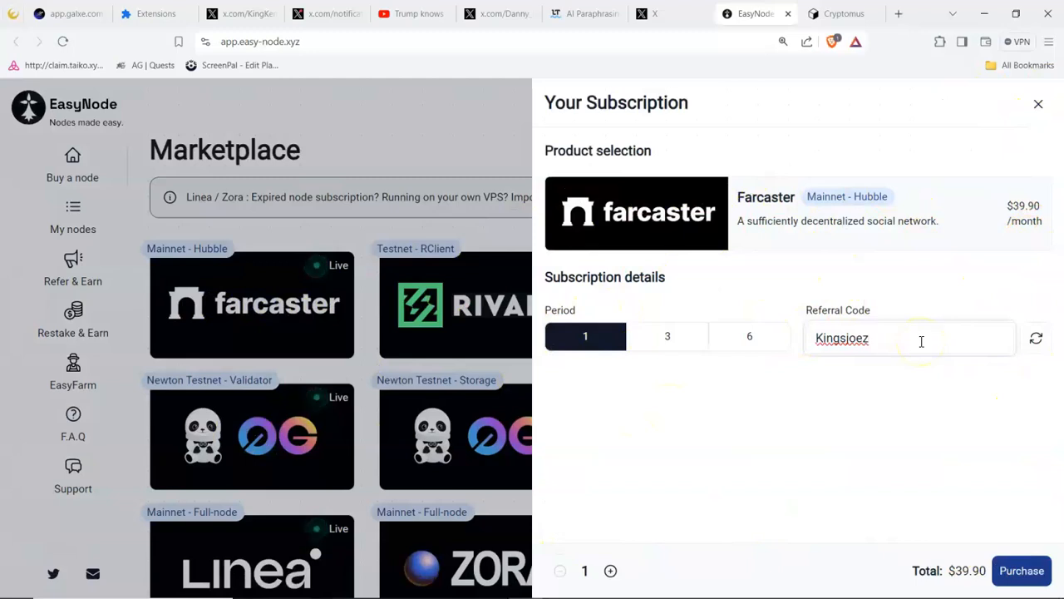
{"action": "mouse_move", "coordinate": [185, 547]}
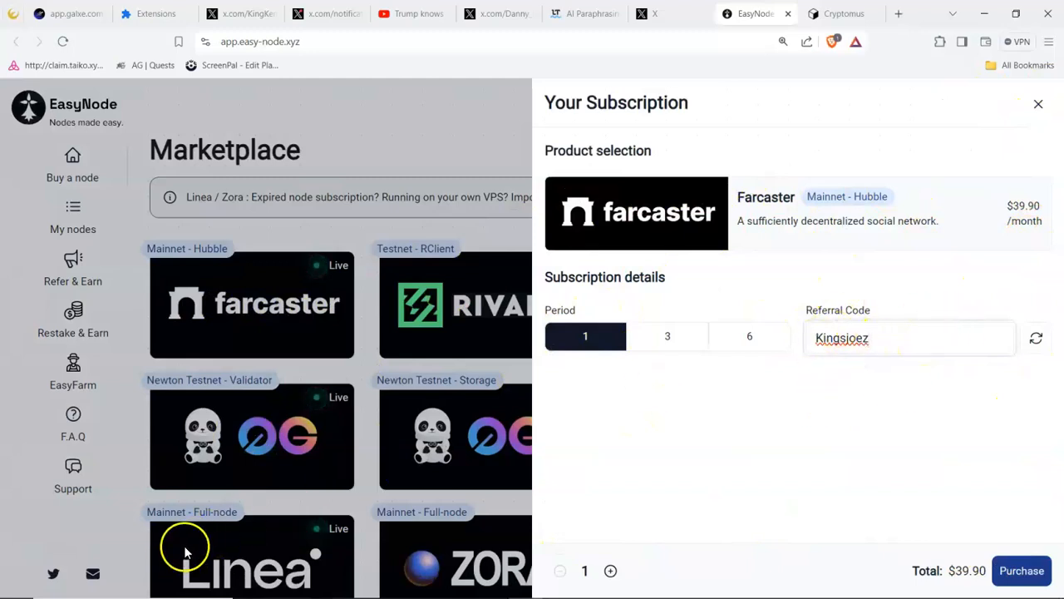
{"action": "mouse_move", "coordinate": [1022, 550]}
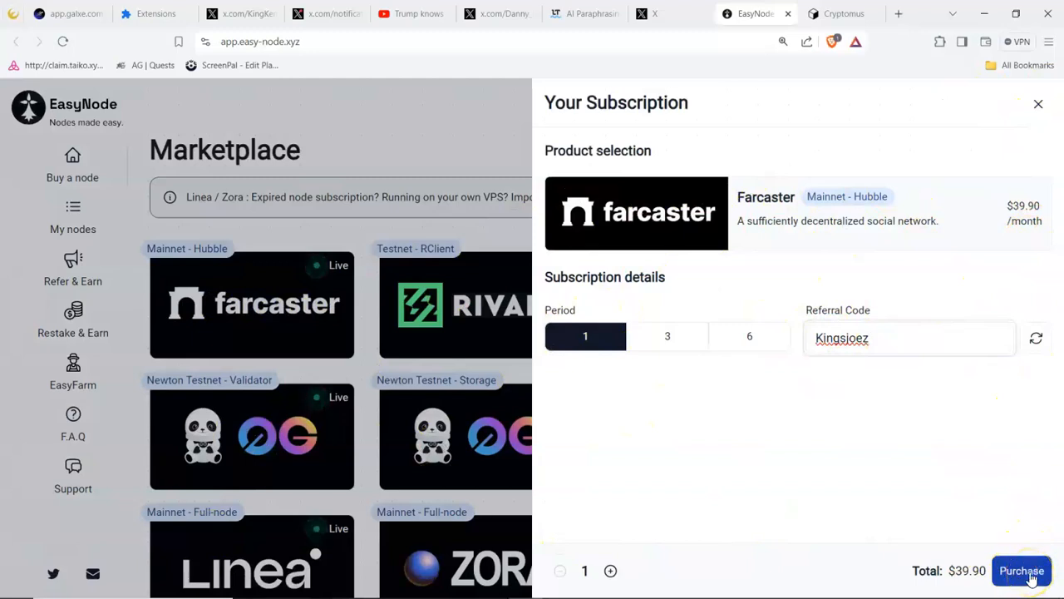
{"action": "left_click", "coordinate": [1021, 570]}
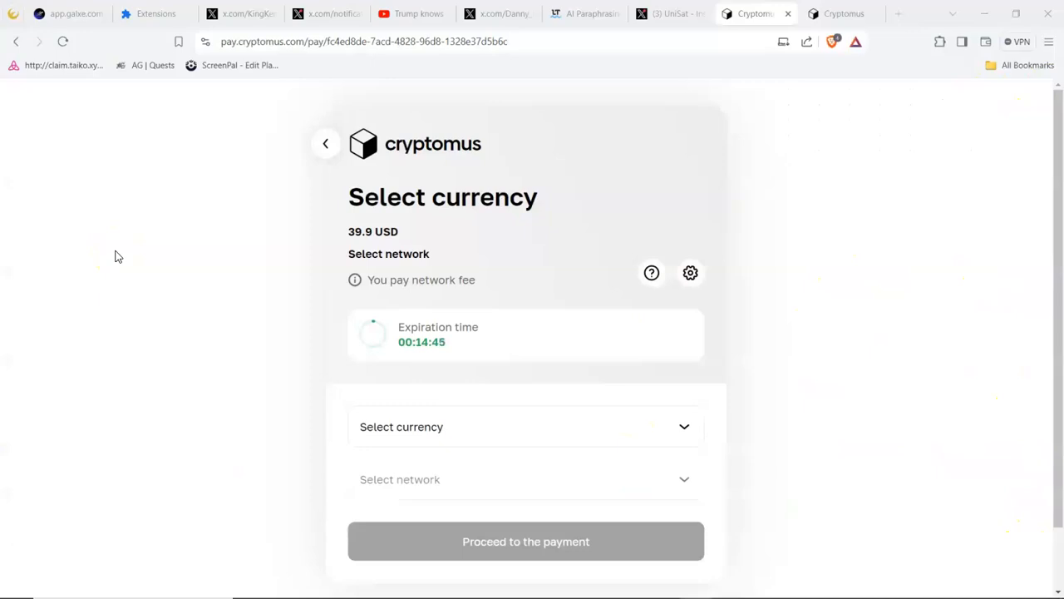
{"action": "mouse_move", "coordinate": [383, 153]}
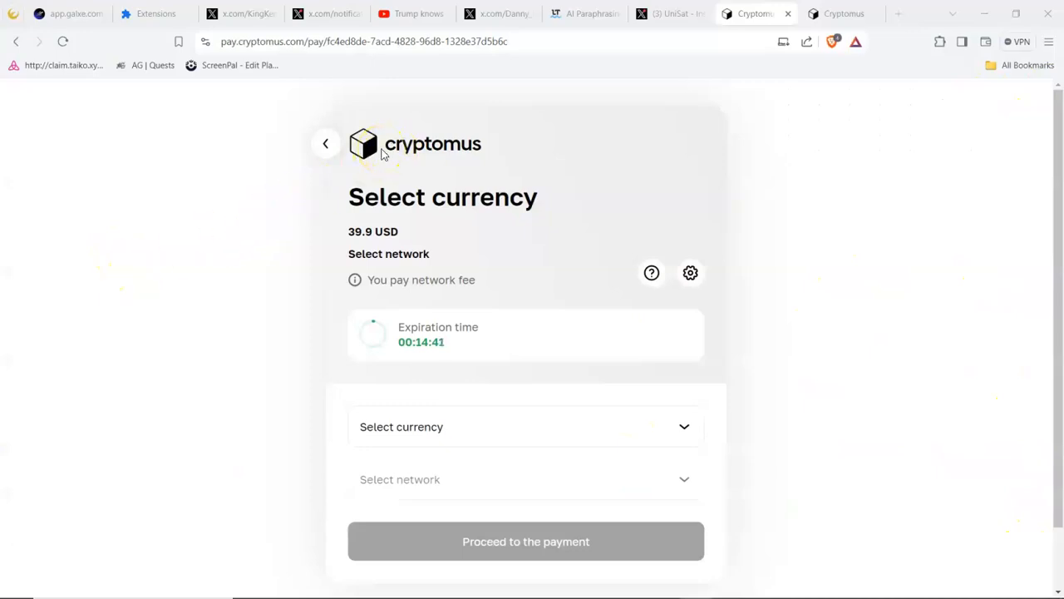
{"action": "mouse_move", "coordinate": [441, 176]}
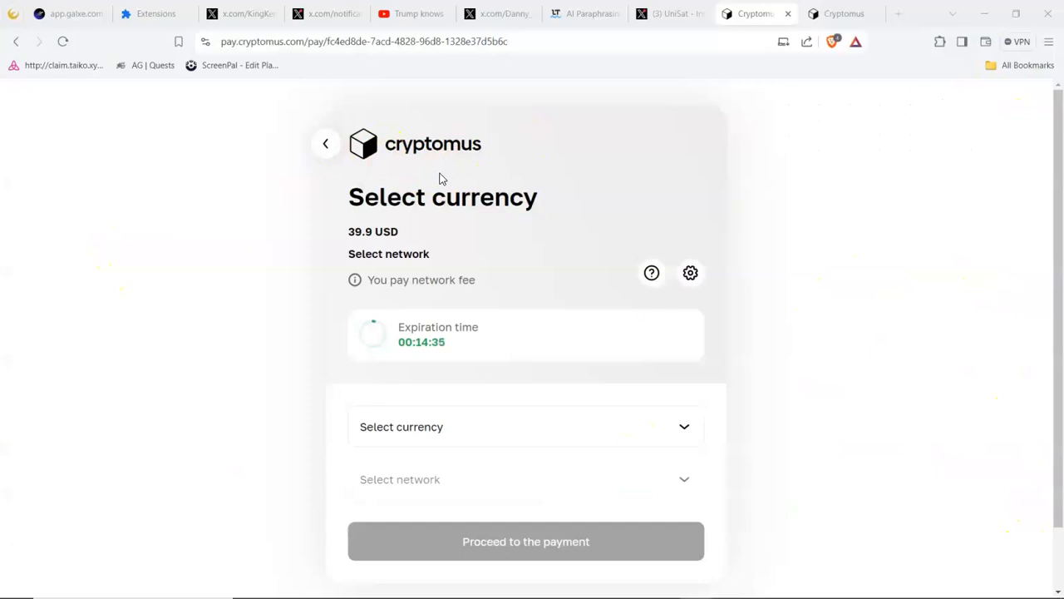
{"action": "mouse_move", "coordinate": [514, 164]}
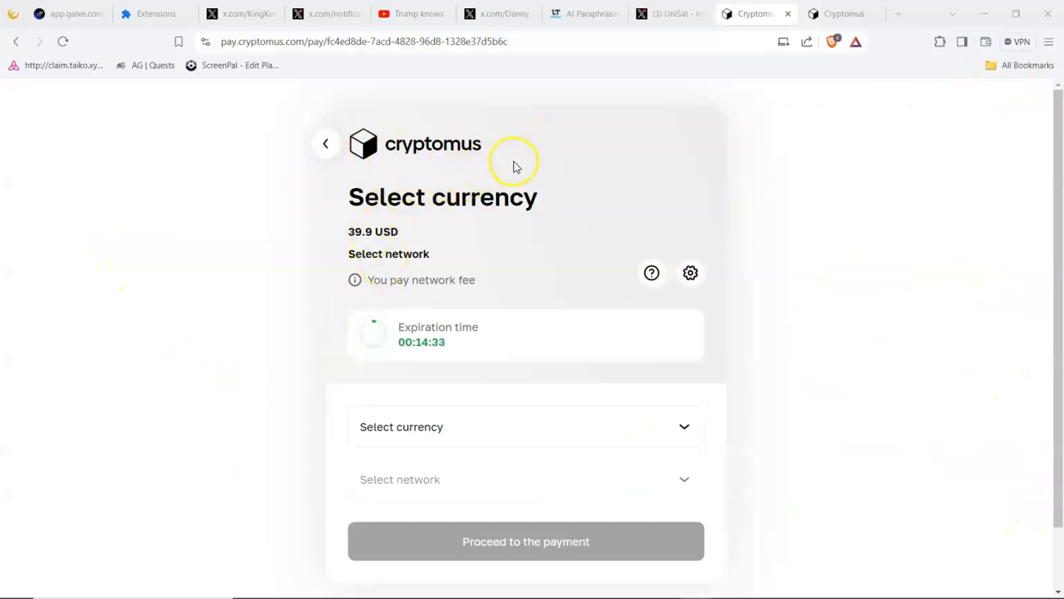
{"action": "mouse_move", "coordinate": [370, 321]}
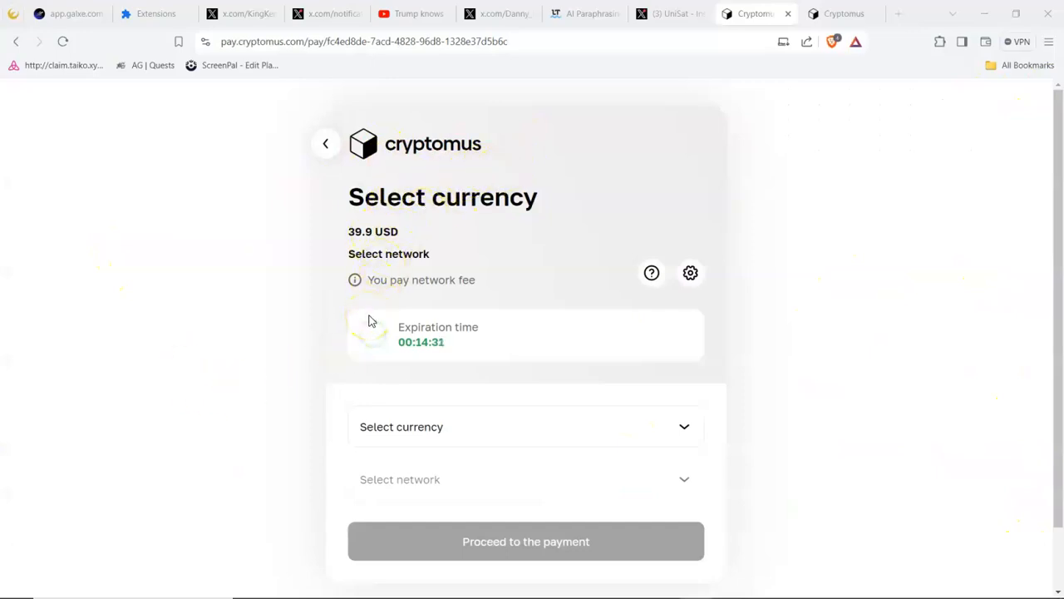
{"action": "mouse_move", "coordinate": [183, 203]}
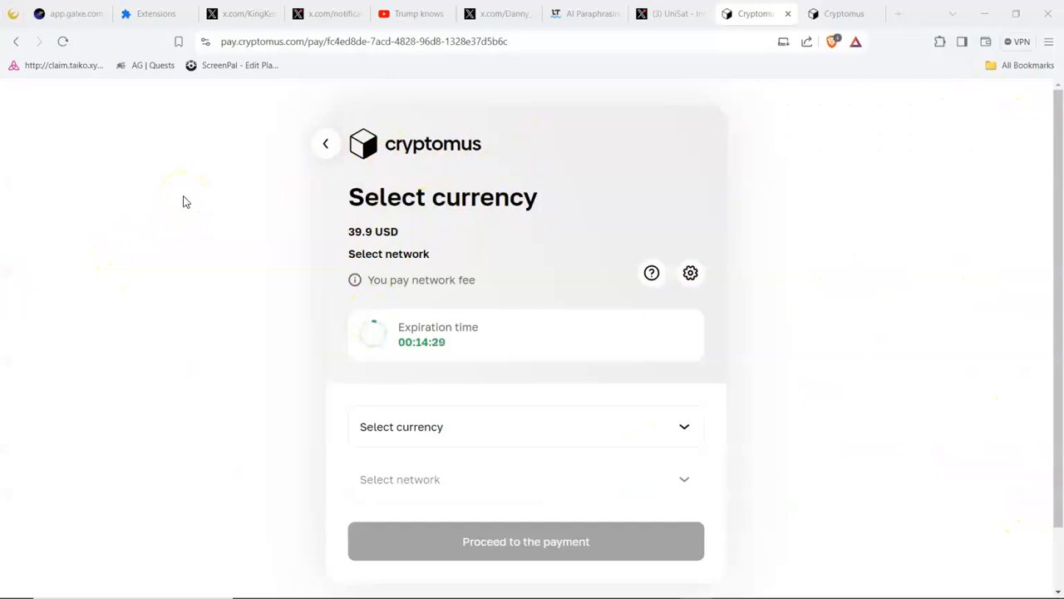
{"action": "mouse_move", "coordinate": [469, 344]}
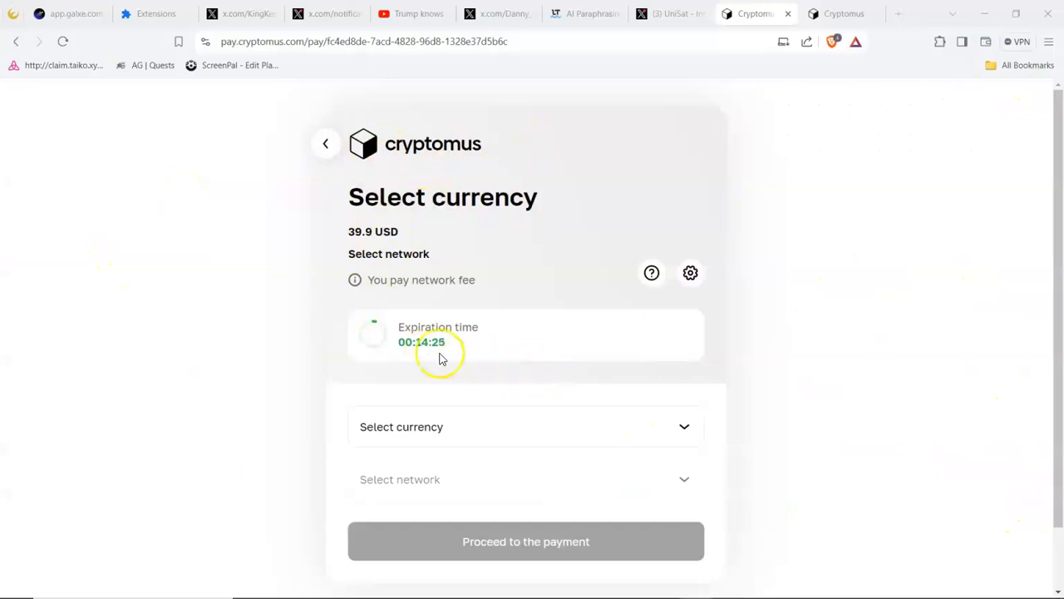
{"action": "mouse_move", "coordinate": [485, 362]}
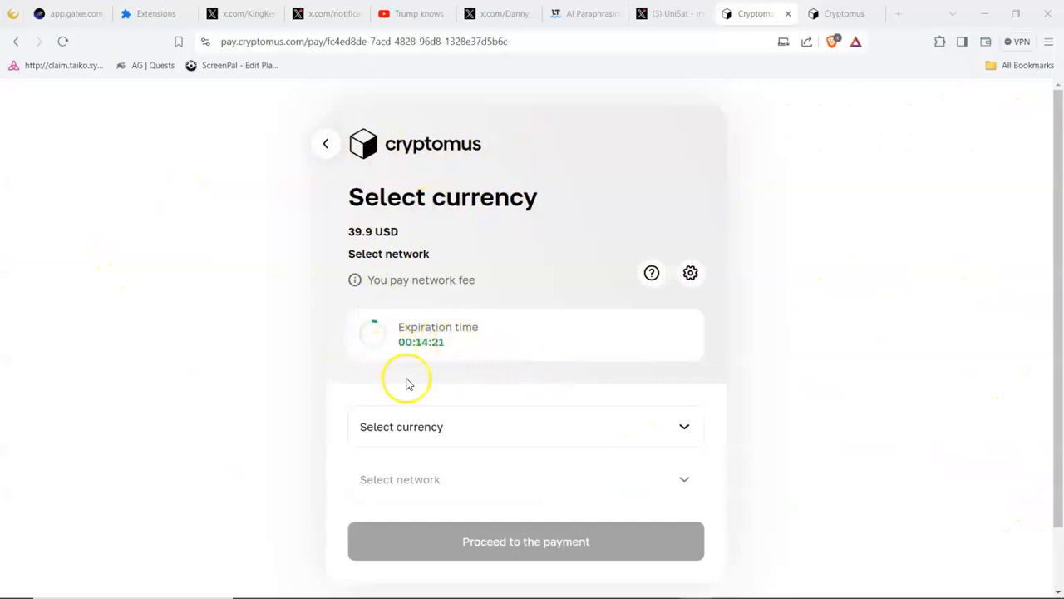
{"action": "mouse_move", "coordinate": [429, 432]}
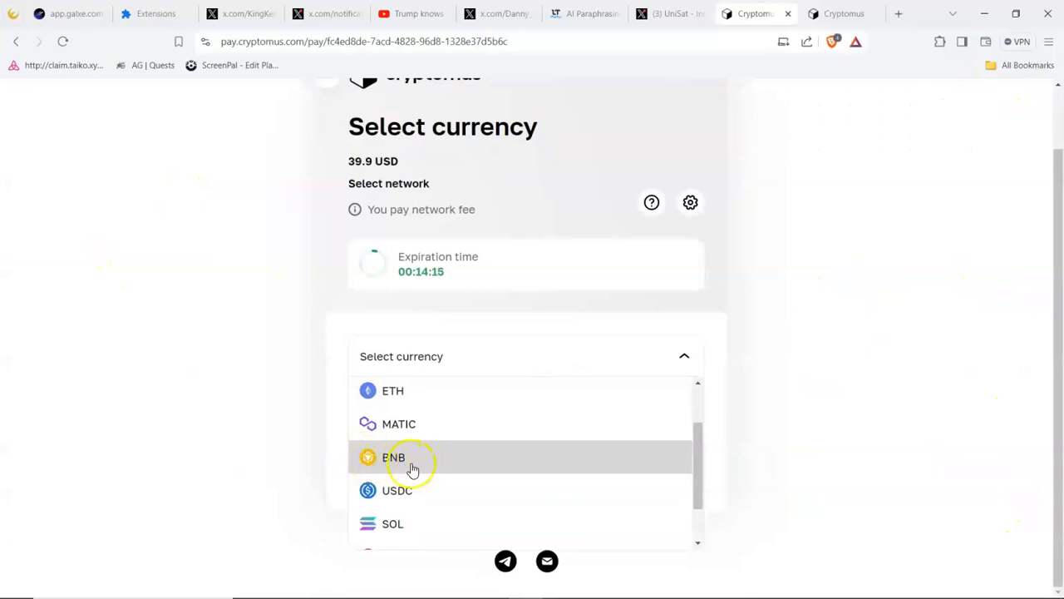
- Choose BNB as the payment currency for the 39.9 USD invoice
{"action": "scroll", "scroll_direction": "down", "scroll_amount": 3}
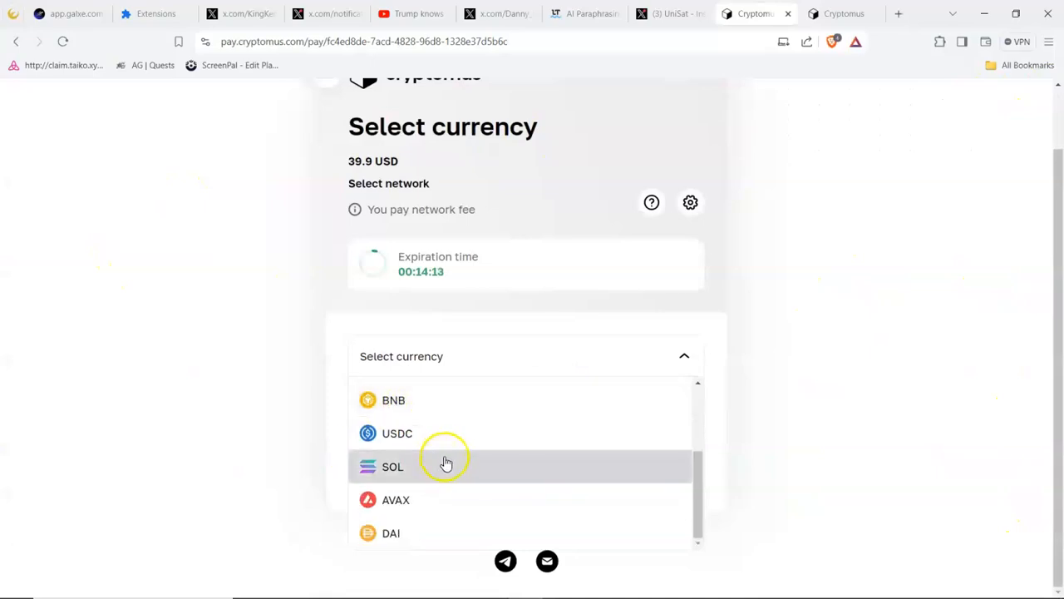
{"action": "scroll", "scroll_direction": "up", "scroll_amount": 3}
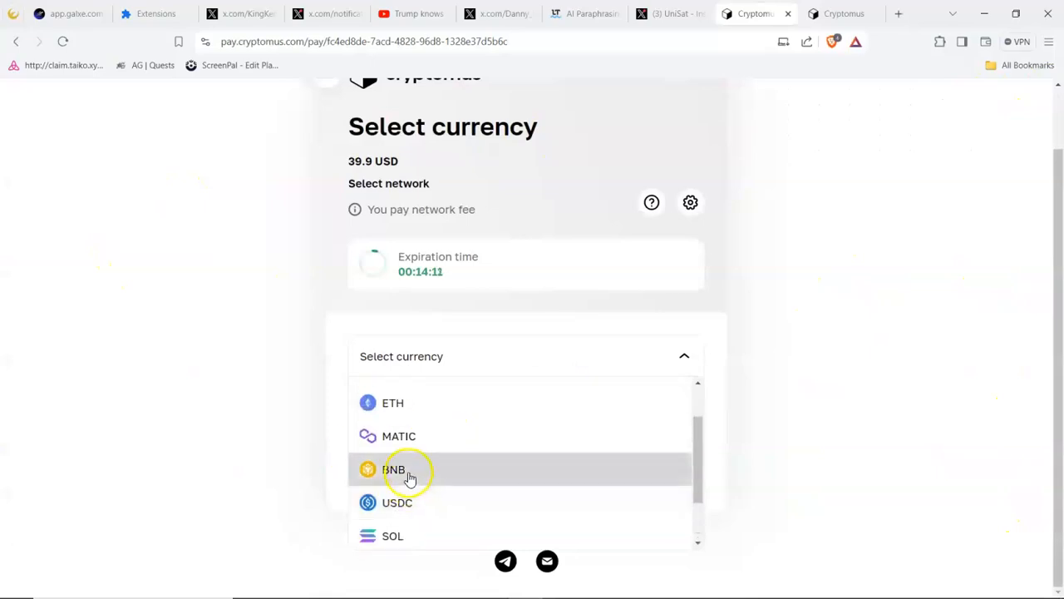
{"action": "left_click", "coordinate": [393, 469]}
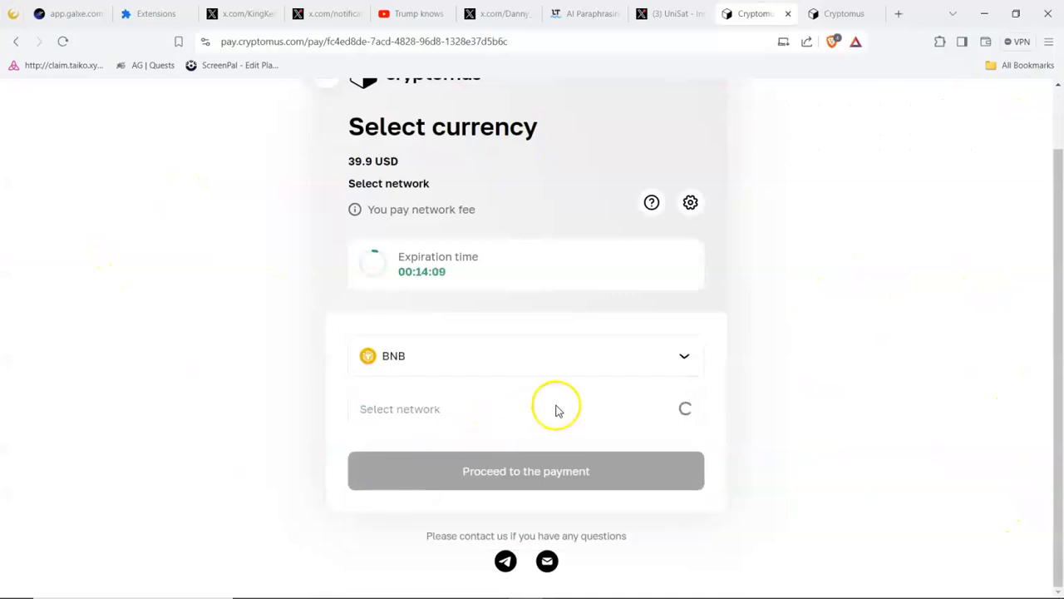
{"action": "mouse_move", "coordinate": [498, 366]}
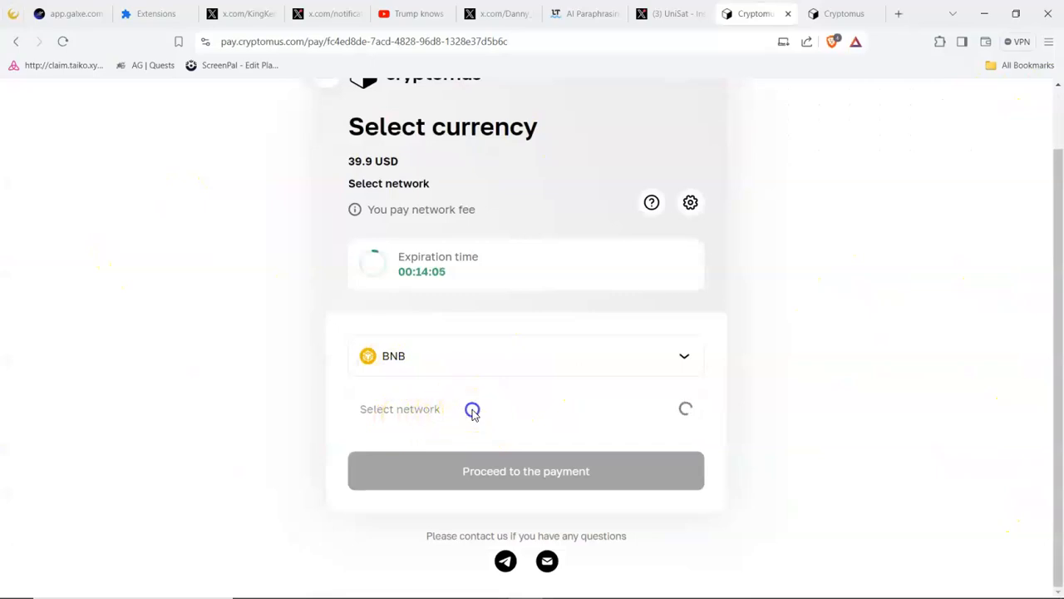
{"action": "mouse_move", "coordinate": [689, 414]}
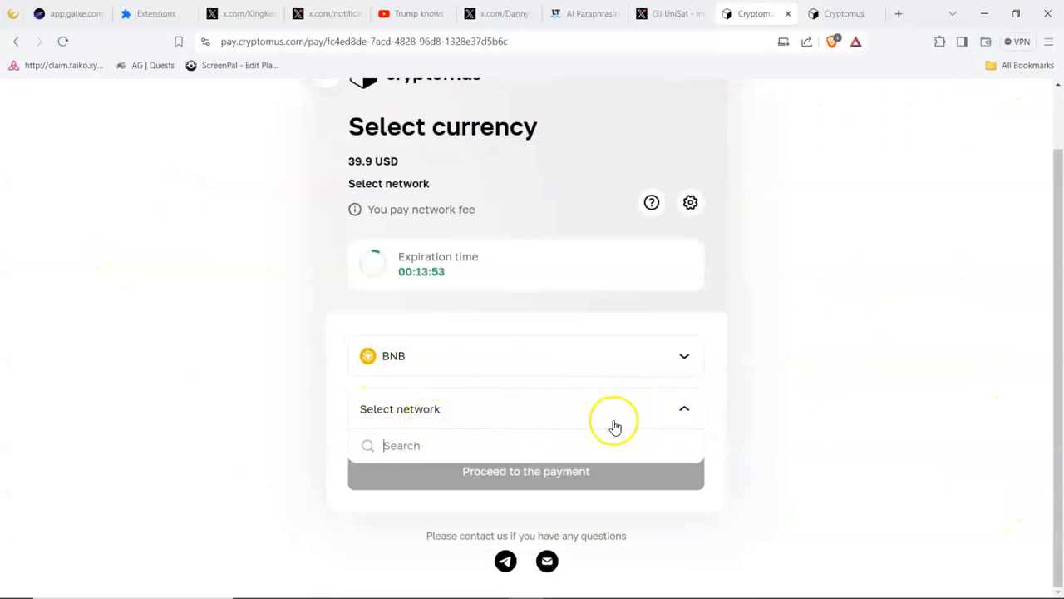
- Choose BSC (BEP-20) as the network, quoting 0.069876 BNB, and proceed to pay
{"action": "left_click", "coordinate": [685, 409]}
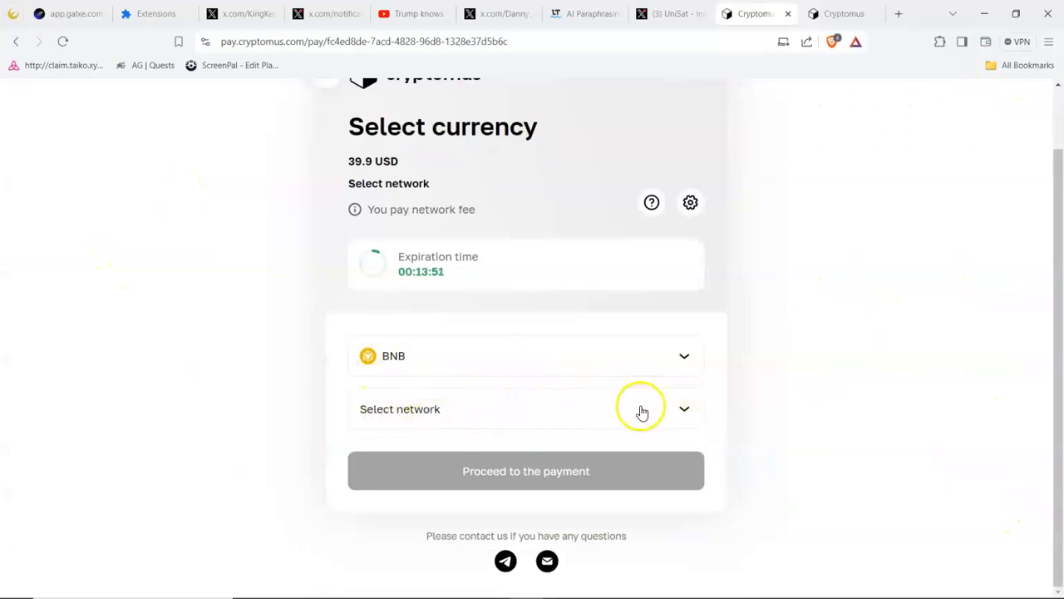
{"action": "left_click", "coordinate": [525, 409]}
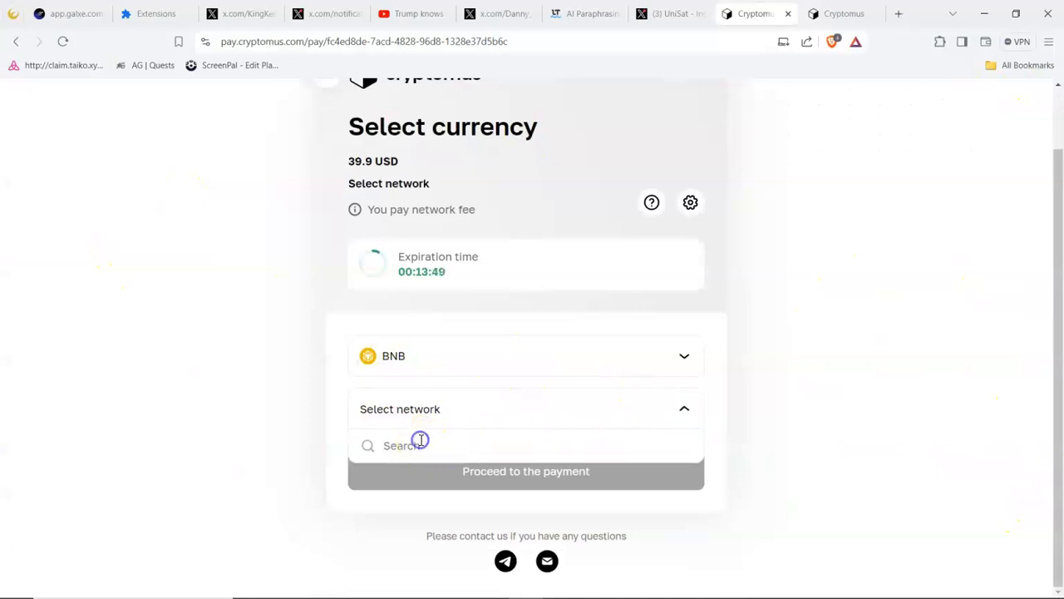
{"action": "type", "text": "b"}
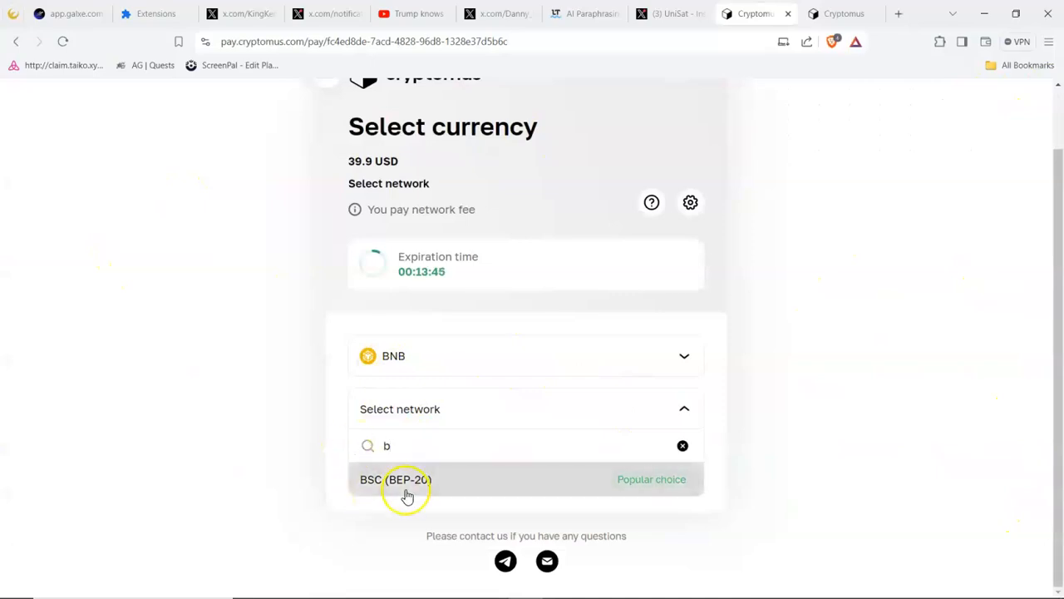
{"action": "mouse_move", "coordinate": [379, 487]}
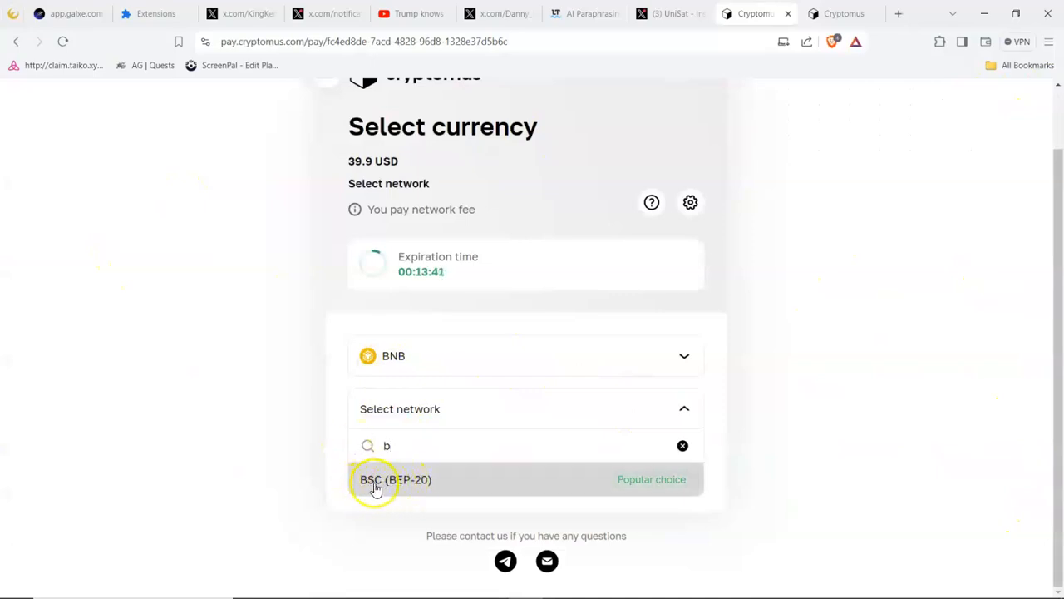
{"action": "left_click", "coordinate": [396, 479]}
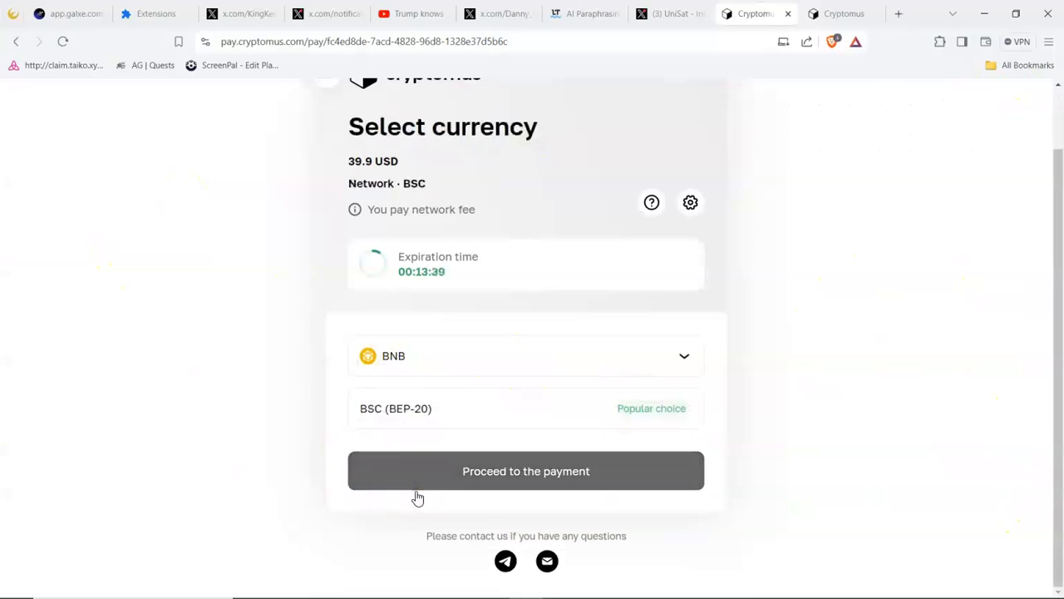
{"action": "left_click", "coordinate": [526, 471]}
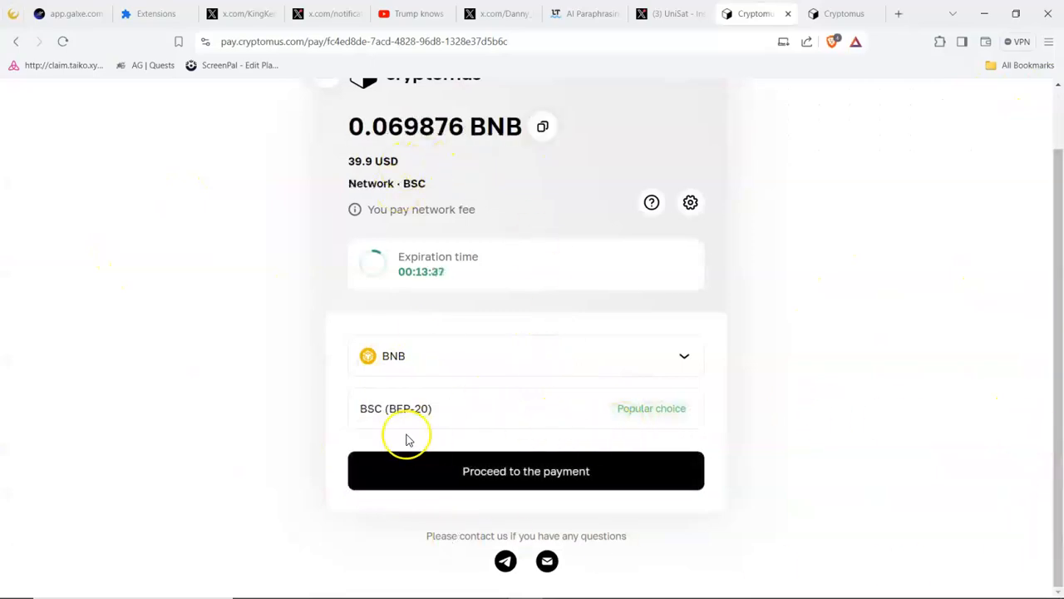
{"action": "scroll", "scroll_direction": "up", "scroll_amount": 3}
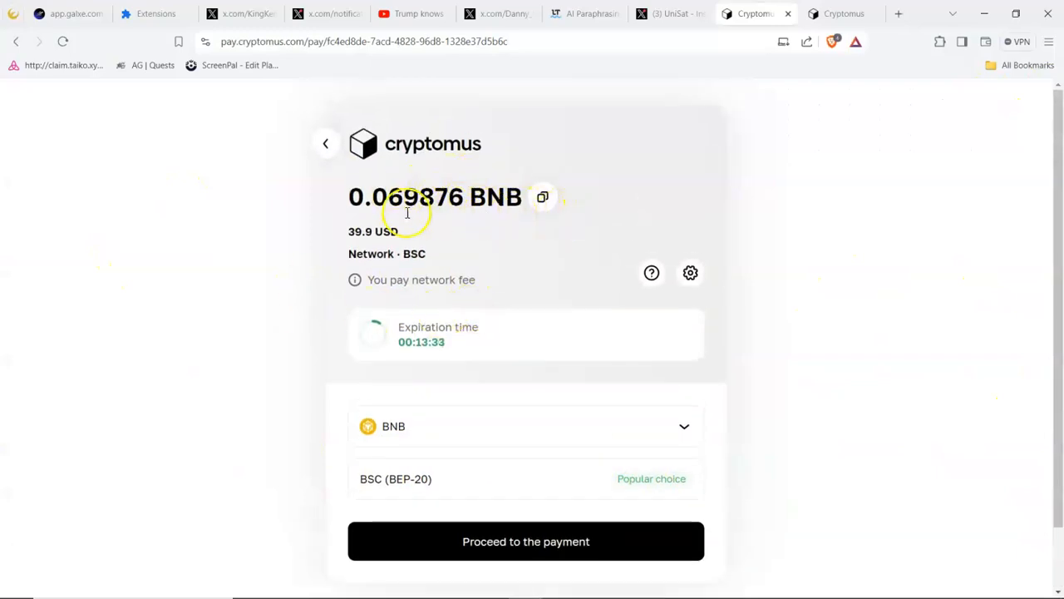
{"action": "mouse_move", "coordinate": [499, 210]}
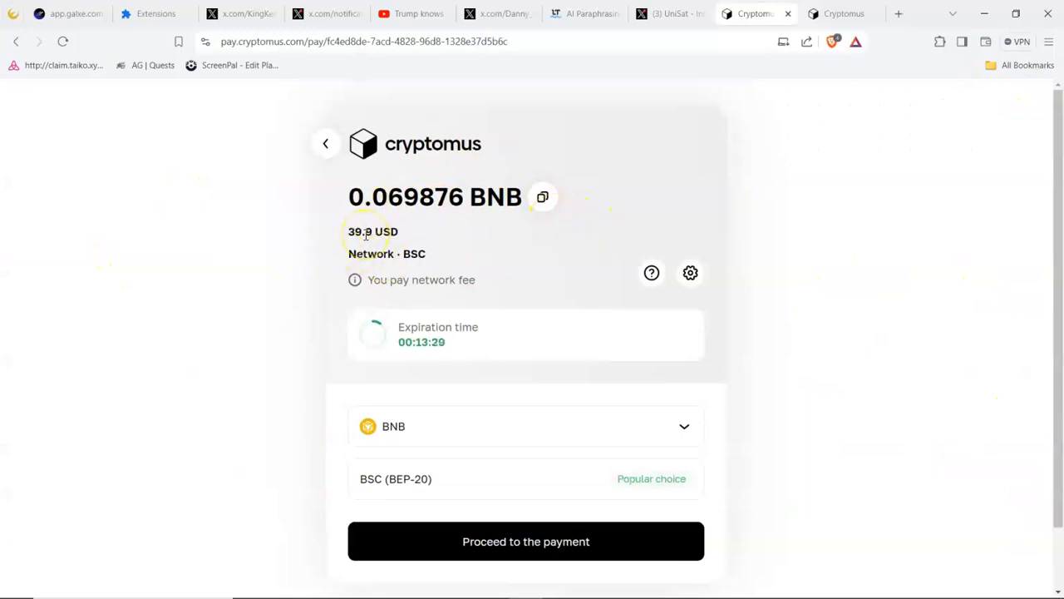
{"action": "mouse_move", "coordinate": [456, 249]}
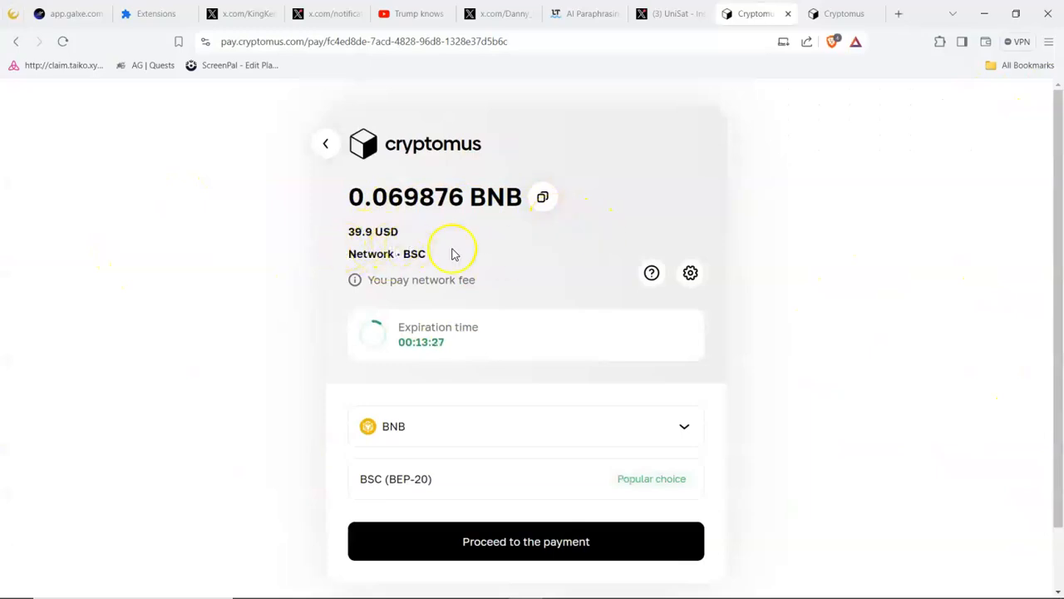
{"action": "mouse_move", "coordinate": [449, 383]}
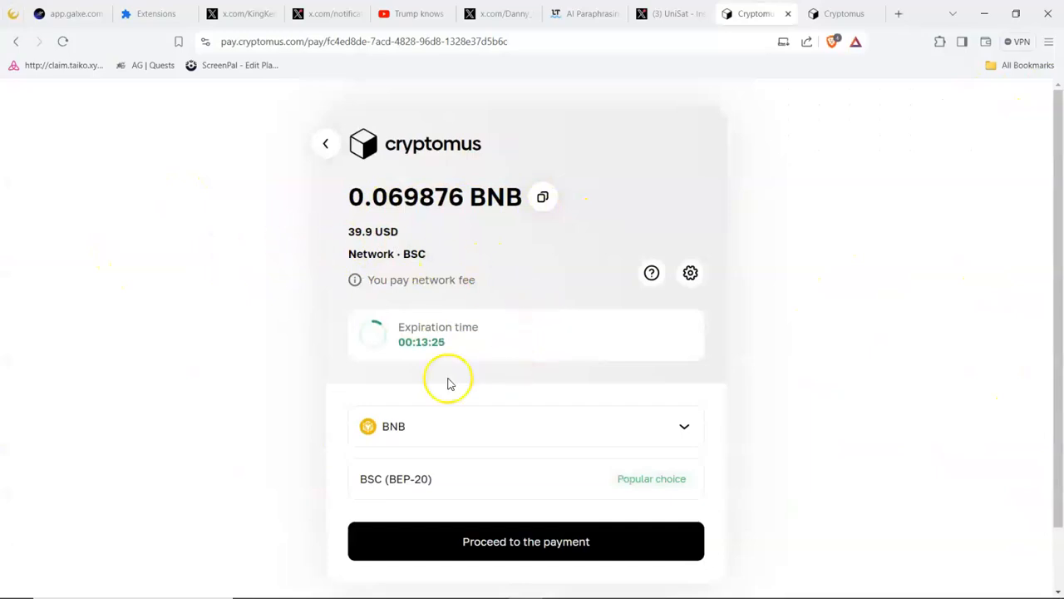
{"action": "scroll", "scroll_direction": "down", "scroll_amount": 3}
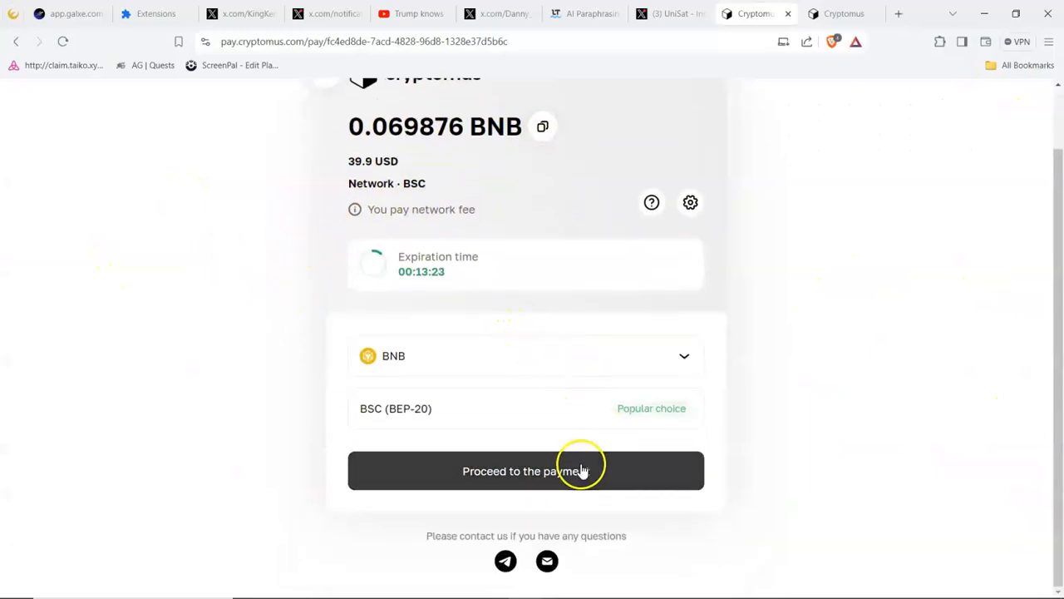
{"action": "mouse_move", "coordinate": [391, 449]}
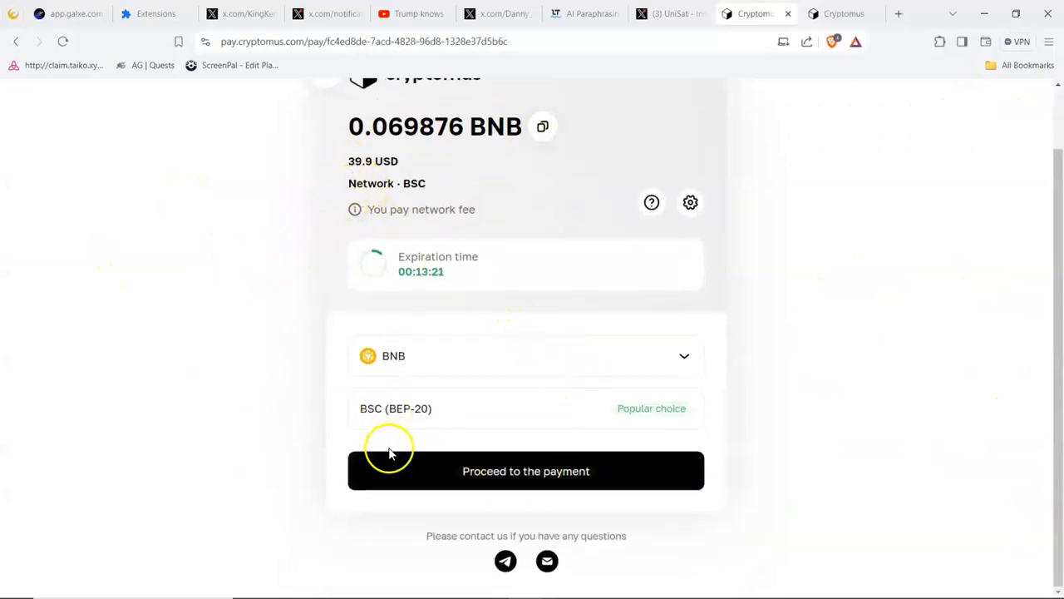
- Proceed to the BNB payment details and copy the recipient's BSC wallet address
{"action": "left_click", "coordinate": [525, 471]}
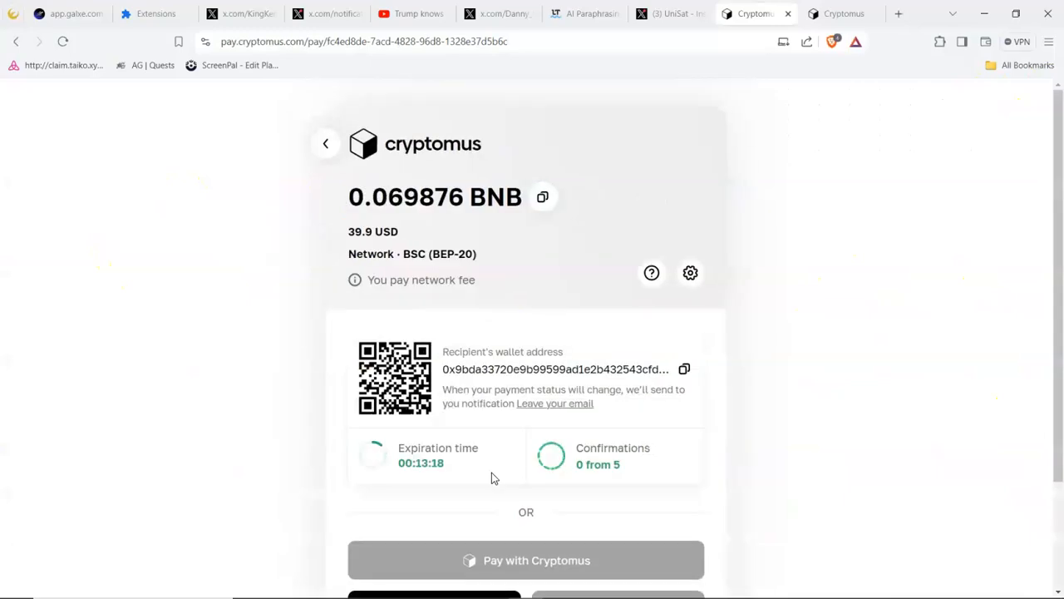
{"action": "scroll", "scroll_direction": "down", "scroll_amount": 3}
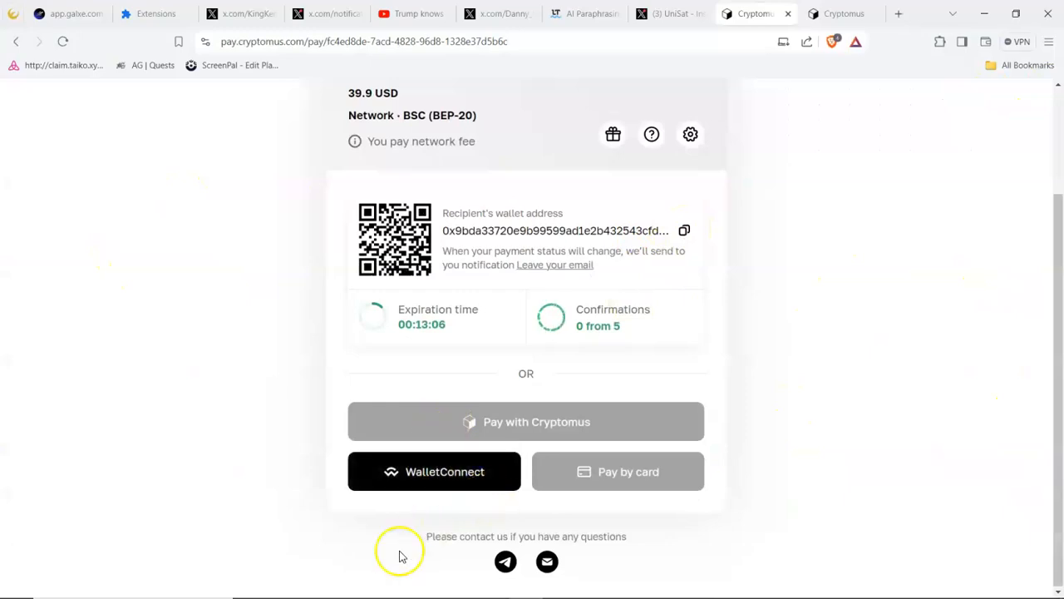
{"action": "mouse_move", "coordinate": [898, 445]}
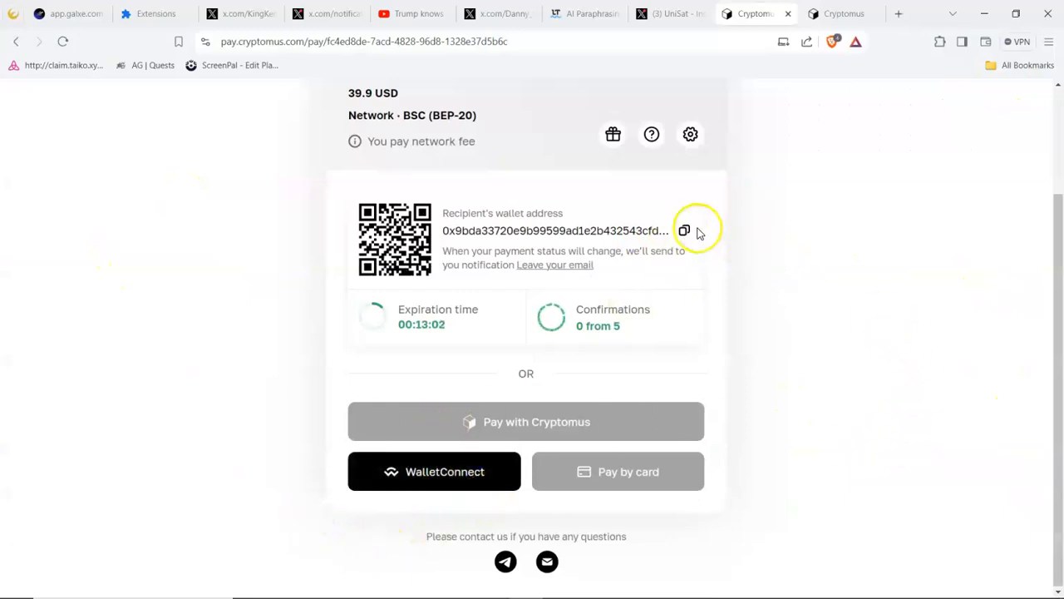
{"action": "left_click", "coordinate": [685, 230]}
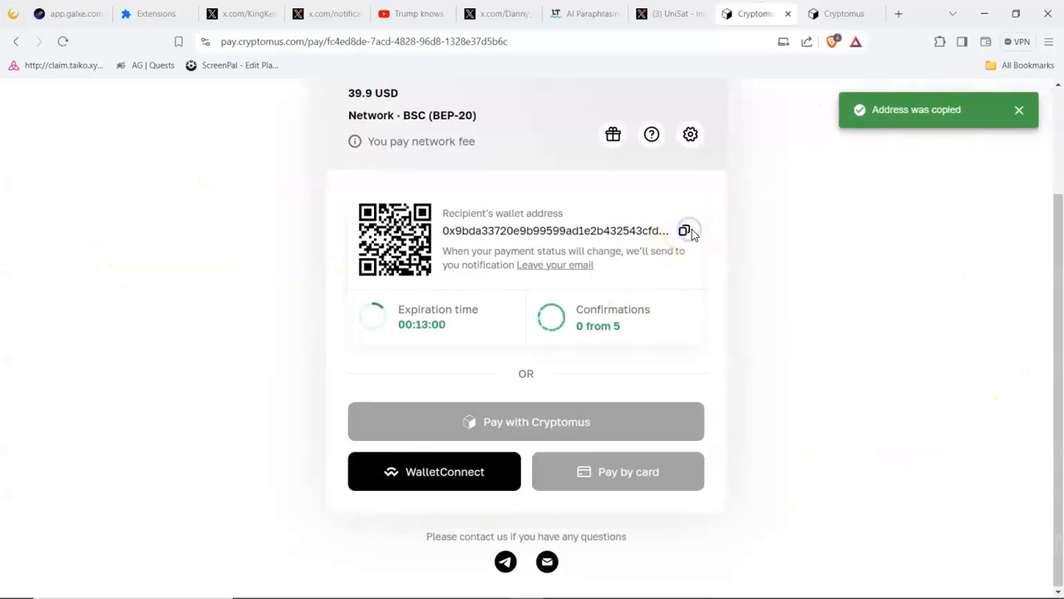
{"action": "left_click", "coordinate": [938, 41]}
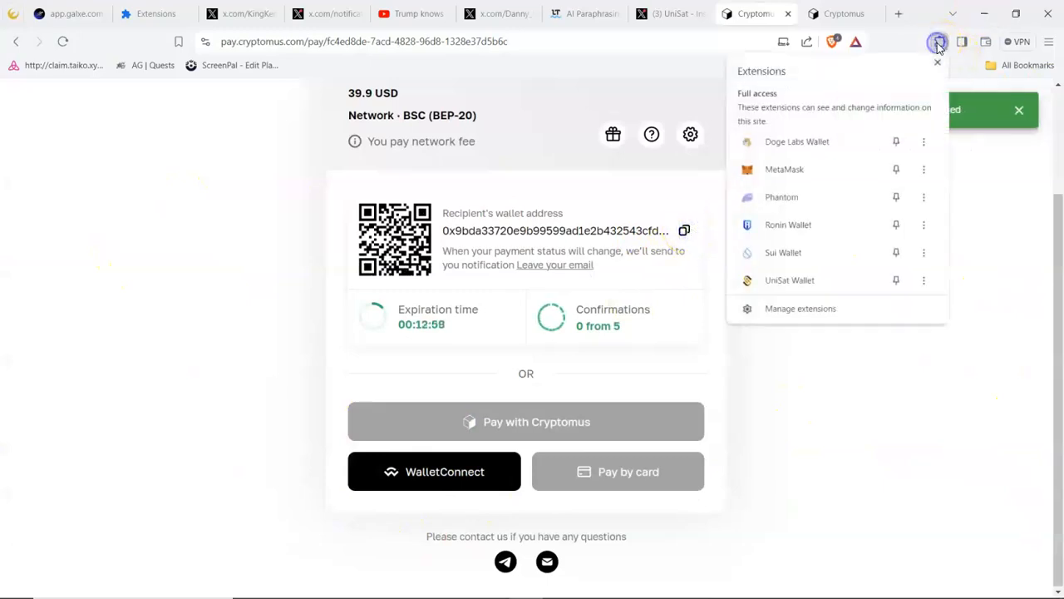
{"action": "mouse_move", "coordinate": [807, 224]}
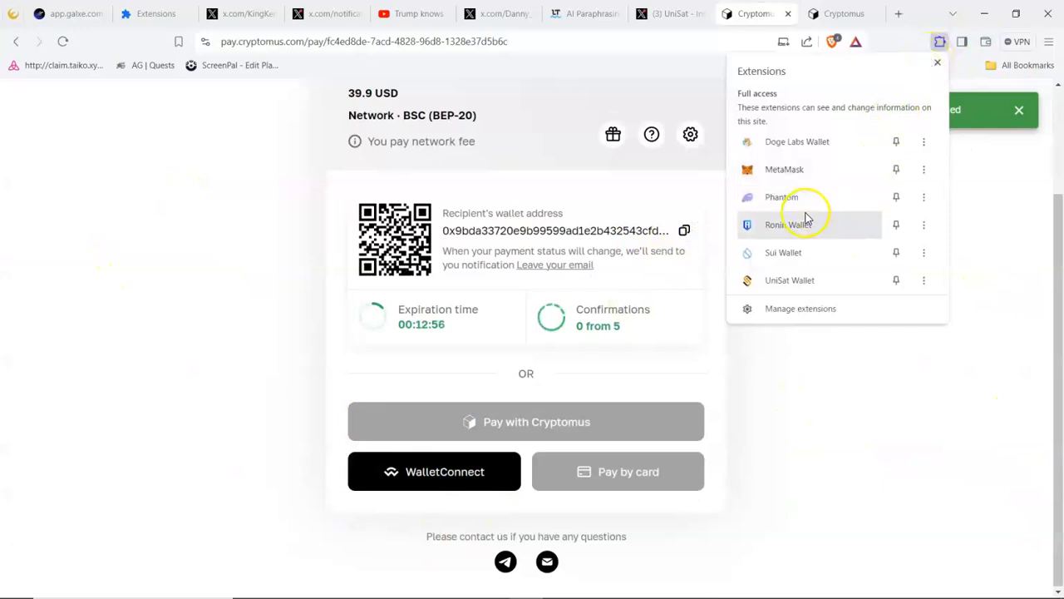
{"action": "mouse_move", "coordinate": [798, 169]}
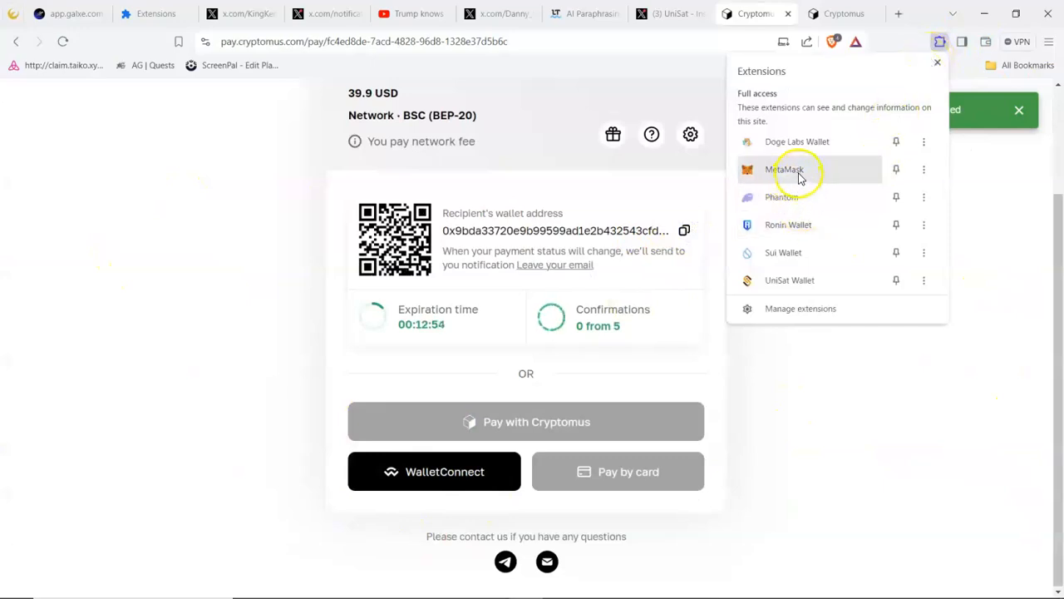
{"action": "mouse_move", "coordinate": [868, 229]}
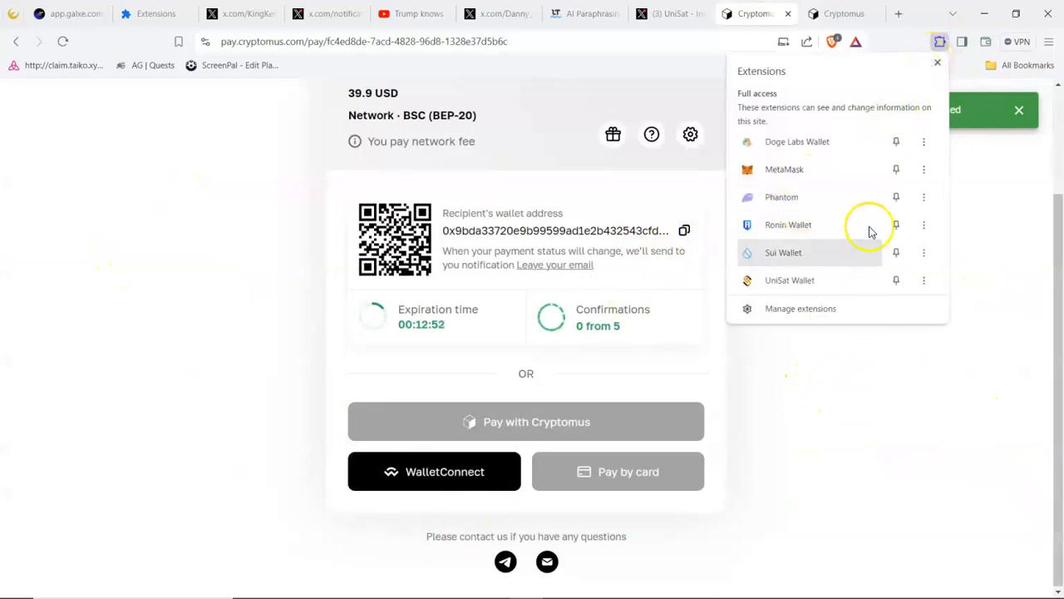
- Start a BNB send in MetaMask with the copied Cryptomus recipient address pasted in
{"action": "left_click", "coordinate": [686, 229]}
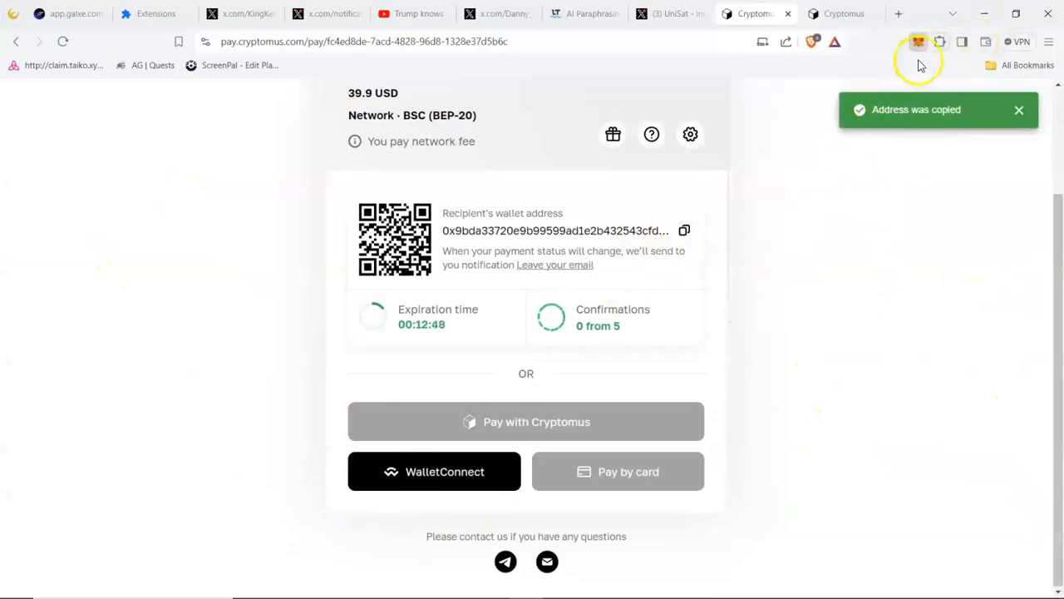
{"action": "left_click", "coordinate": [918, 42]}
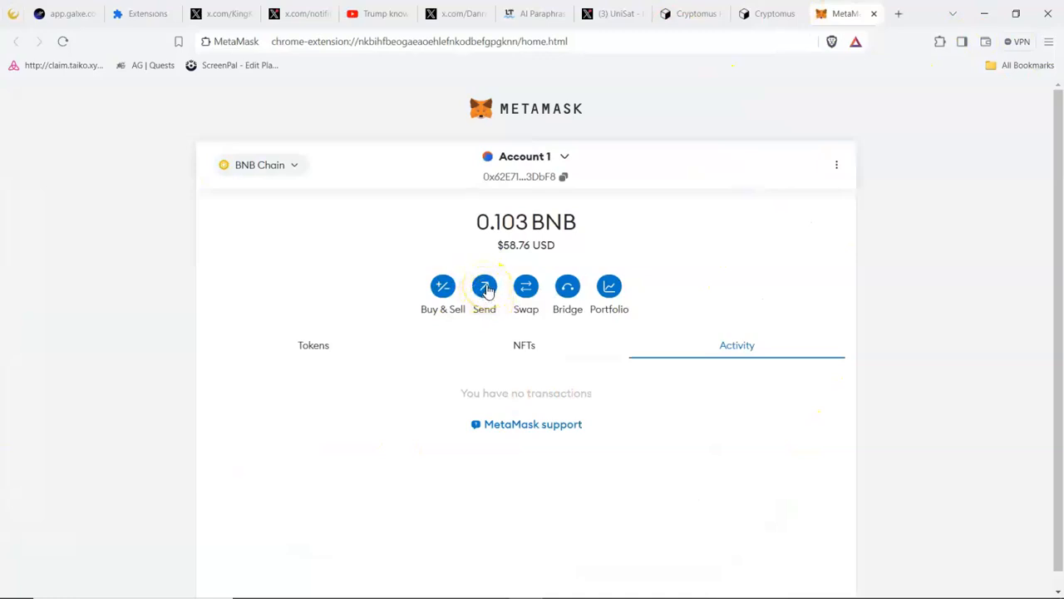
{"action": "left_click", "coordinate": [484, 286]}
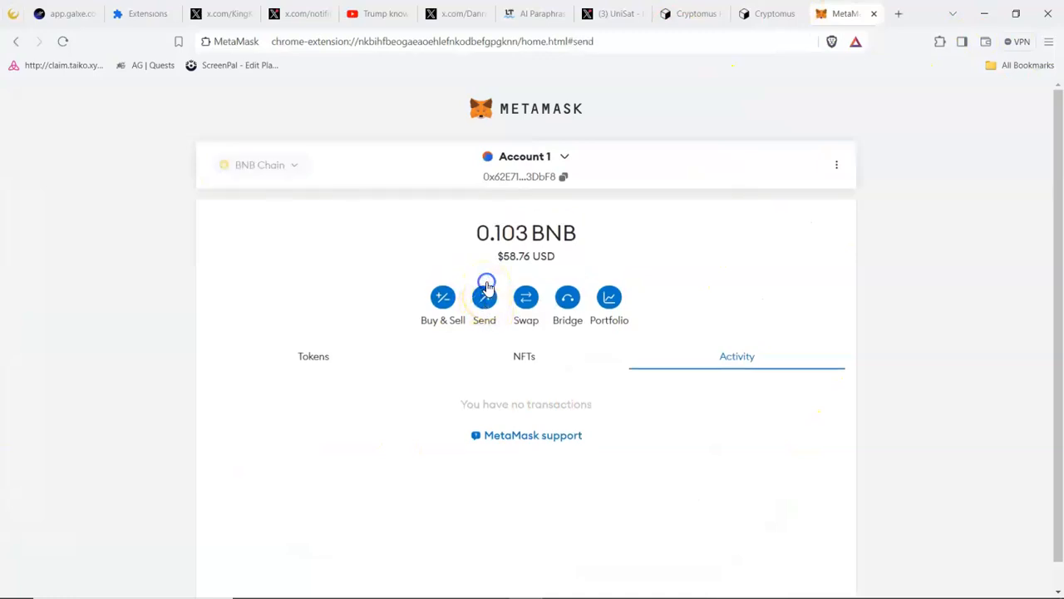
{"action": "left_click", "coordinate": [484, 296]}
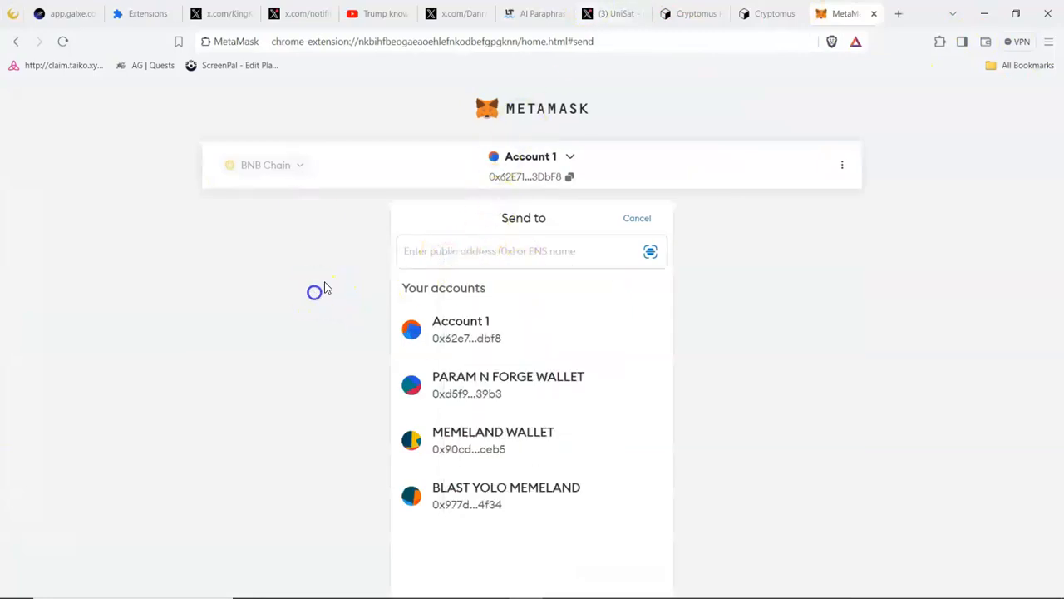
{"action": "right_click", "coordinate": [469, 249]}
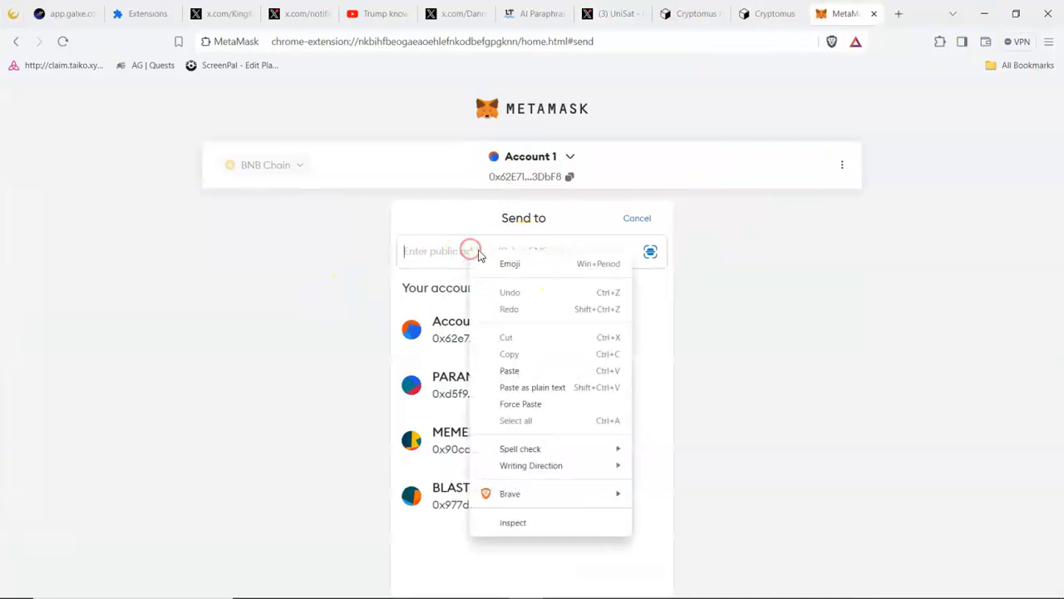
{"action": "left_click", "coordinate": [509, 370]}
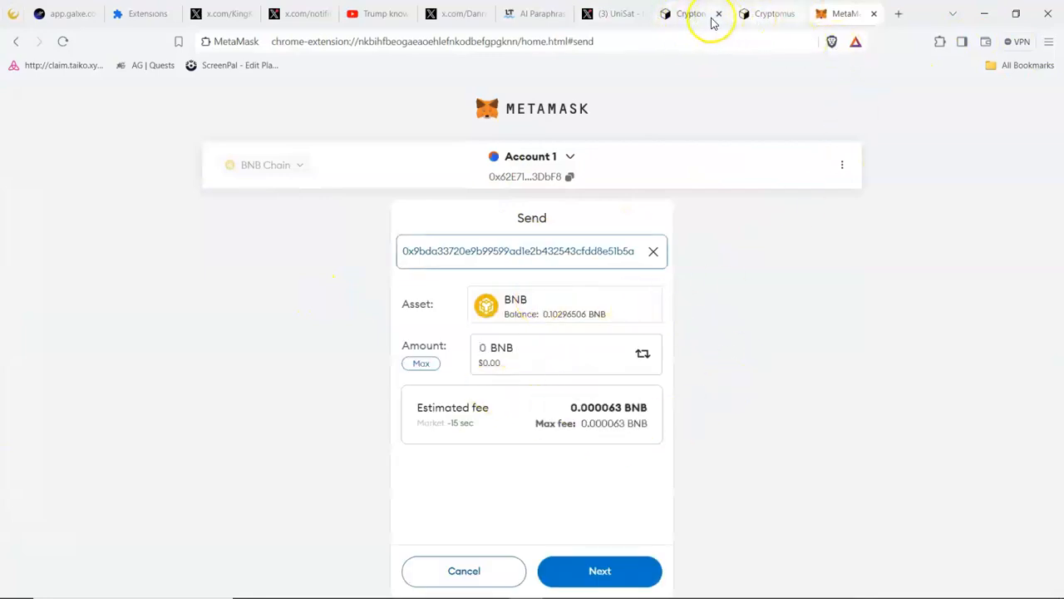
- Copy the quoted 0.069876 BNB amount from the Cryptomus payment page
{"action": "left_click", "coordinate": [692, 13]}
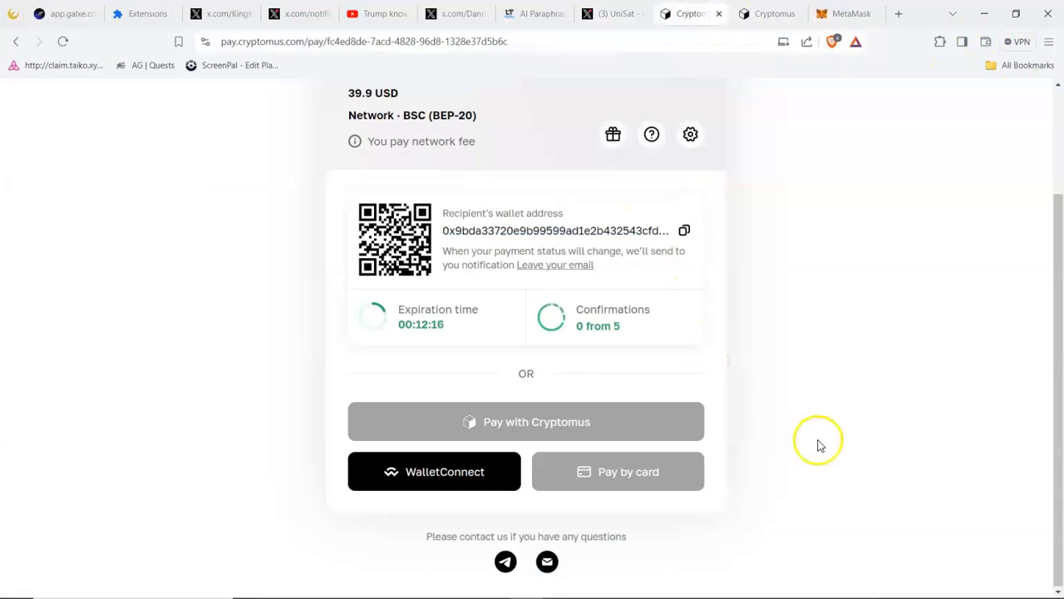
{"action": "scroll", "scroll_direction": "up", "scroll_amount": 3}
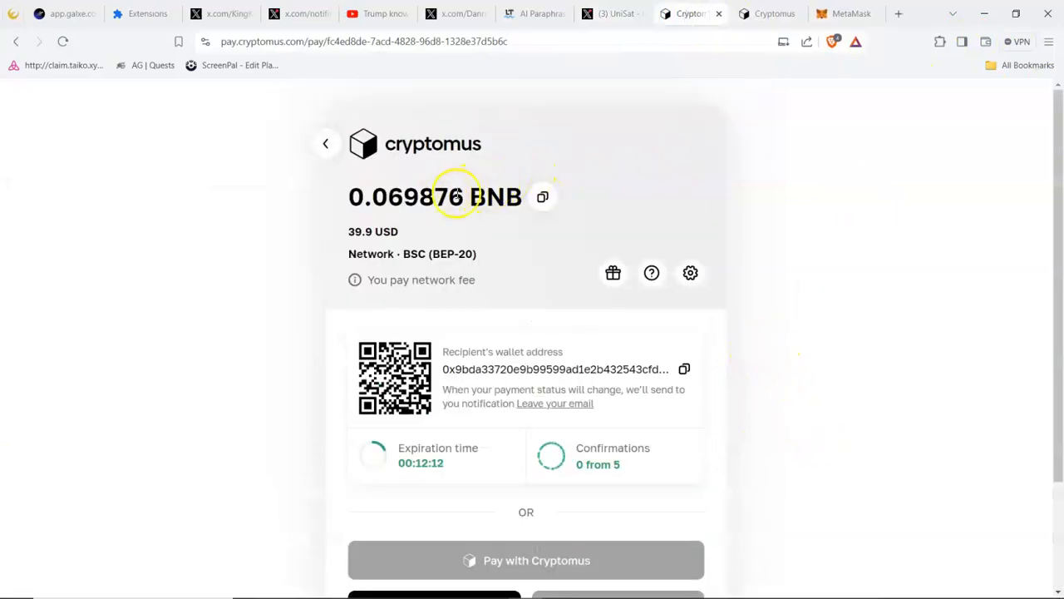
{"action": "double_click", "coordinate": [415, 196]}
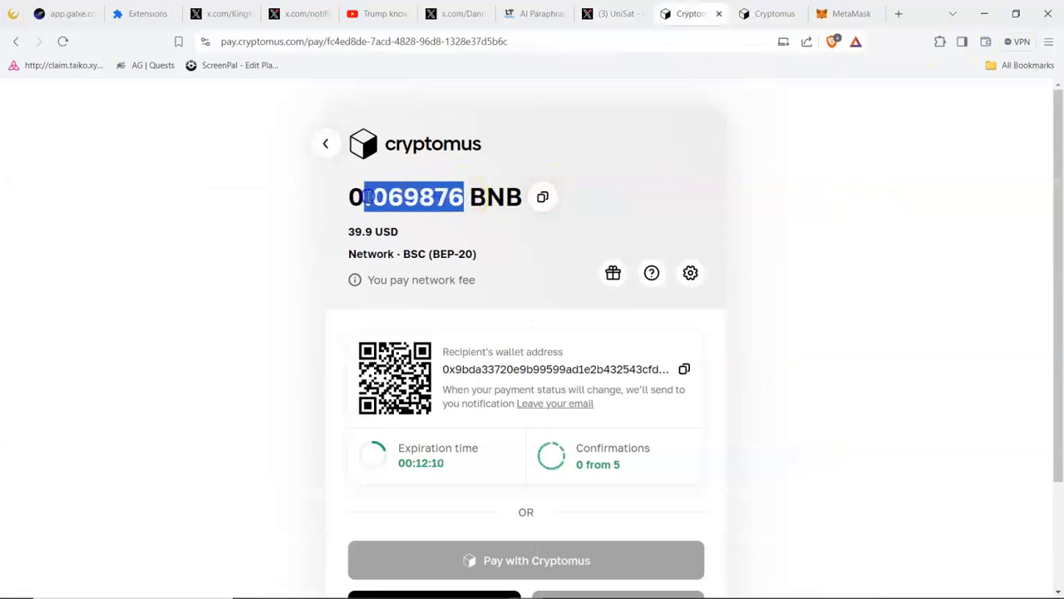
{"action": "right_click", "coordinate": [416, 197]}
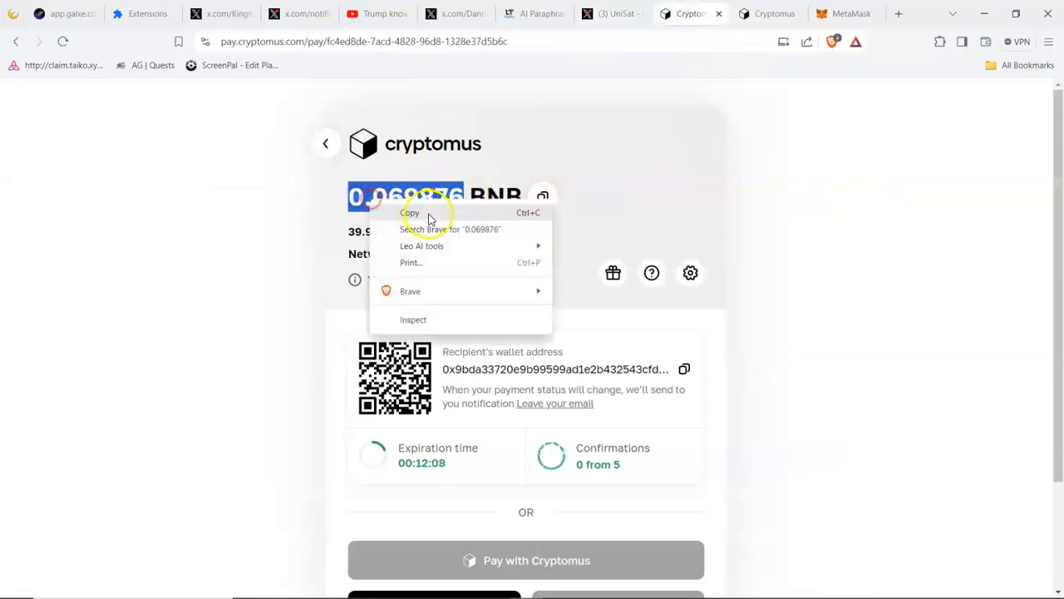
{"action": "left_click", "coordinate": [411, 213]}
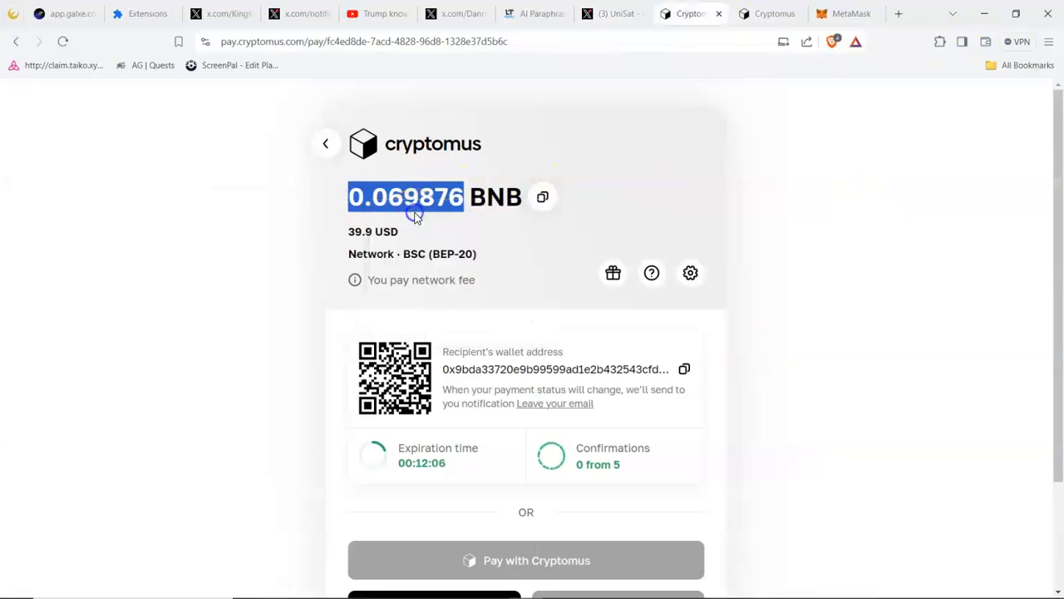
{"action": "mouse_move", "coordinate": [844, 13]}
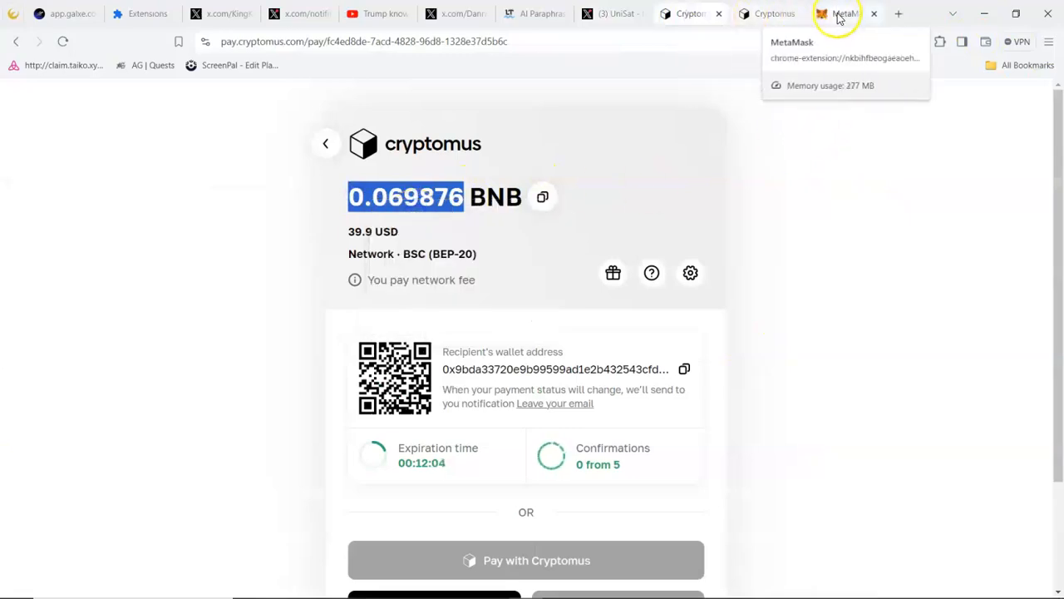
- Paste the 0.069876 BNB amount into the MetaMask send and confirm the transaction
{"action": "left_click", "coordinate": [845, 13]}
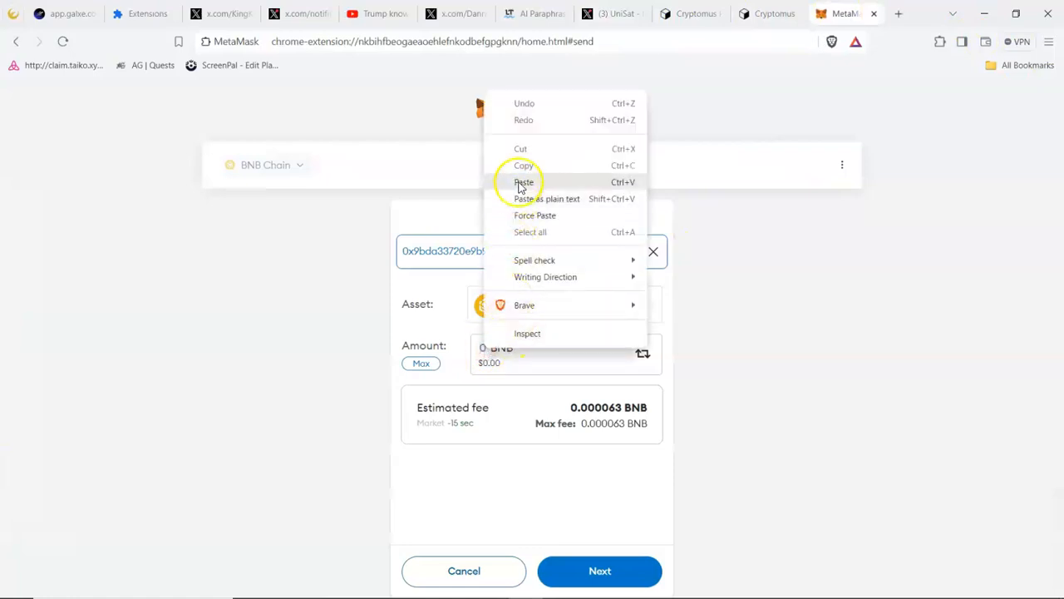
{"action": "left_click", "coordinate": [523, 181]}
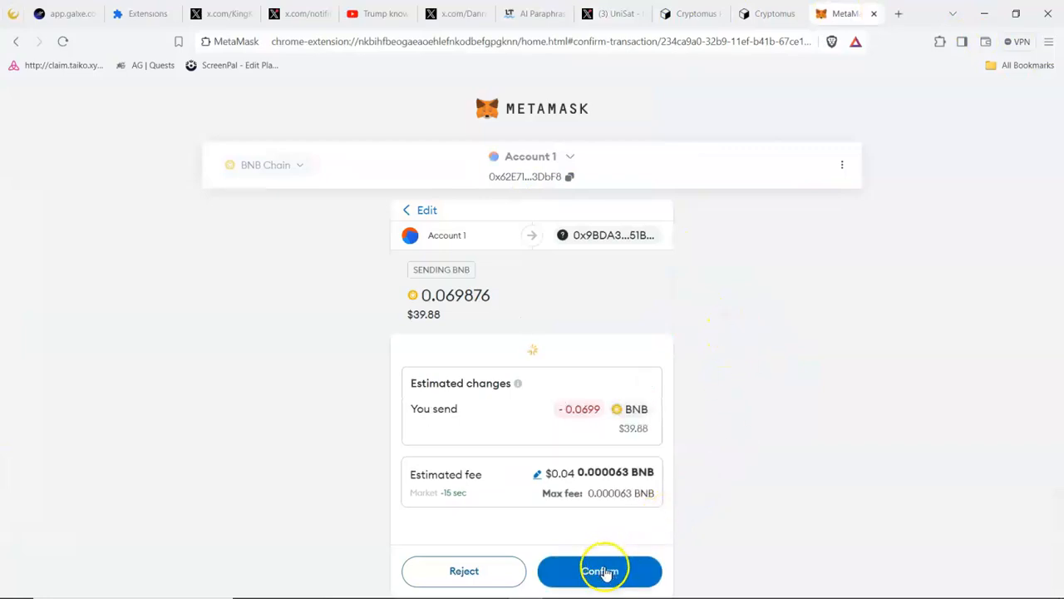
{"action": "left_click", "coordinate": [598, 570]}
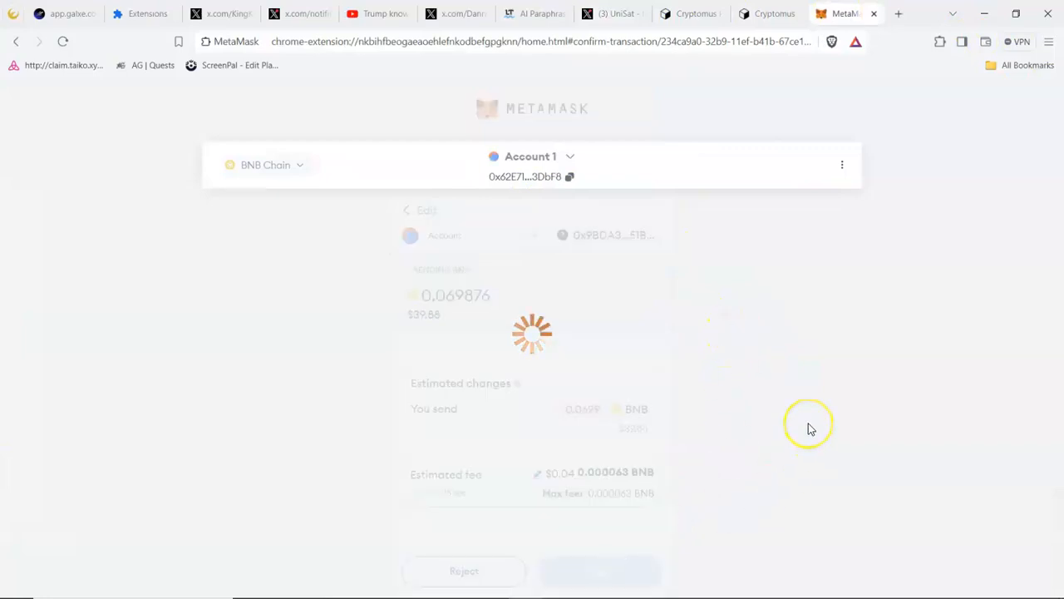
{"action": "left_click", "coordinate": [600, 571]}
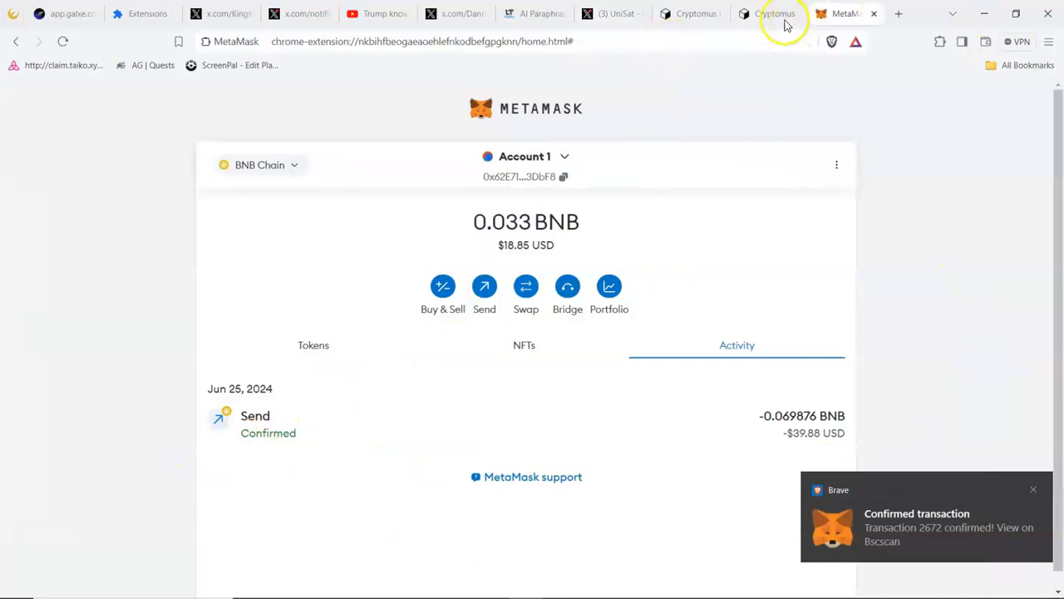
- Watch the Cryptomus BNB invoice until 'Payment is paid' shows, then go back to EasyNode
{"action": "left_click", "coordinate": [690, 13]}
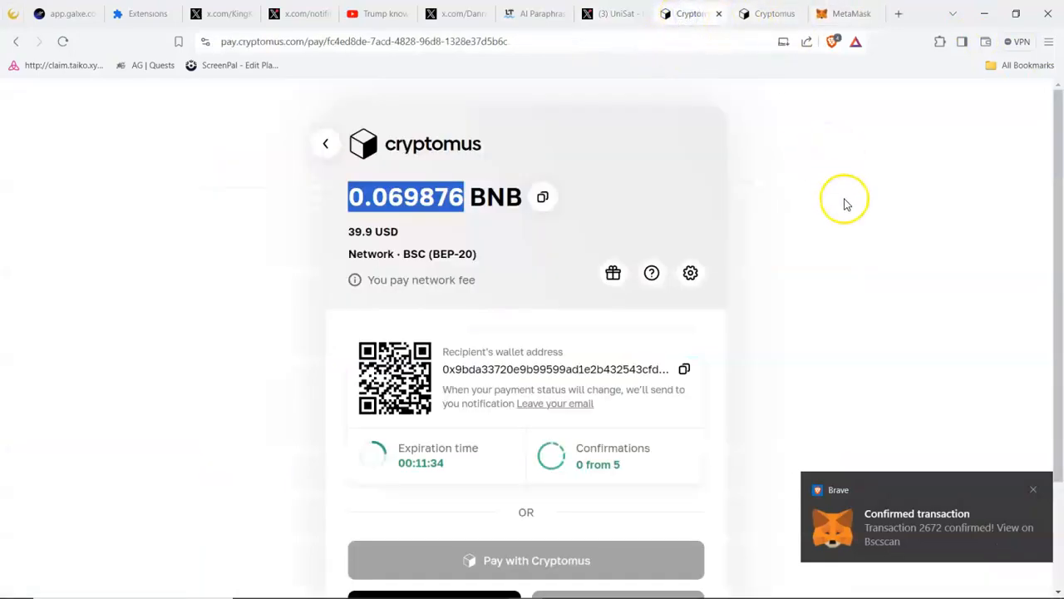
{"action": "scroll", "scroll_direction": "down", "scroll_amount": 3}
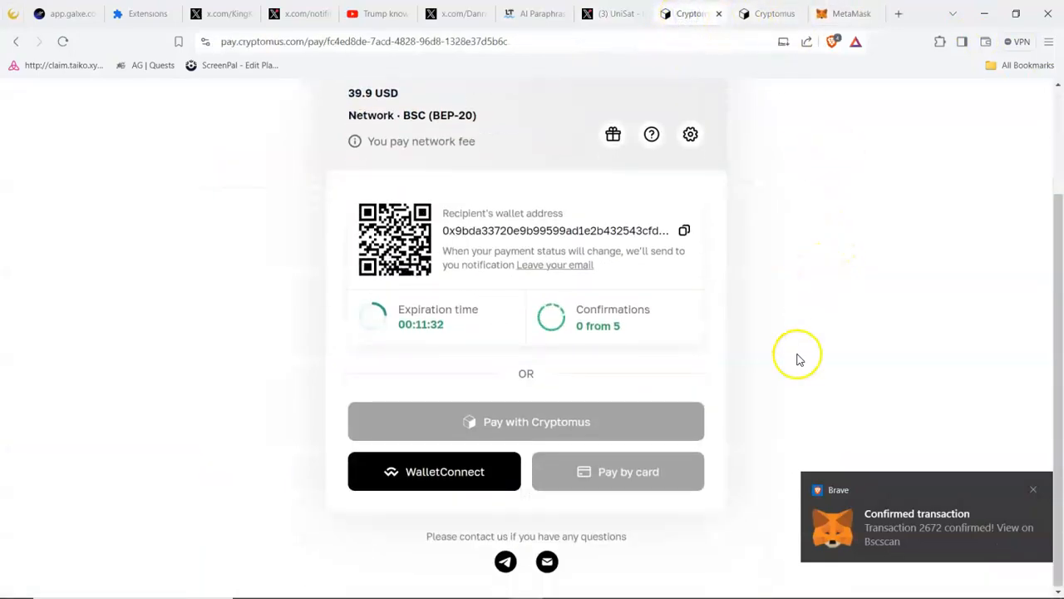
{"action": "mouse_move", "coordinate": [679, 312]}
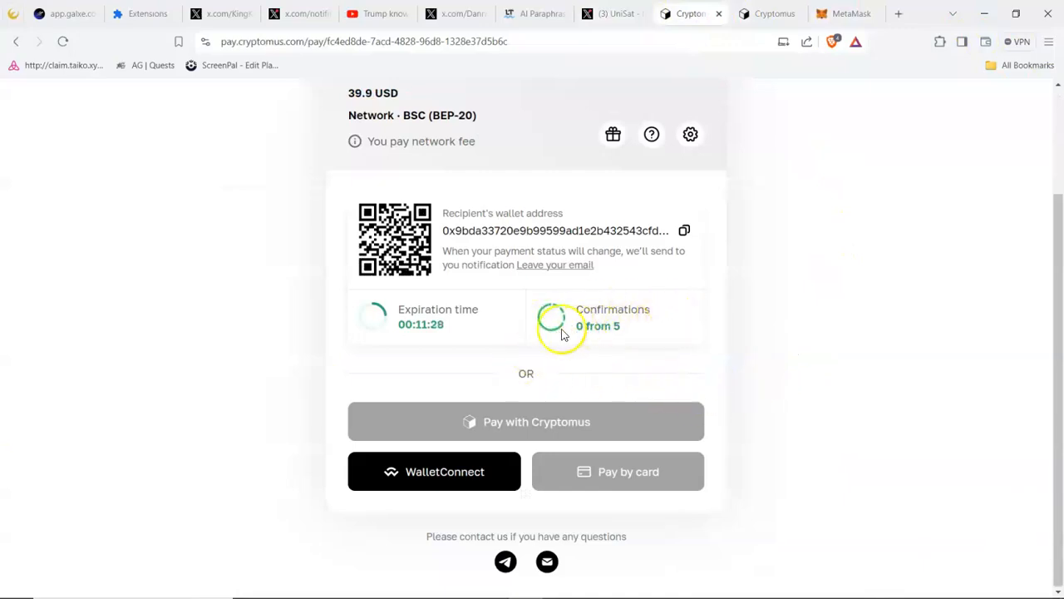
{"action": "mouse_move", "coordinate": [647, 340]}
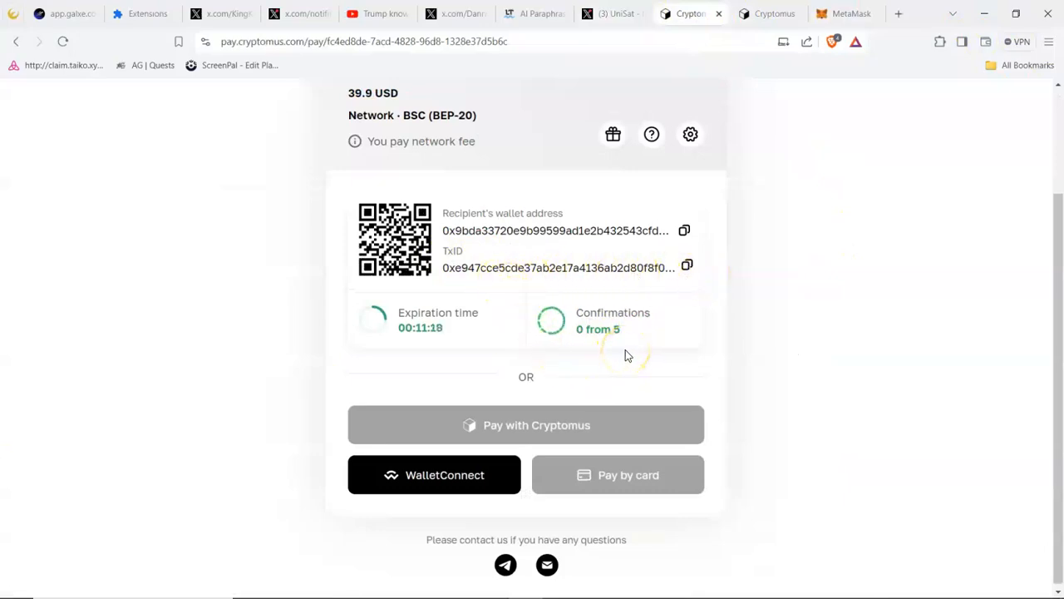
{"action": "mouse_move", "coordinate": [518, 286]}
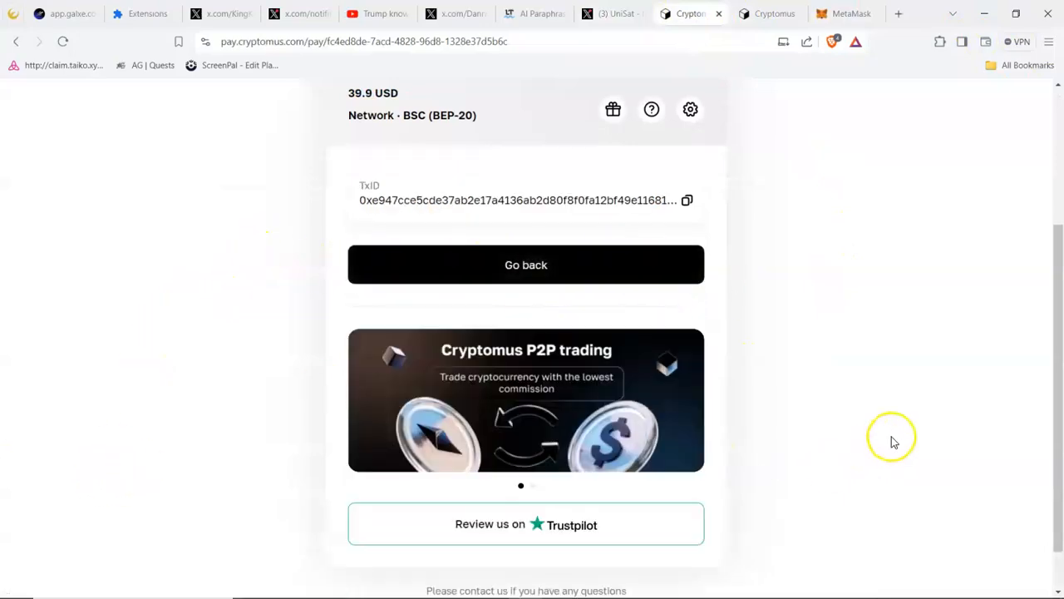
{"action": "scroll", "scroll_direction": "down", "scroll_amount": 3}
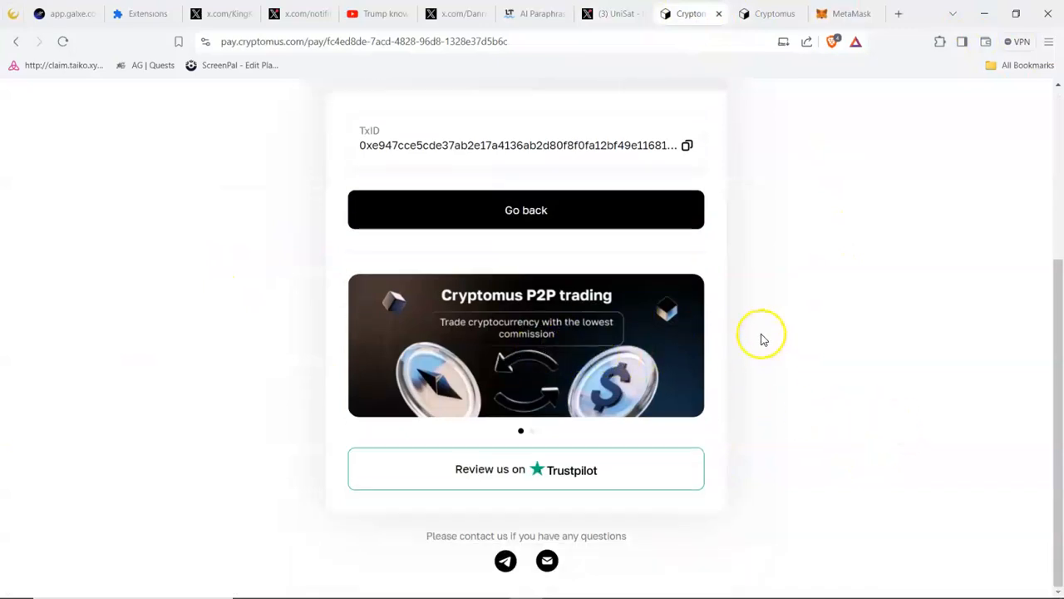
{"action": "scroll", "scroll_direction": "up", "scroll_amount": 3}
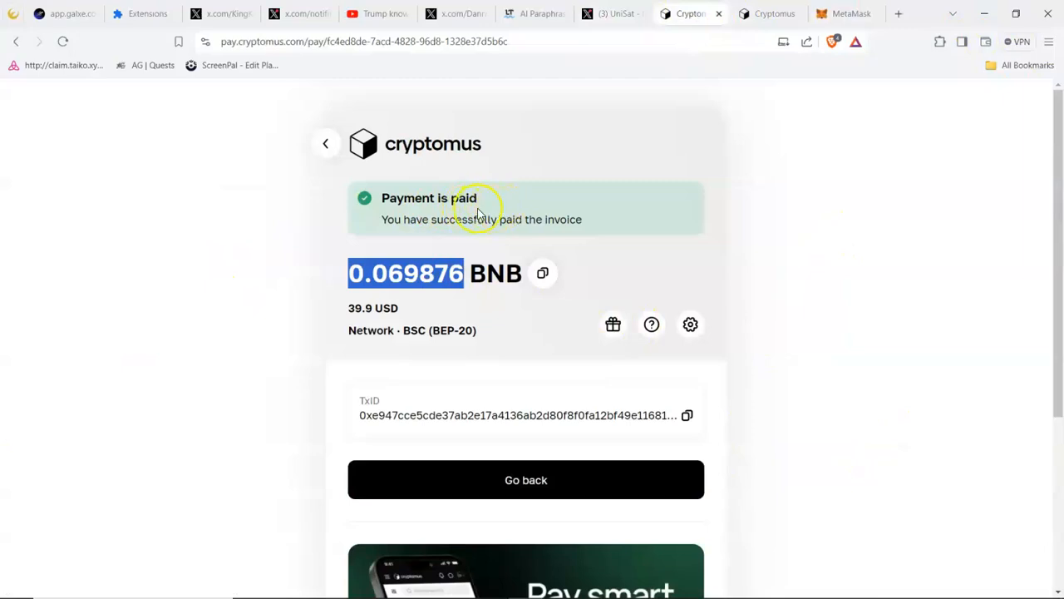
{"action": "mouse_move", "coordinate": [572, 226]}
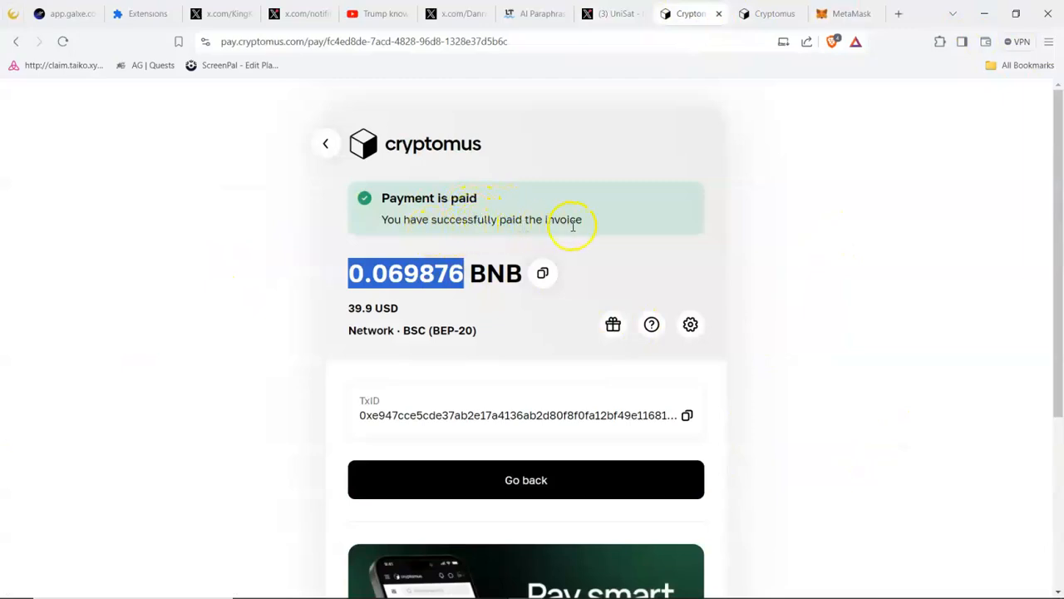
{"action": "mouse_move", "coordinate": [812, 300]}
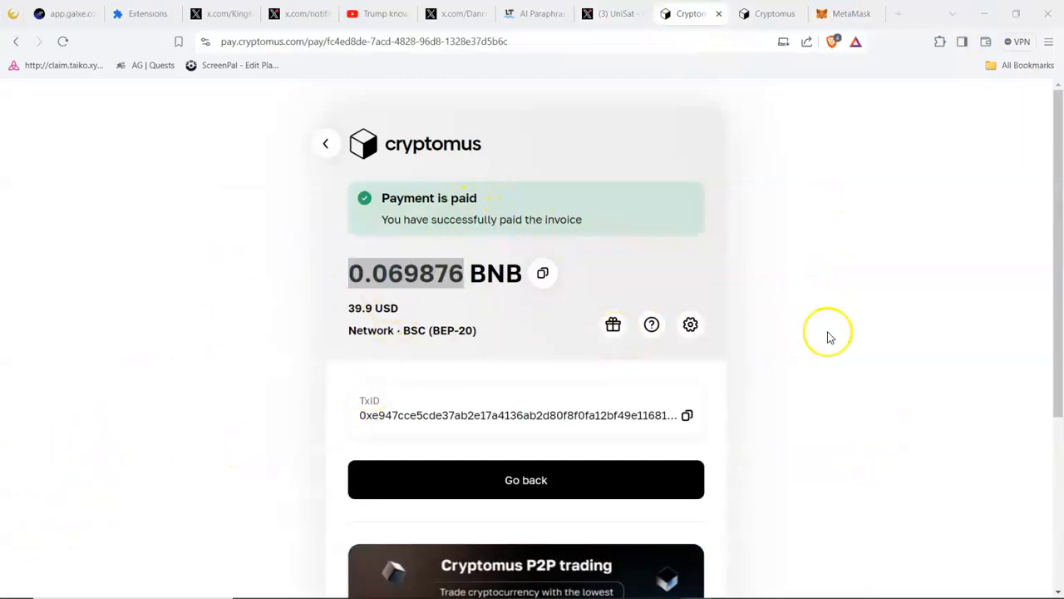
{"action": "mouse_move", "coordinate": [363, 539]}
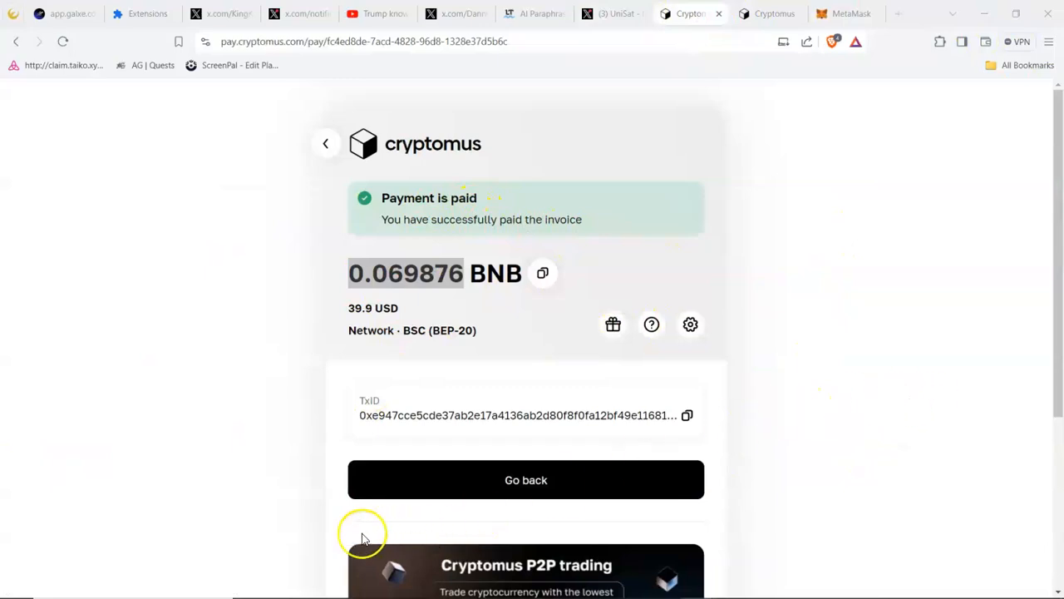
{"action": "mouse_move", "coordinate": [768, 507]}
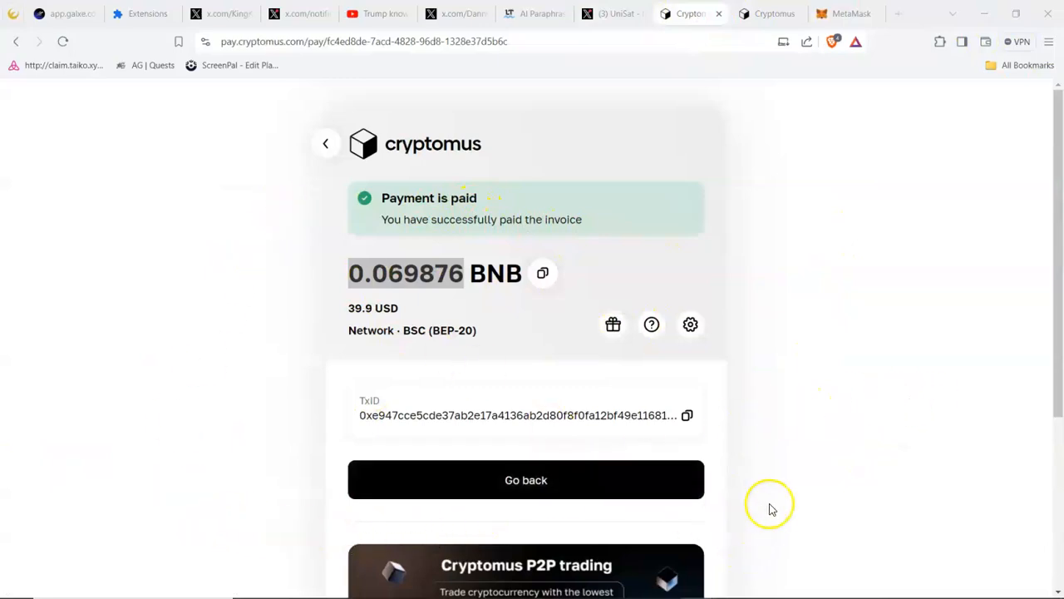
{"action": "mouse_move", "coordinate": [526, 479]}
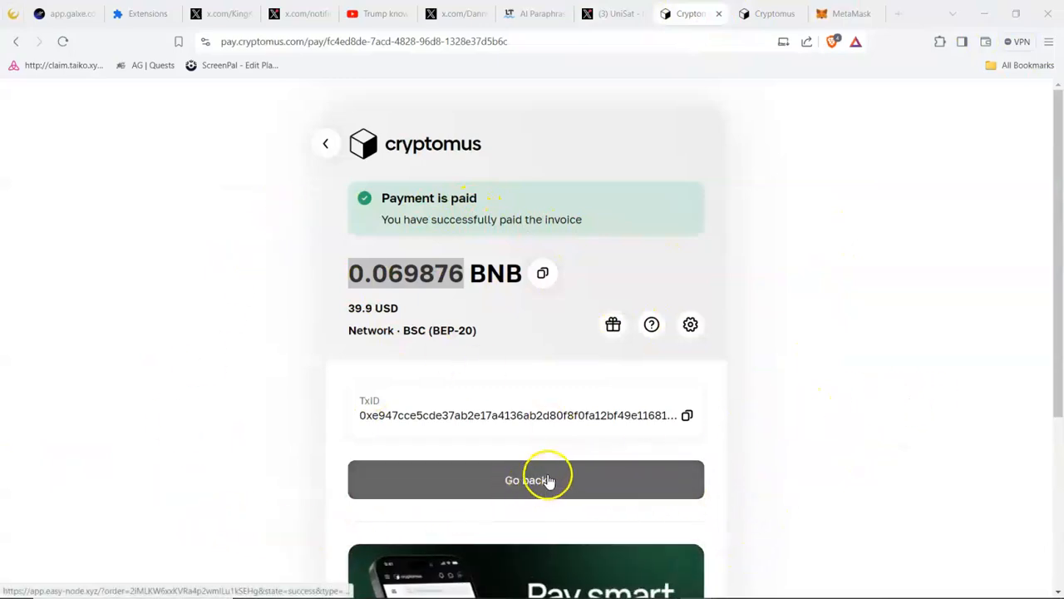
{"action": "double_click", "coordinate": [406, 273]}
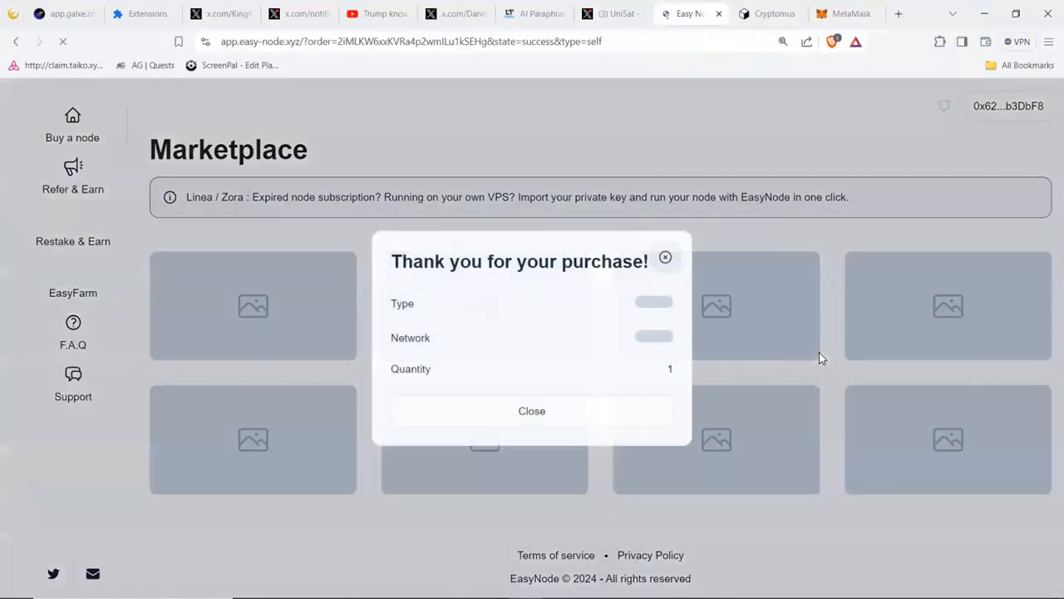
- Dismiss the Switch Network popup, choose Polygon, and close the Connect Wallet list
{"action": "left_click", "coordinate": [532, 410]}
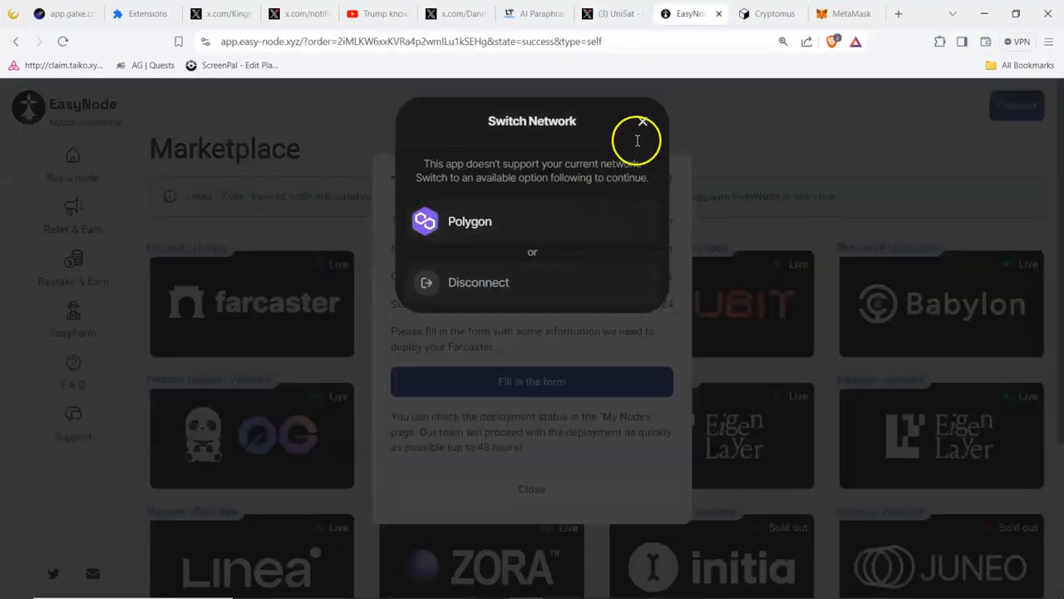
{"action": "mouse_move", "coordinate": [599, 221]}
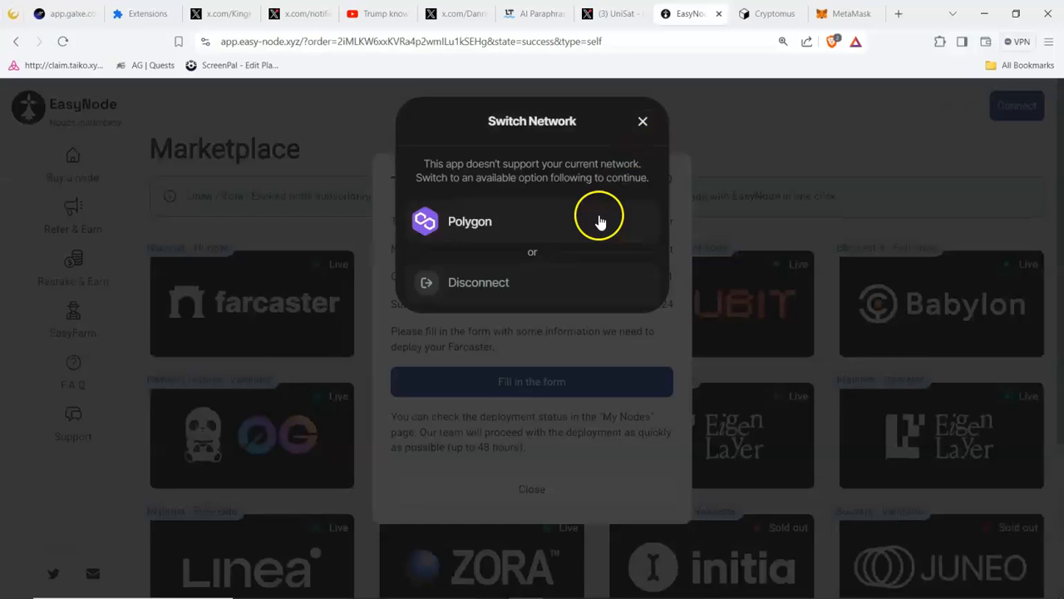
{"action": "mouse_move", "coordinate": [565, 236]}
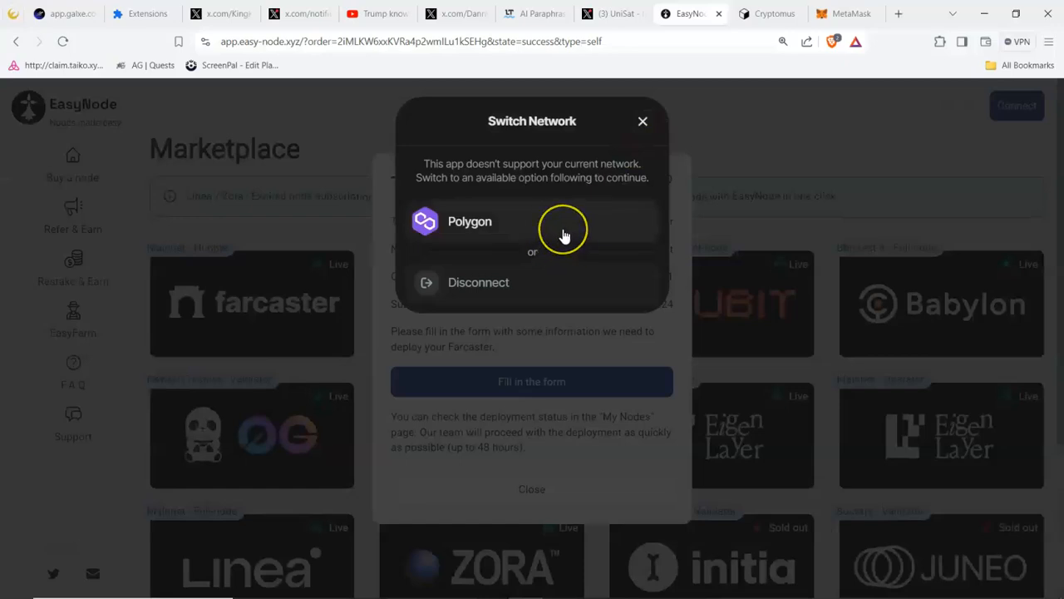
{"action": "left_click", "coordinate": [469, 221]}
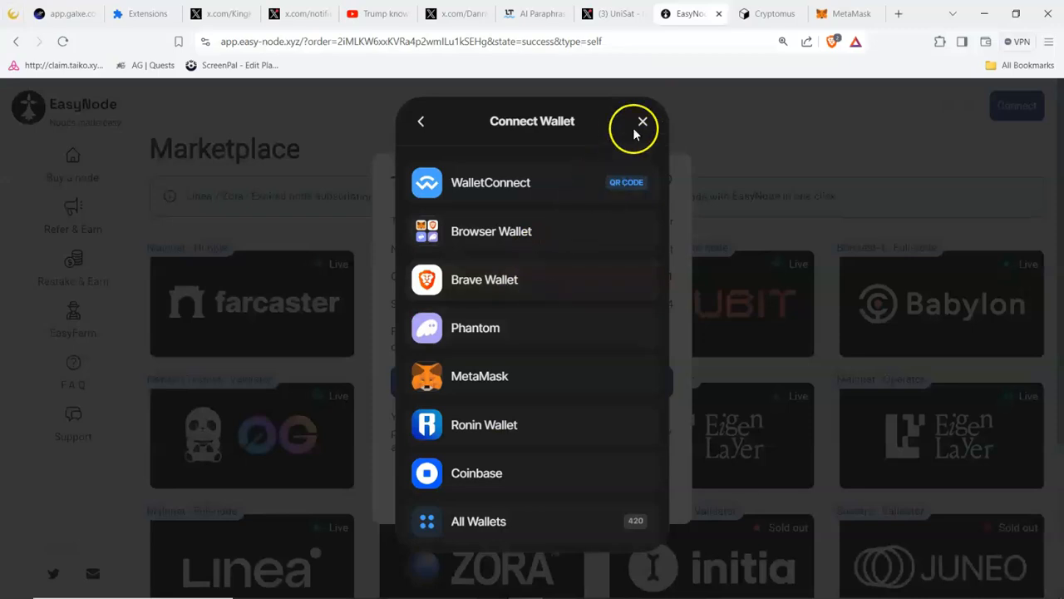
{"action": "left_click", "coordinate": [642, 121]}
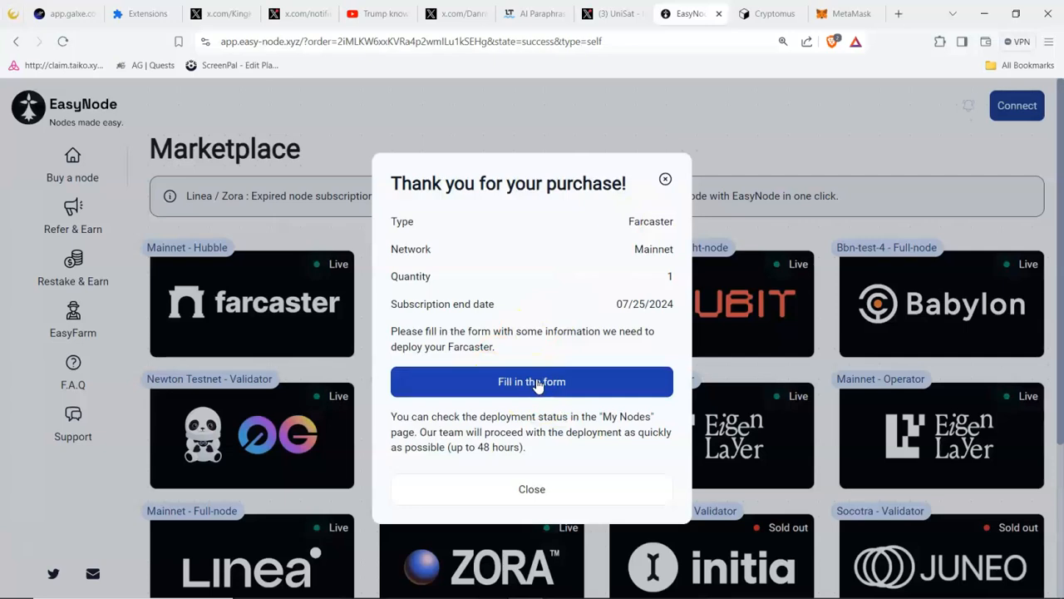
- Start the 'Fill in the form' deployment form and continue past its Farcaster-linking intro
{"action": "left_click", "coordinate": [532, 380]}
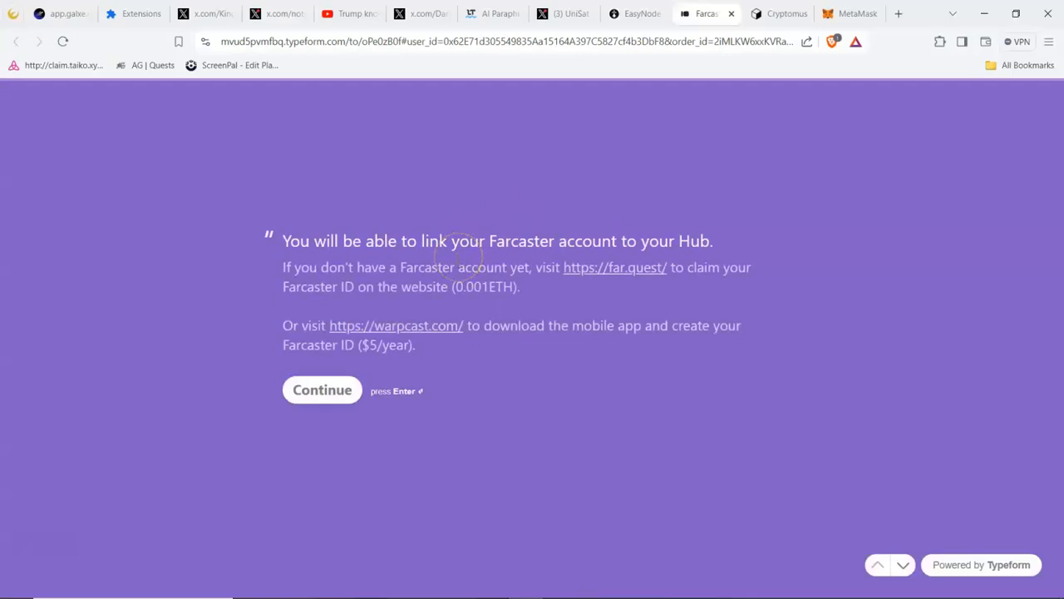
{"action": "mouse_move", "coordinate": [499, 401]}
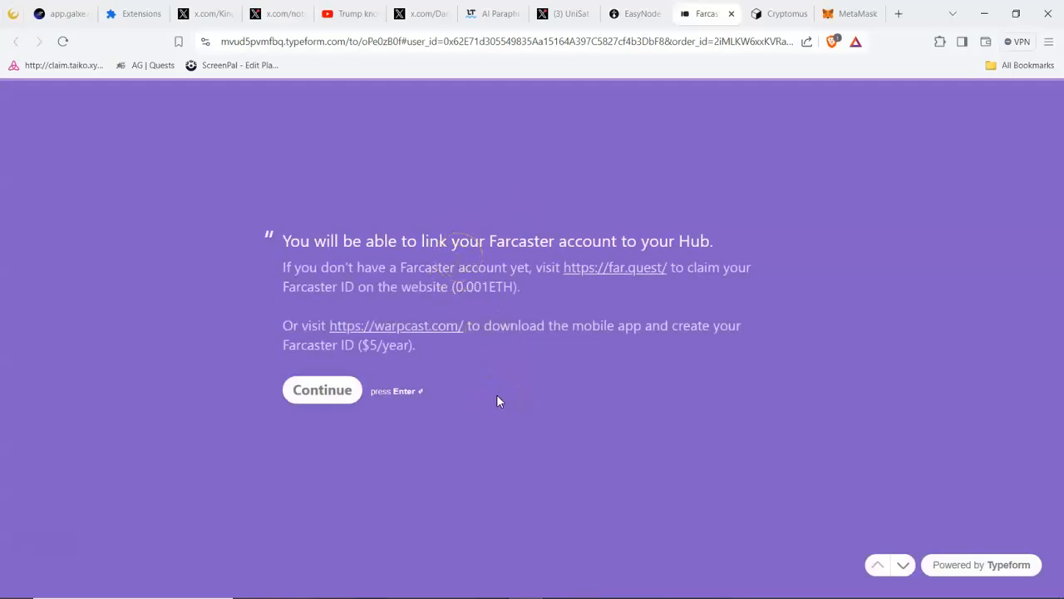
{"action": "mouse_move", "coordinate": [459, 431]}
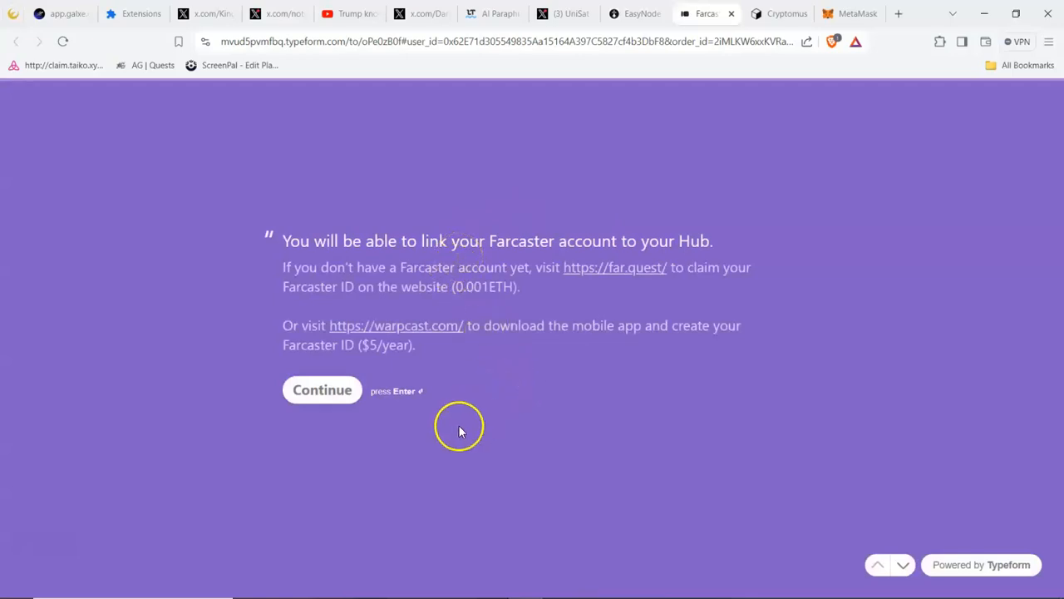
{"action": "mouse_move", "coordinate": [431, 250]}
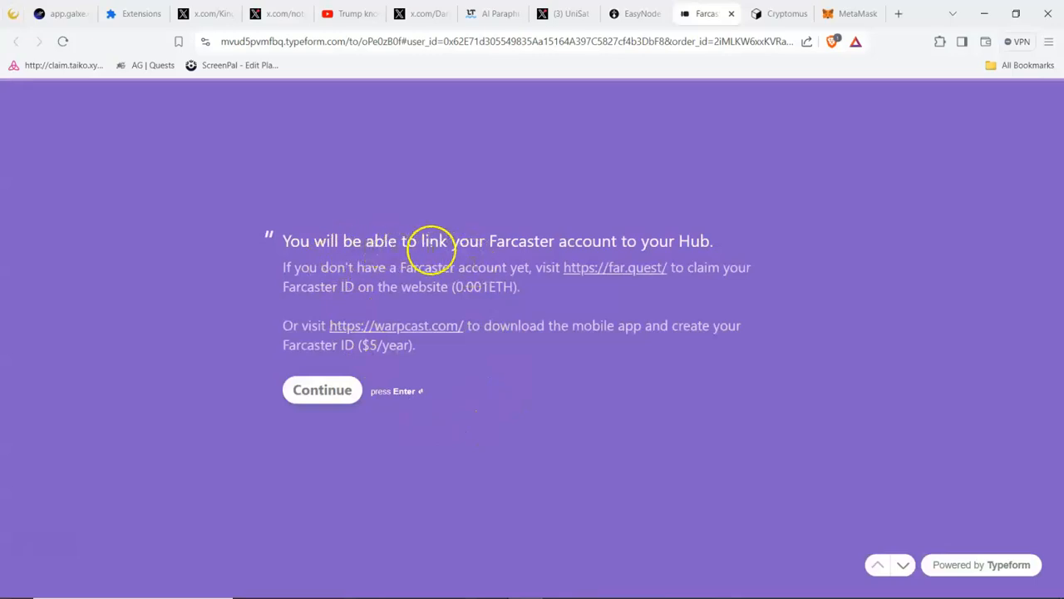
{"action": "mouse_move", "coordinate": [285, 291]}
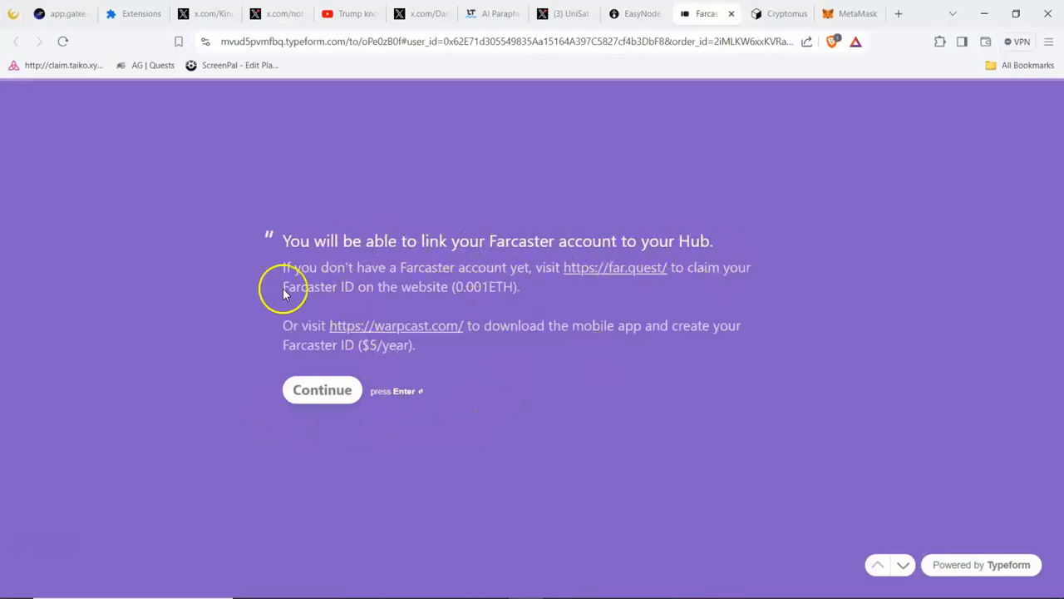
{"action": "left_click", "coordinate": [323, 389]}
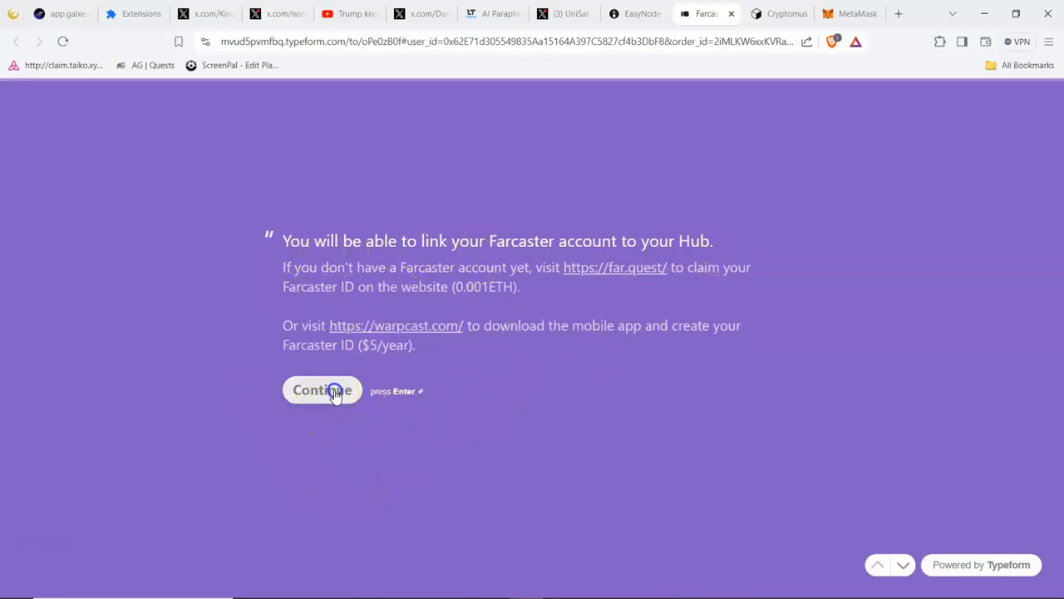
{"action": "left_click", "coordinate": [323, 390]}
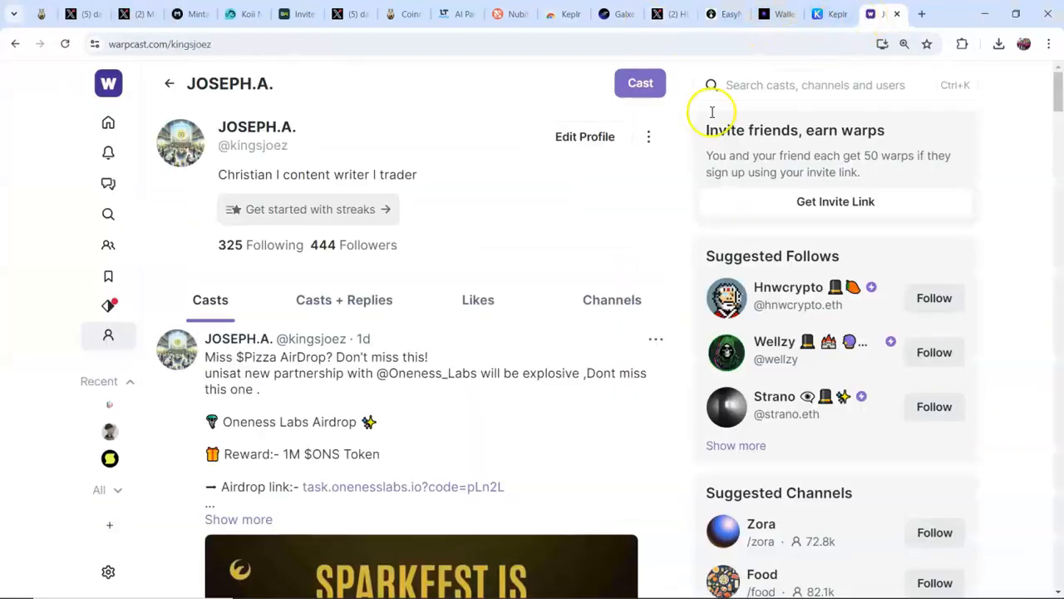
{"action": "mouse_move", "coordinate": [258, 147]}
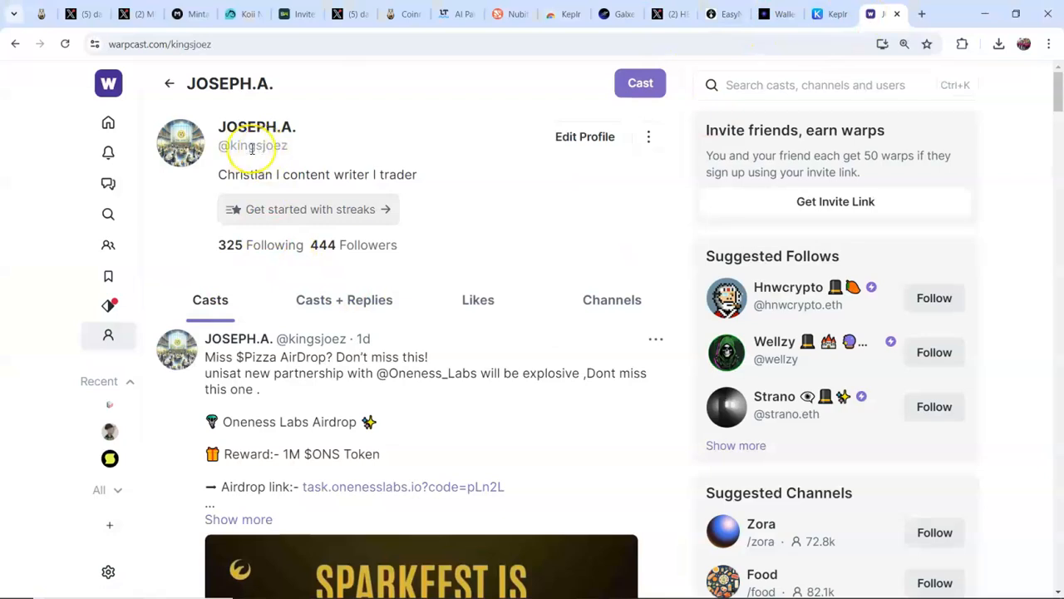
{"action": "right_click", "coordinate": [253, 145]}
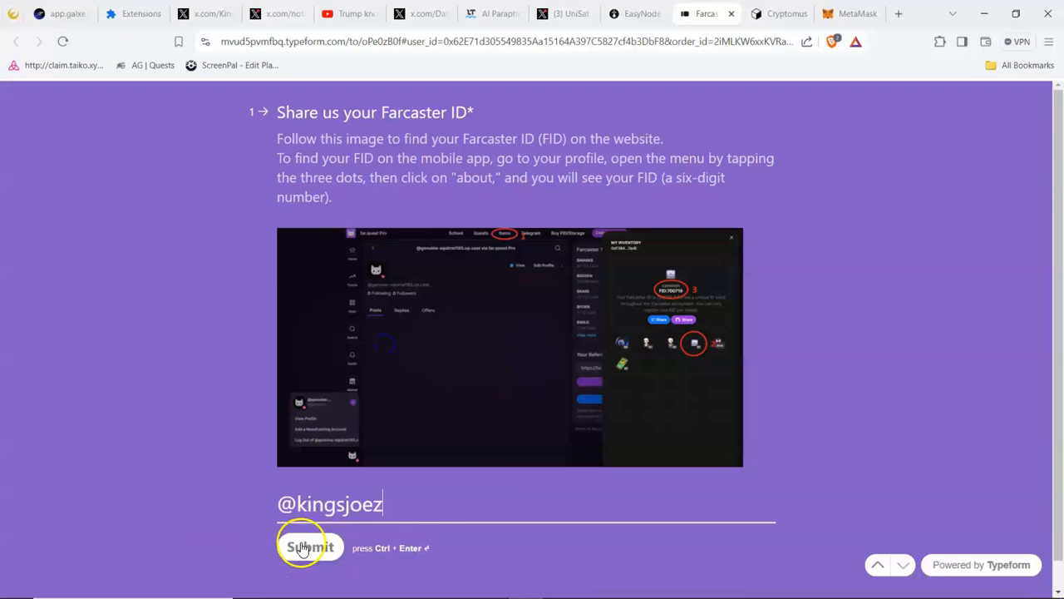
- Submit the Farcaster ID answer and return to the EasyNode tab
{"action": "left_click", "coordinate": [309, 547]}
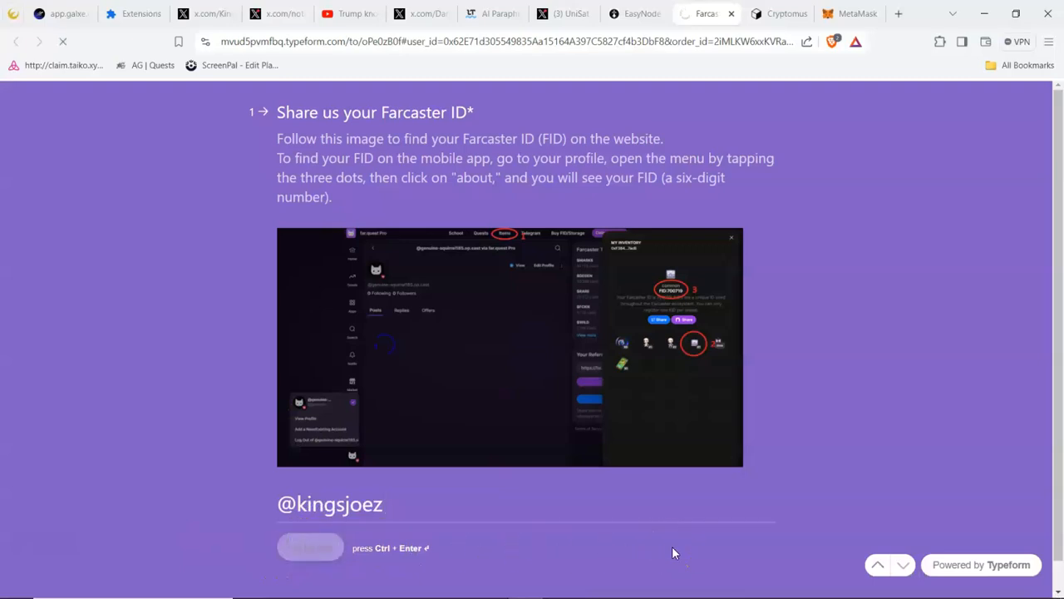
{"action": "left_click", "coordinate": [705, 13]}
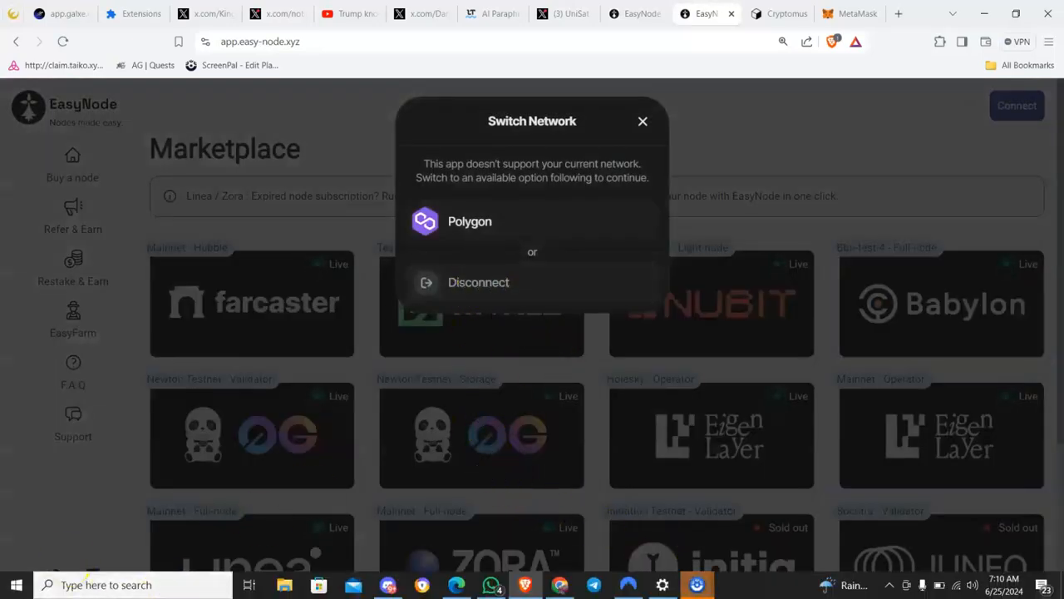
- Dismiss the unsupported-network prompt to leave the plain node Marketplace
{"action": "left_click", "coordinate": [642, 120]}
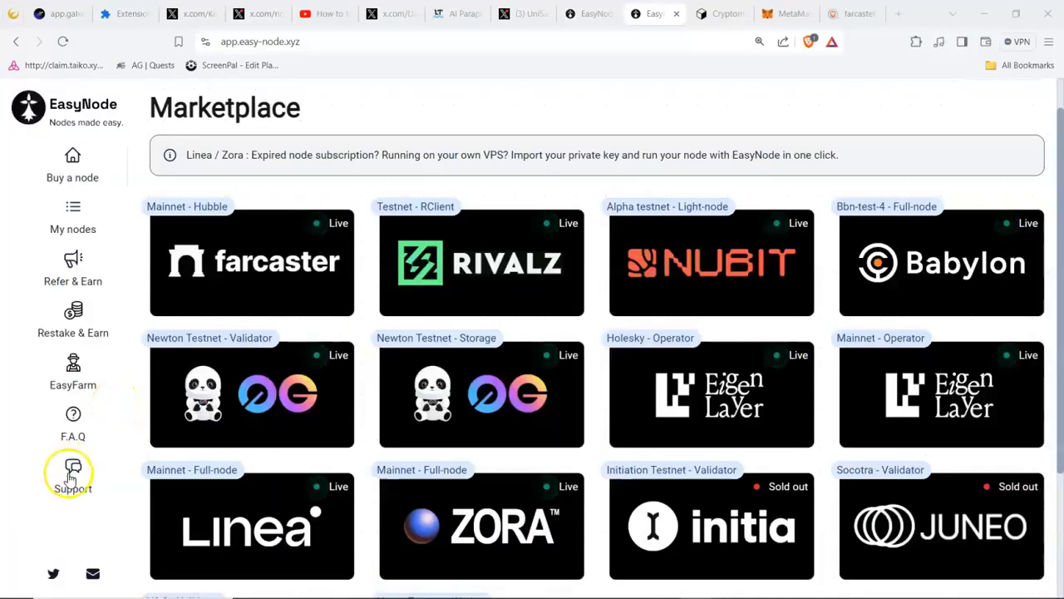
{"action": "mouse_move", "coordinate": [233, 408]}
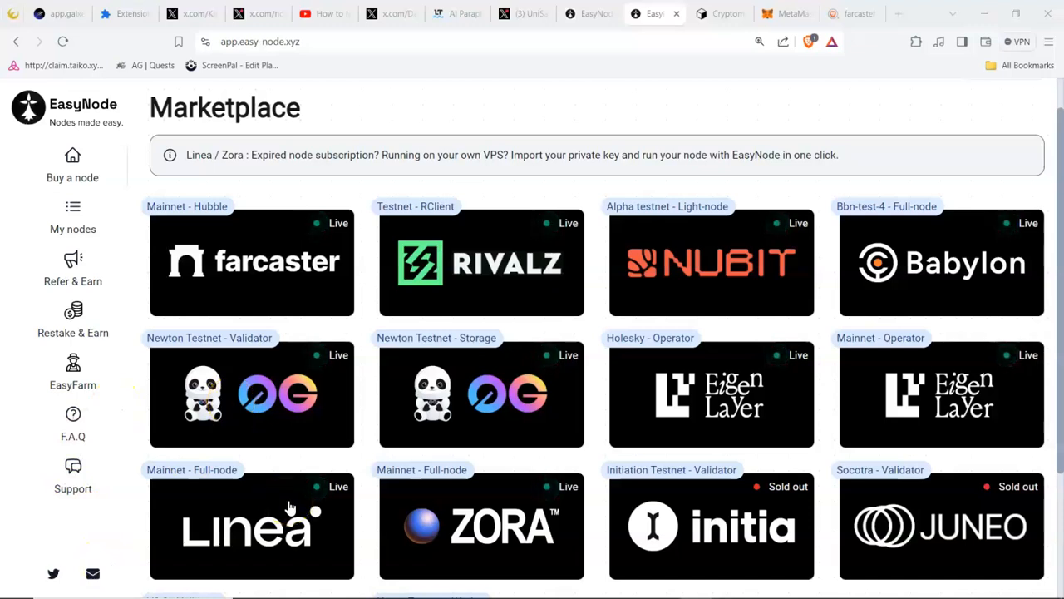
{"action": "mouse_move", "coordinate": [751, 233]}
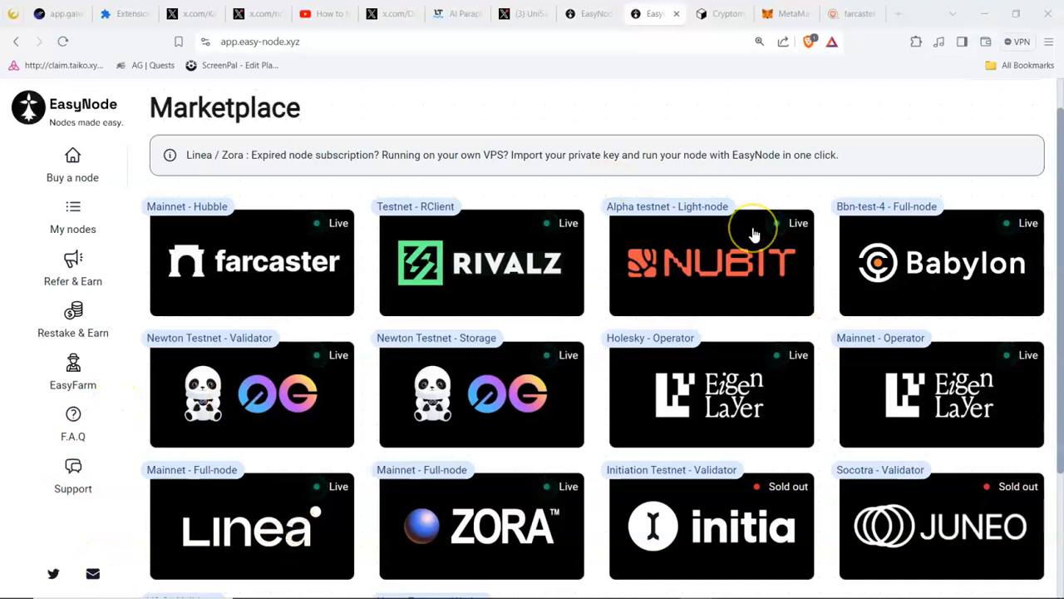
{"action": "mouse_move", "coordinate": [751, 233]}
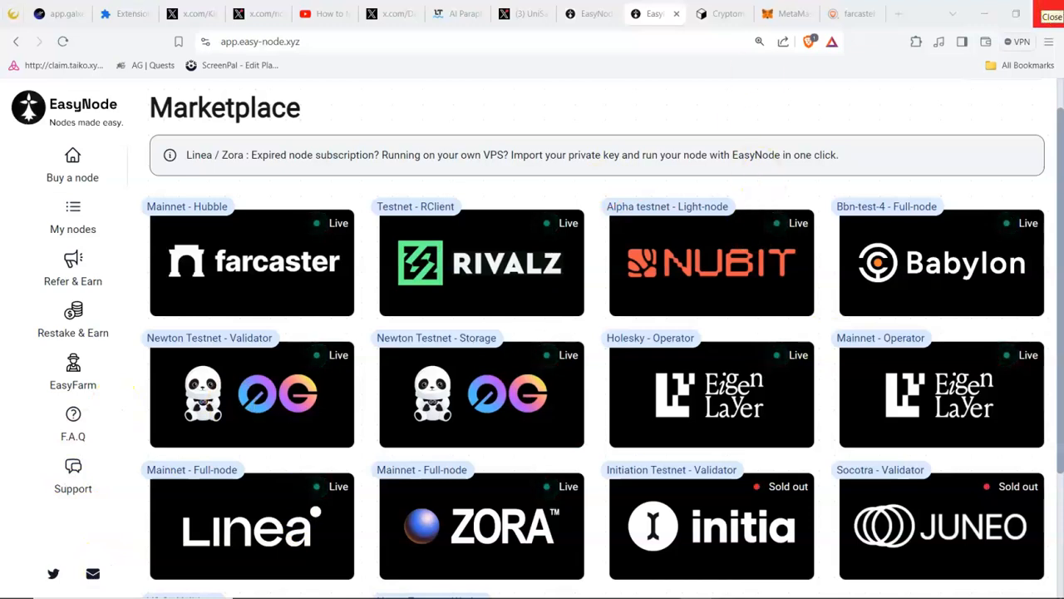
{"action": "mouse_move", "coordinate": [107, 441]}
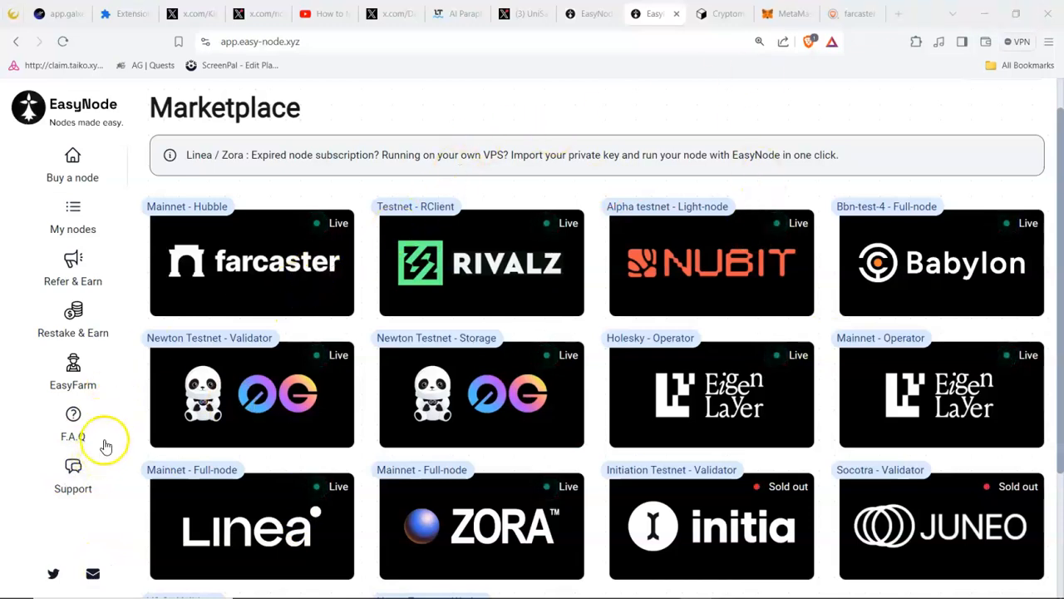
{"action": "mouse_move", "coordinate": [1045, 64]}
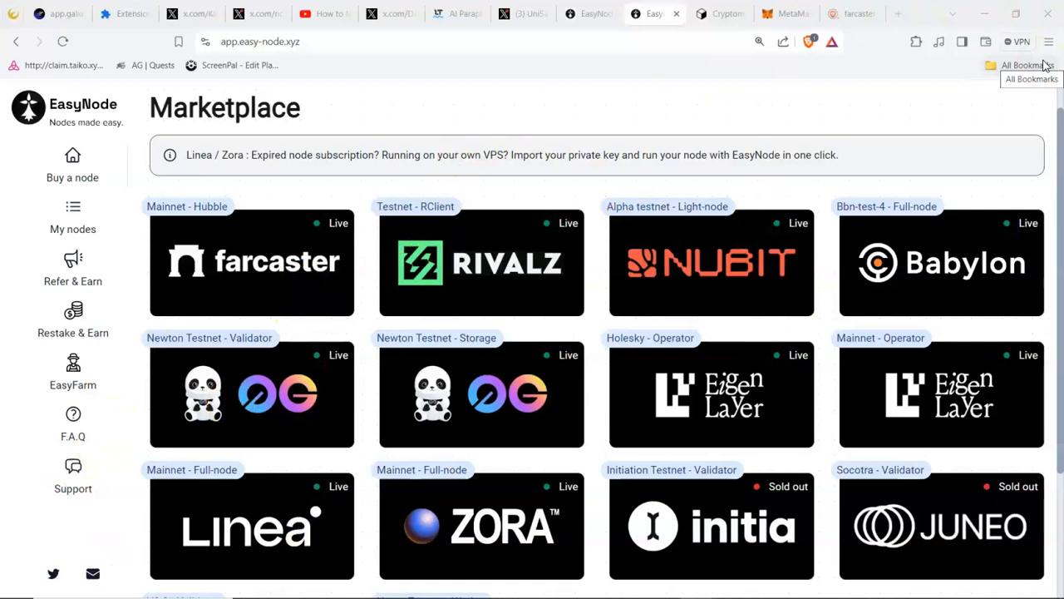
{"action": "mouse_move", "coordinate": [486, 469]}
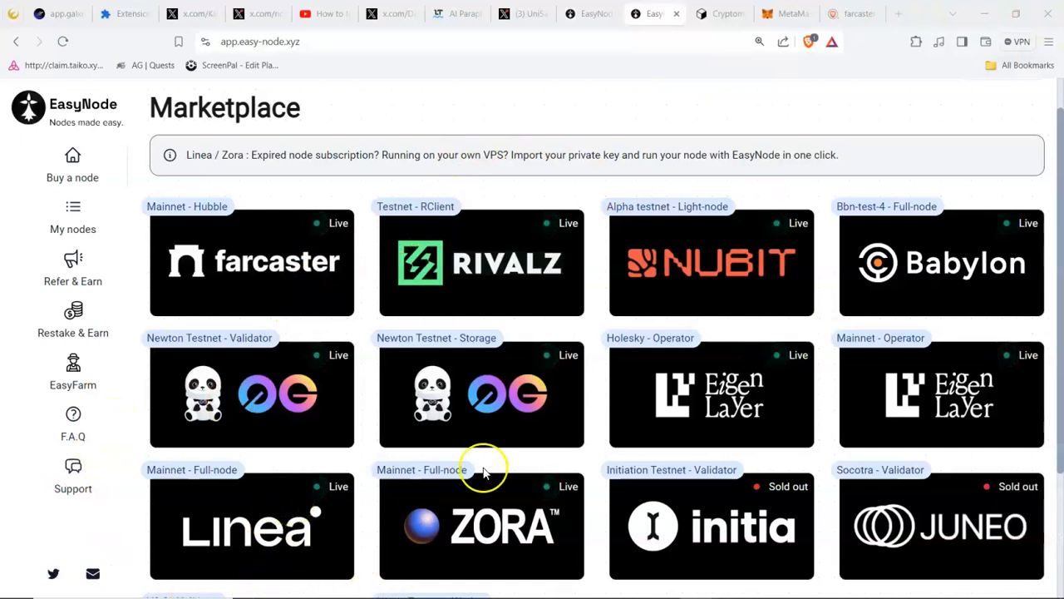
{"action": "mouse_move", "coordinate": [185, 323]}
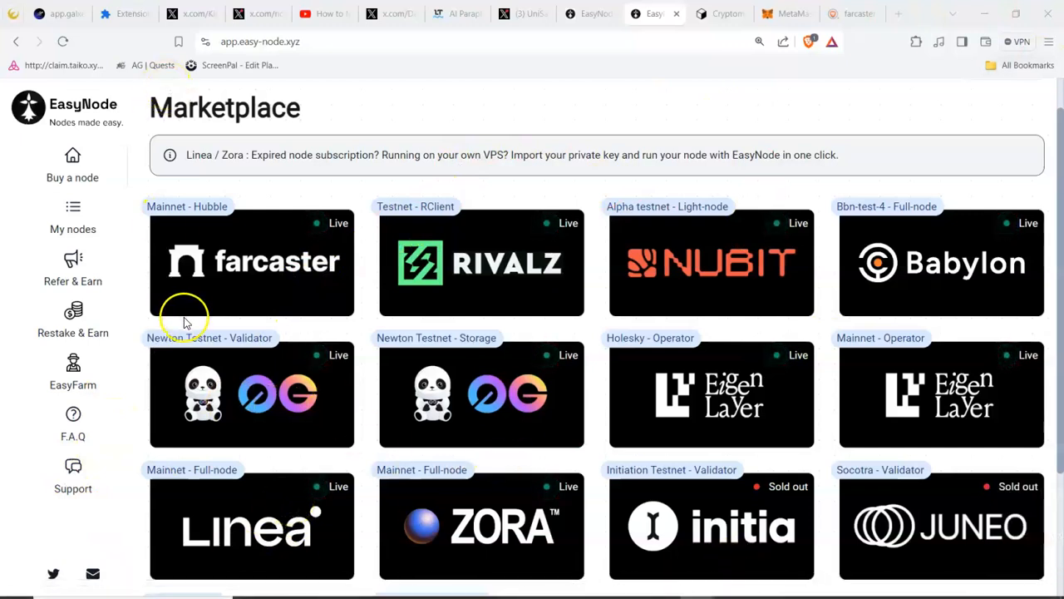
{"action": "mouse_move", "coordinate": [136, 419]}
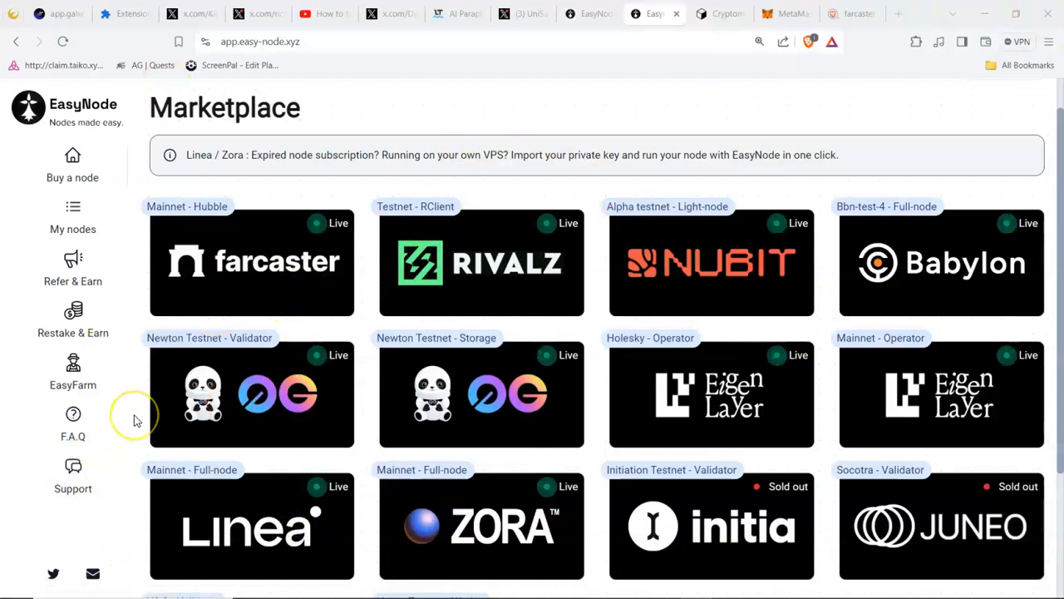
{"action": "mouse_move", "coordinate": [74, 270]}
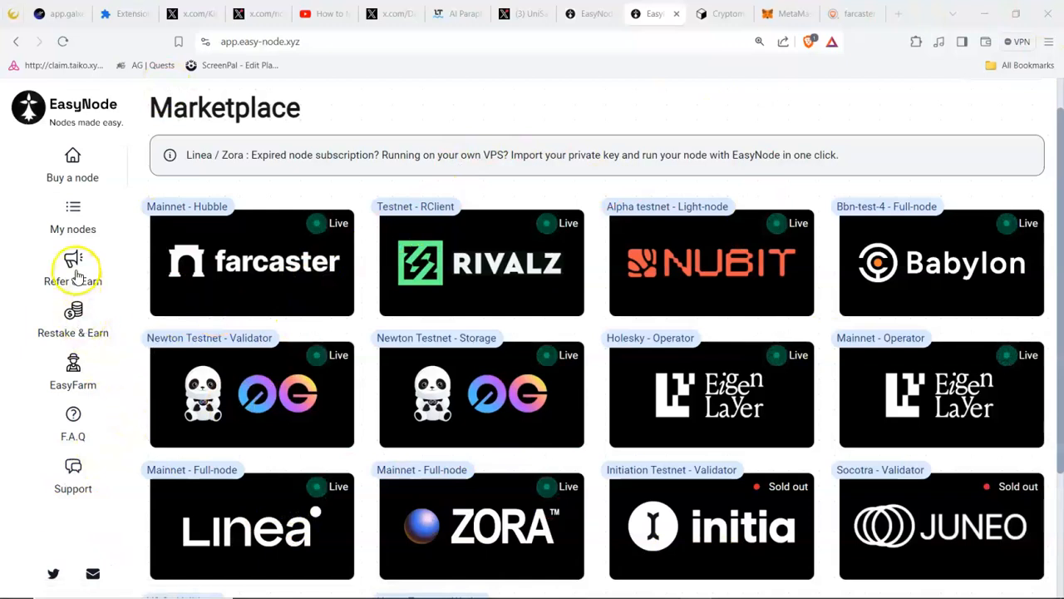
- View the Farcaster node's details under My nodes, then switch to the other browser window
{"action": "left_click", "coordinate": [73, 218]}
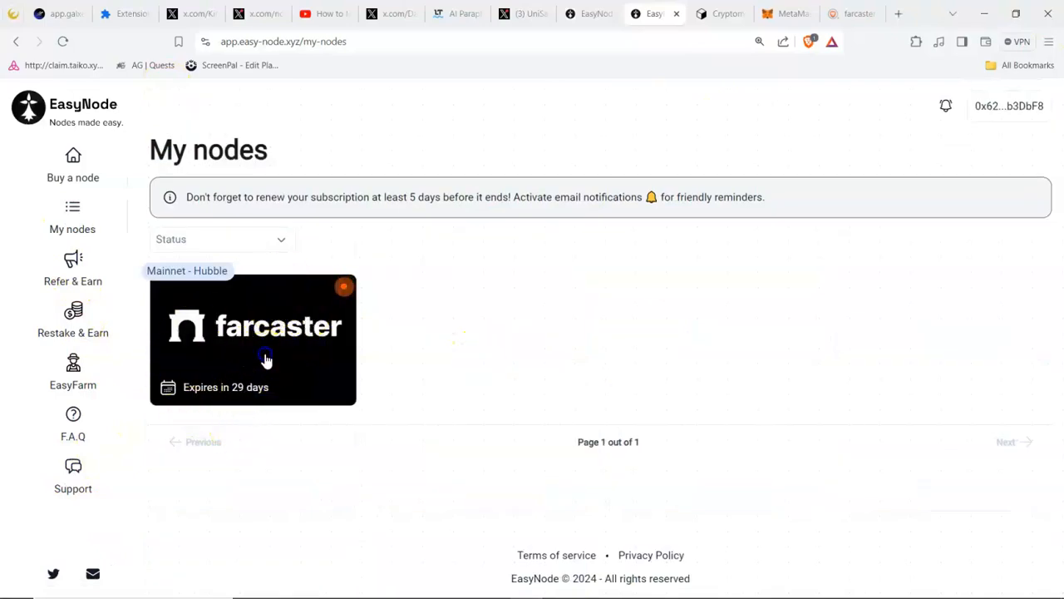
{"action": "left_click", "coordinate": [266, 350]}
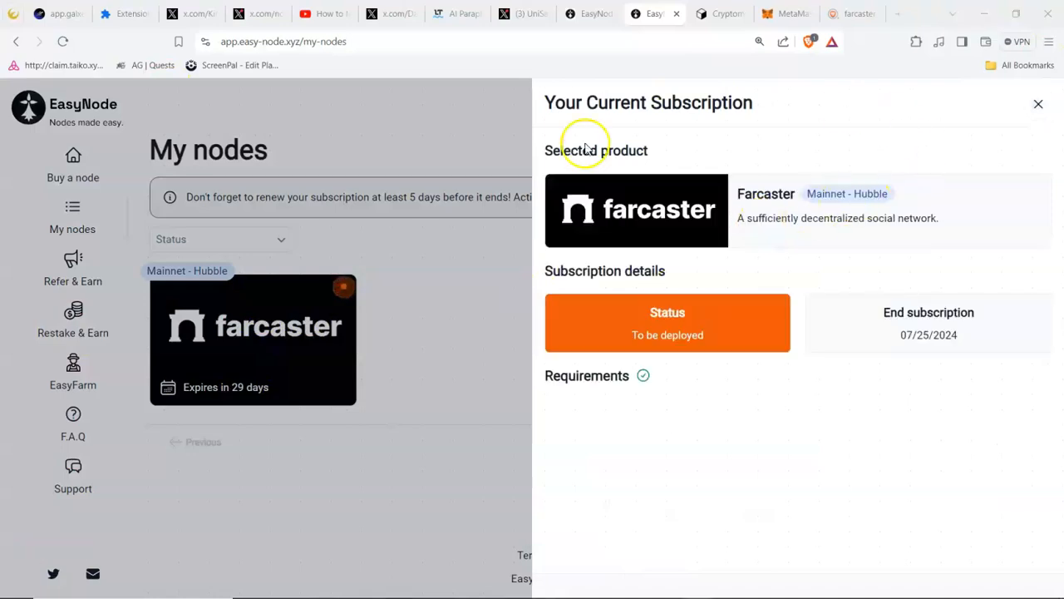
{"action": "mouse_move", "coordinate": [752, 279]}
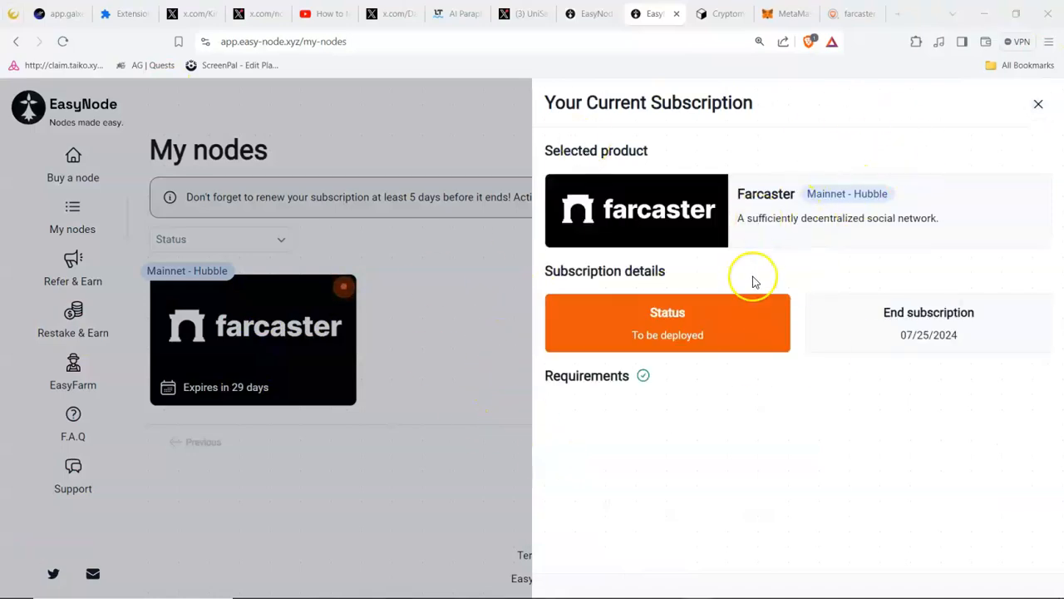
{"action": "mouse_move", "coordinate": [752, 280]}
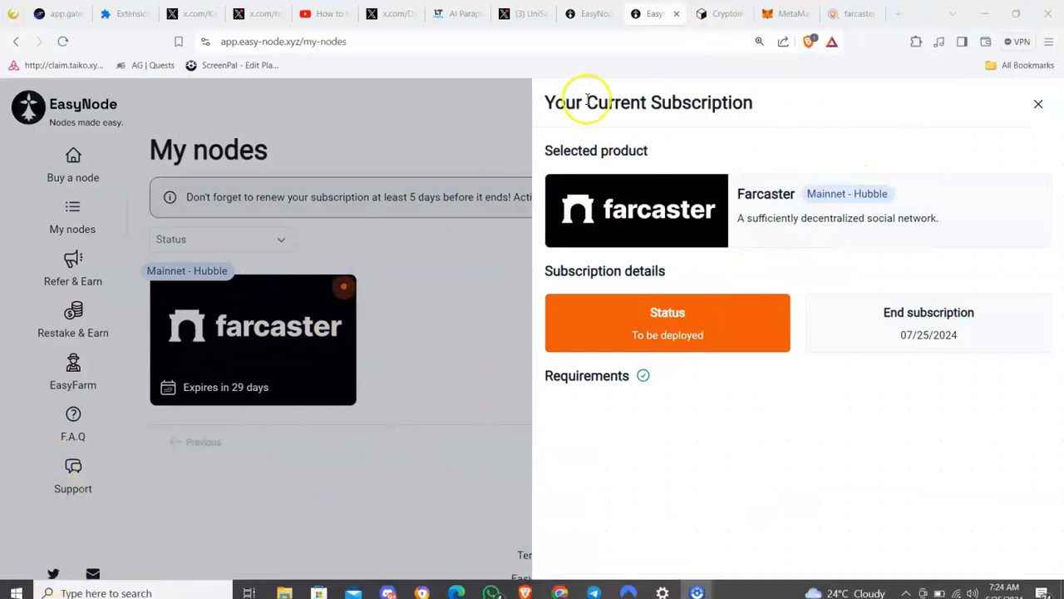
{"action": "mouse_move", "coordinate": [269, 407]}
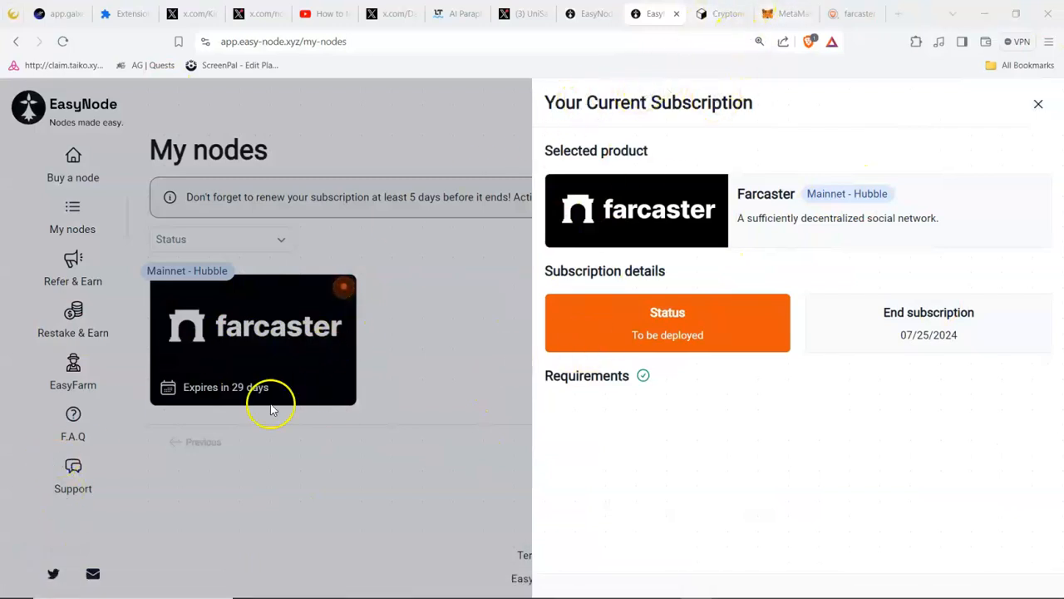
{"action": "mouse_move", "coordinate": [752, 225]}
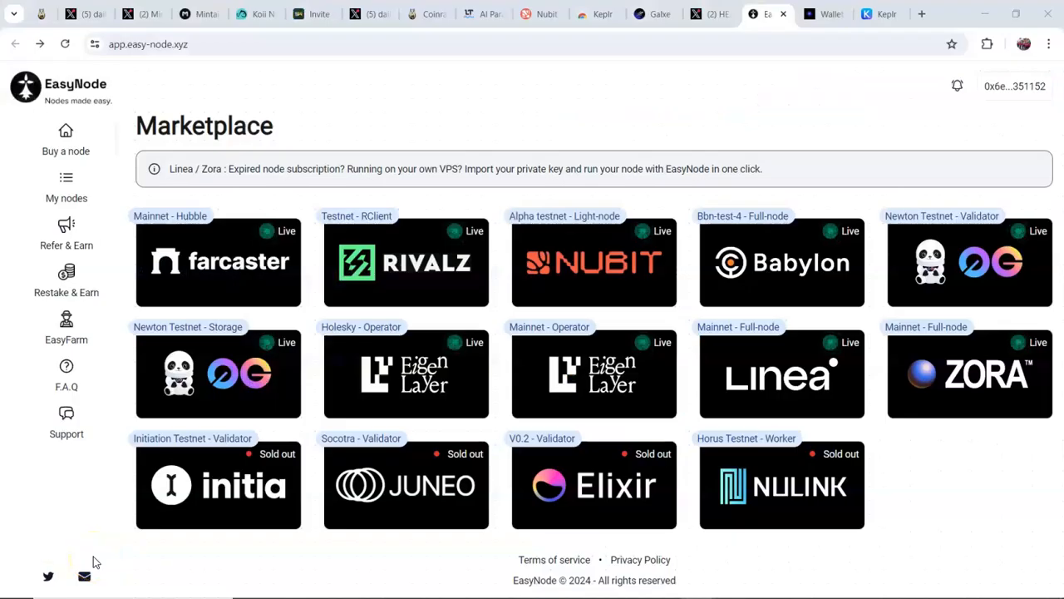
{"action": "mouse_move", "coordinate": [37, 573]}
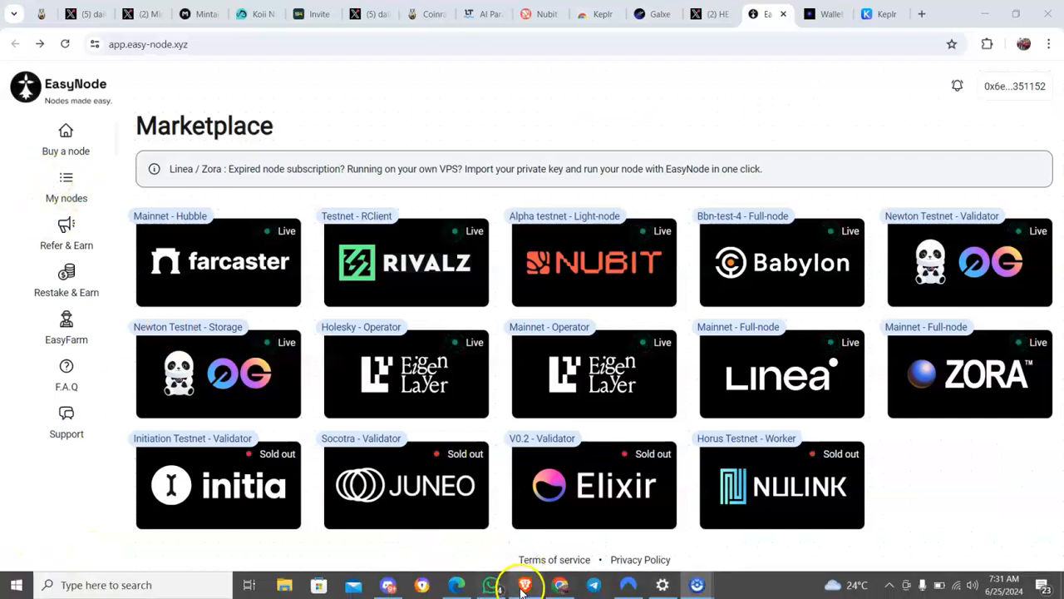
{"action": "left_click", "coordinate": [526, 586]}
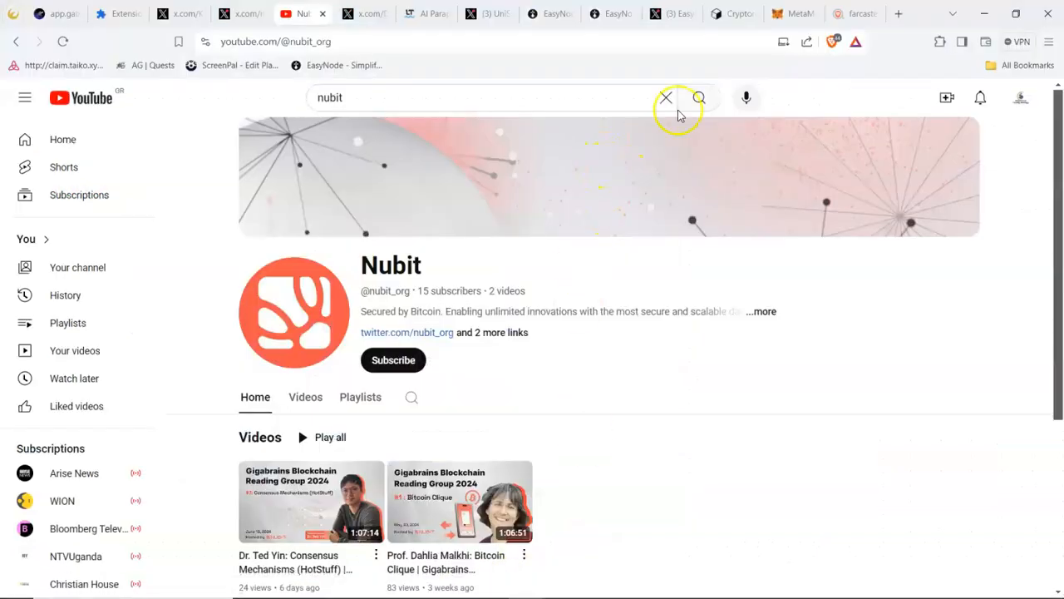
{"action": "mouse_move", "coordinate": [612, 13]}
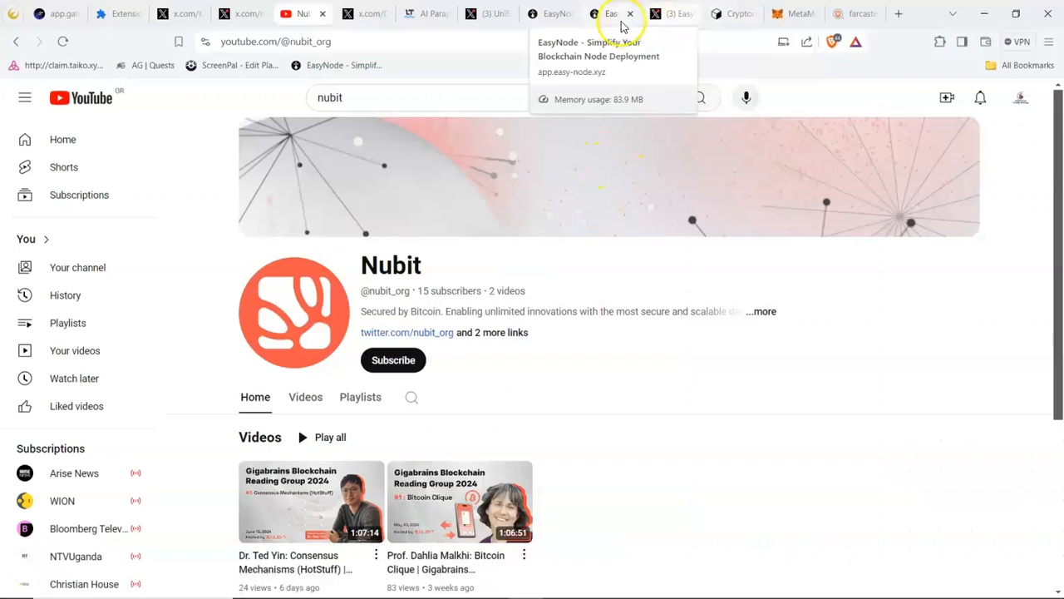
- Return to EasyNode and reopen the Farcaster subscription showing To be deployed until 07/25/2024
{"action": "left_click", "coordinate": [612, 13]}
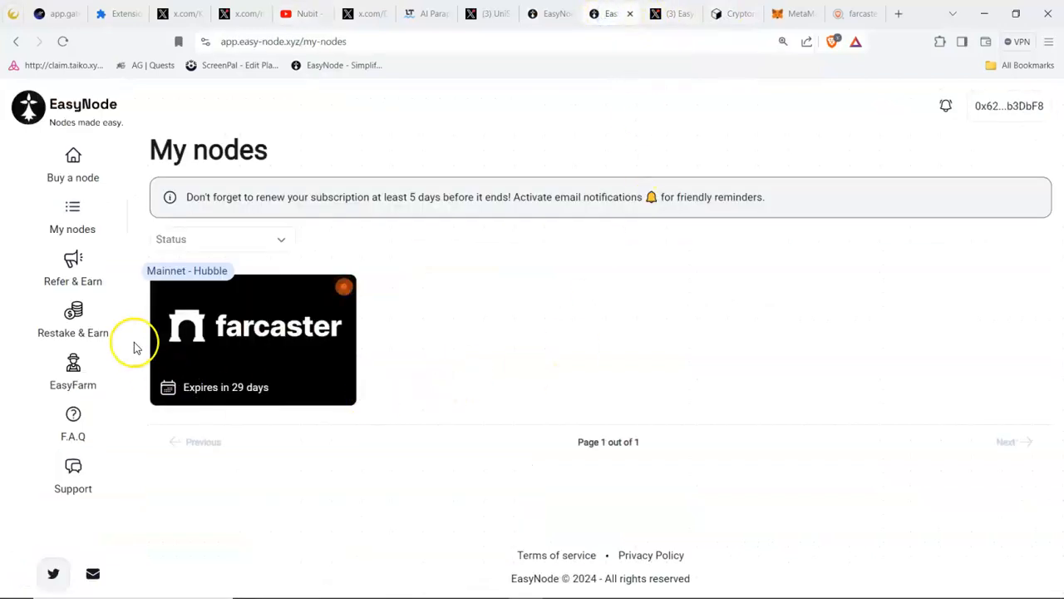
{"action": "mouse_move", "coordinate": [965, 180]}
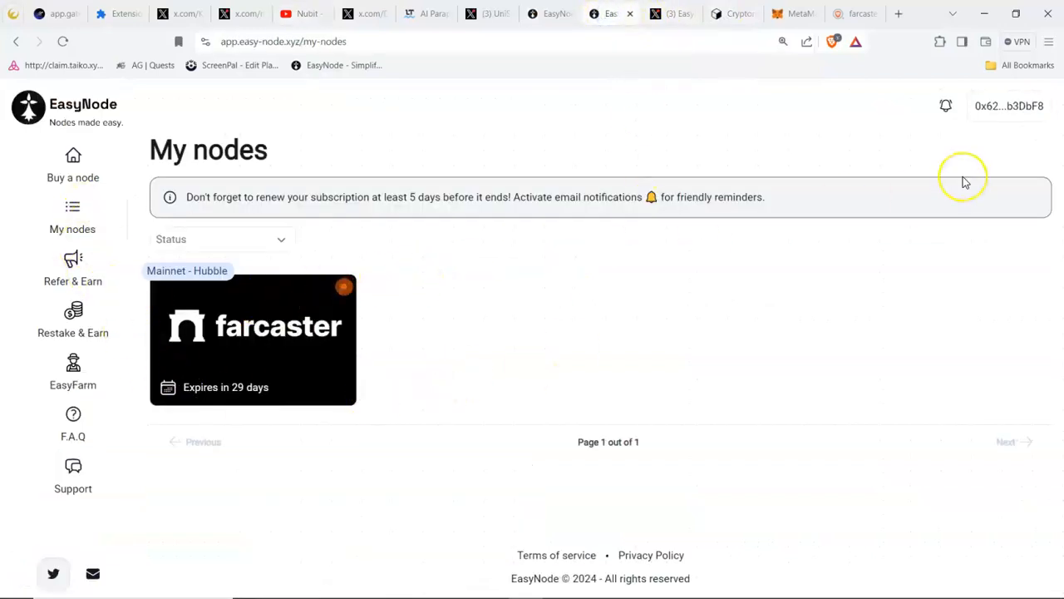
{"action": "mouse_move", "coordinate": [965, 182]}
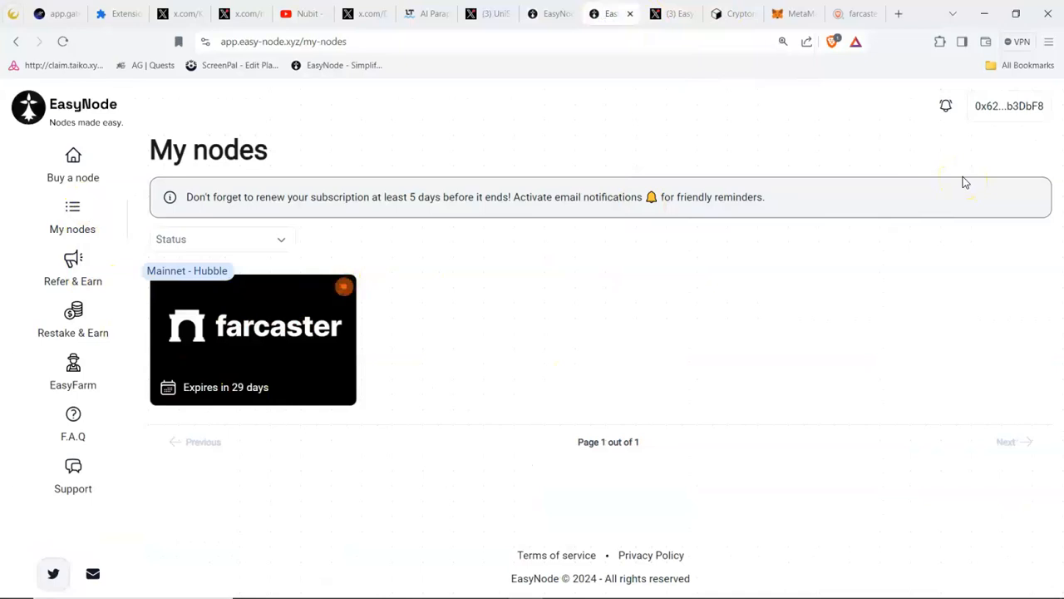
{"action": "mouse_move", "coordinate": [391, 425]}
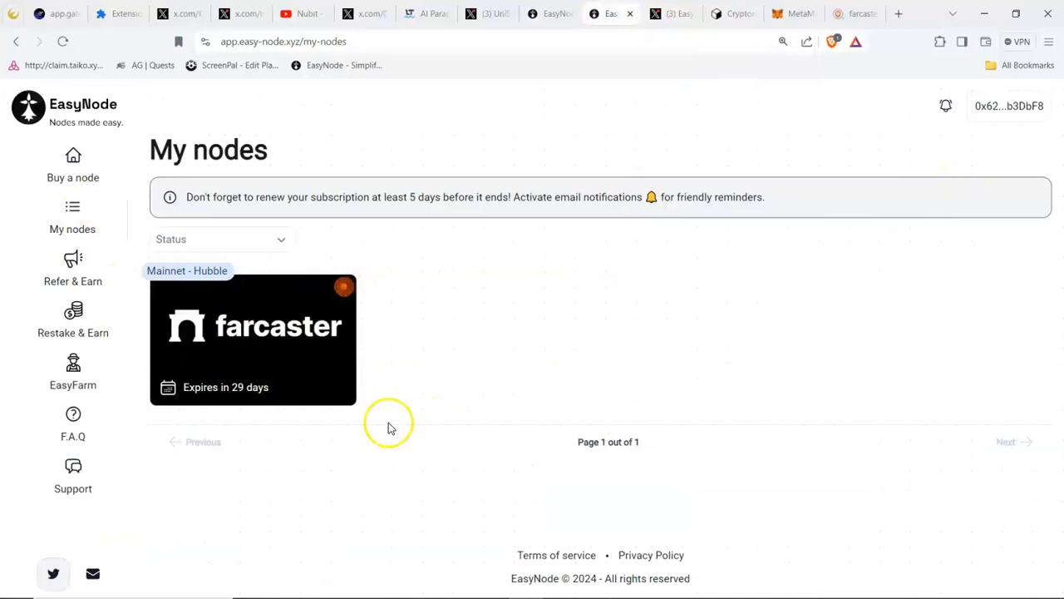
{"action": "mouse_move", "coordinate": [73, 230]}
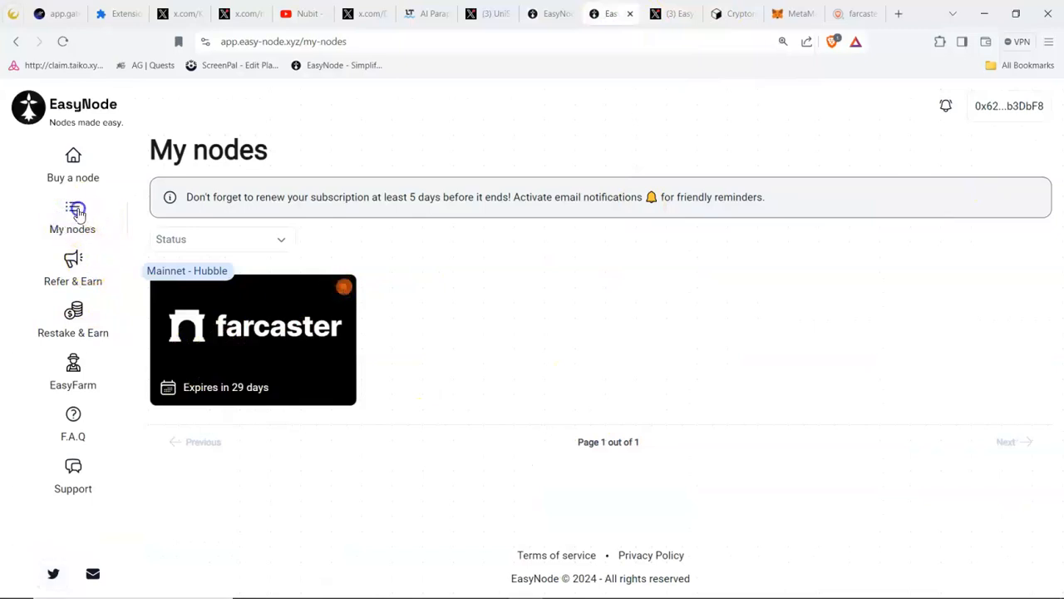
{"action": "left_click", "coordinate": [253, 339]}
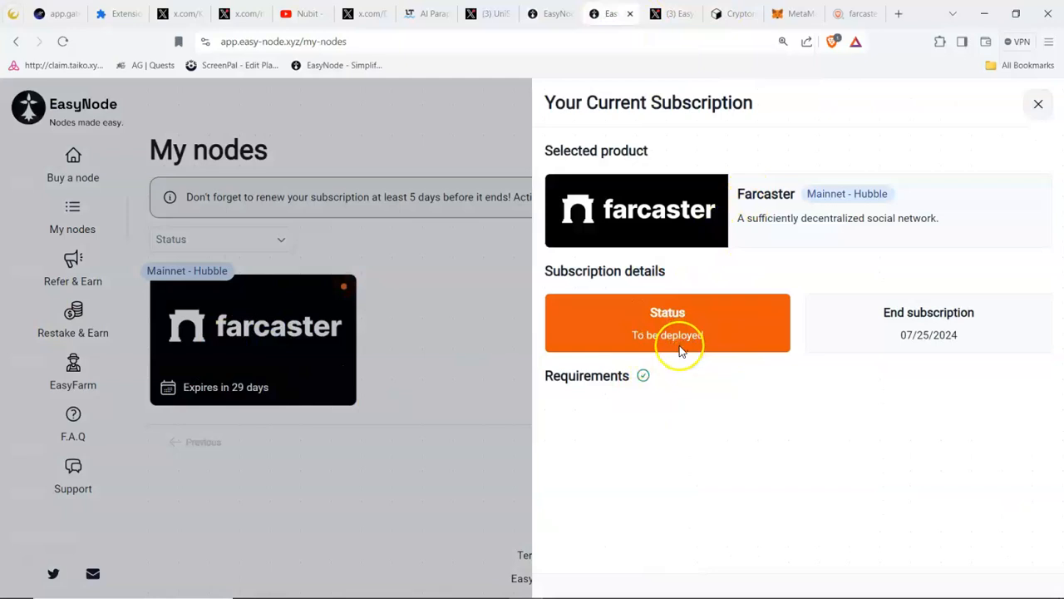
{"action": "mouse_move", "coordinate": [925, 283]}
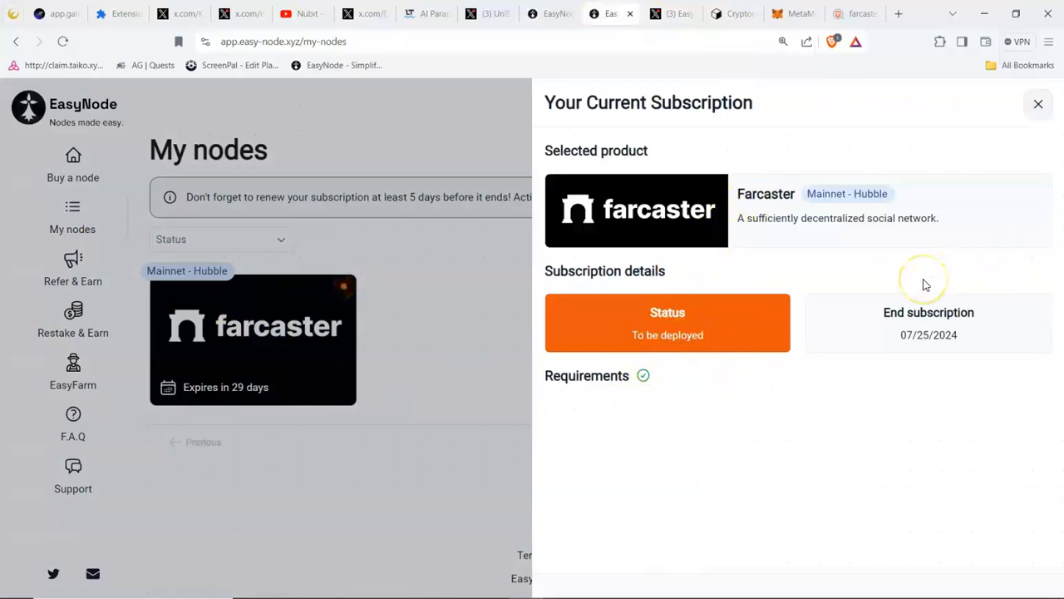
{"action": "mouse_move", "coordinate": [772, 367]}
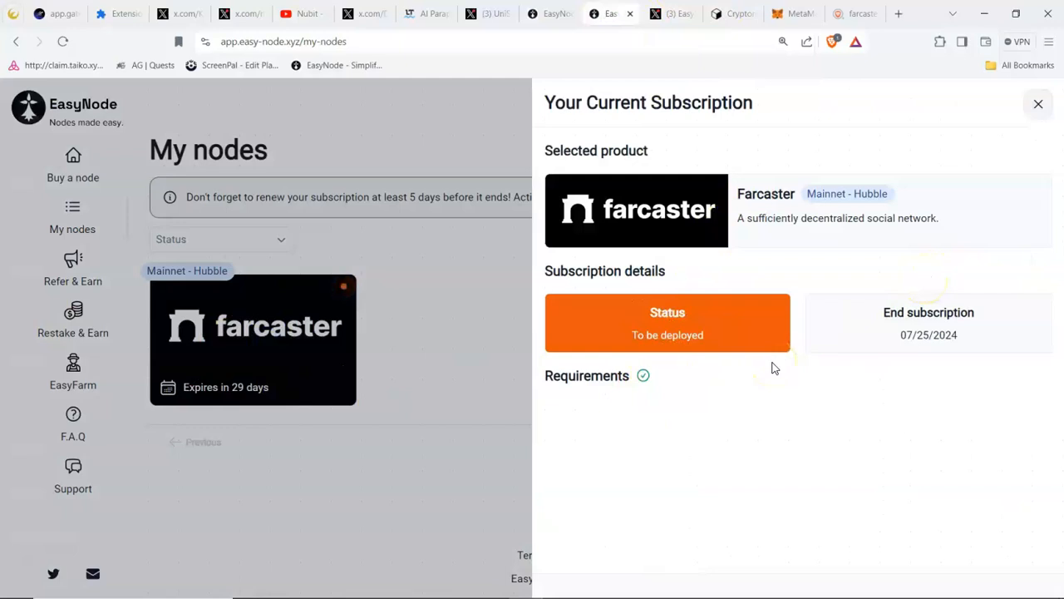
{"action": "mouse_move", "coordinate": [752, 381]}
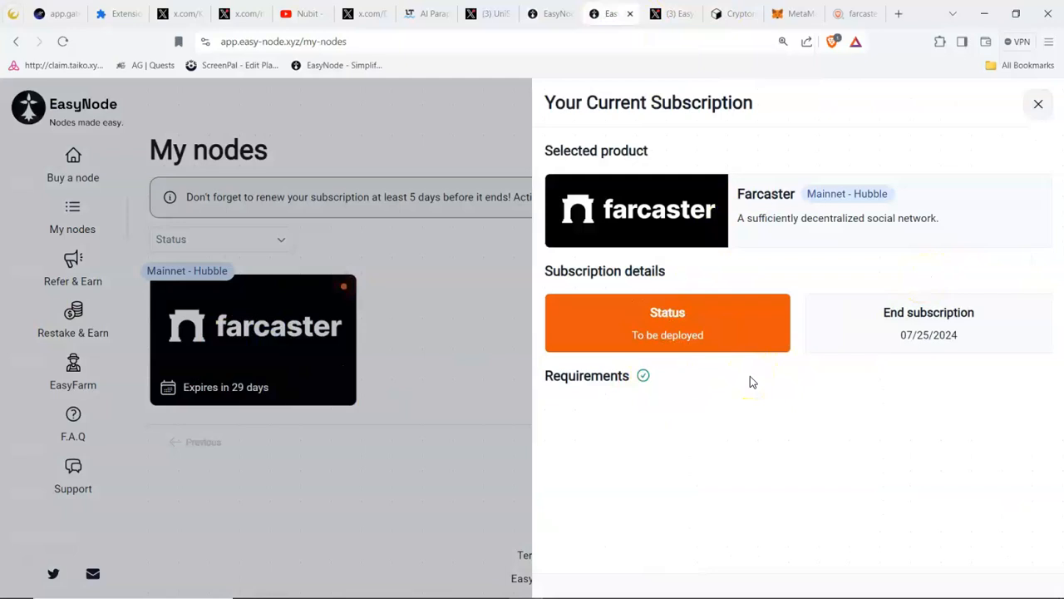
{"action": "mouse_move", "coordinate": [873, 413]}
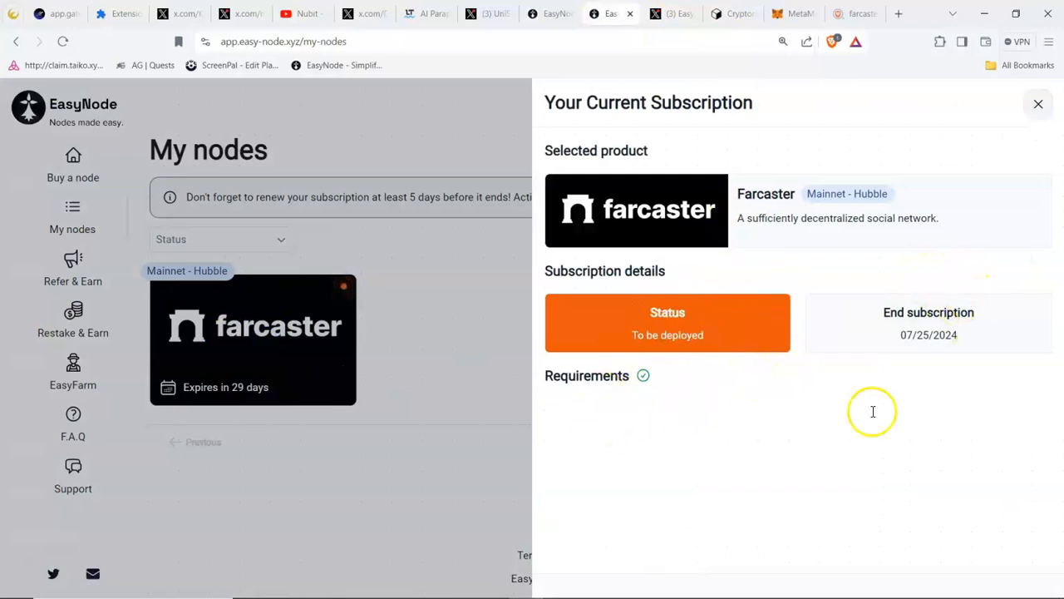
{"action": "mouse_move", "coordinate": [316, 108]}
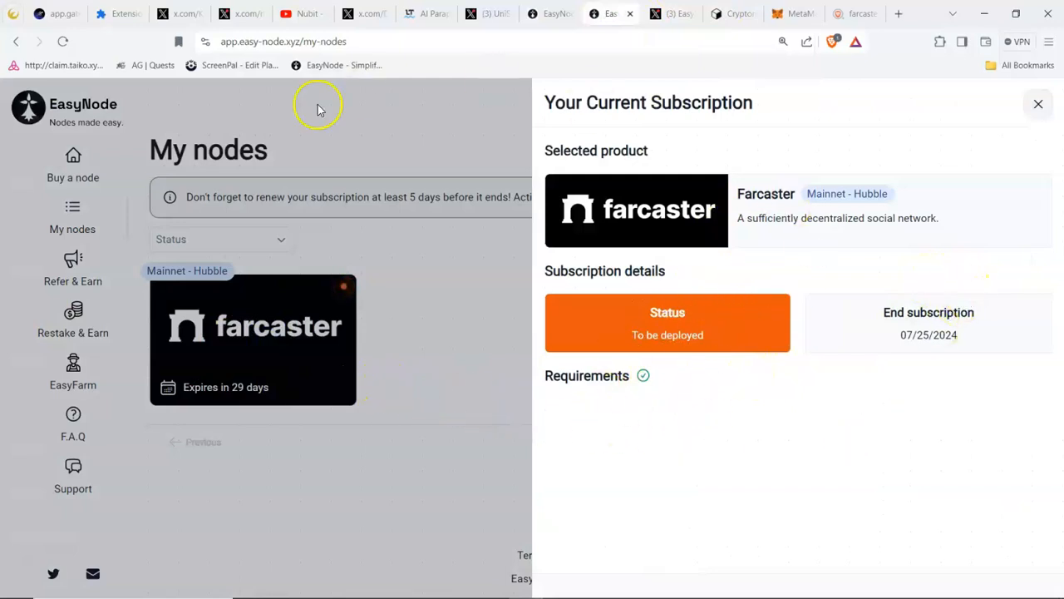
{"action": "mouse_move", "coordinate": [851, 217]}
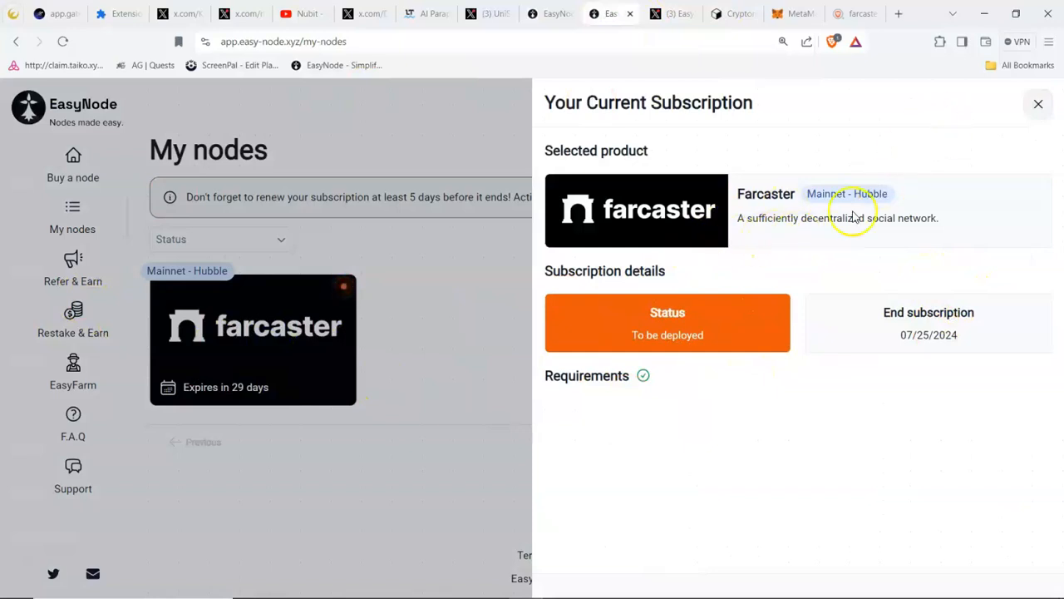
{"action": "mouse_move", "coordinate": [864, 220]}
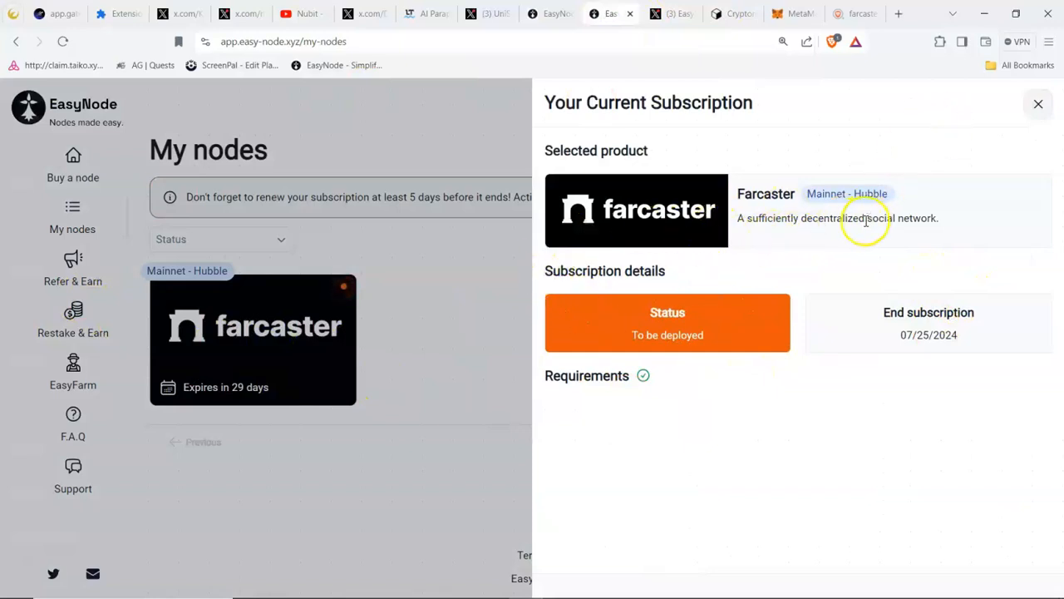
{"action": "mouse_move", "coordinate": [868, 233]}
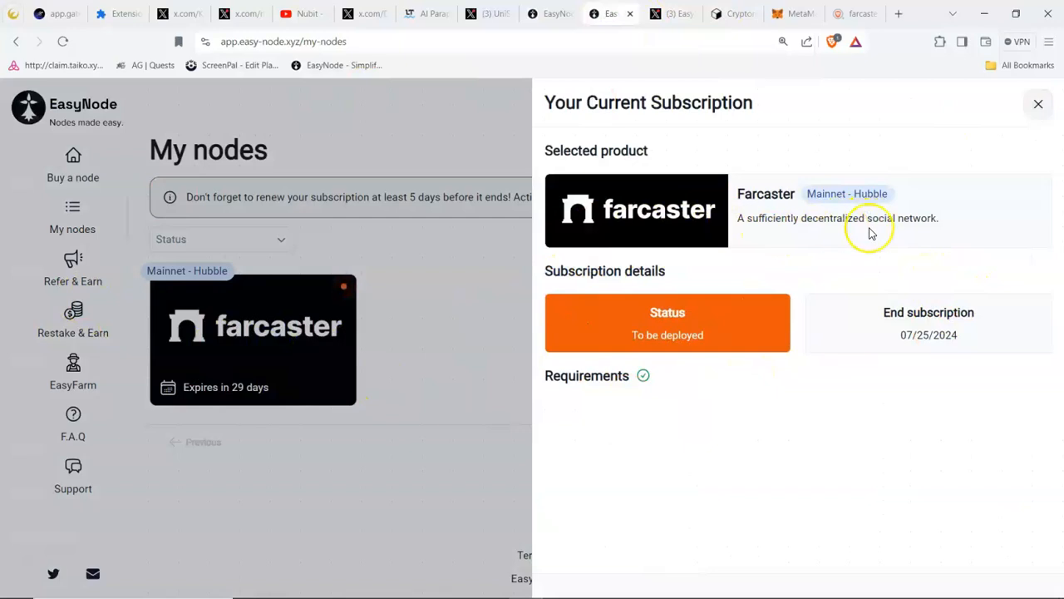
{"action": "mouse_move", "coordinate": [785, 332]}
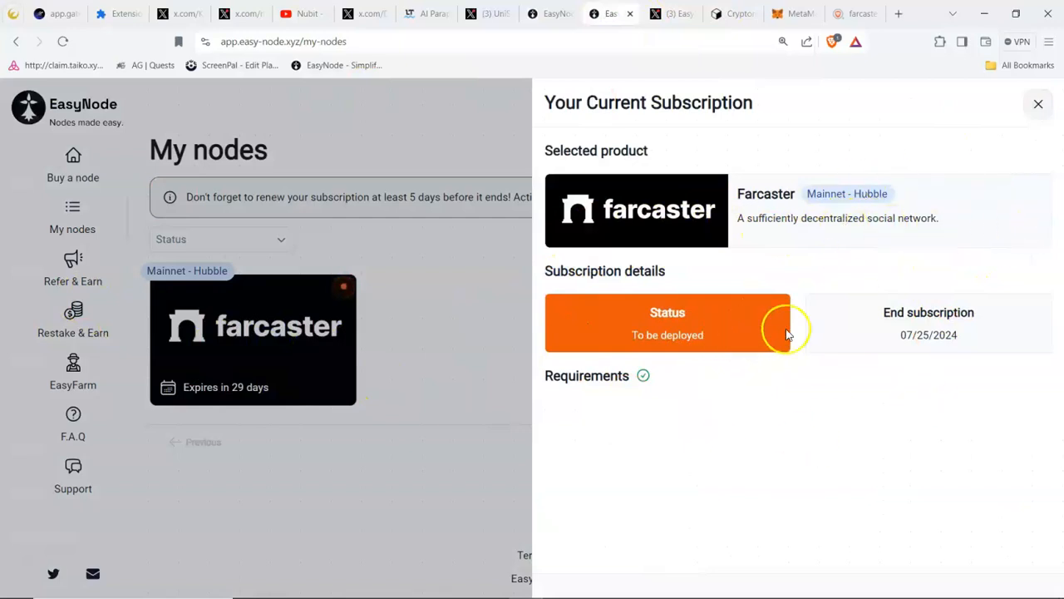
{"action": "mouse_move", "coordinate": [642, 279]}
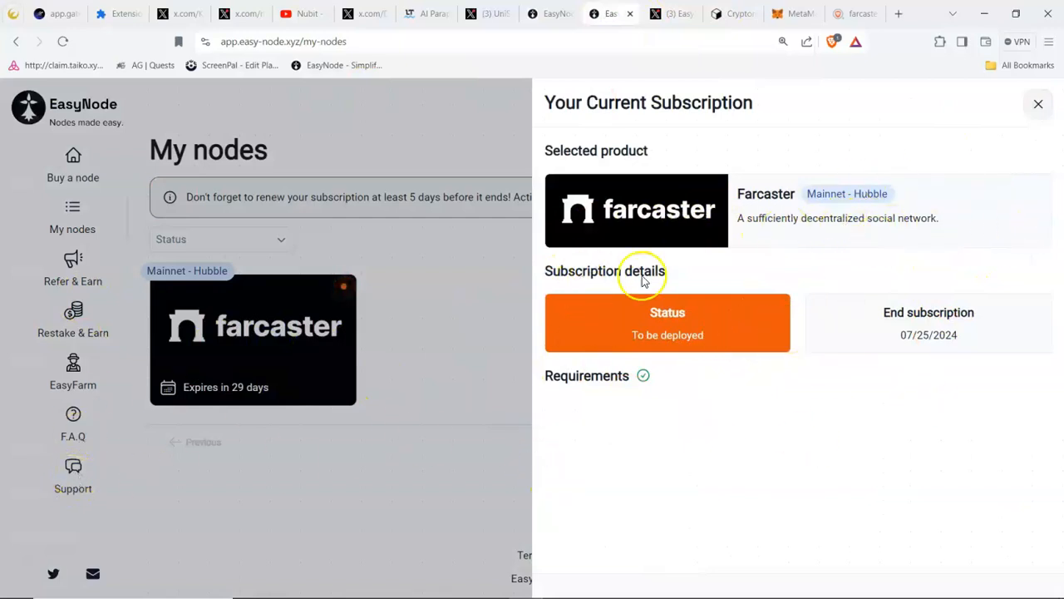
{"action": "mouse_move", "coordinate": [701, 349]}
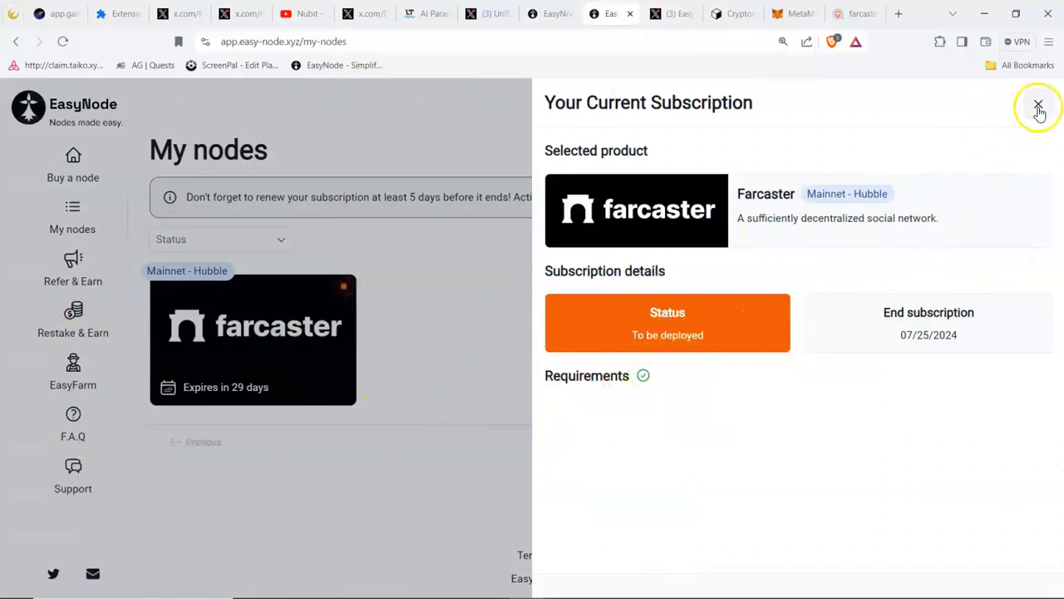
- Close the Your Current Subscription panel, returning to the My nodes list
{"action": "left_click", "coordinate": [1038, 106]}
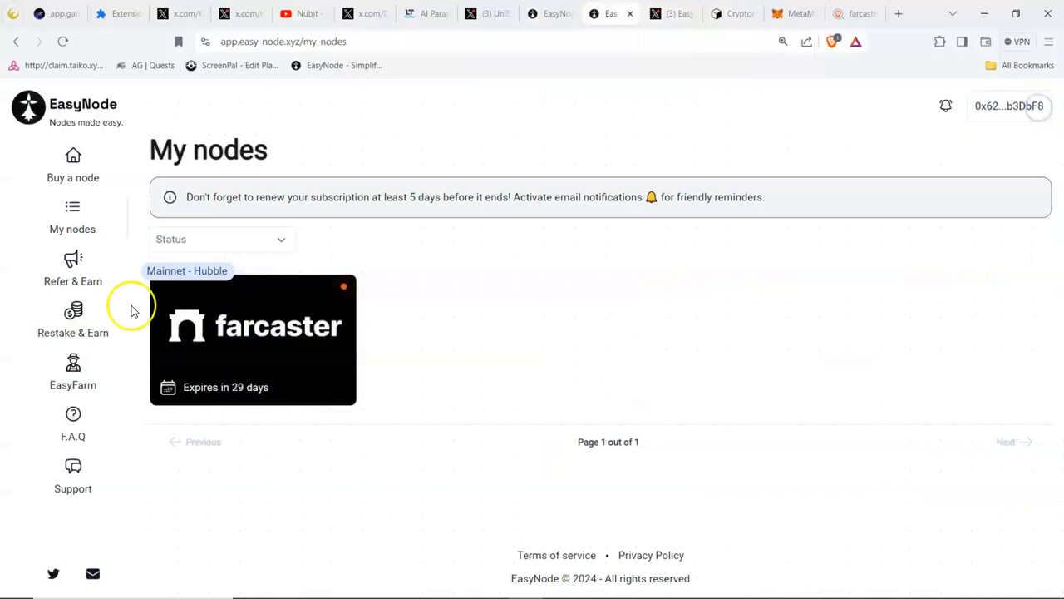
{"action": "mouse_move", "coordinate": [659, 391]}
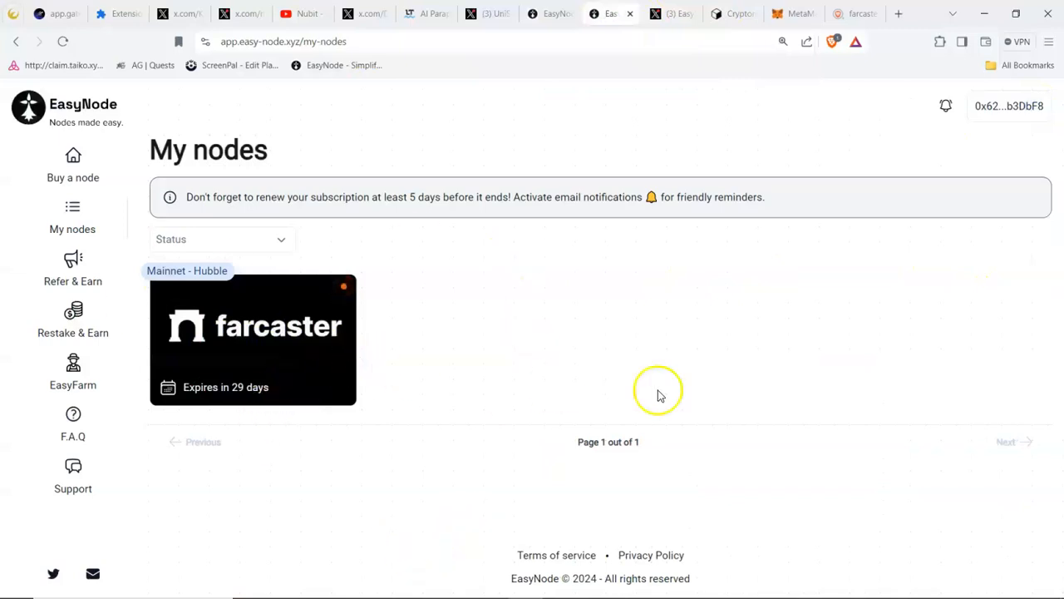
{"action": "mouse_move", "coordinate": [435, 452]}
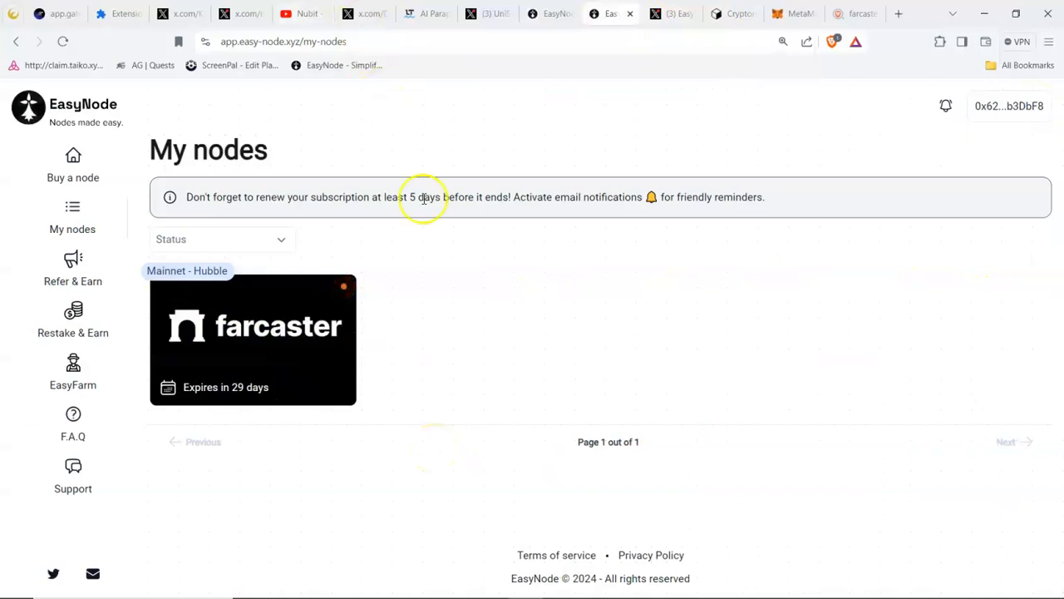
{"action": "mouse_move", "coordinate": [651, 586]}
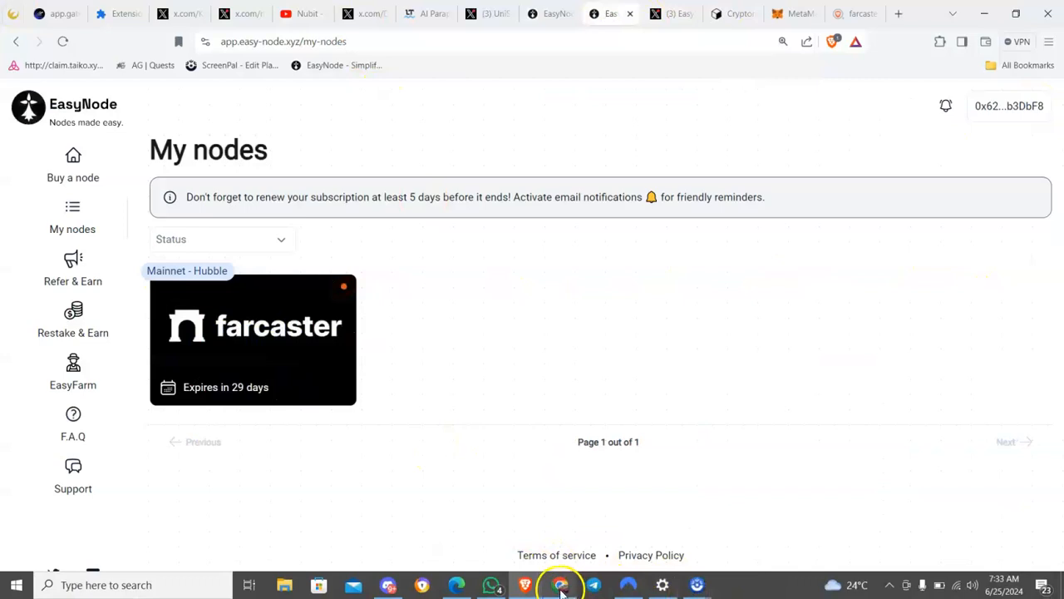
- Bring the other window forward and open the Nubit Alpha testnet light-node subscription at $9.90/month
{"action": "left_click", "coordinate": [73, 166]}
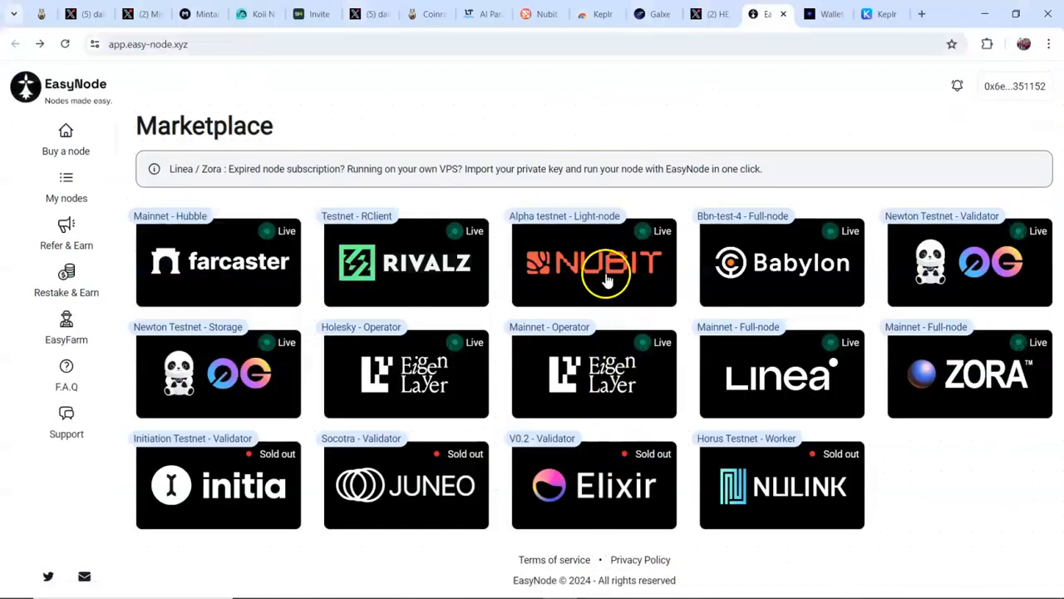
{"action": "left_click", "coordinate": [593, 263]}
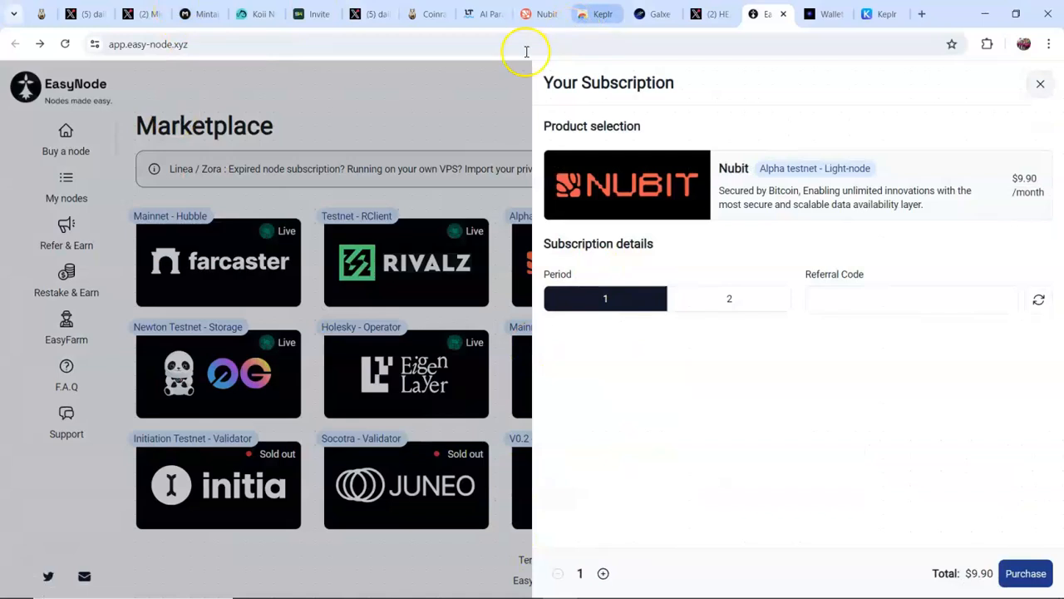
{"action": "mouse_move", "coordinate": [47, 474]}
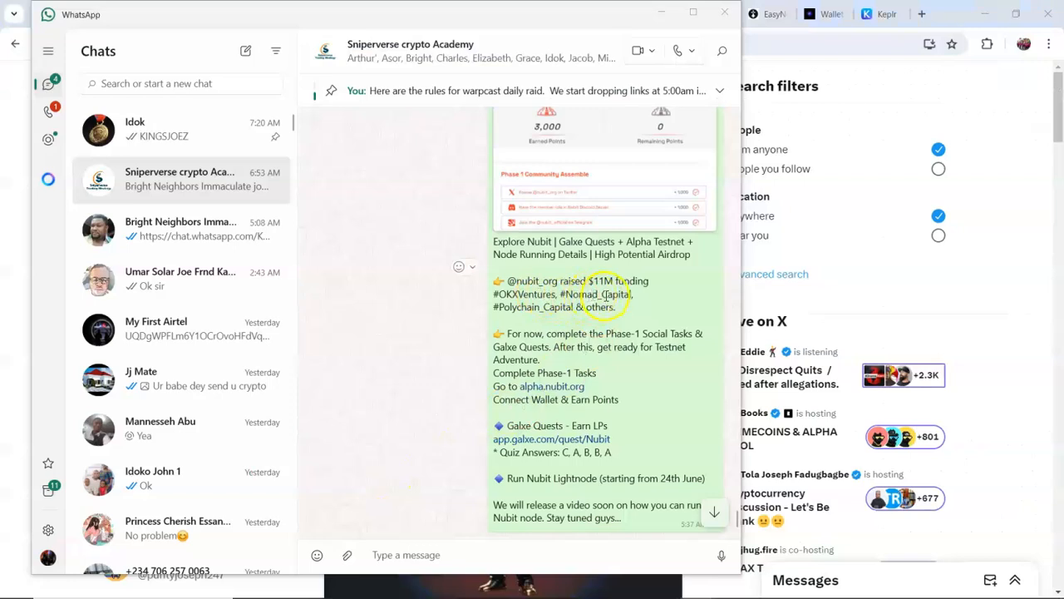
{"action": "mouse_move", "coordinate": [646, 294]}
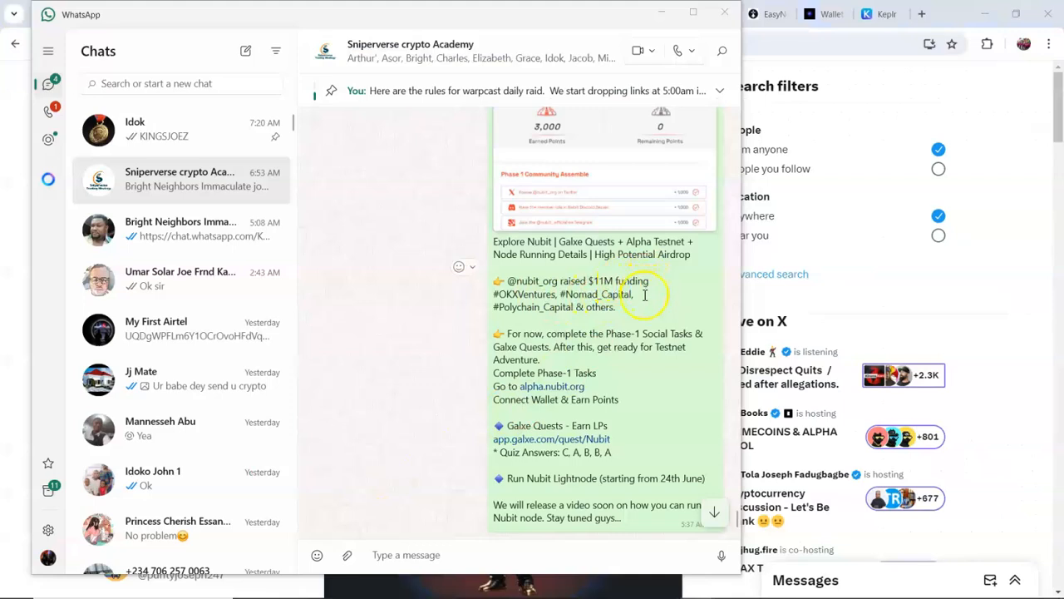
{"action": "mouse_move", "coordinate": [558, 299]}
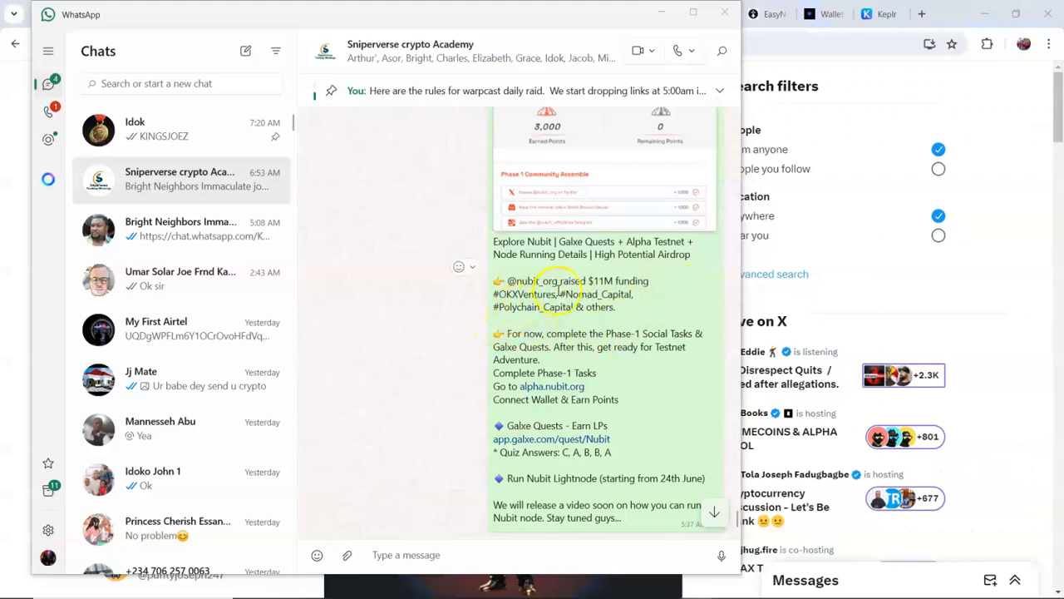
{"action": "mouse_move", "coordinate": [630, 308]}
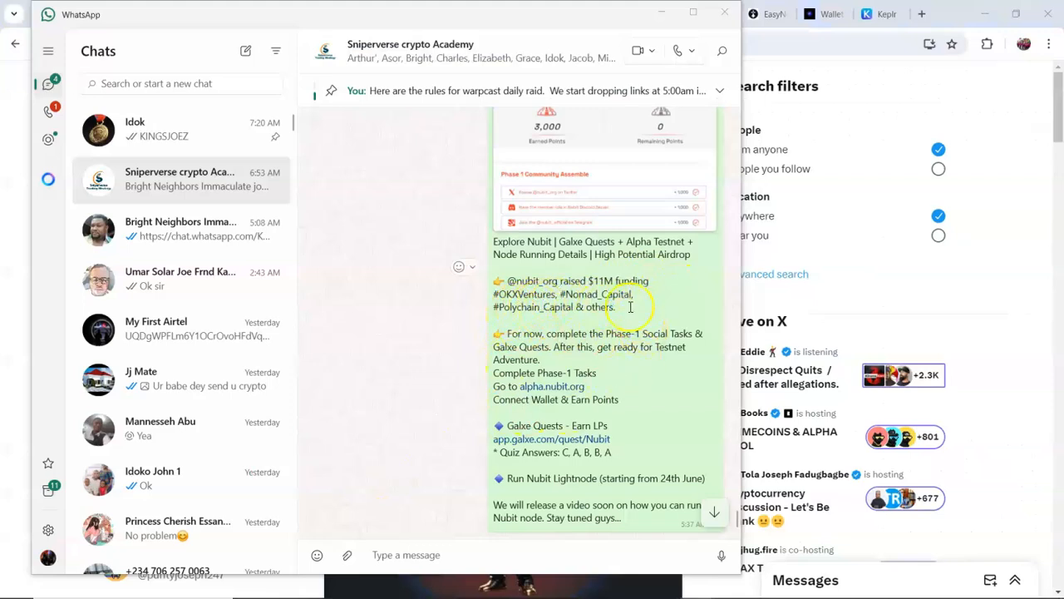
{"action": "mouse_move", "coordinate": [572, 333]}
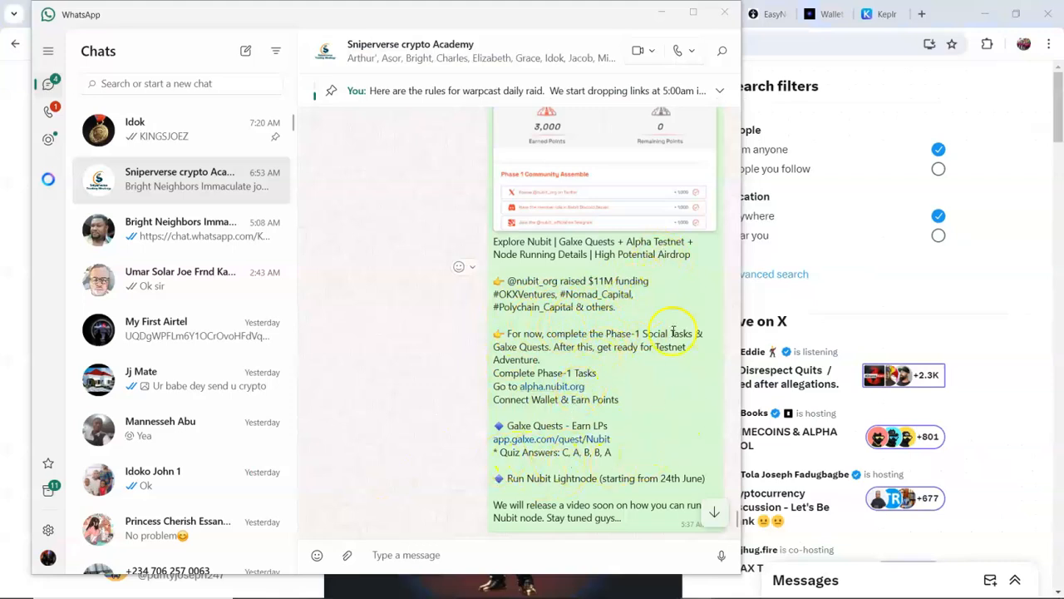
{"action": "mouse_move", "coordinate": [578, 405]}
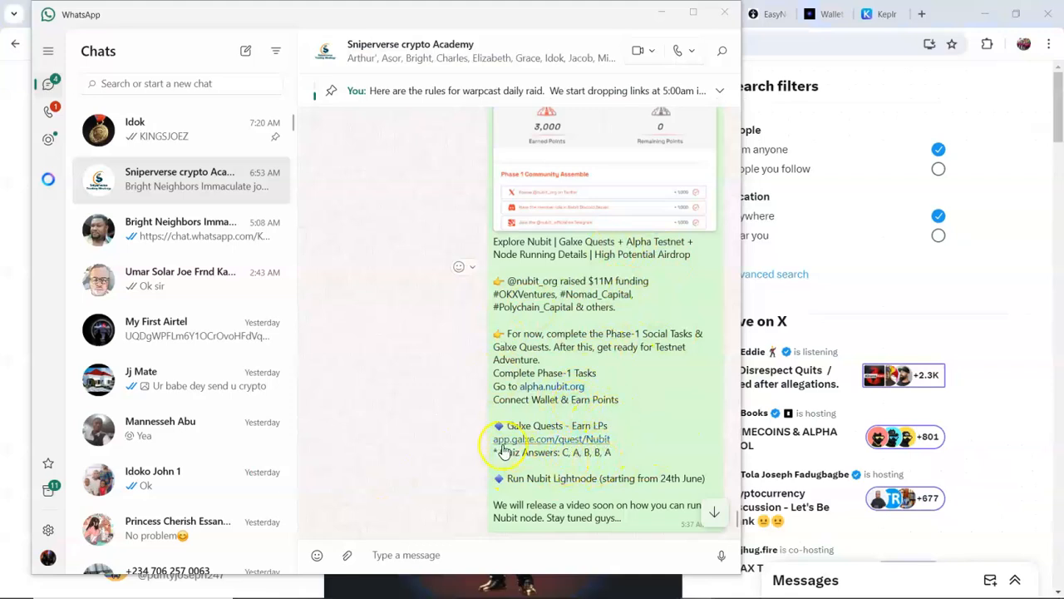
{"action": "mouse_move", "coordinate": [664, 382]}
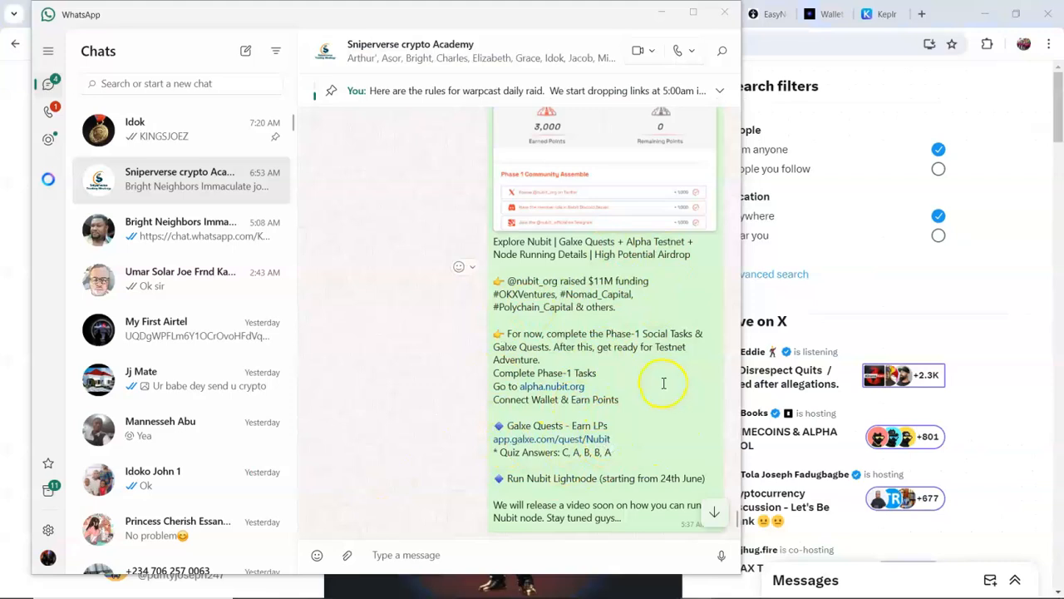
{"action": "mouse_move", "coordinate": [485, 467]}
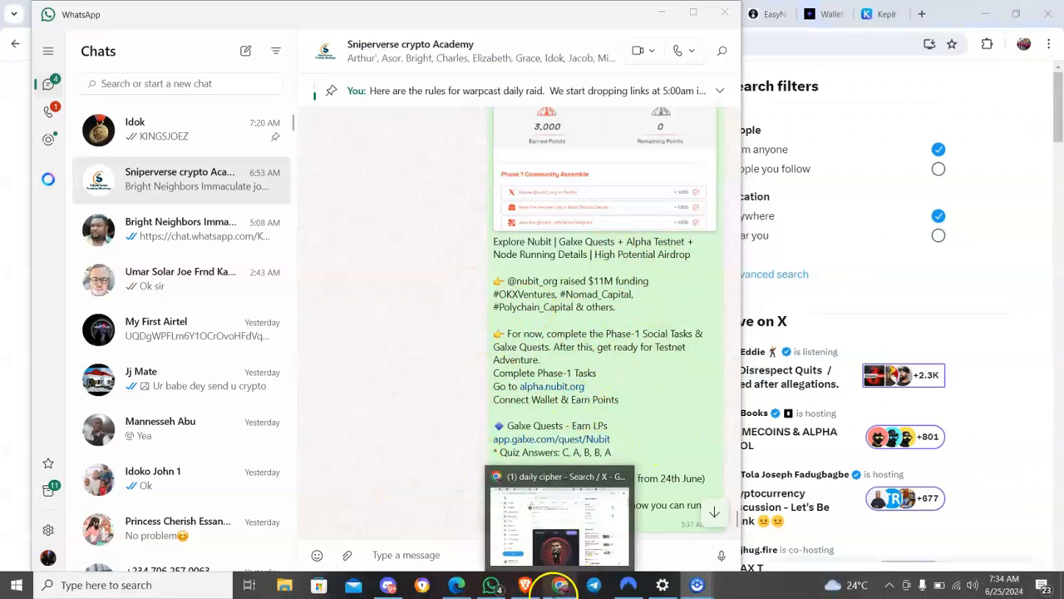
- Return to the EasyNode tab and close the Nubit subscription panel, leaving the Marketplace
{"action": "left_click", "coordinate": [558, 516]}
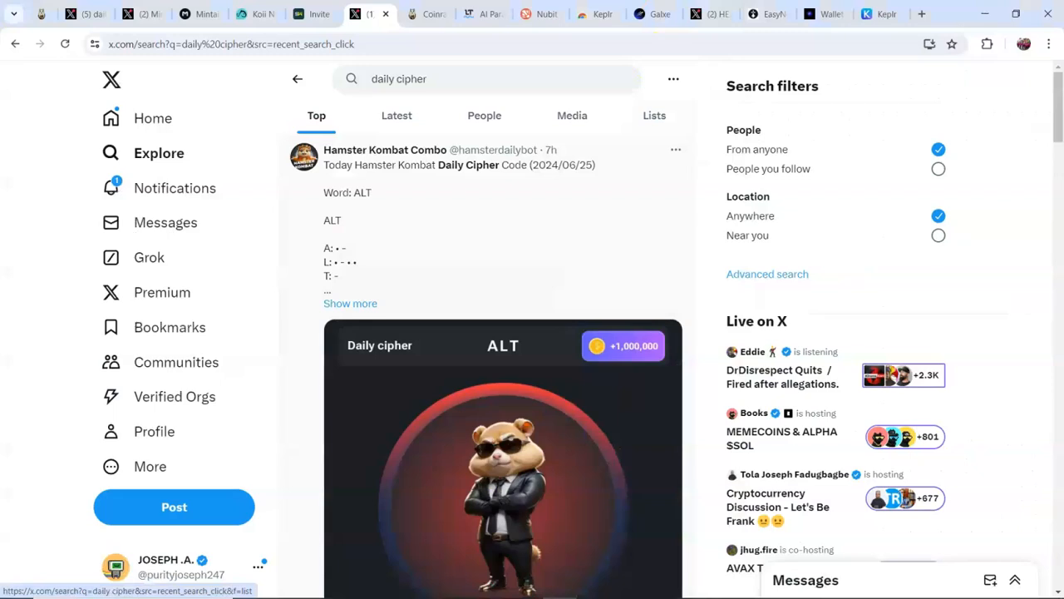
{"action": "left_click", "coordinate": [762, 13]}
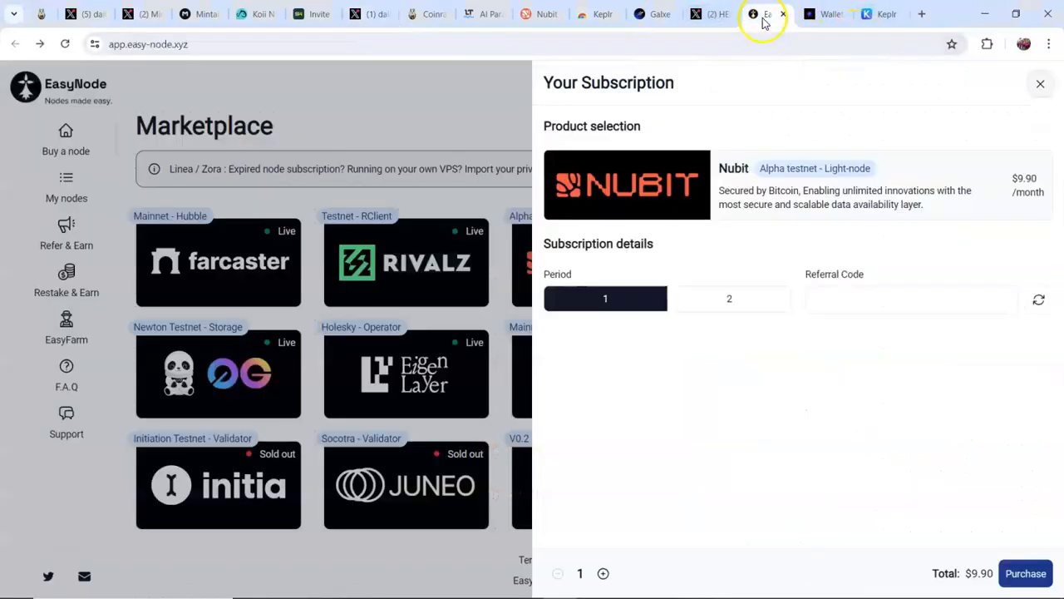
{"action": "mouse_move", "coordinate": [456, 113]}
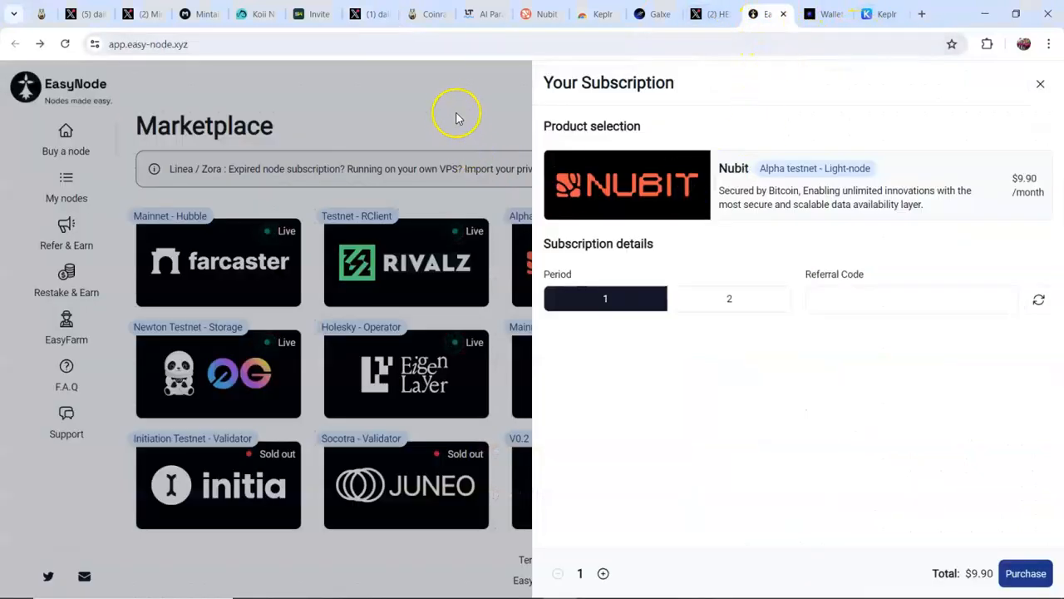
{"action": "left_click", "coordinate": [1041, 83]}
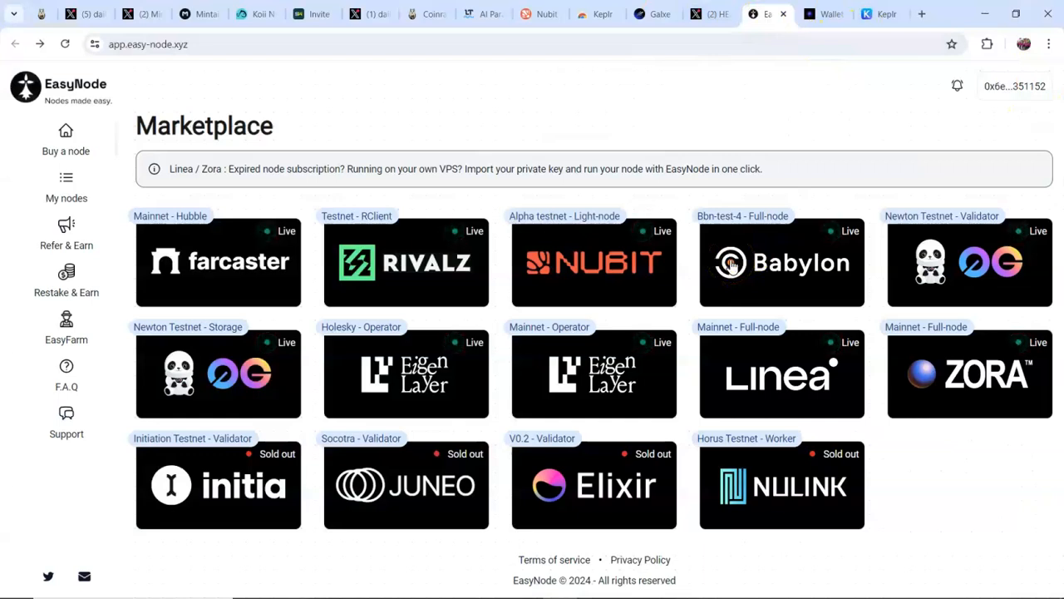
{"action": "mouse_move", "coordinate": [605, 262]}
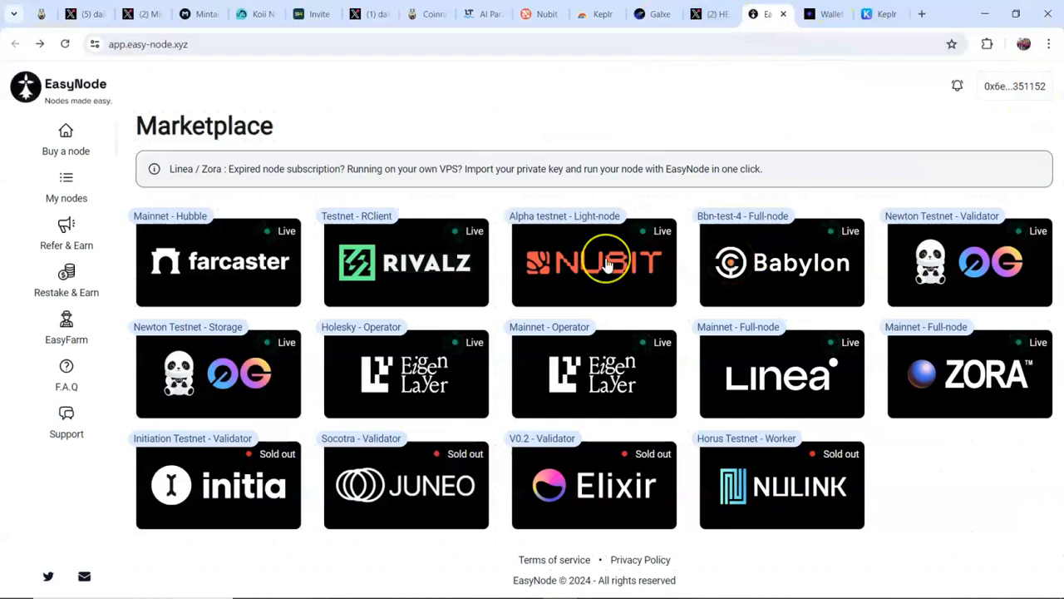
{"action": "mouse_move", "coordinate": [607, 264]}
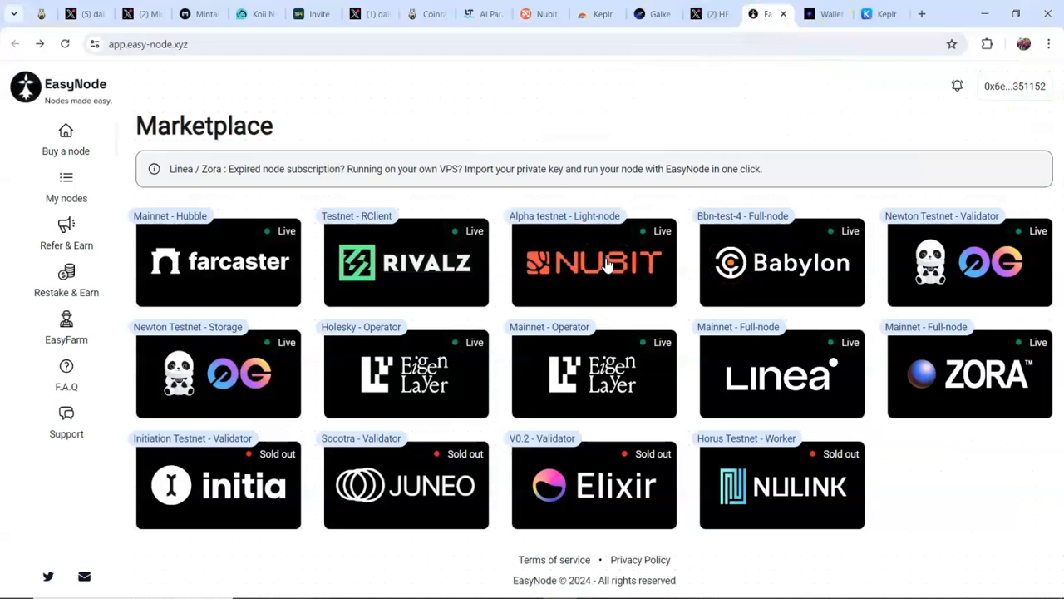
{"action": "mouse_move", "coordinate": [781, 103]}
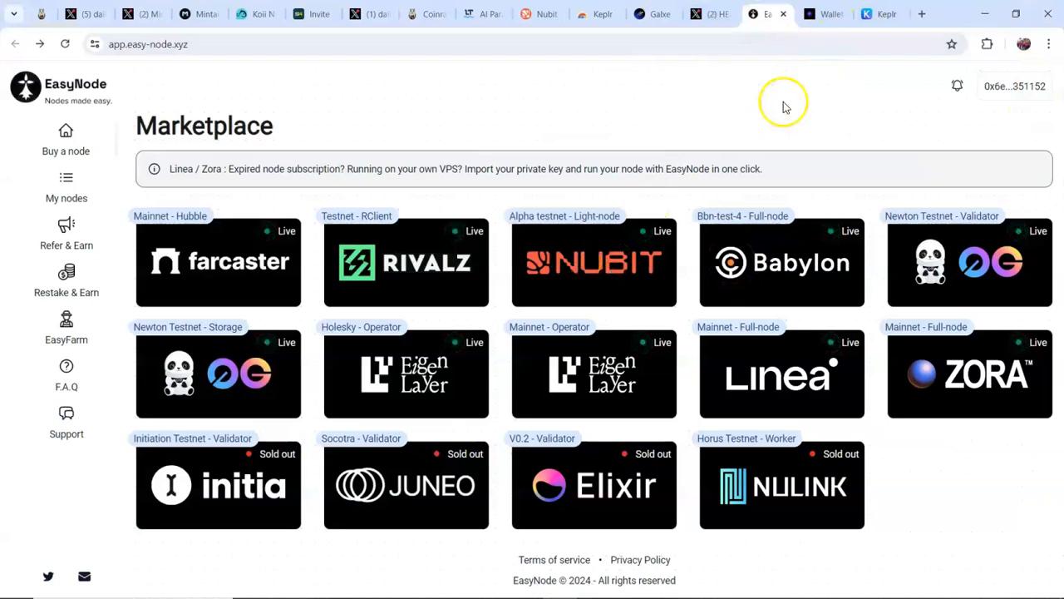
{"action": "mouse_move", "coordinate": [582, 263]}
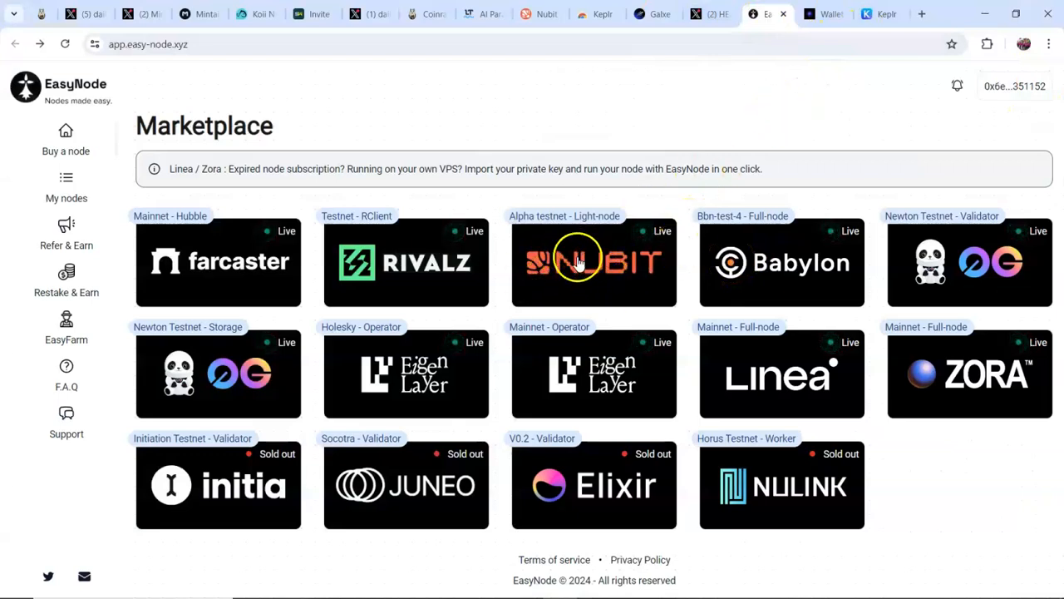
- Enter referral code KINGSJOEZ on the one-month Nubit light-node form and submit the purchase
{"action": "left_click", "coordinate": [594, 263]}
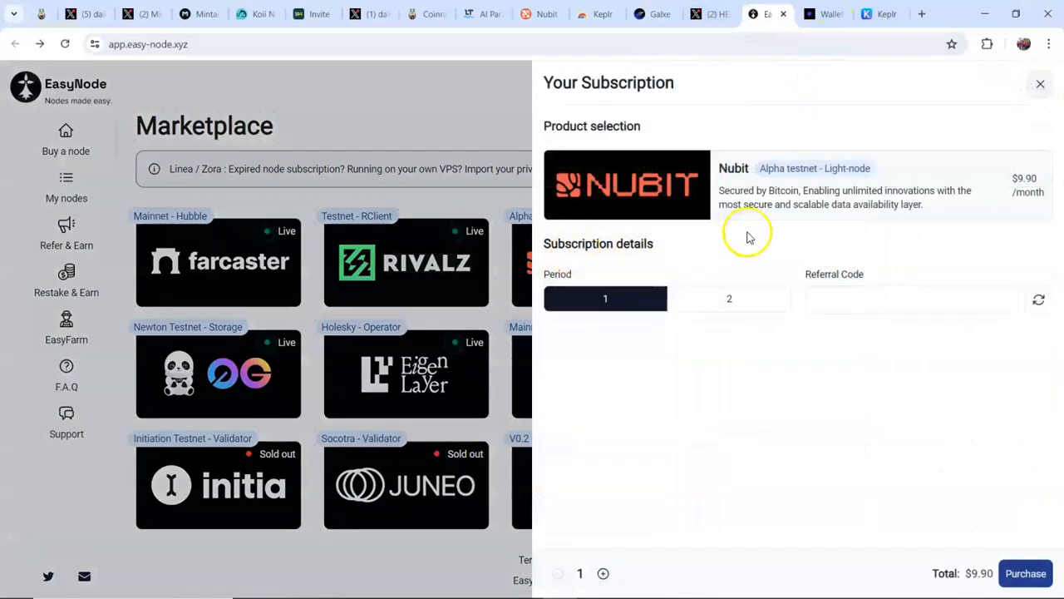
{"action": "mouse_move", "coordinate": [1039, 193]}
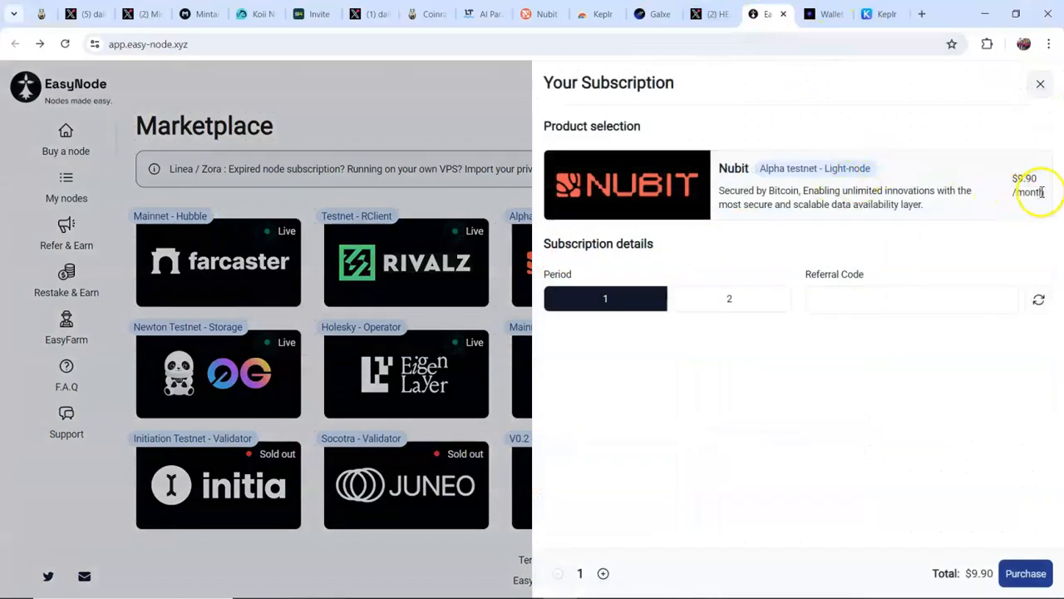
{"action": "mouse_move", "coordinate": [868, 136]}
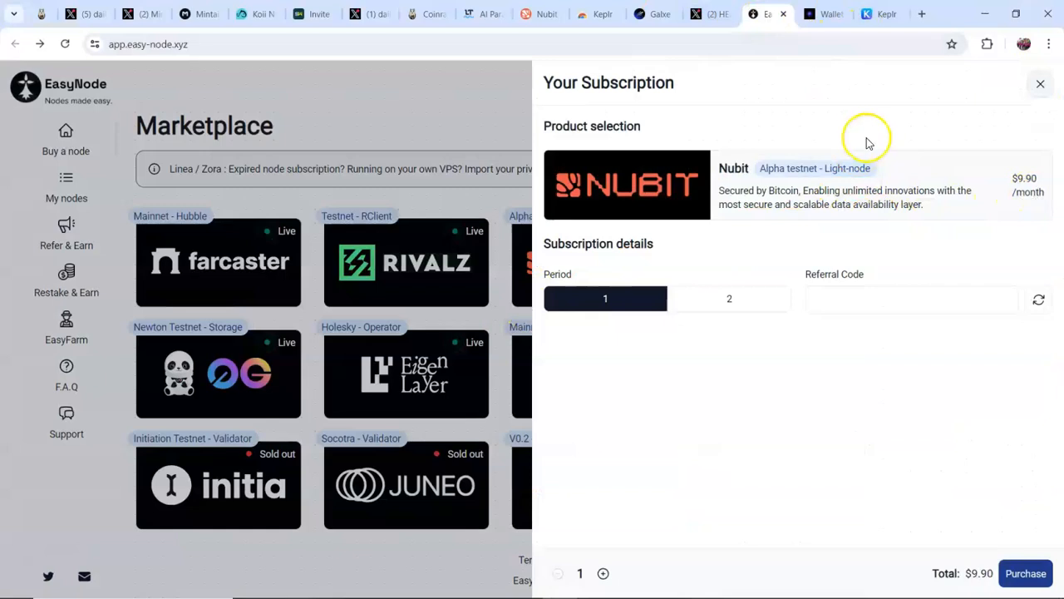
{"action": "mouse_move", "coordinate": [323, 396]}
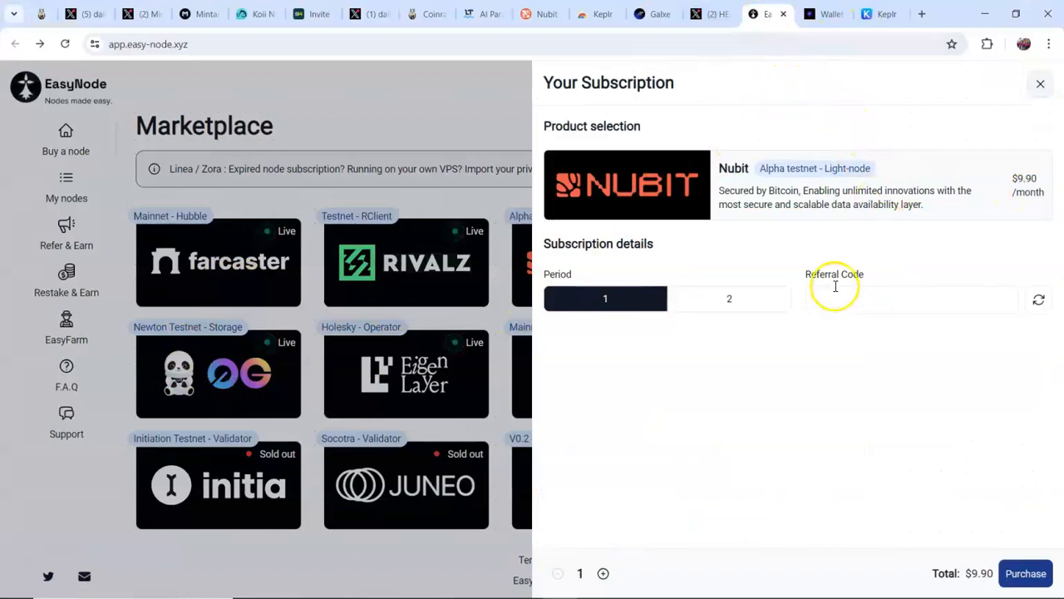
{"action": "mouse_move", "coordinate": [1031, 56]}
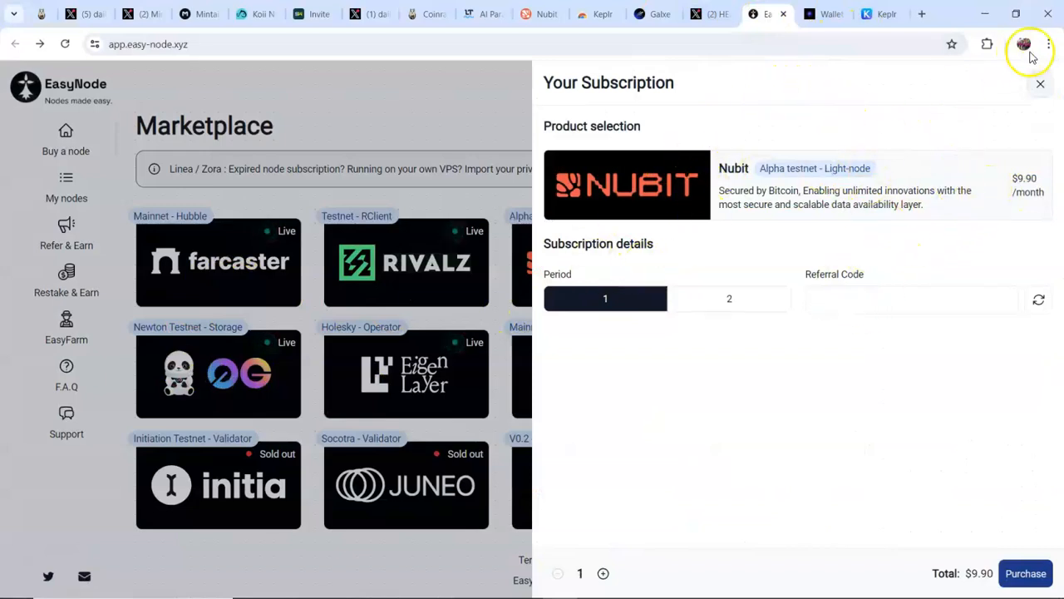
{"action": "mouse_move", "coordinate": [595, 369]}
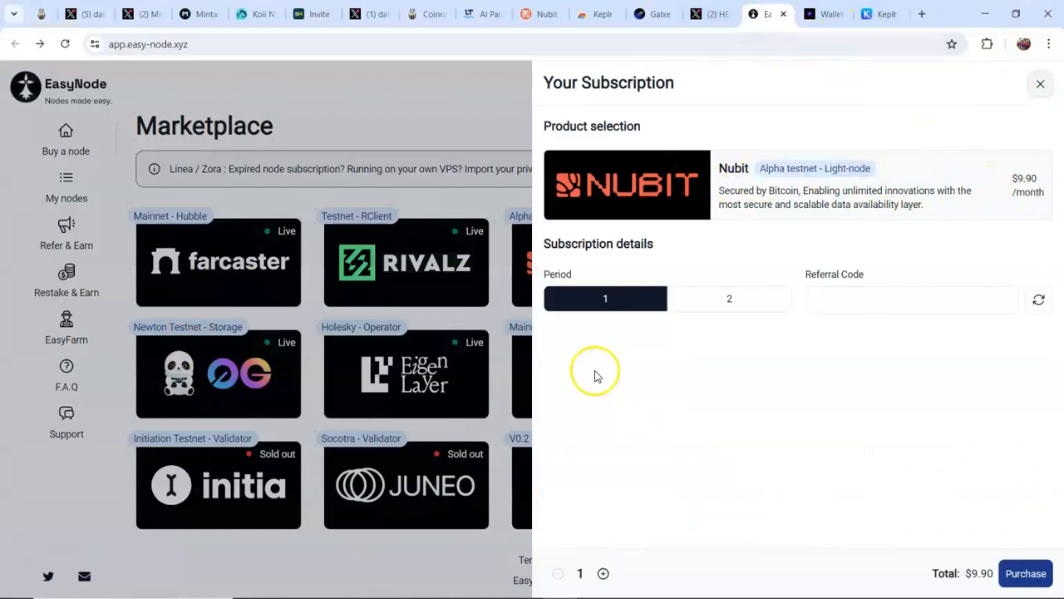
{"action": "mouse_move", "coordinate": [745, 408]}
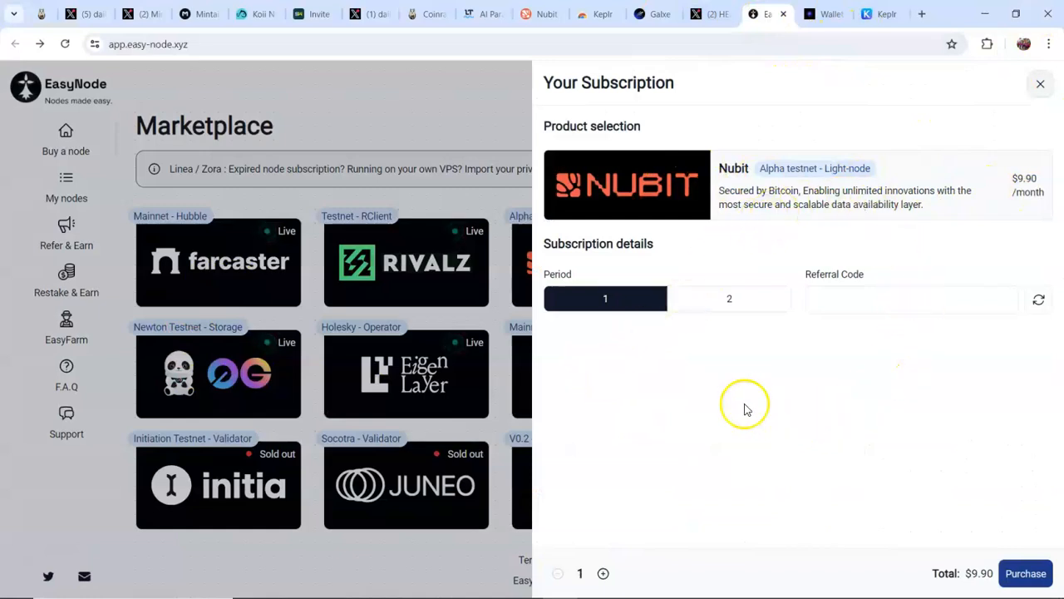
{"action": "mouse_move", "coordinate": [906, 329]}
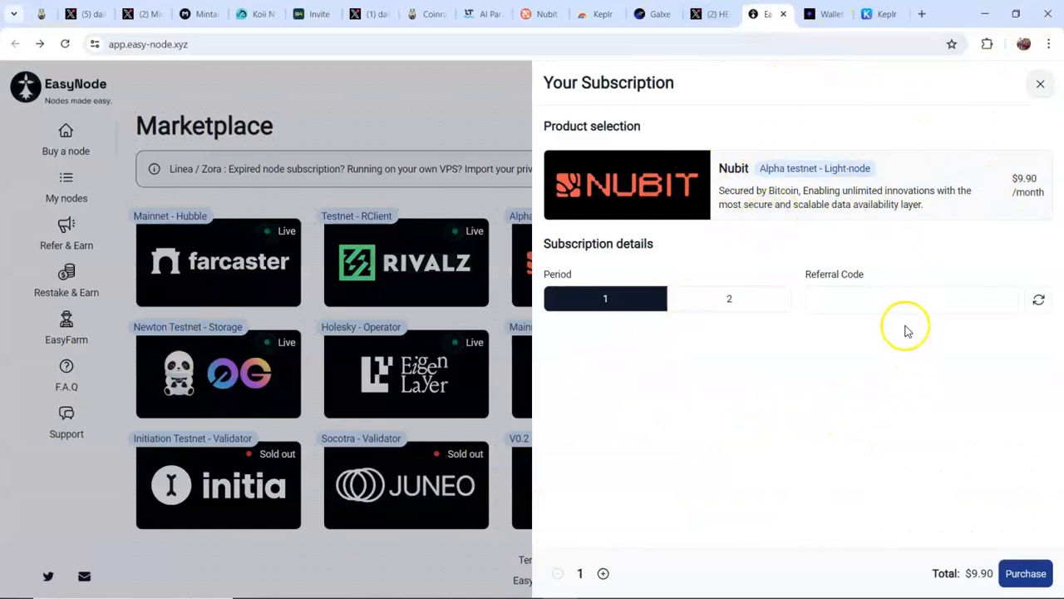
{"action": "left_click", "coordinate": [912, 299]}
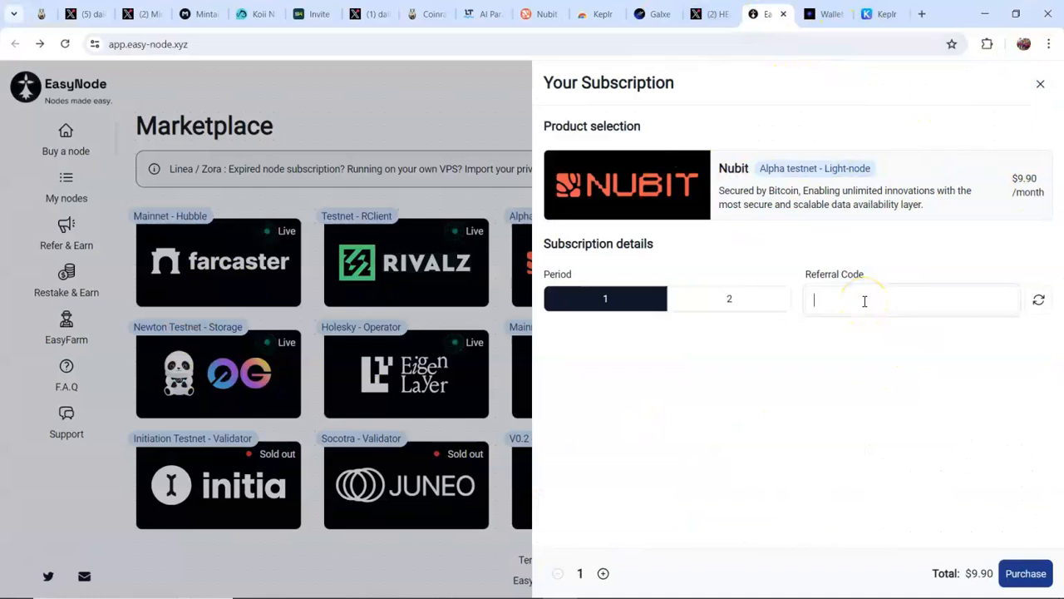
{"action": "type", "text": "KI"}
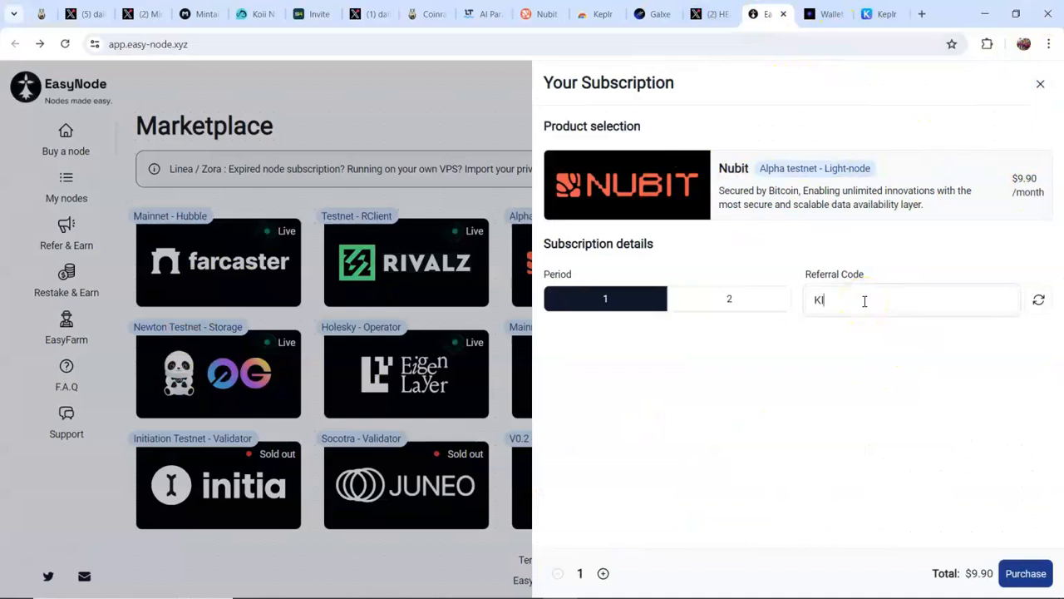
{"action": "type", "text": "INGS"}
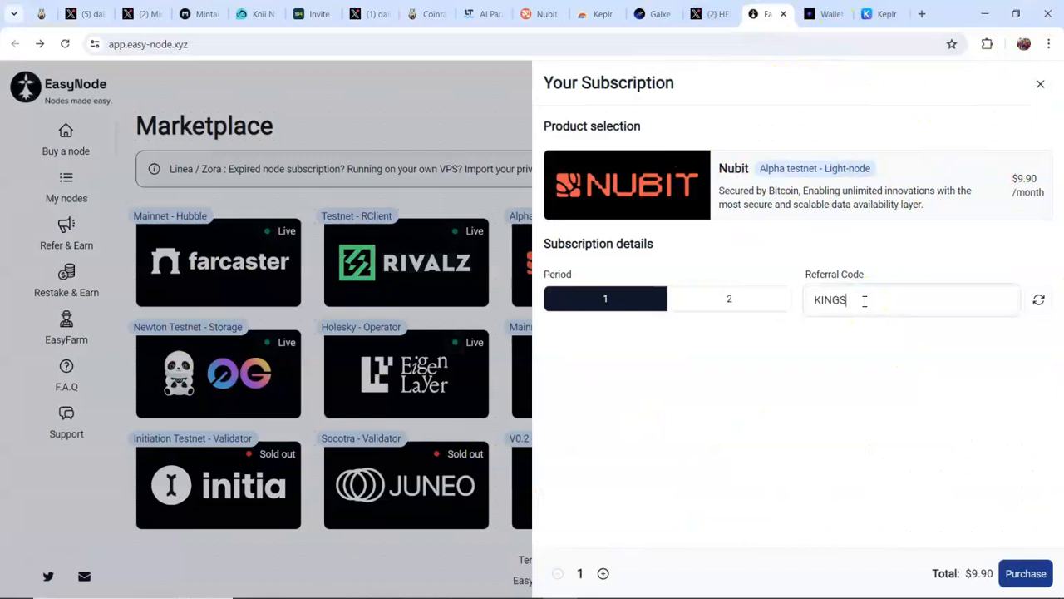
{"action": "type", "text": "JO"}
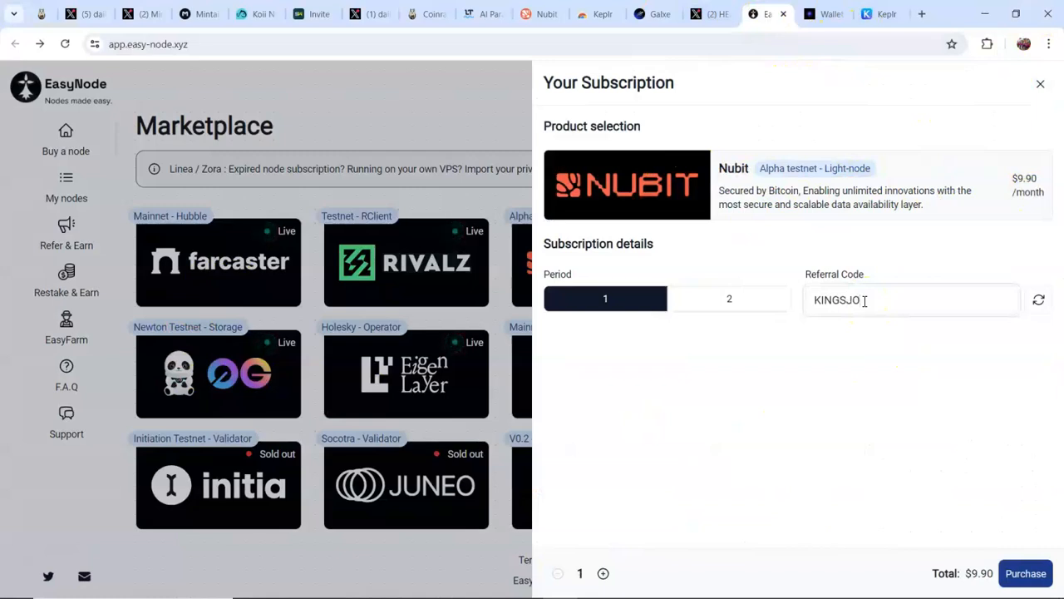
{"action": "type", "text": "EZ"}
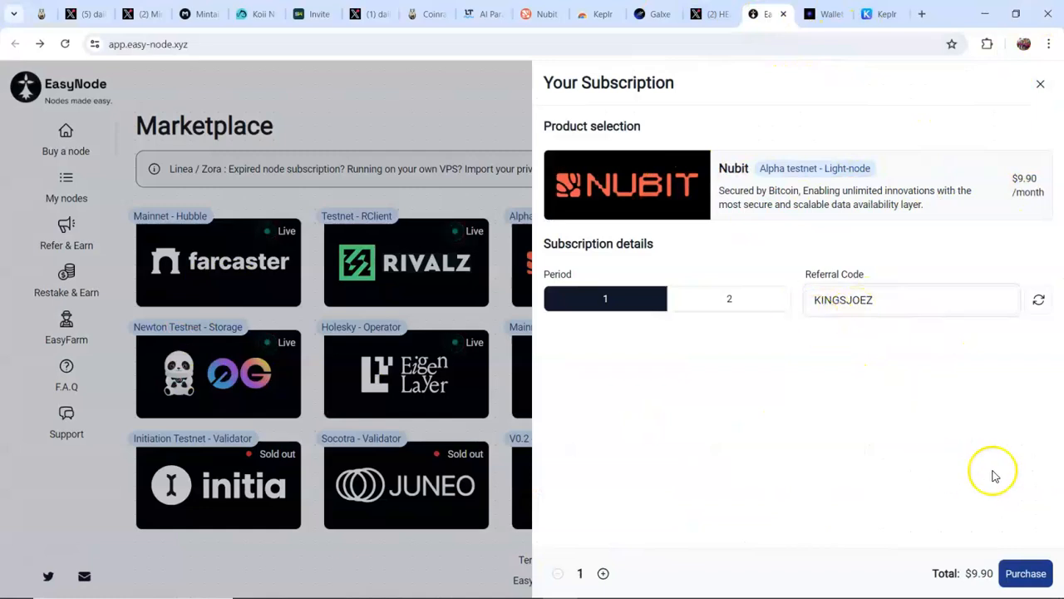
{"action": "mouse_move", "coordinate": [985, 498]}
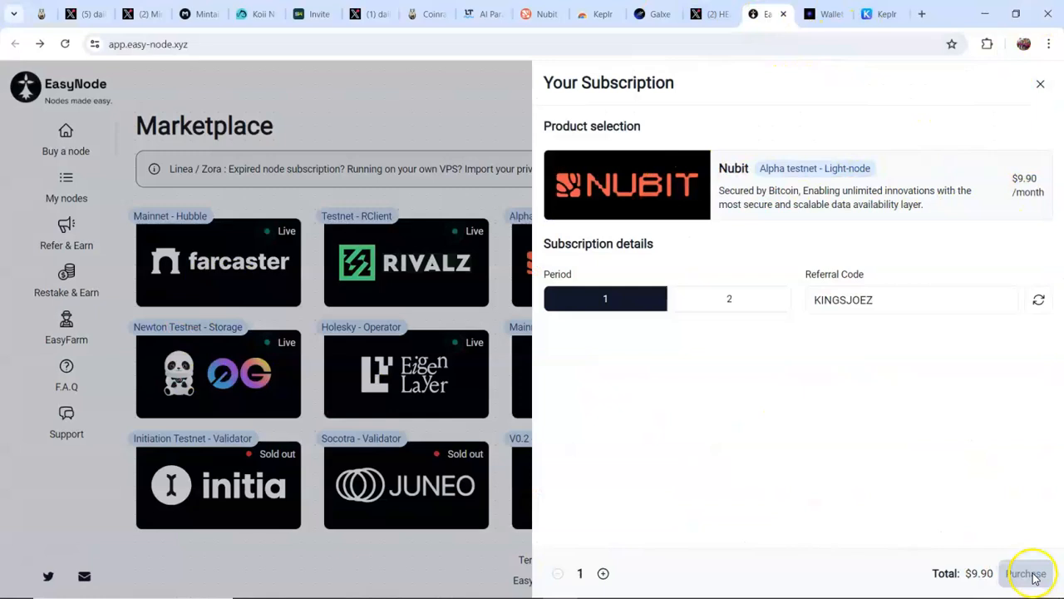
{"action": "left_click", "coordinate": [1026, 572]}
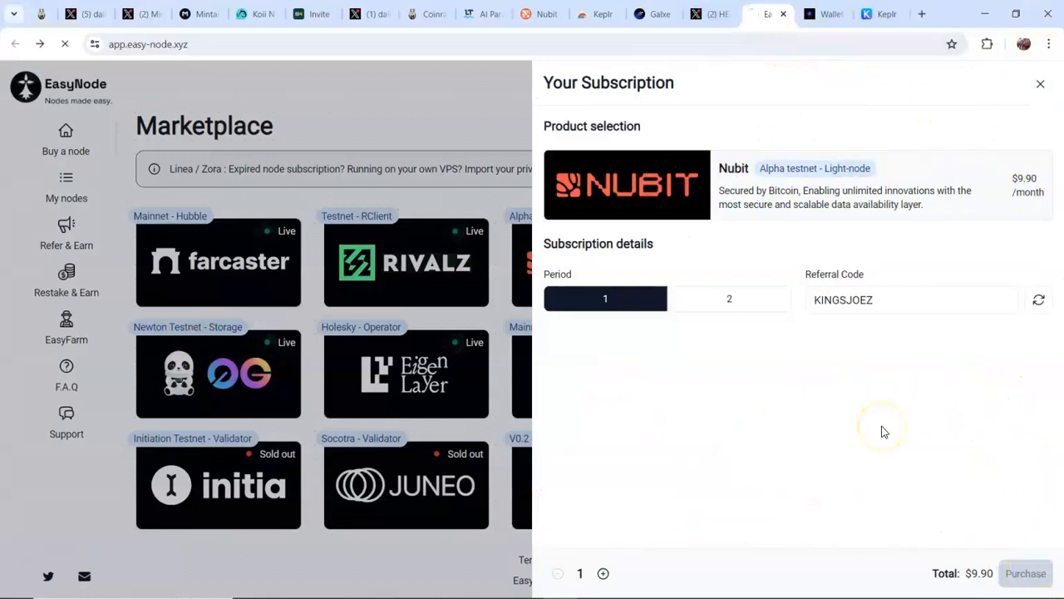
- Choose BNB on BSC (BEP-20) for the 9.9 USD invoice, proceed to payment and copy the recipient address
{"action": "left_click", "coordinate": [1024, 572]}
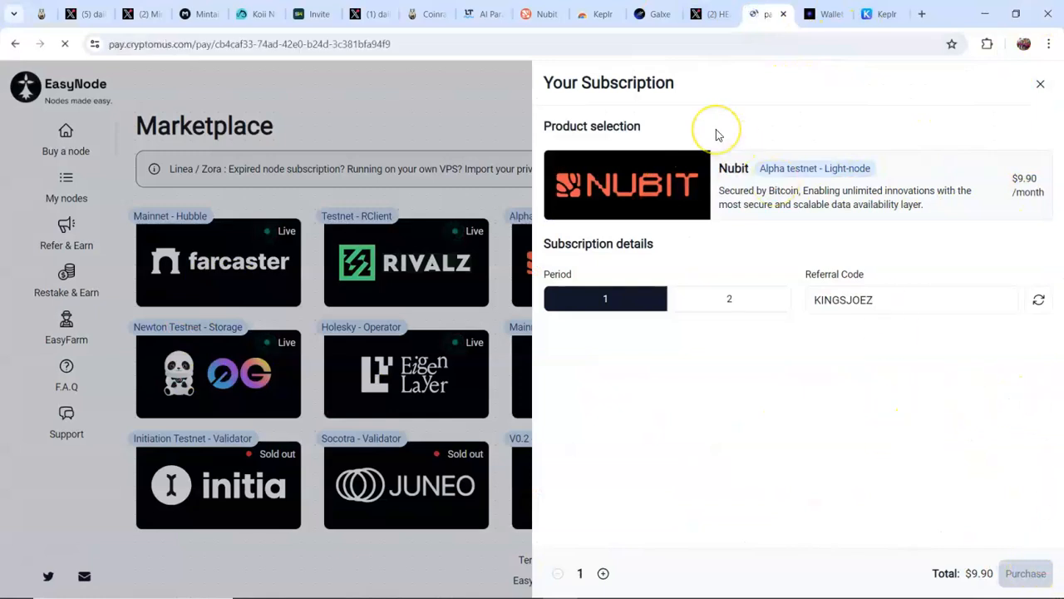
{"action": "left_click", "coordinate": [1024, 572]}
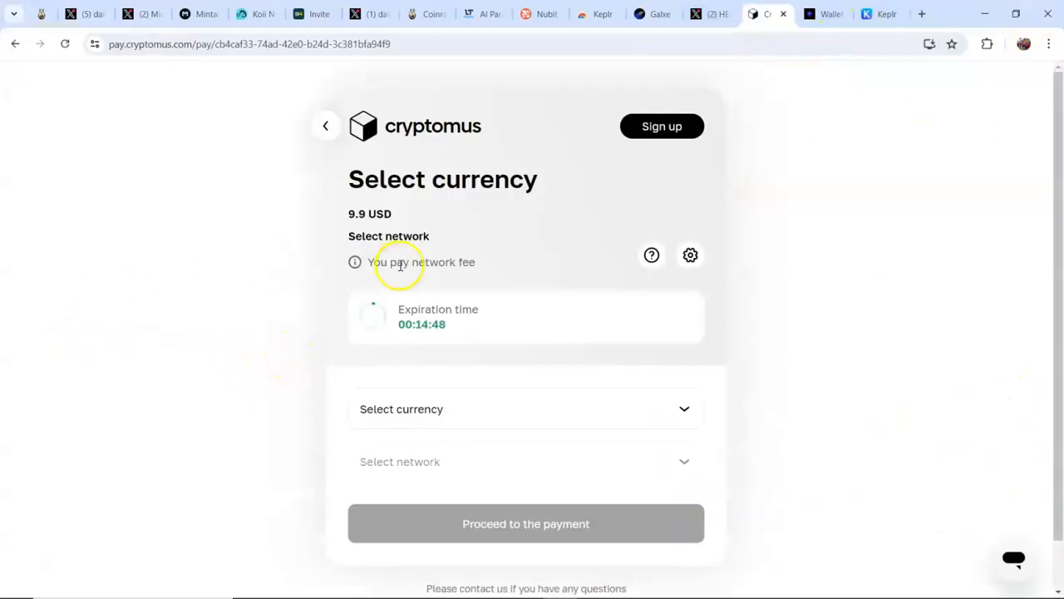
{"action": "mouse_move", "coordinate": [856, 324]}
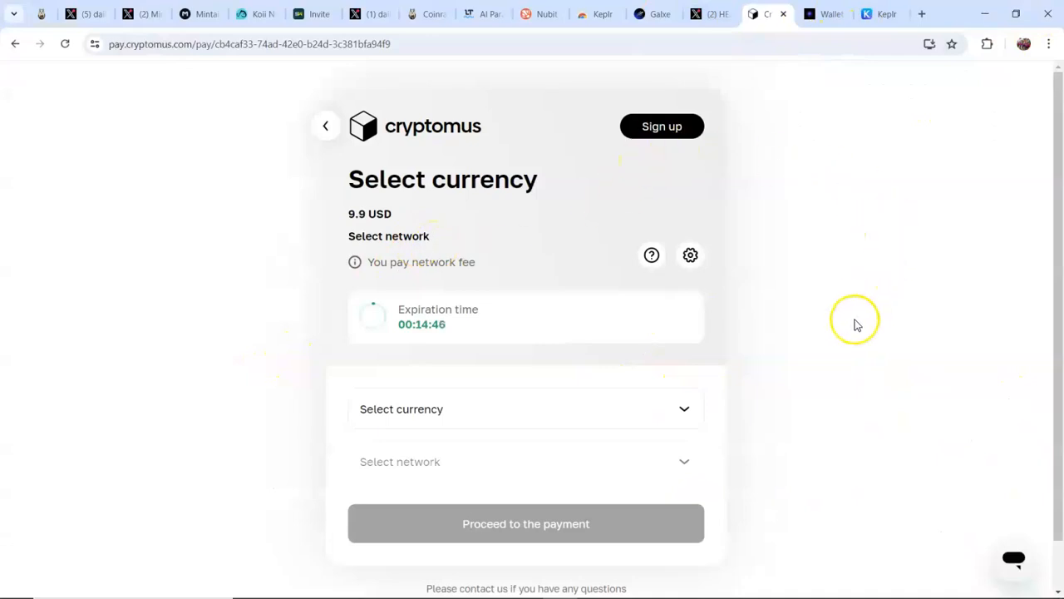
{"action": "scroll", "scroll_direction": "down", "scroll_amount": 3}
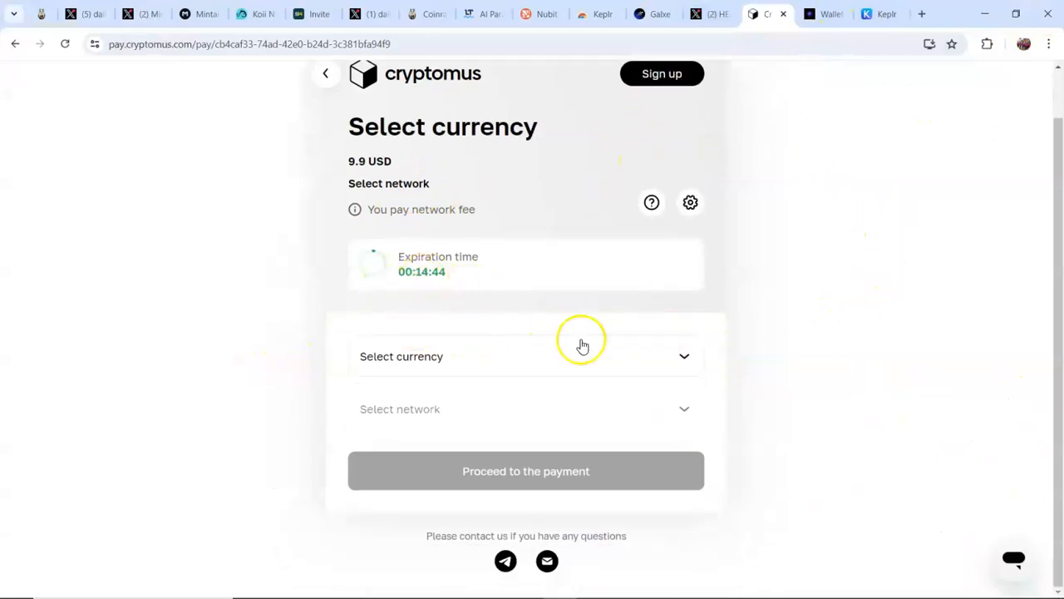
{"action": "left_click", "coordinate": [526, 356]}
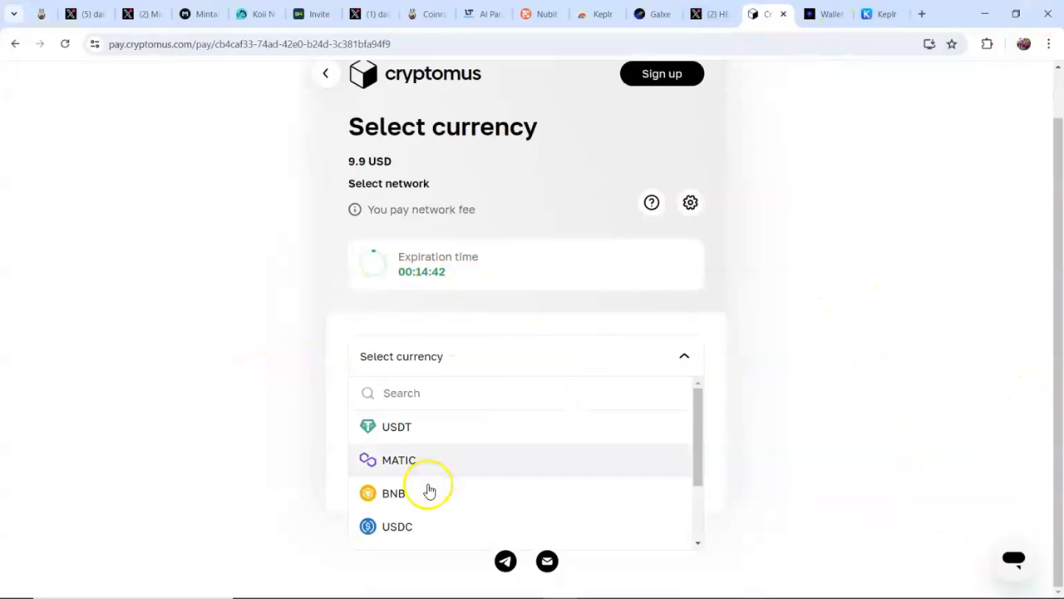
{"action": "left_click", "coordinate": [392, 493]}
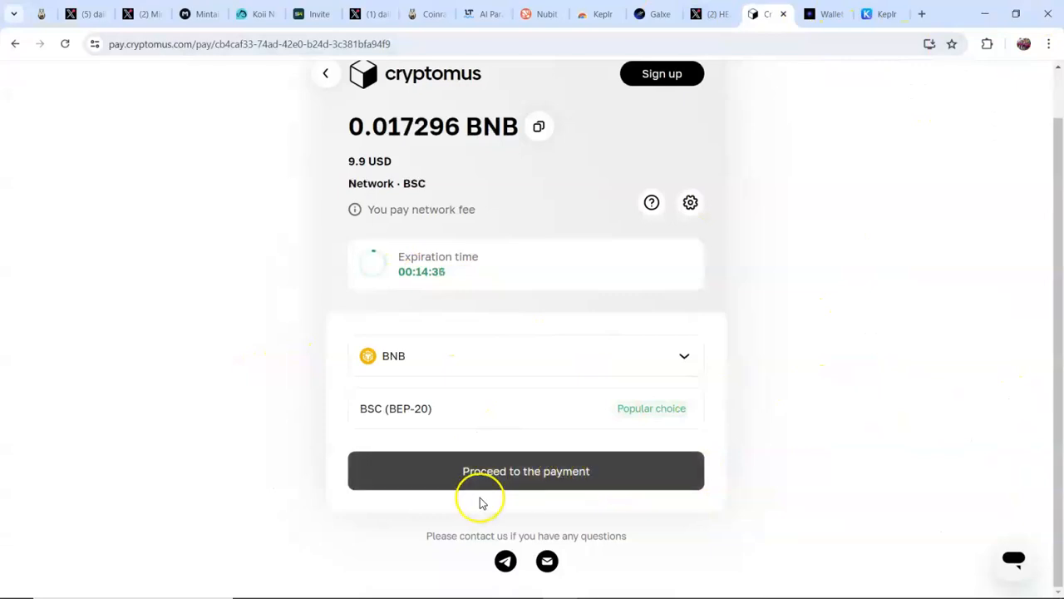
{"action": "mouse_move", "coordinate": [525, 470]}
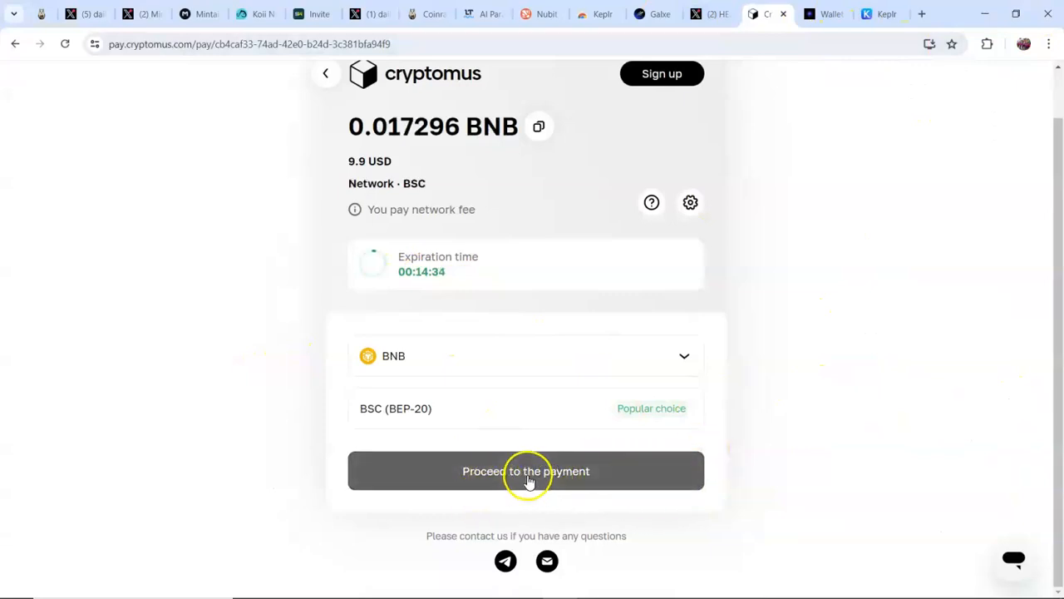
{"action": "left_click", "coordinate": [525, 471]}
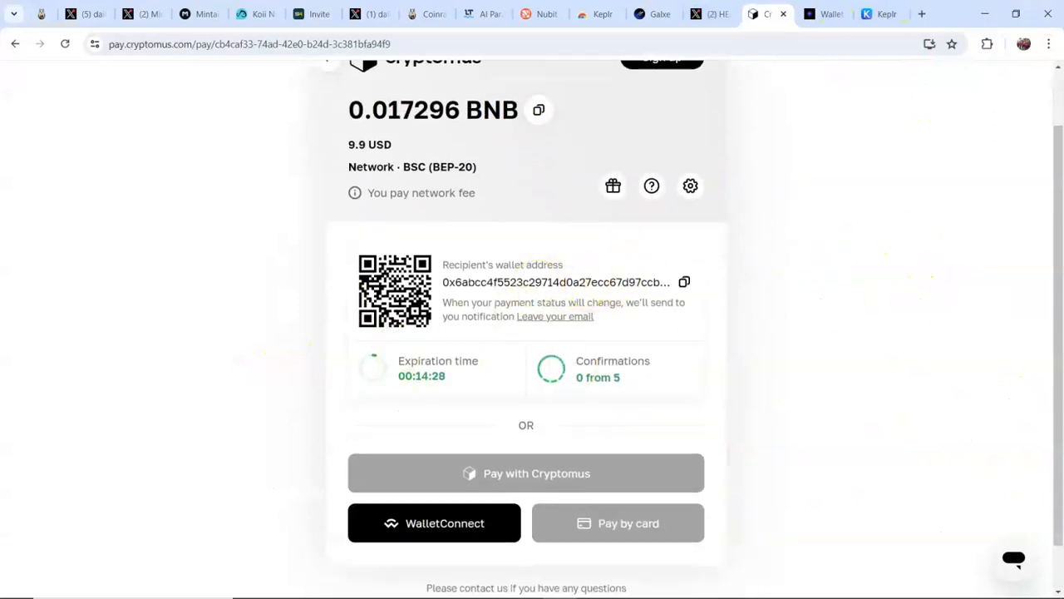
{"action": "left_click", "coordinate": [988, 43]}
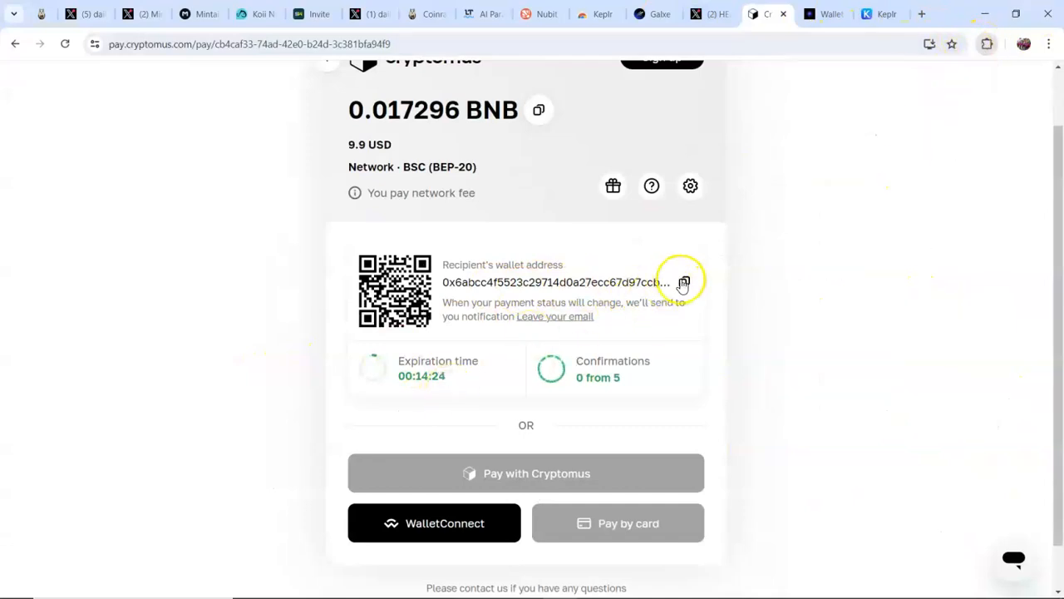
- Launch MetaMask from the browser extensions and expand it into a full tab
{"action": "left_click", "coordinate": [988, 43]}
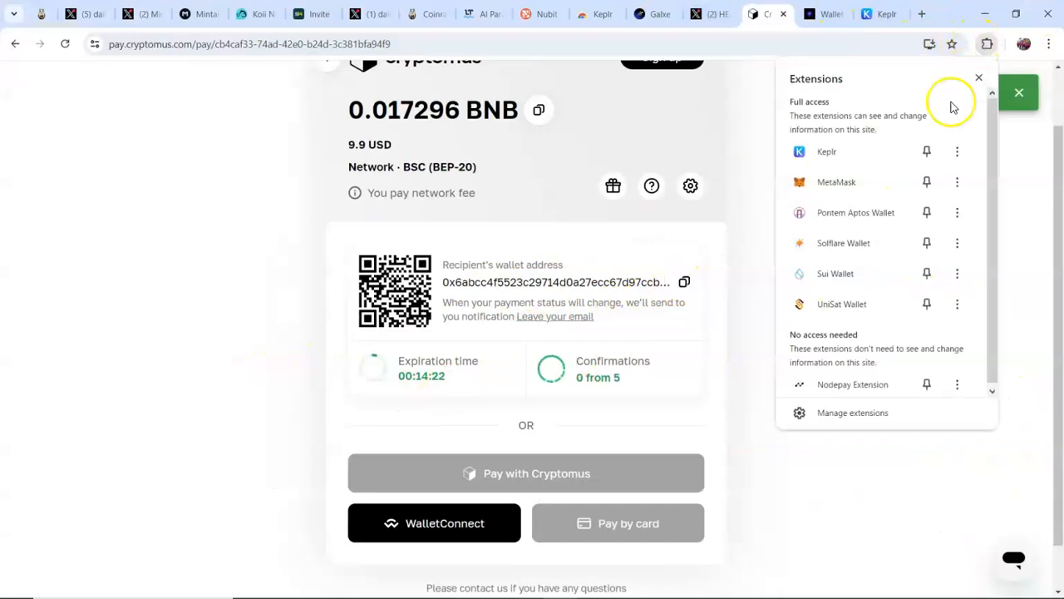
{"action": "left_click", "coordinate": [683, 283]}
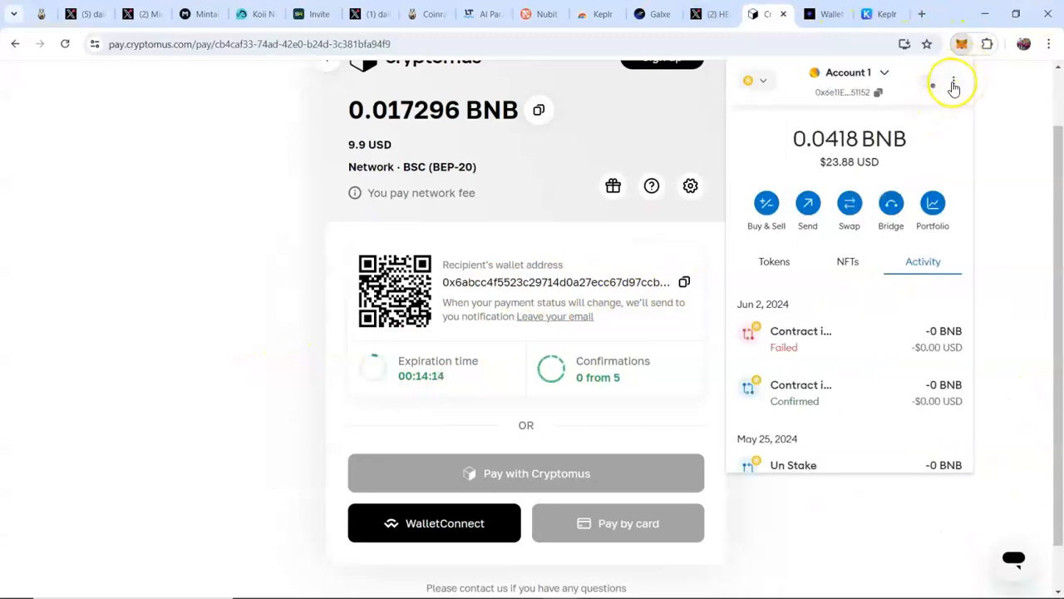
{"action": "left_click", "coordinate": [955, 80]}
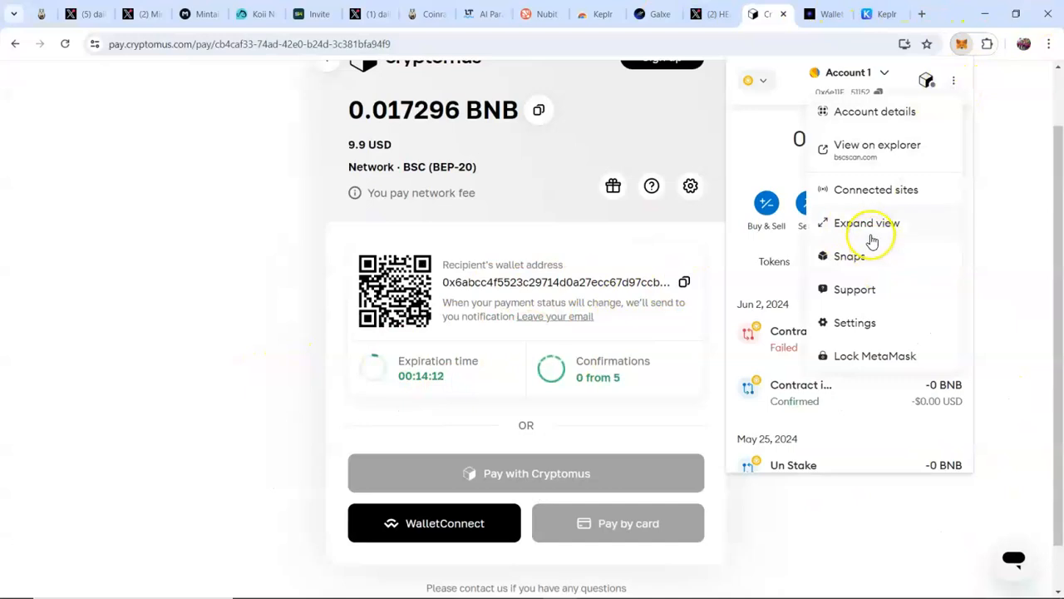
{"action": "left_click", "coordinate": [868, 223]}
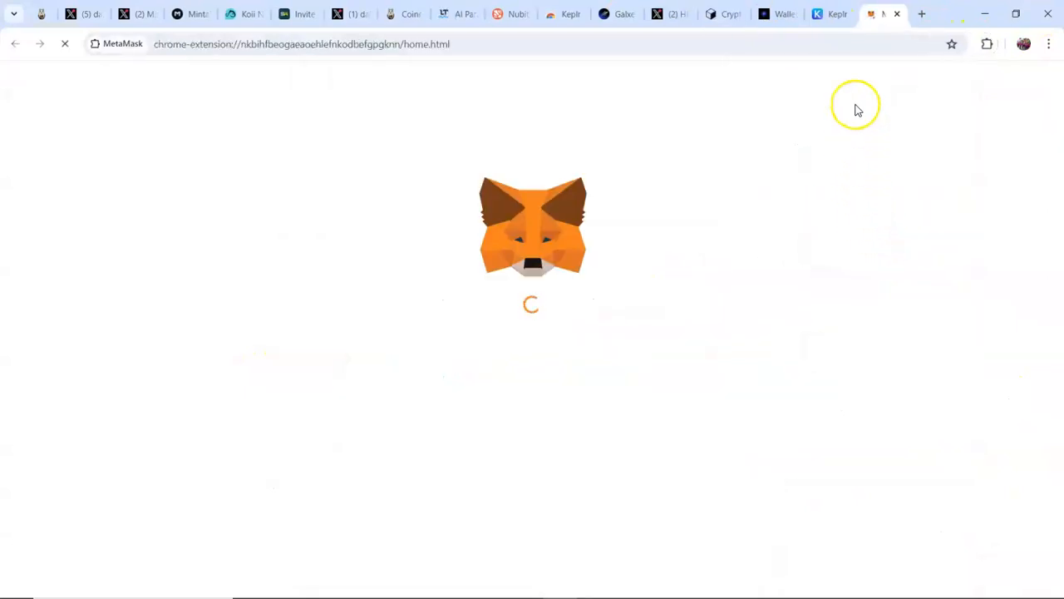
{"action": "mouse_move", "coordinate": [780, 173]}
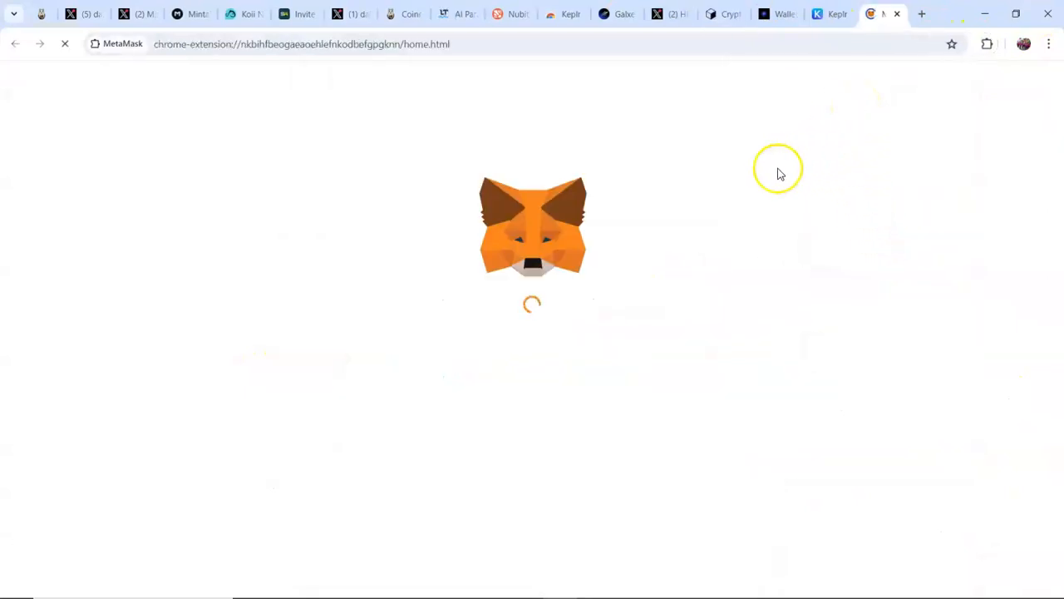
{"action": "mouse_move", "coordinate": [730, 179]}
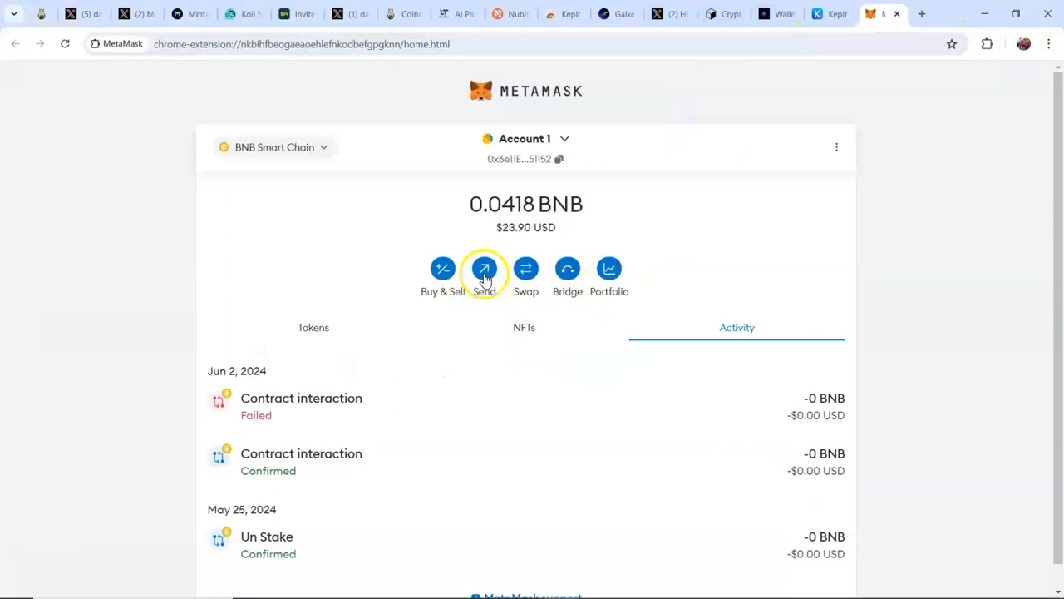
- Start a BNB send and paste the Cryptomus recipient address into the form
{"action": "left_click", "coordinate": [484, 268]}
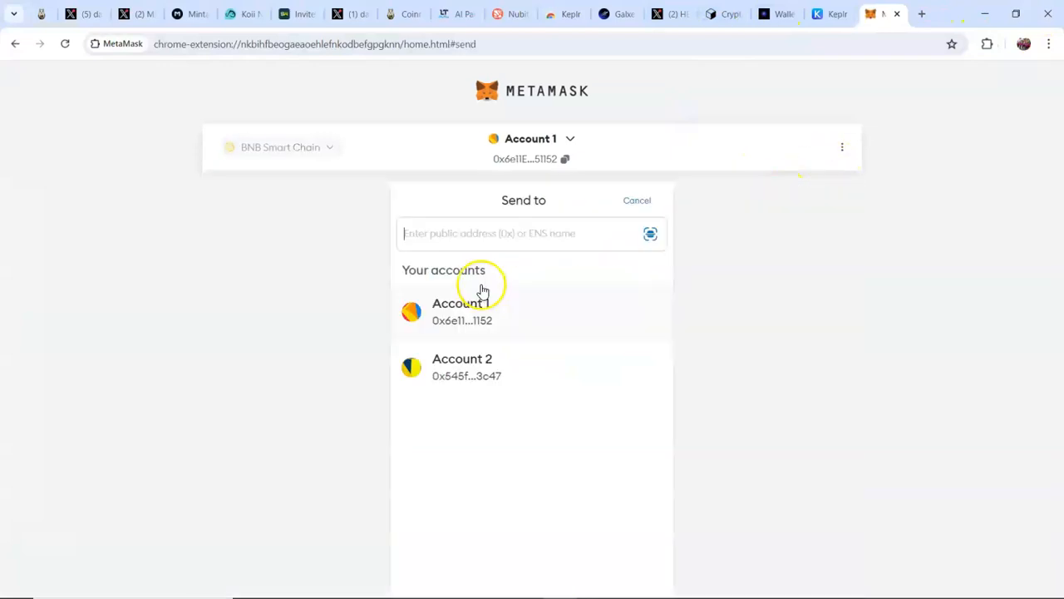
{"action": "right_click", "coordinate": [479, 233]}
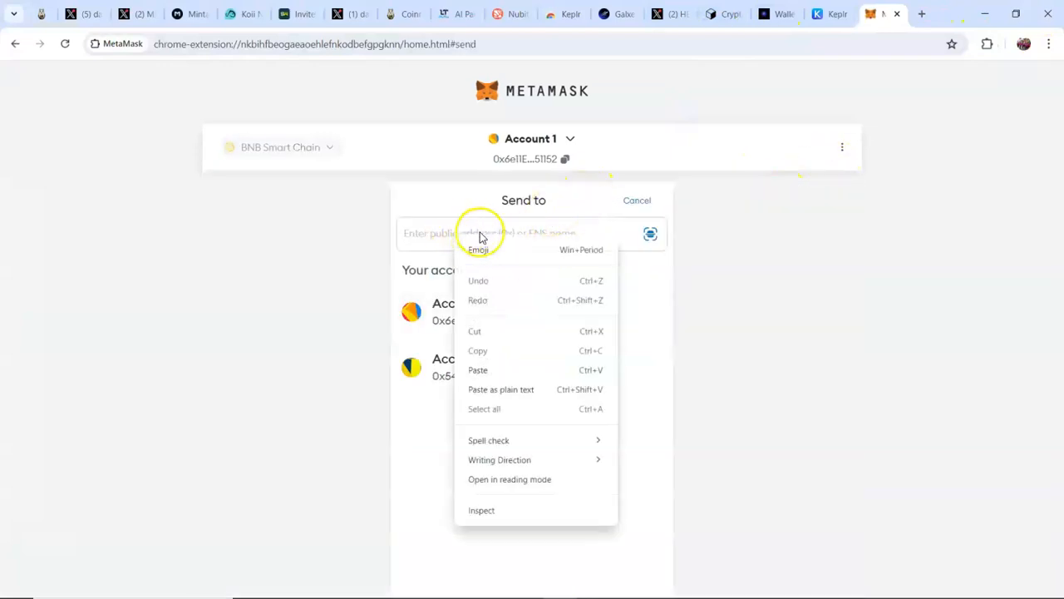
{"action": "left_click", "coordinate": [479, 369]}
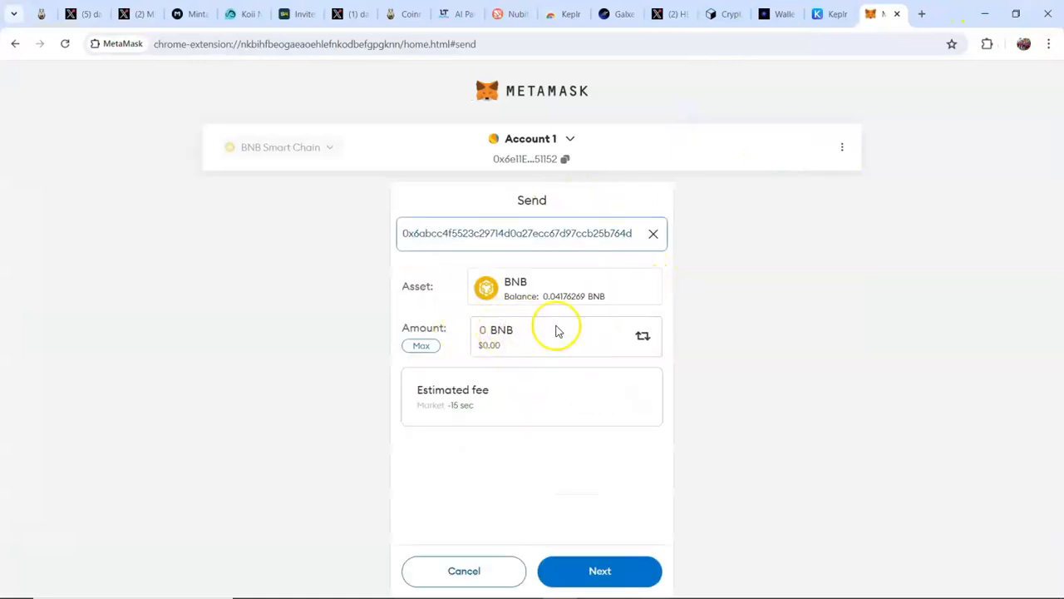
{"action": "left_click", "coordinate": [722, 13]}
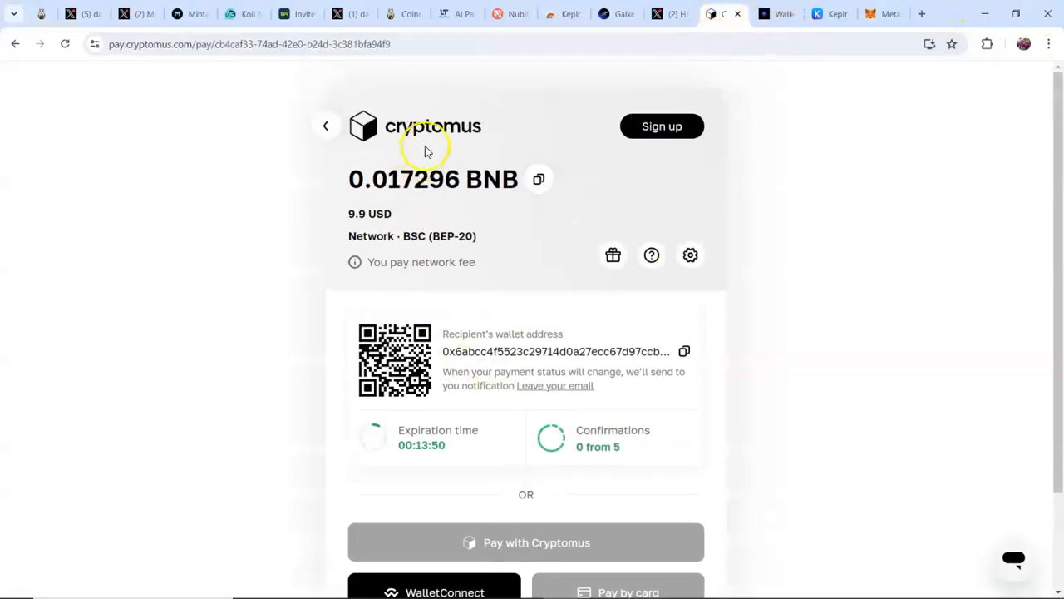
- Select the 0.017296 BNB amount on the Cryptomus page and copy it
{"action": "double_click", "coordinate": [402, 180]}
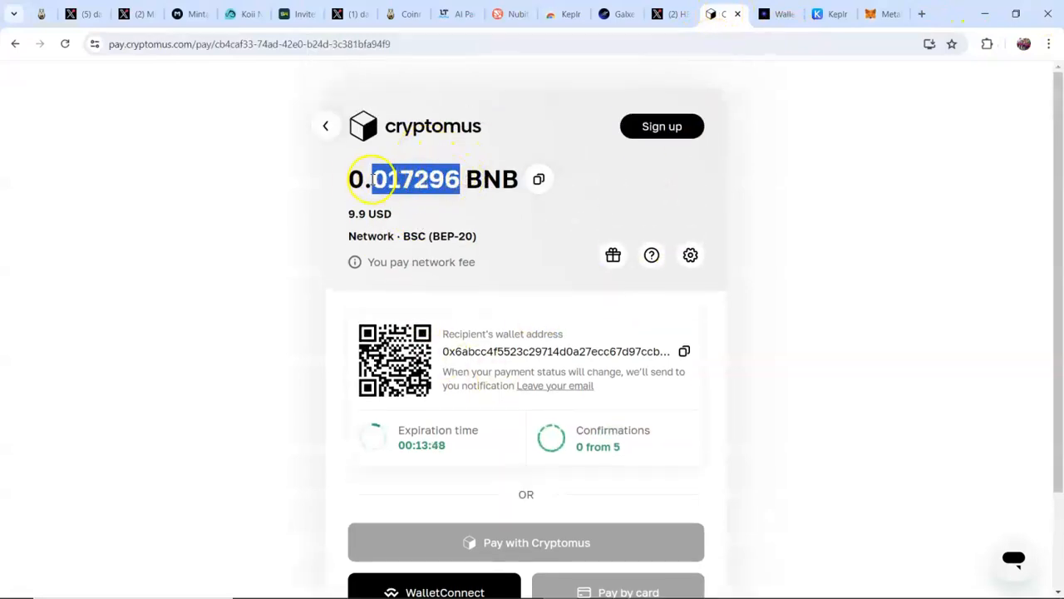
{"action": "right_click", "coordinate": [402, 178]}
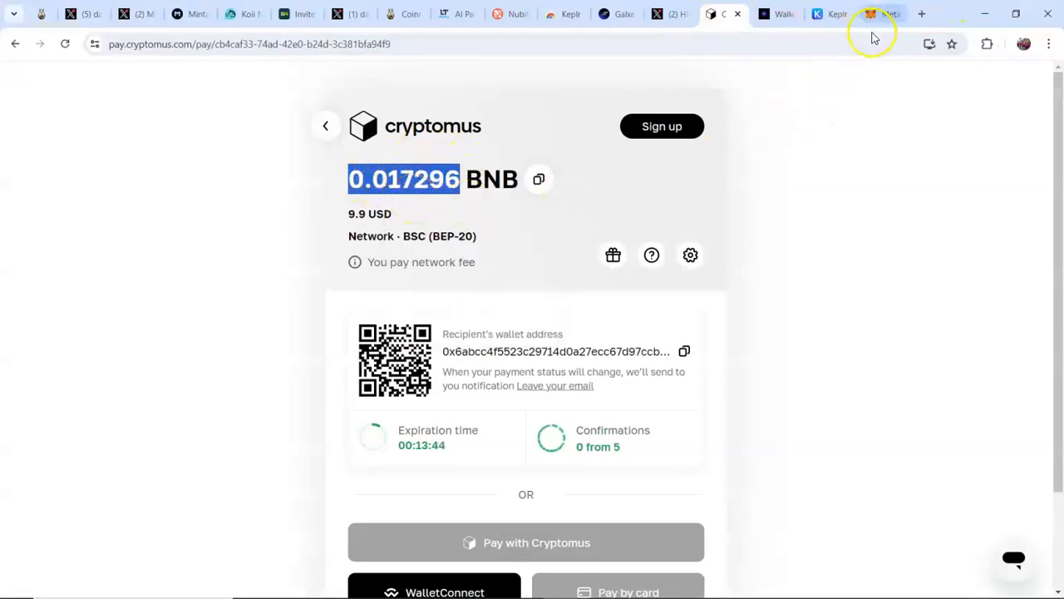
- Confirm the 0.017296 BNB send to the Cryptomus address in MetaMask
{"action": "left_click", "coordinate": [883, 13]}
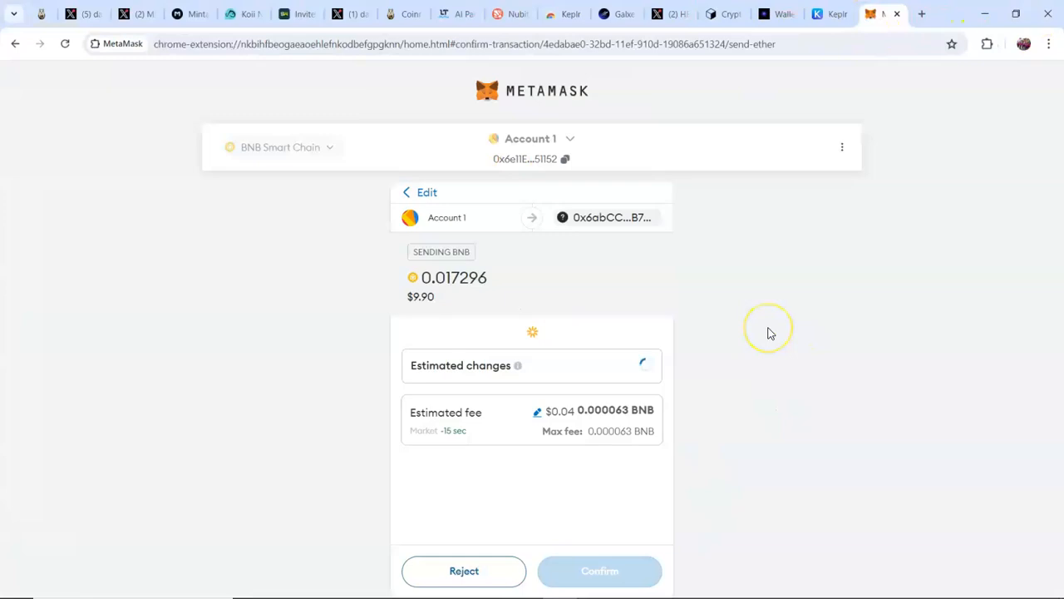
{"action": "mouse_move", "coordinate": [768, 333]}
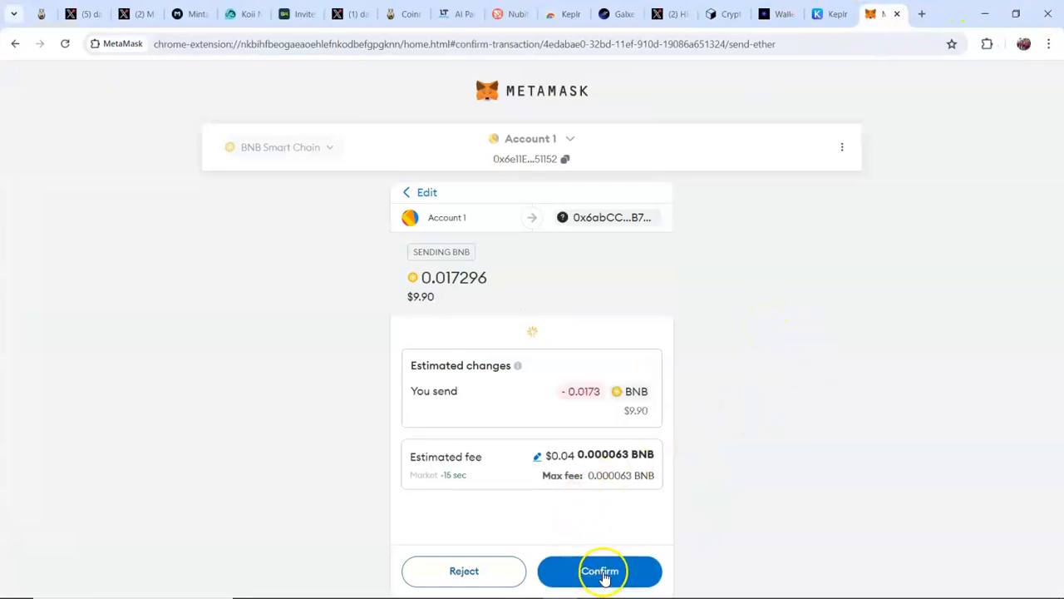
{"action": "left_click", "coordinate": [599, 572]}
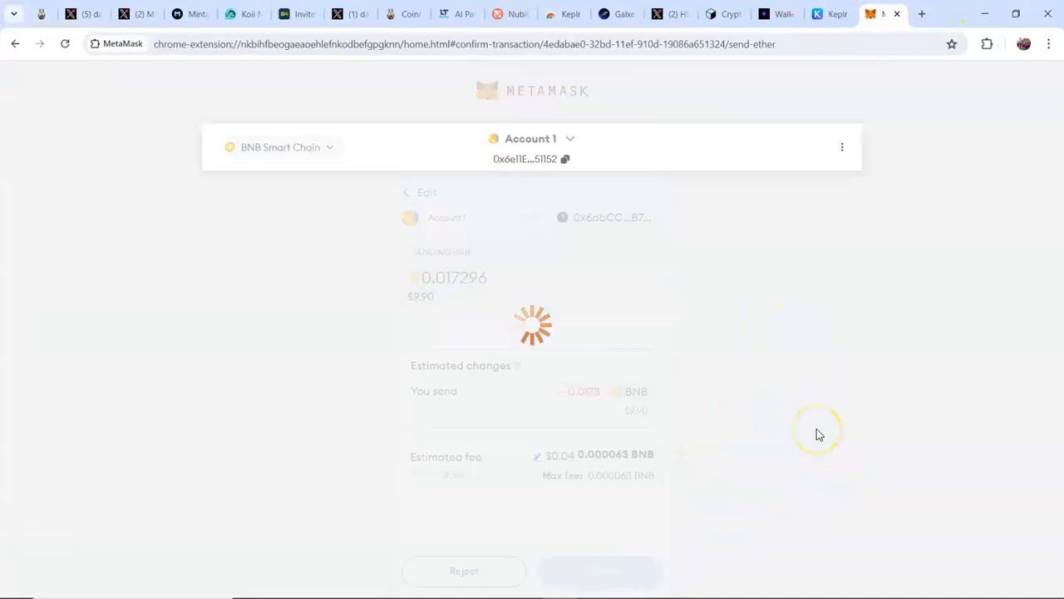
{"action": "mouse_move", "coordinate": [516, 523]}
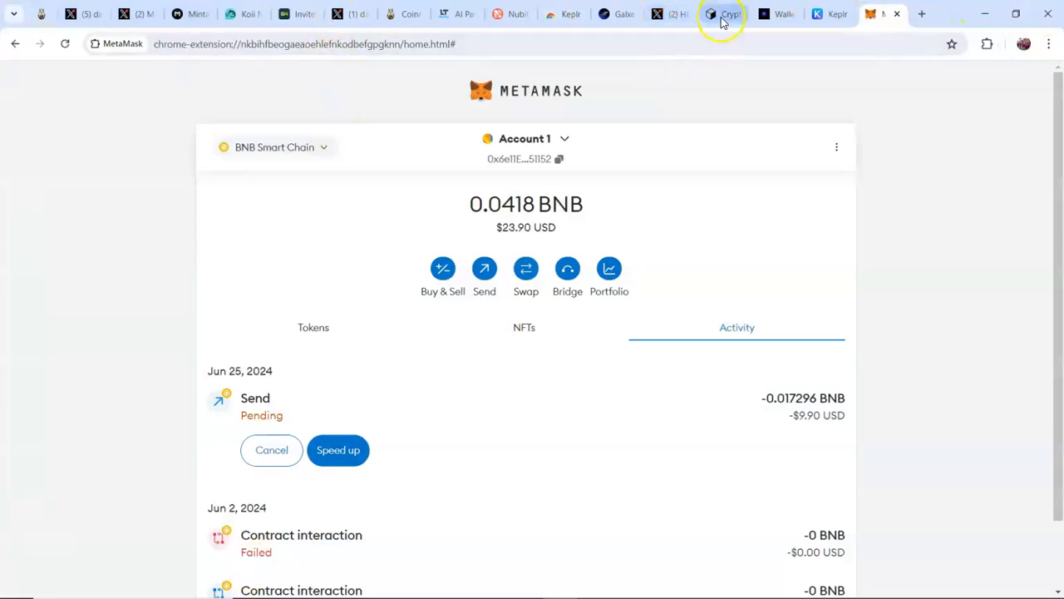
- View the Cryptomus invoice marked paid and go back to the EasyNode store
{"action": "left_click", "coordinate": [722, 14]}
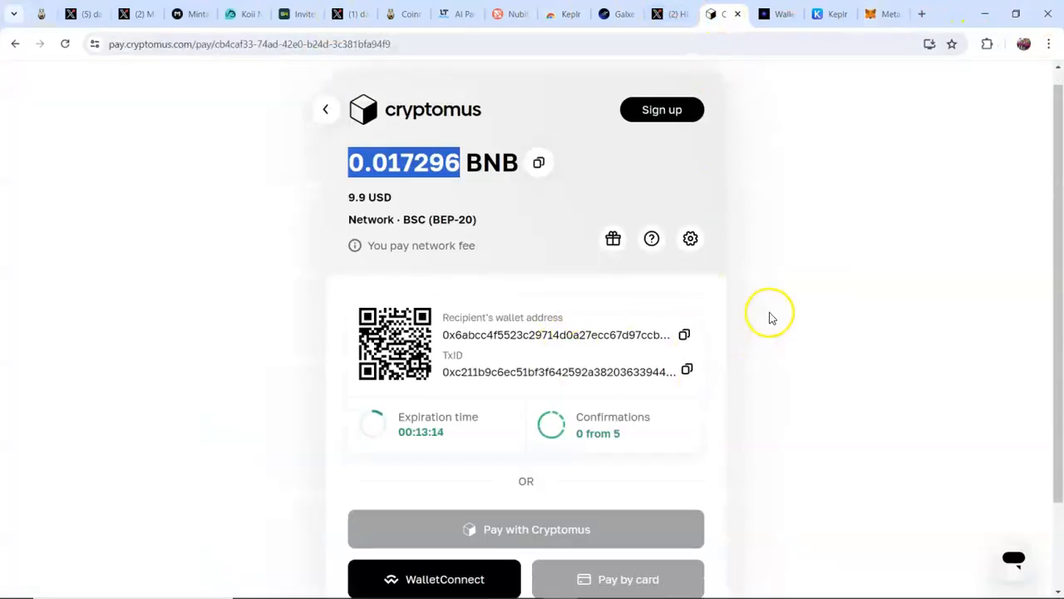
{"action": "scroll", "scroll_direction": "down", "scroll_amount": 3}
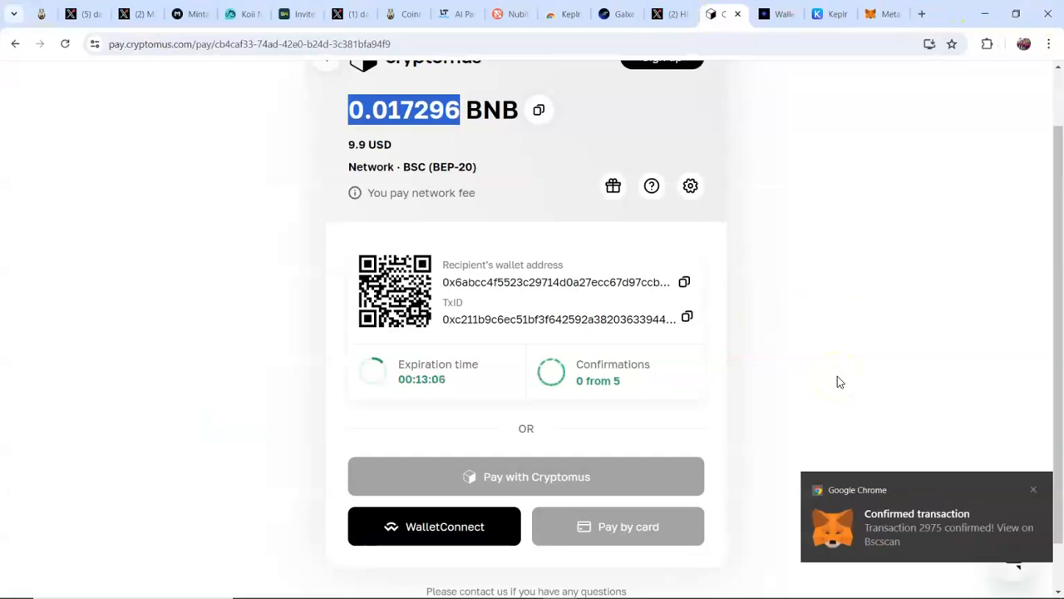
{"action": "mouse_move", "coordinate": [920, 556]}
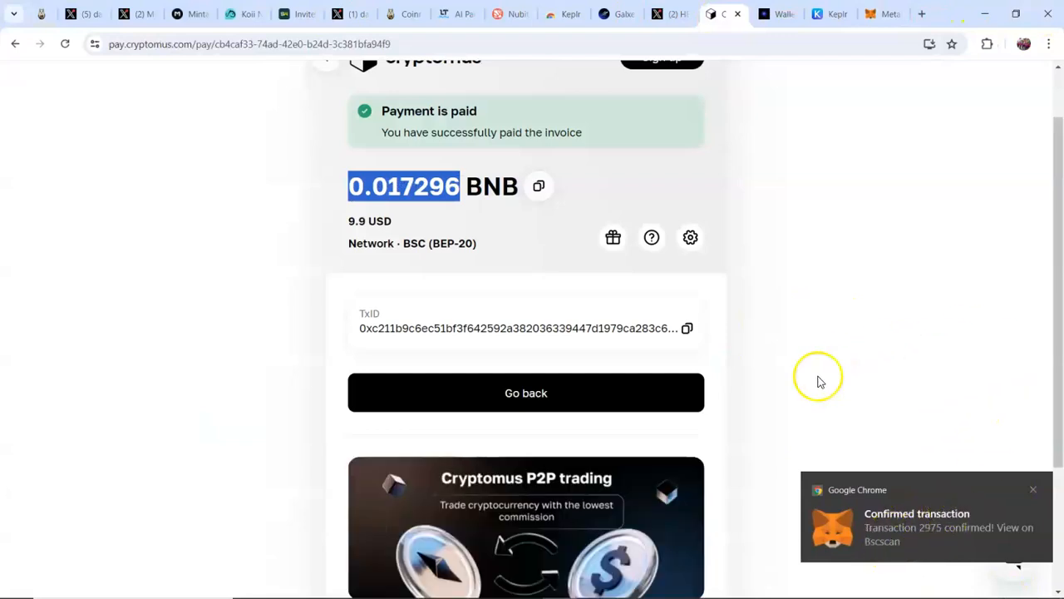
{"action": "left_click", "coordinate": [526, 392]}
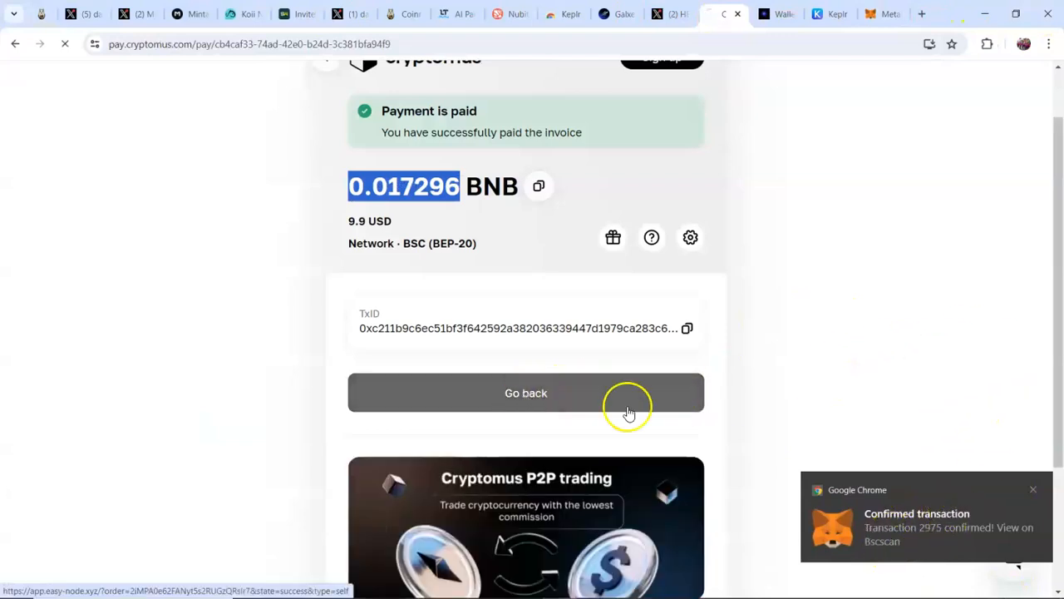
{"action": "left_click", "coordinate": [525, 392]}
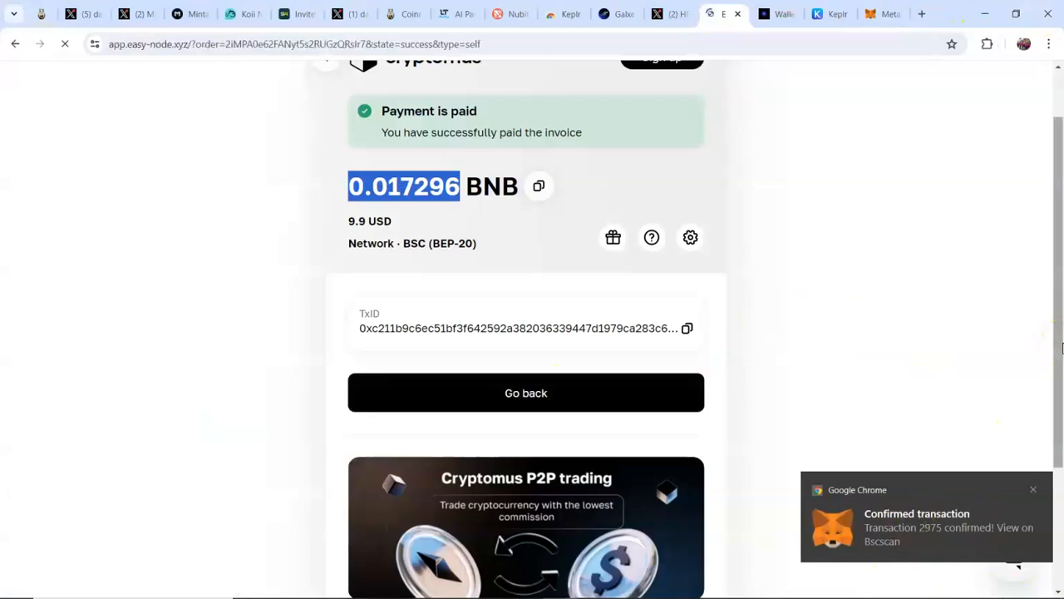
- Close the Nubit Alpha testnet purchase thank-you popup and go to My nodes
{"action": "left_click", "coordinate": [525, 392]}
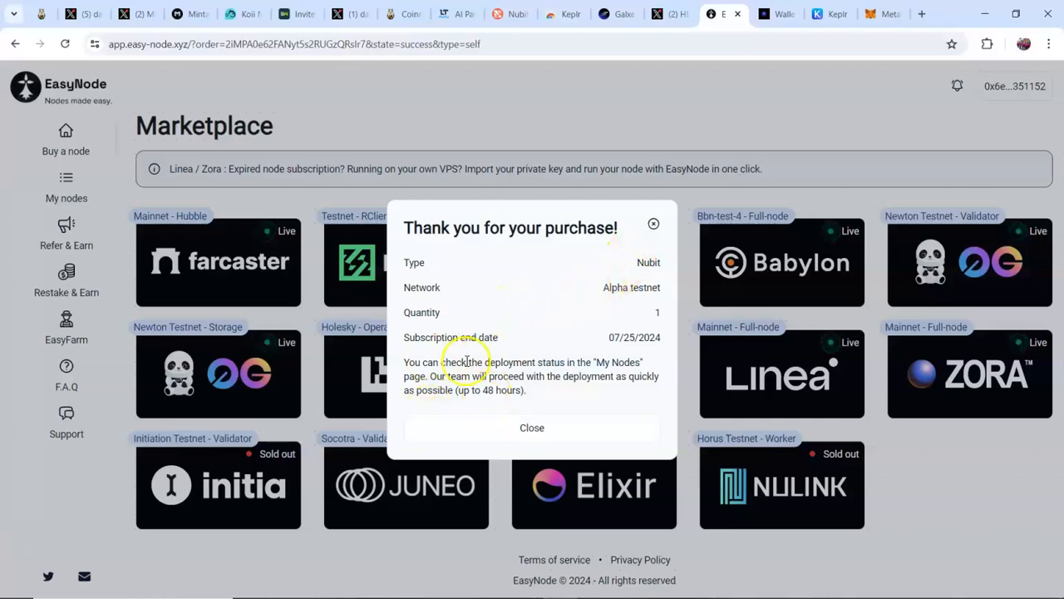
{"action": "mouse_move", "coordinate": [657, 281]}
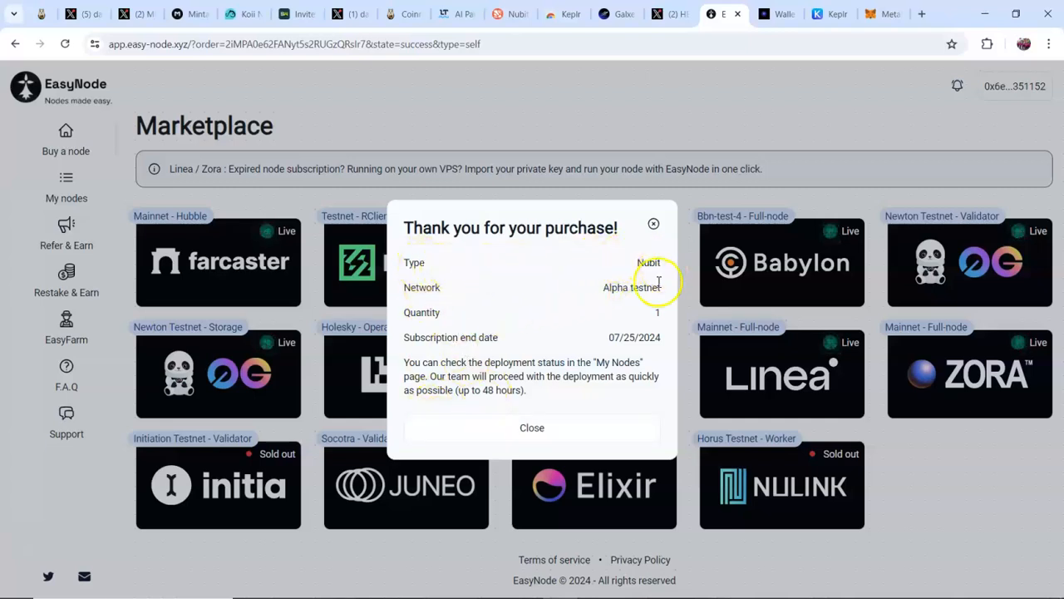
{"action": "mouse_move", "coordinate": [491, 408]}
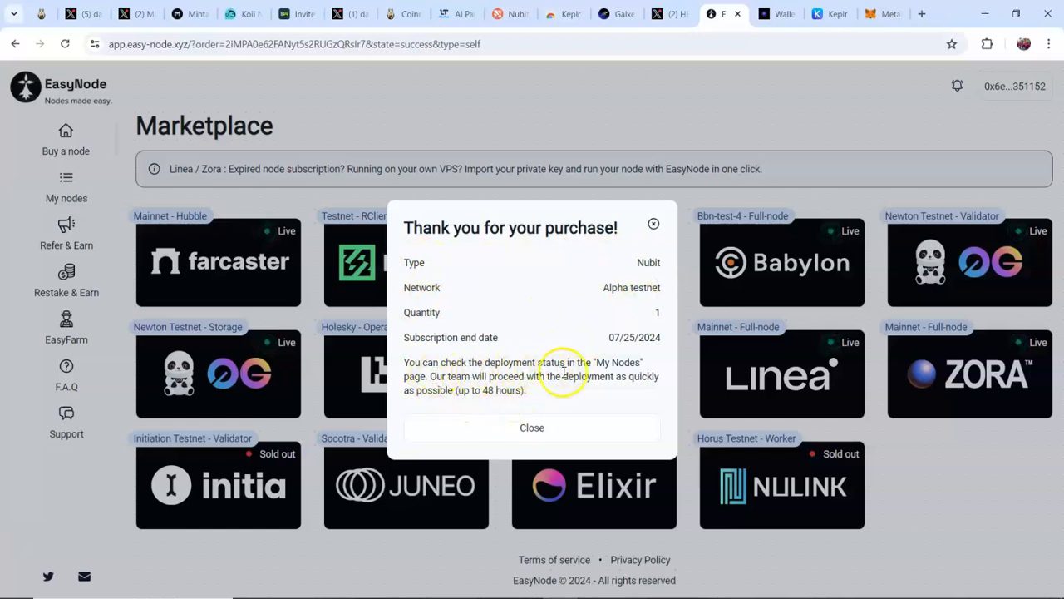
{"action": "mouse_move", "coordinate": [442, 395]}
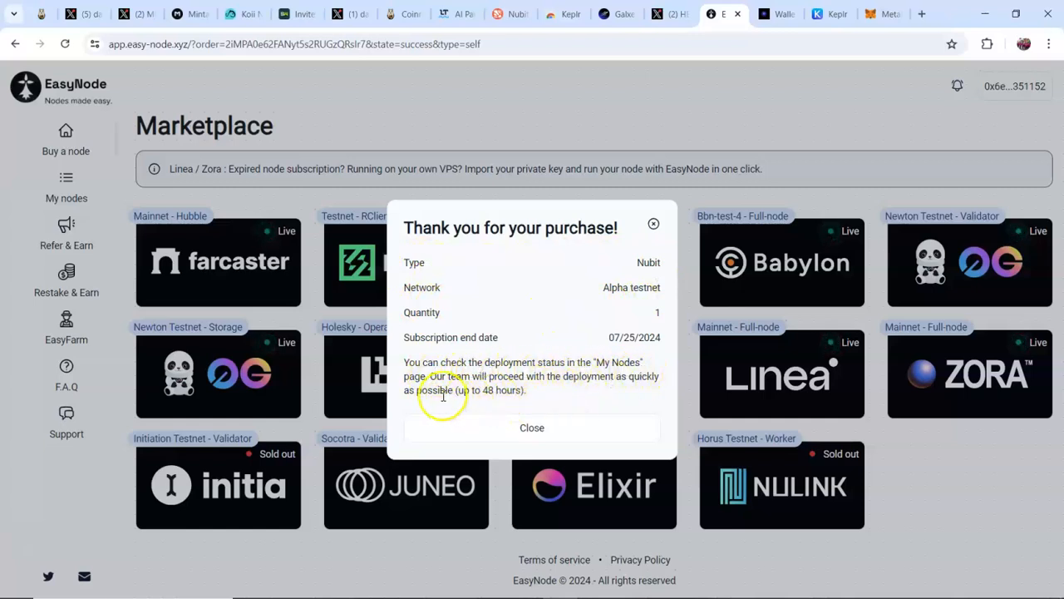
{"action": "mouse_move", "coordinate": [592, 389]}
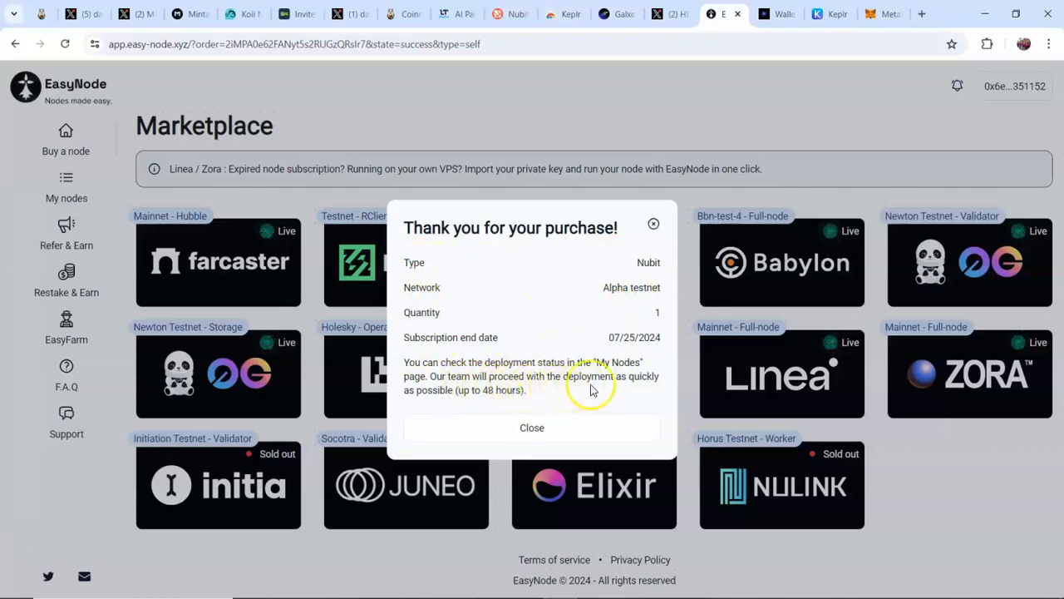
{"action": "mouse_move", "coordinate": [464, 401]}
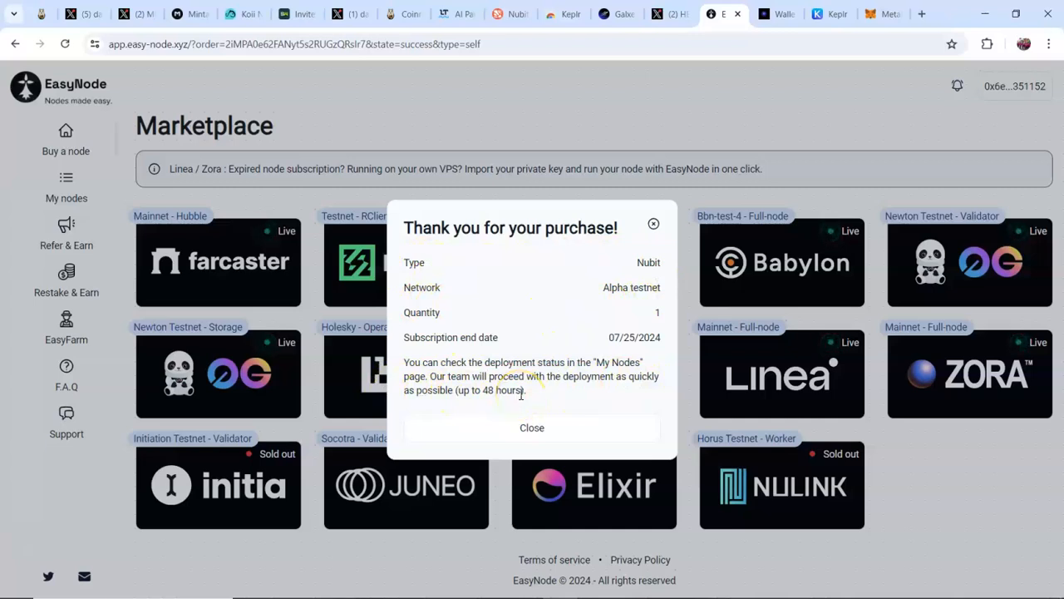
{"action": "mouse_move", "coordinate": [596, 374]}
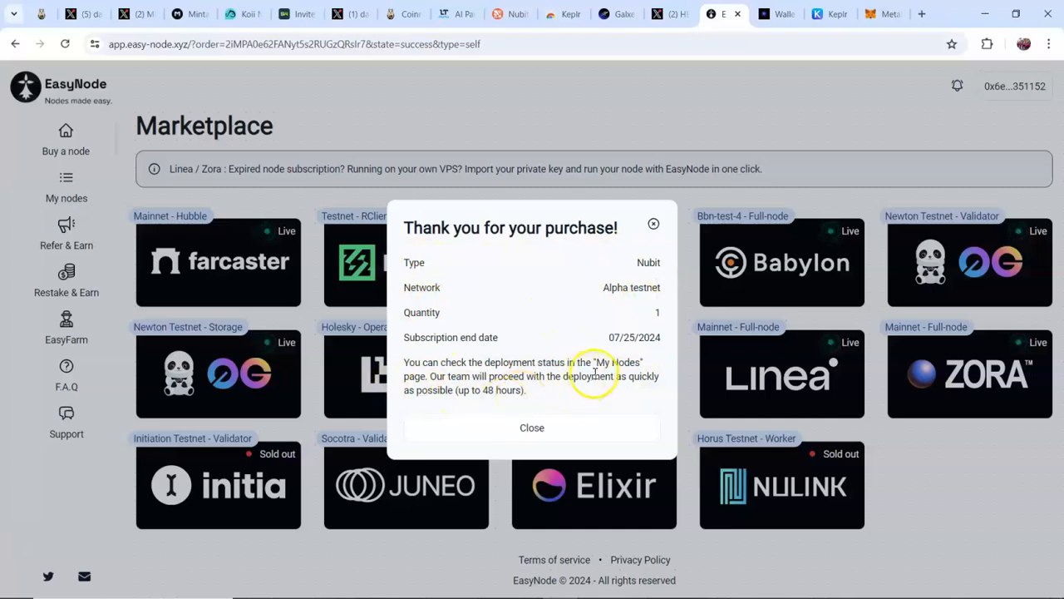
{"action": "mouse_move", "coordinate": [495, 325]}
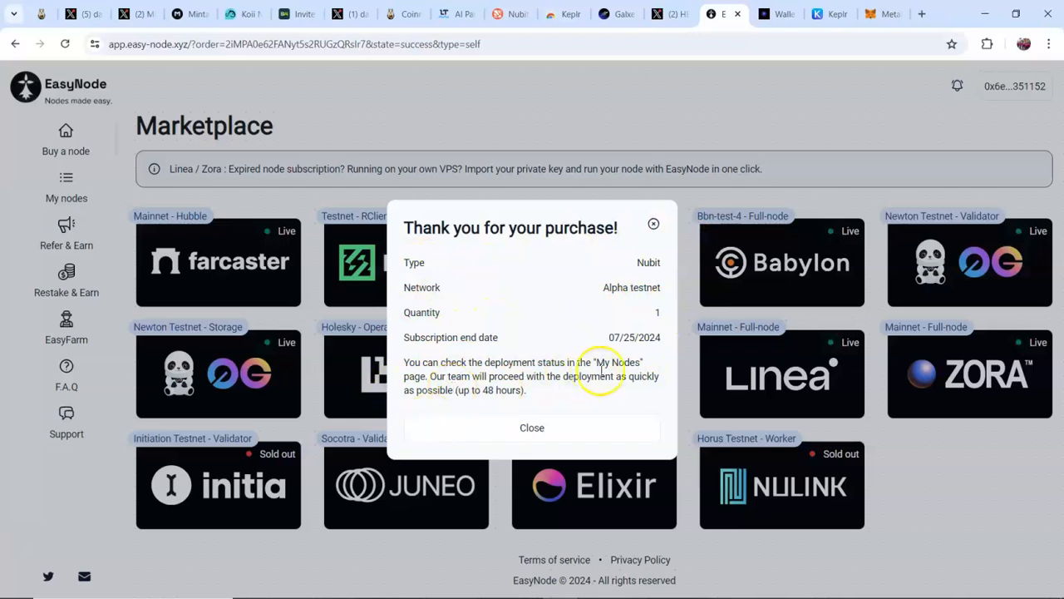
{"action": "mouse_move", "coordinate": [490, 231]}
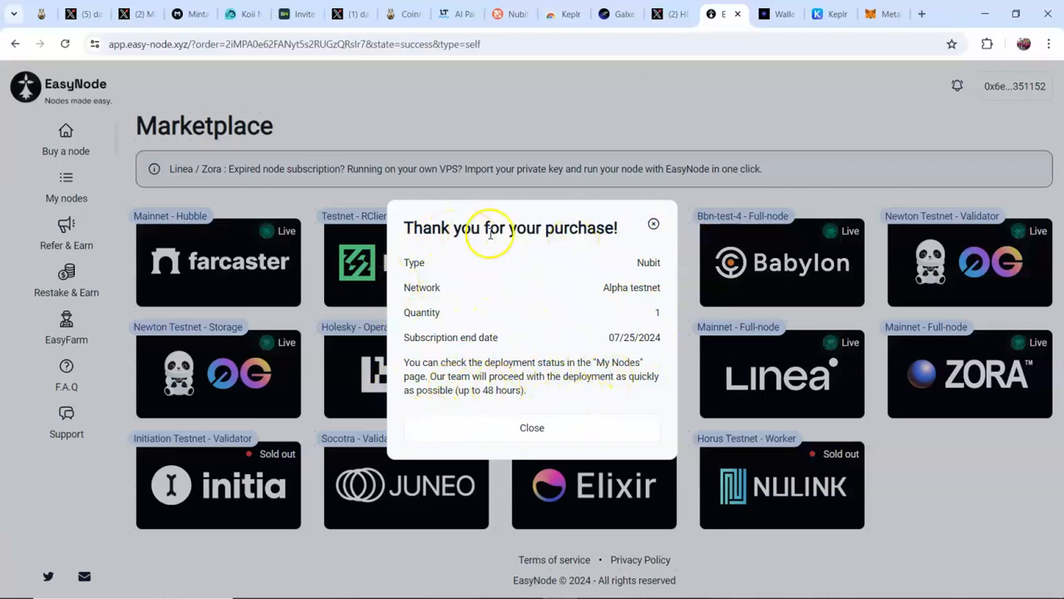
{"action": "mouse_move", "coordinate": [624, 280]}
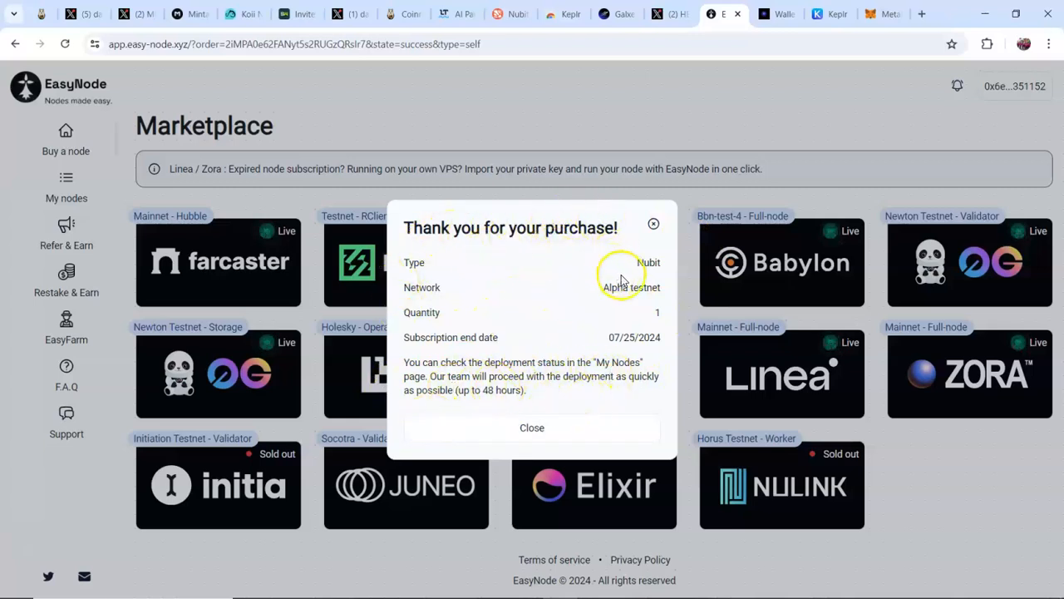
{"action": "left_click", "coordinate": [532, 428]}
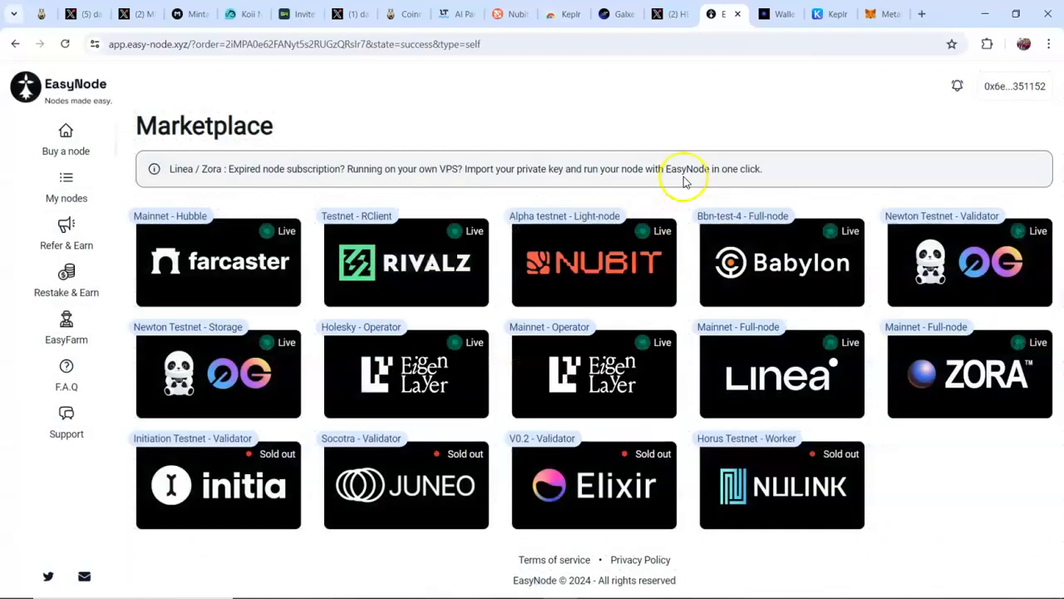
{"action": "mouse_move", "coordinate": [109, 150]}
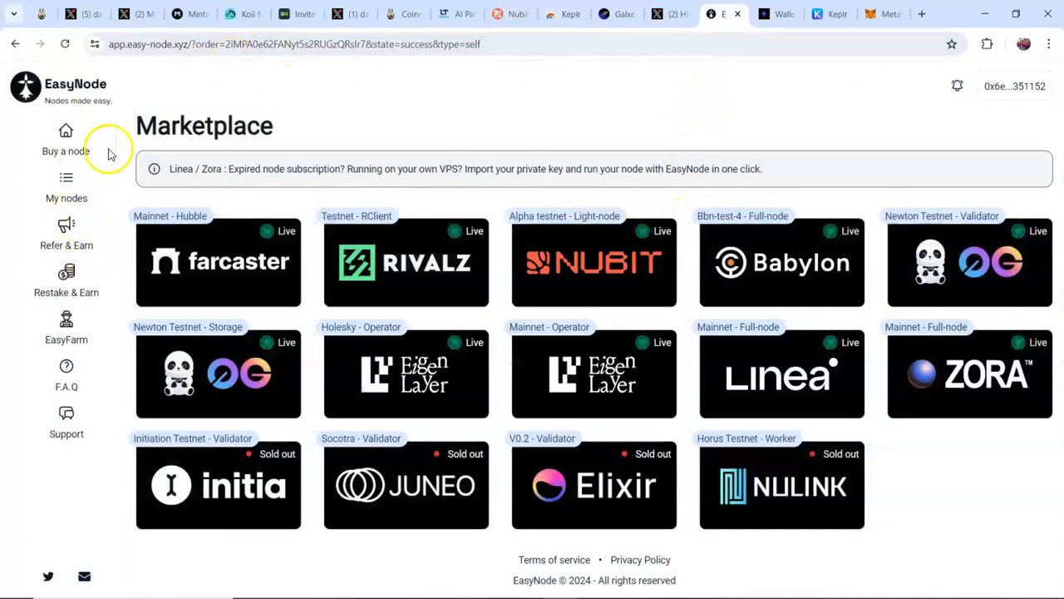
{"action": "left_click", "coordinate": [66, 187]}
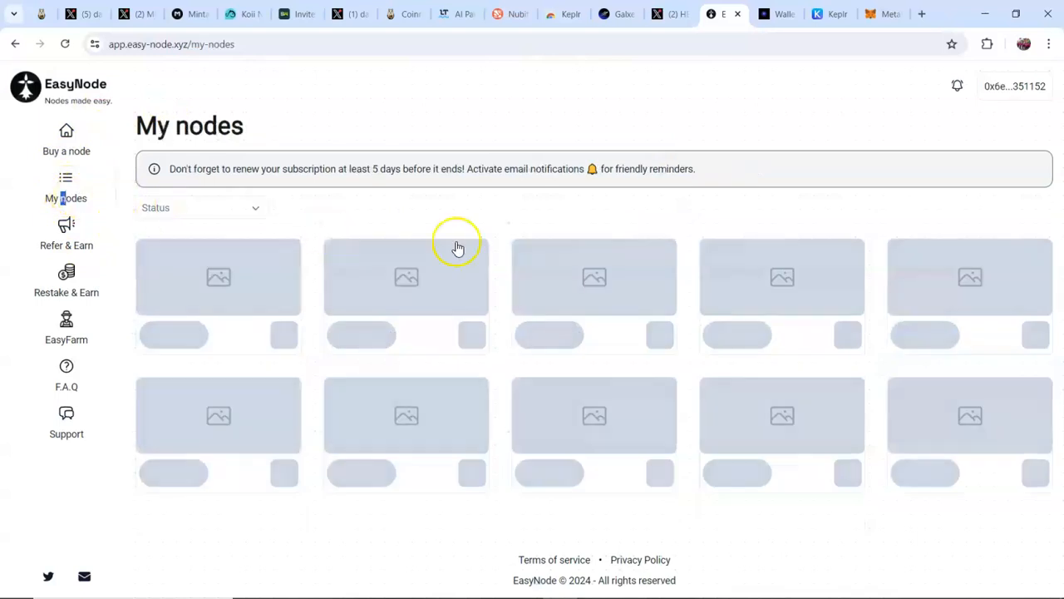
{"action": "mouse_move", "coordinate": [241, 297]}
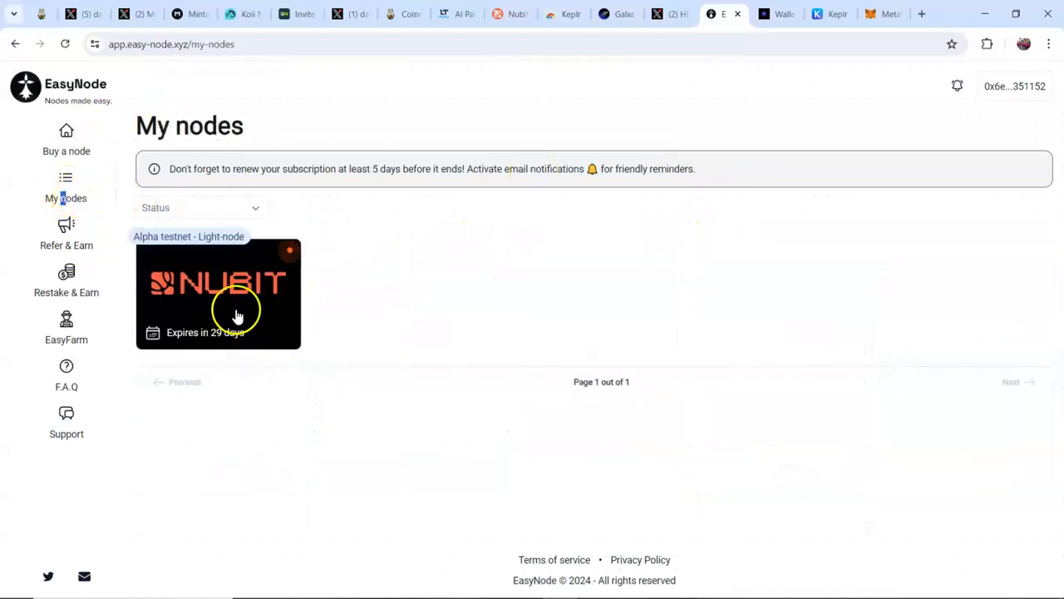
- View the Nubit node's 'To be deployed' subscription details, then close the side panel
{"action": "left_click", "coordinate": [218, 295]}
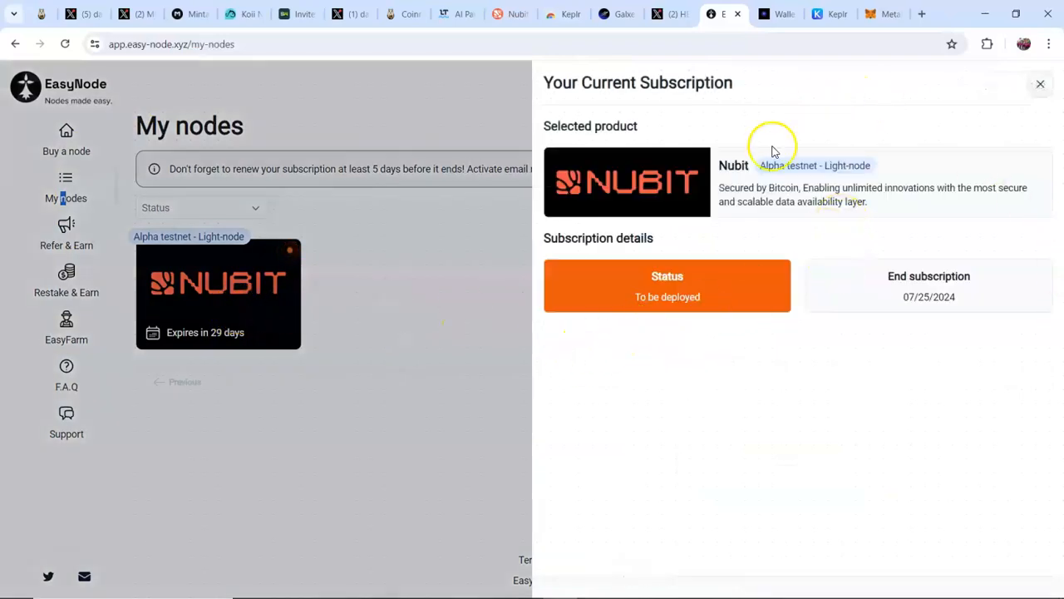
{"action": "mouse_move", "coordinate": [740, 533]}
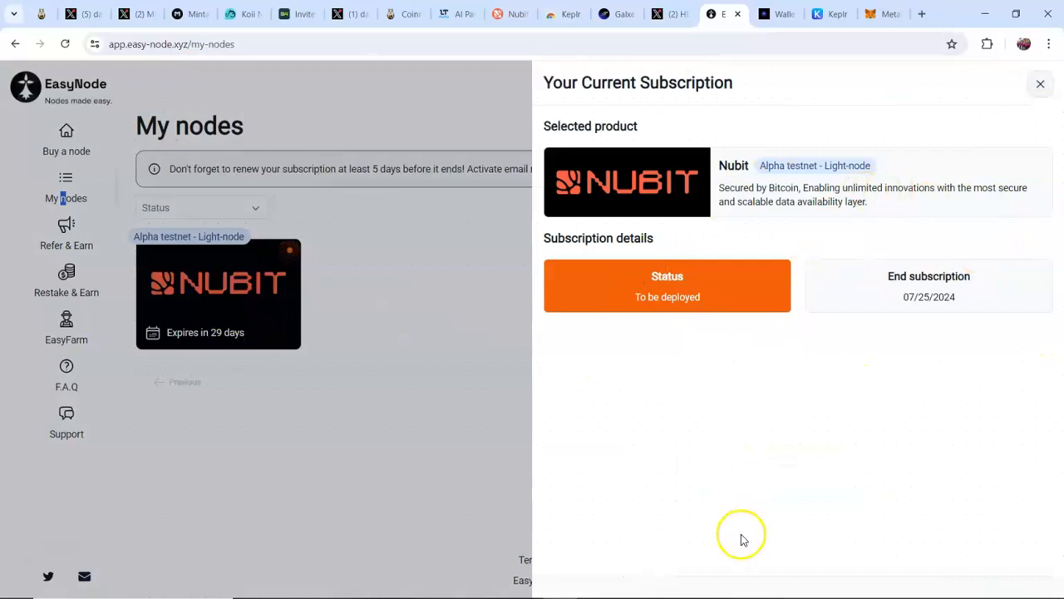
{"action": "mouse_move", "coordinate": [649, 426]}
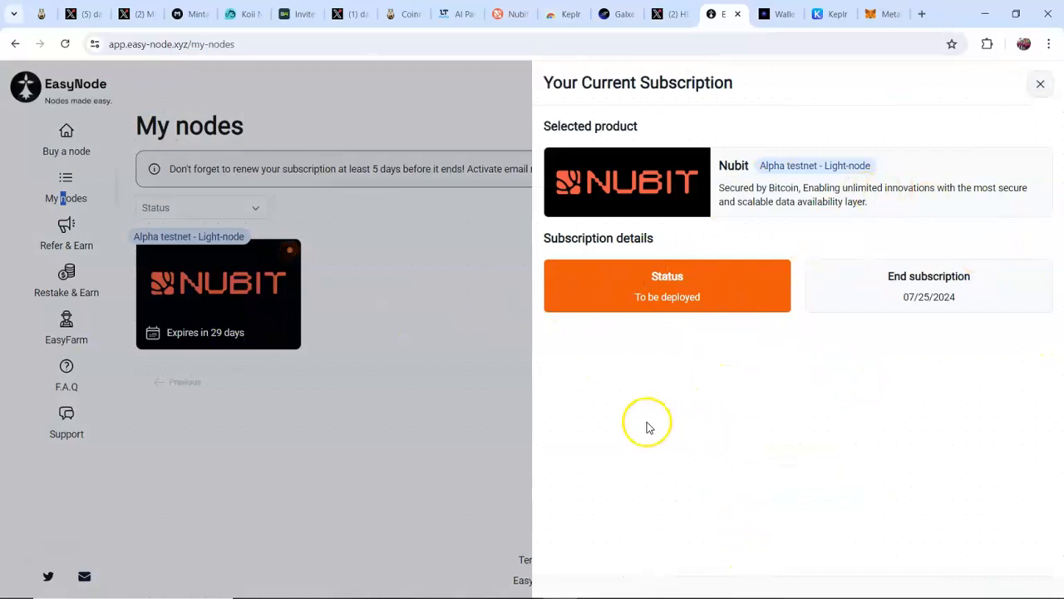
{"action": "mouse_move", "coordinate": [699, 361]}
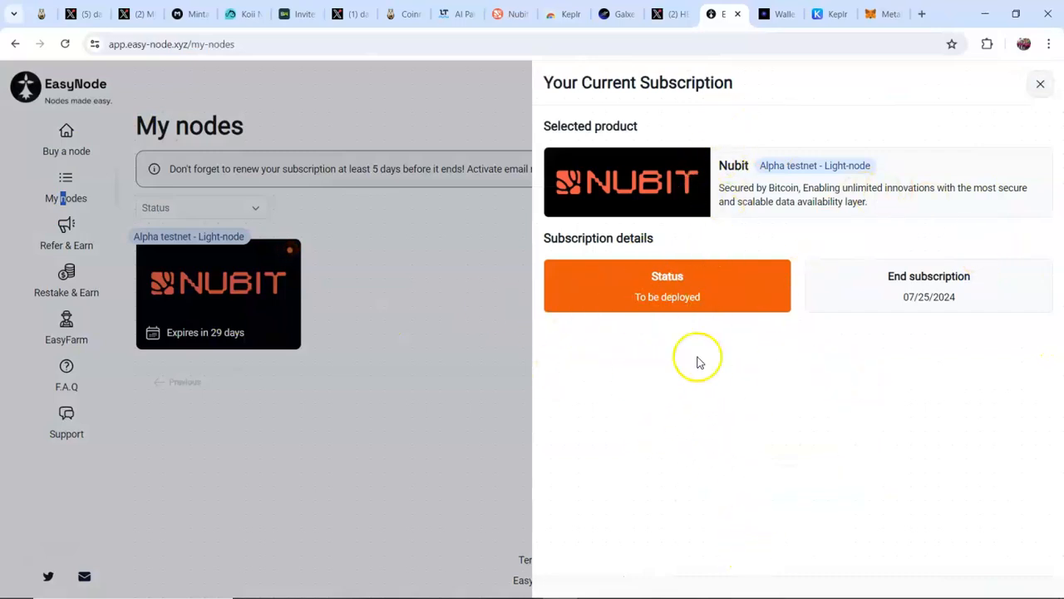
{"action": "mouse_move", "coordinate": [648, 419]}
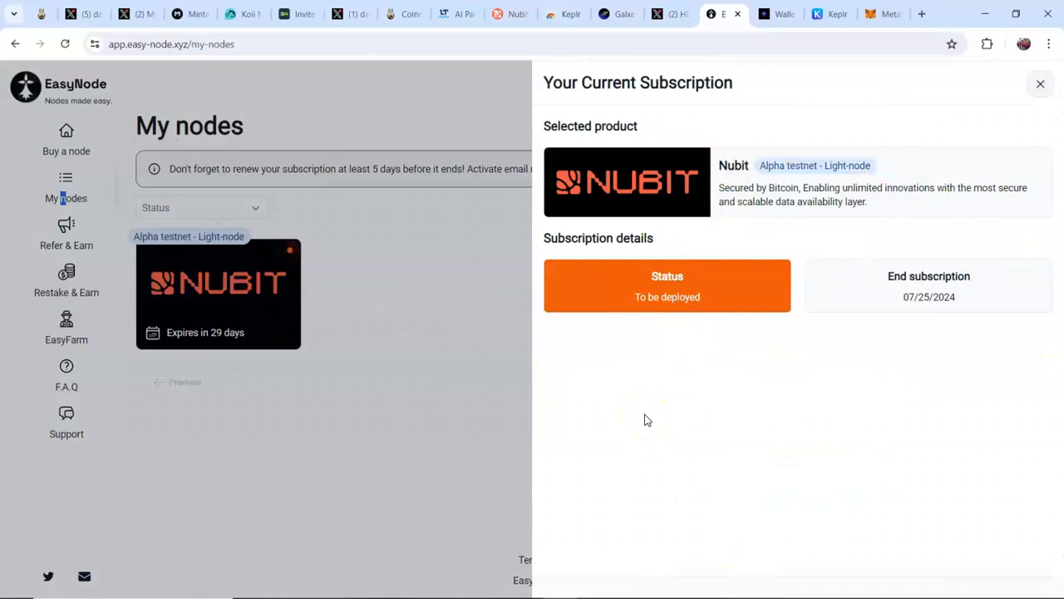
{"action": "mouse_move", "coordinate": [688, 458]}
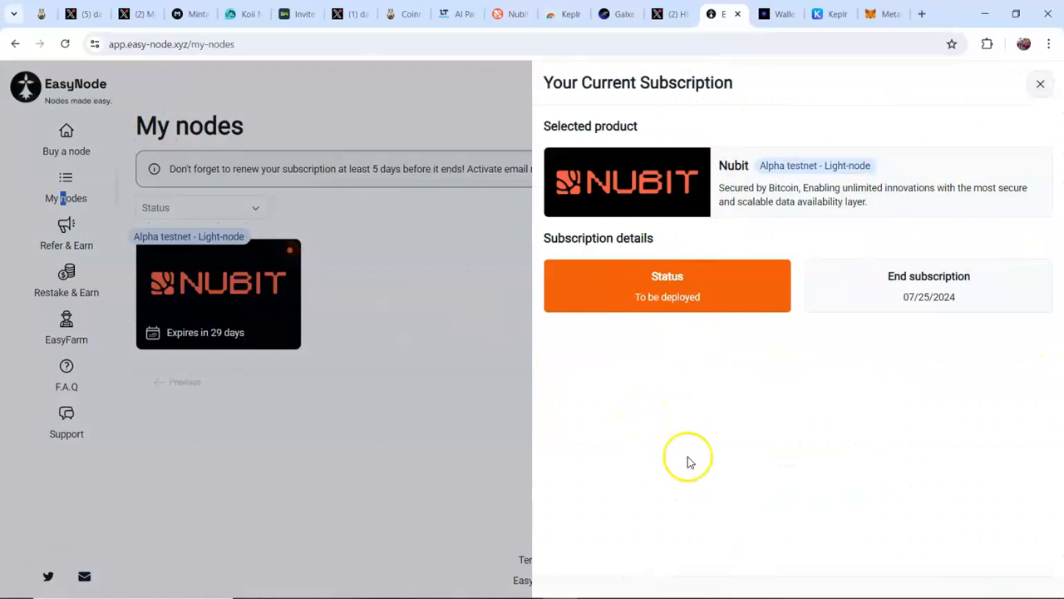
{"action": "mouse_move", "coordinate": [890, 262]}
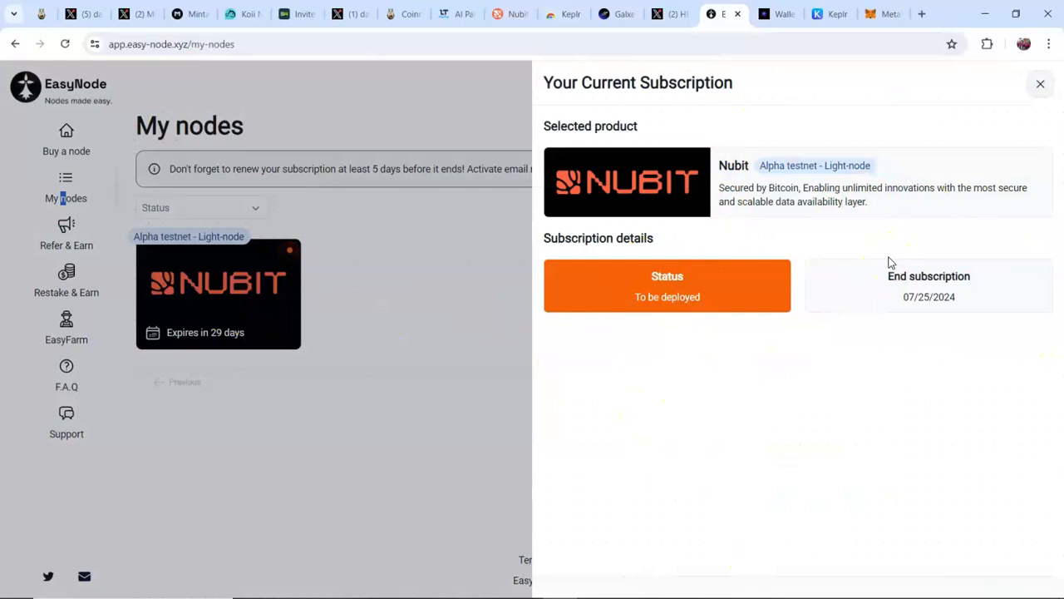
{"action": "mouse_move", "coordinate": [137, 123]}
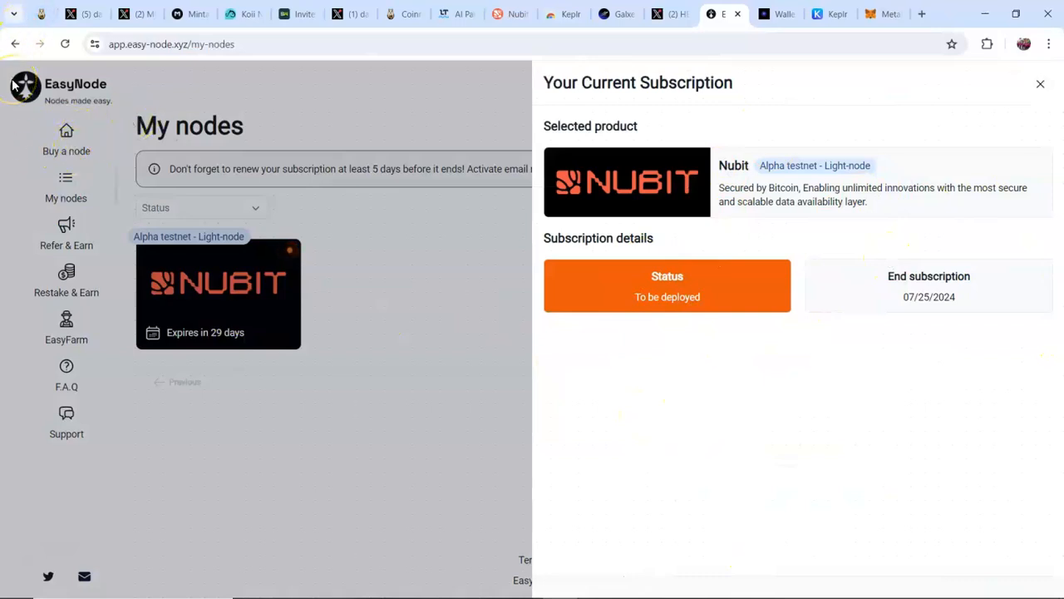
{"action": "mouse_move", "coordinate": [66, 133]}
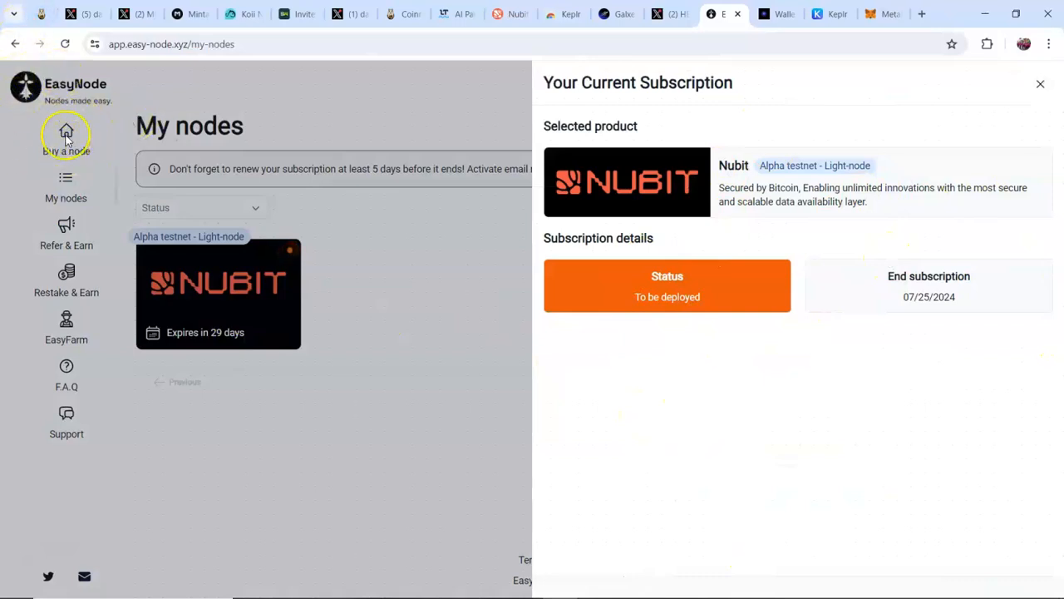
{"action": "mouse_move", "coordinate": [84, 175]}
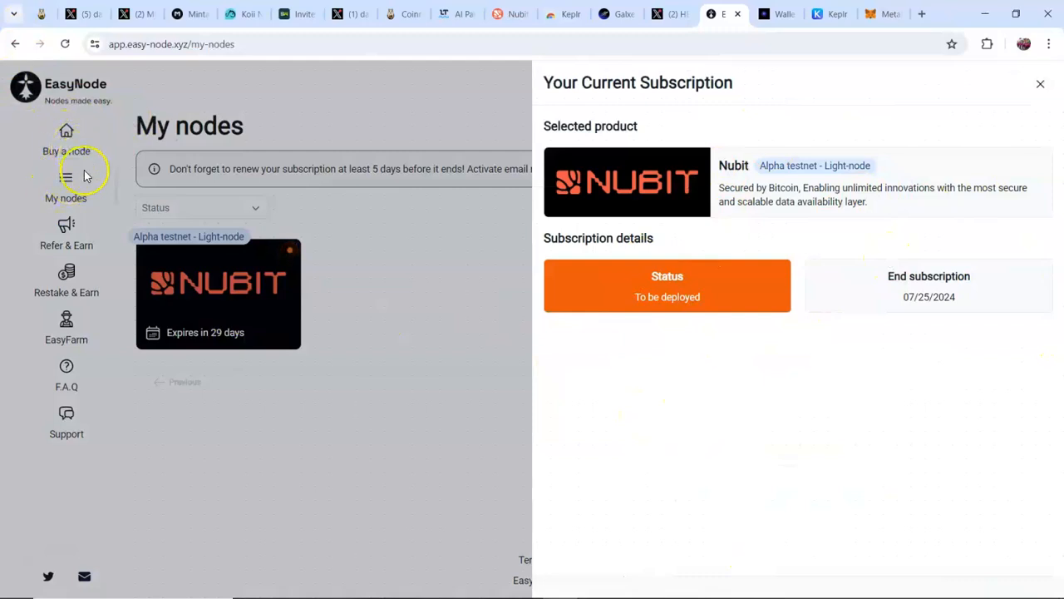
{"action": "mouse_move", "coordinate": [66, 115]}
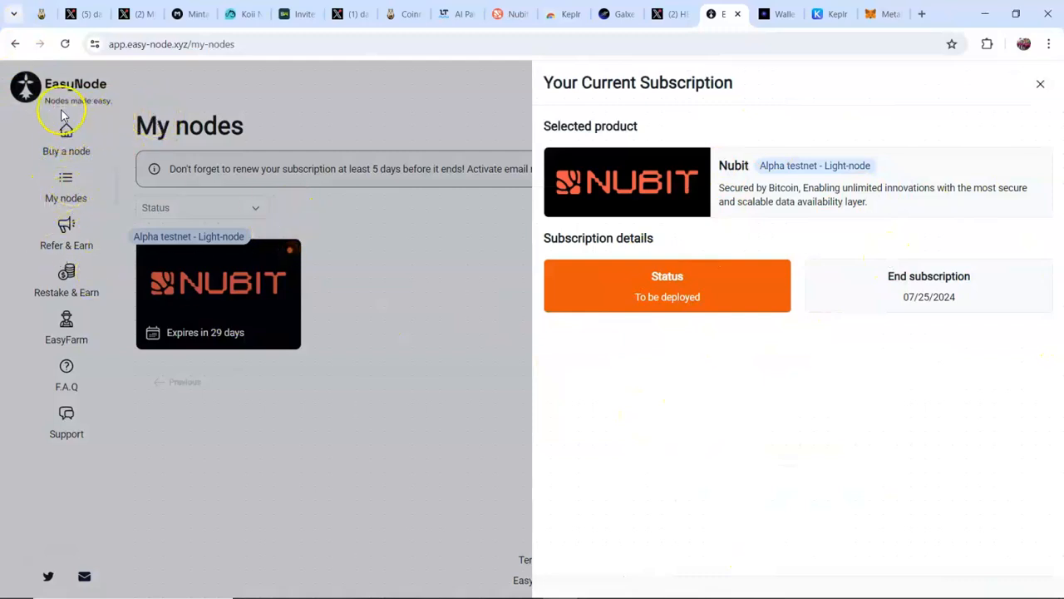
{"action": "mouse_move", "coordinate": [67, 249]}
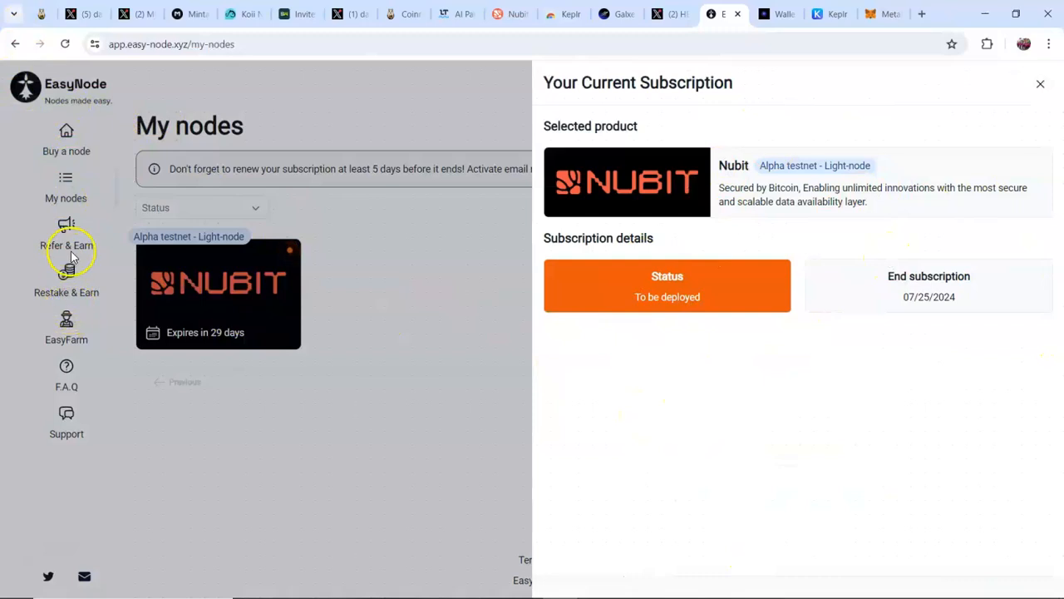
{"action": "mouse_move", "coordinate": [871, 250]}
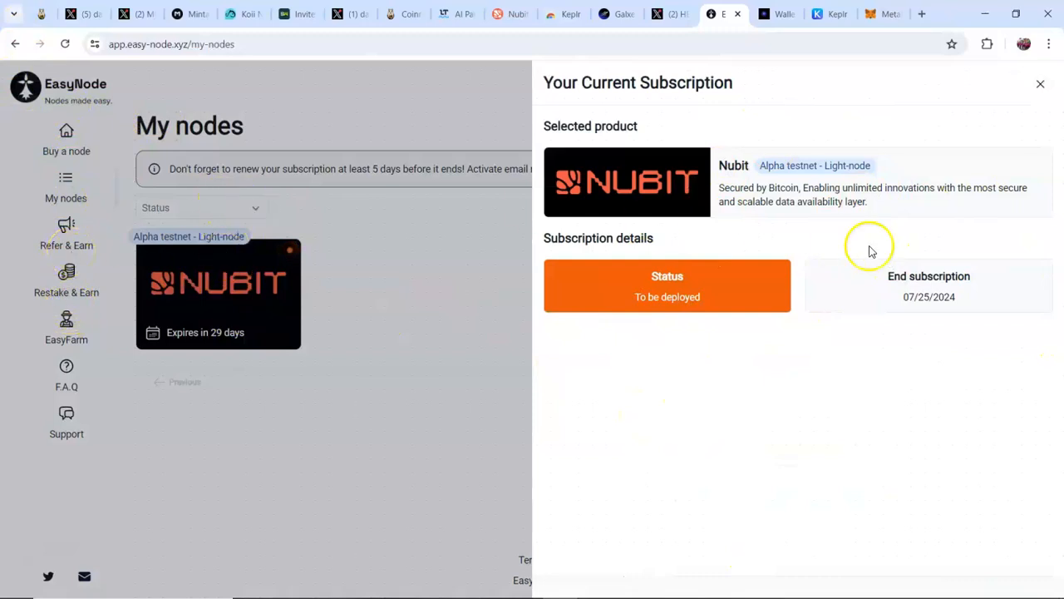
{"action": "left_click", "coordinate": [1040, 83]}
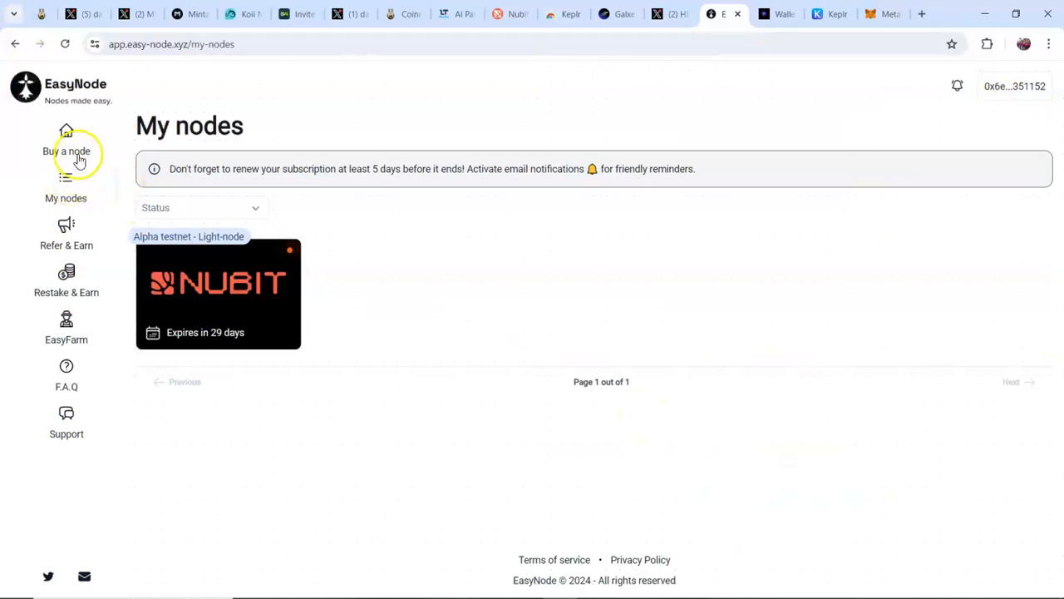
- Open the Marketplace via 'Buy a node', listing Farcaster, Rivalz, Nubit, Babylon and other nodes
{"action": "left_click", "coordinate": [66, 151]}
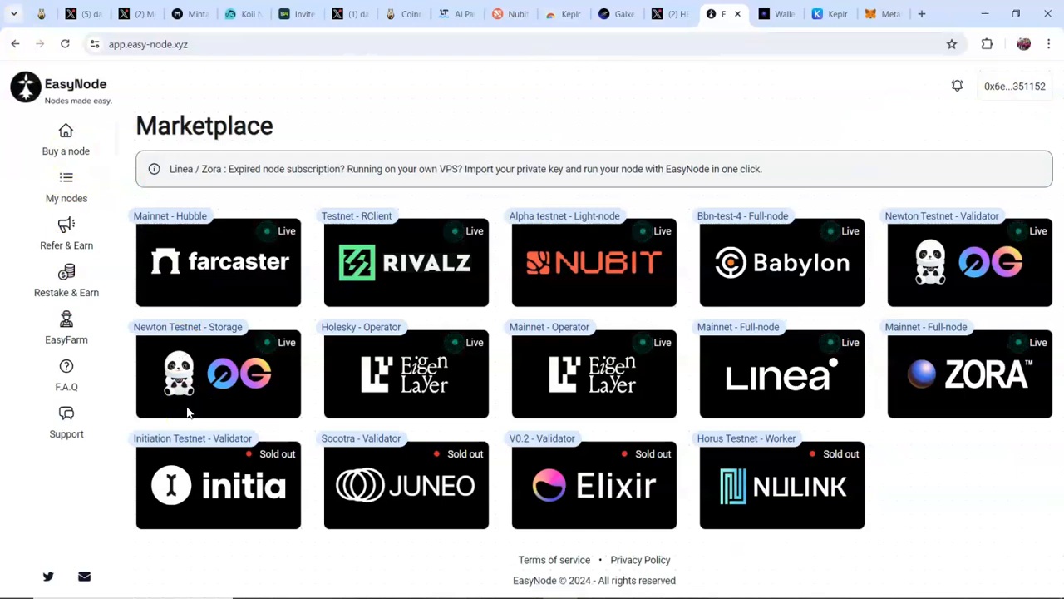
{"action": "mouse_move", "coordinate": [802, 263]}
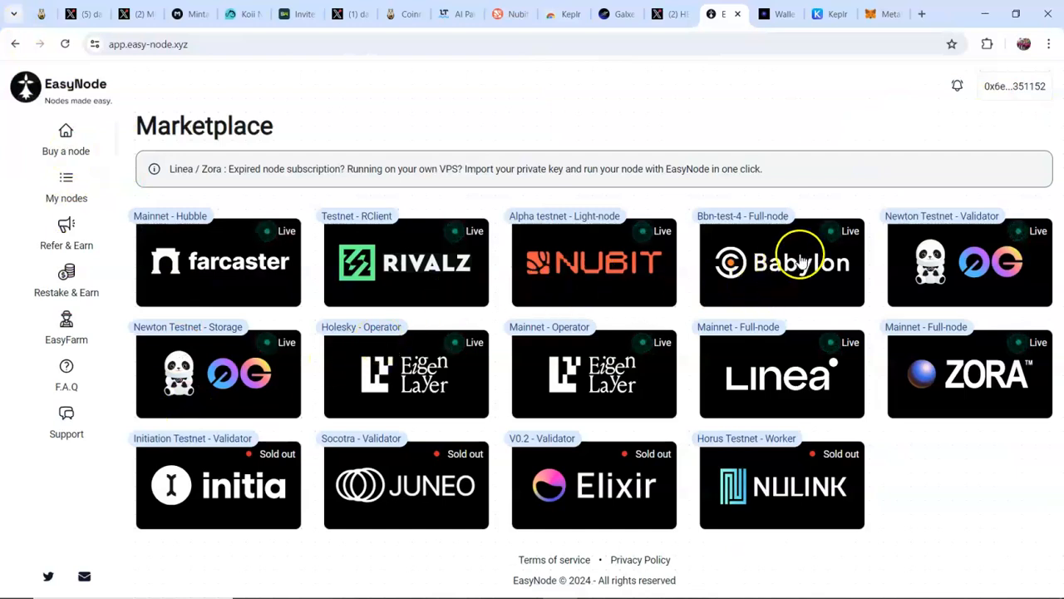
{"action": "mouse_move", "coordinate": [795, 223]}
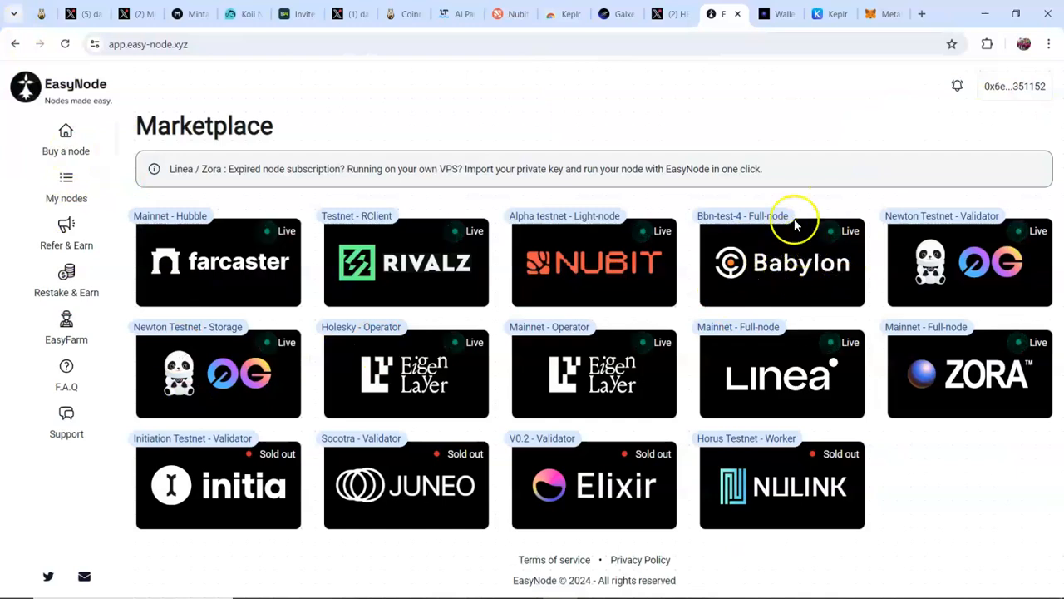
{"action": "mouse_move", "coordinate": [619, 416]}
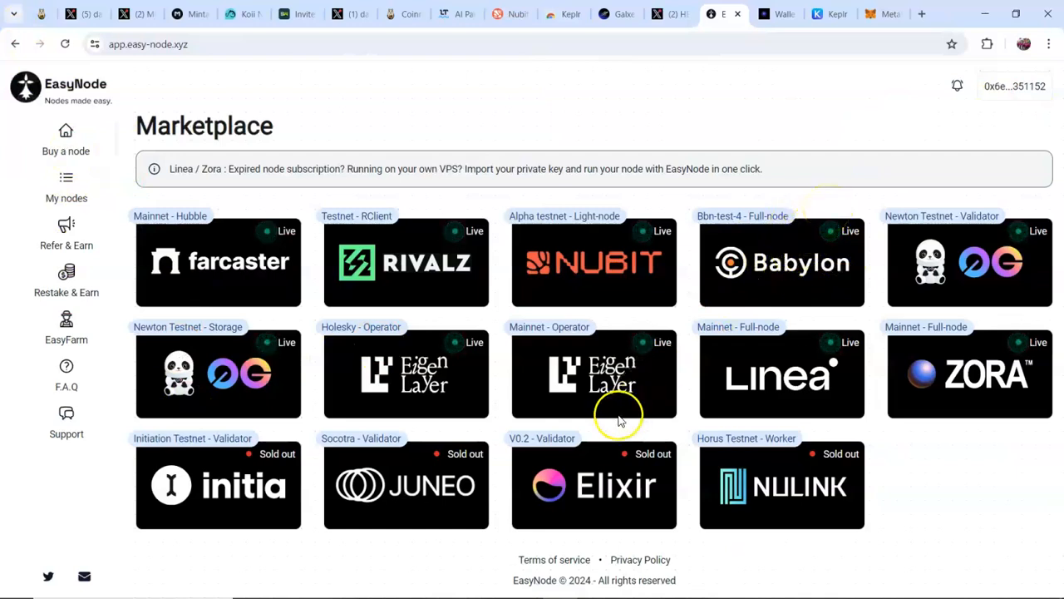
{"action": "mouse_move", "coordinate": [357, 270]}
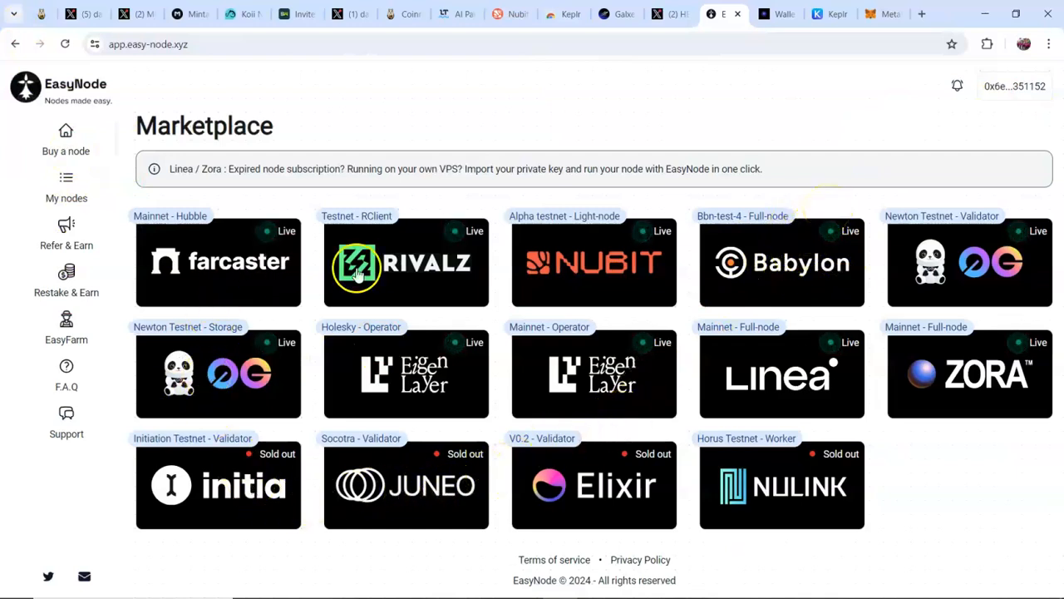
{"action": "mouse_move", "coordinate": [415, 329]}
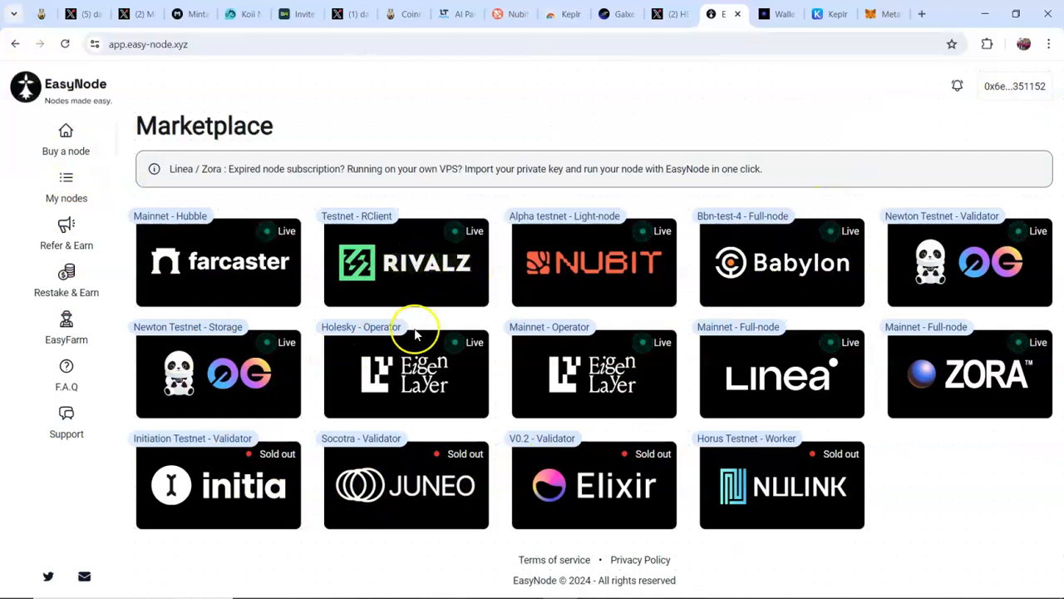
{"action": "mouse_move", "coordinate": [303, 408]}
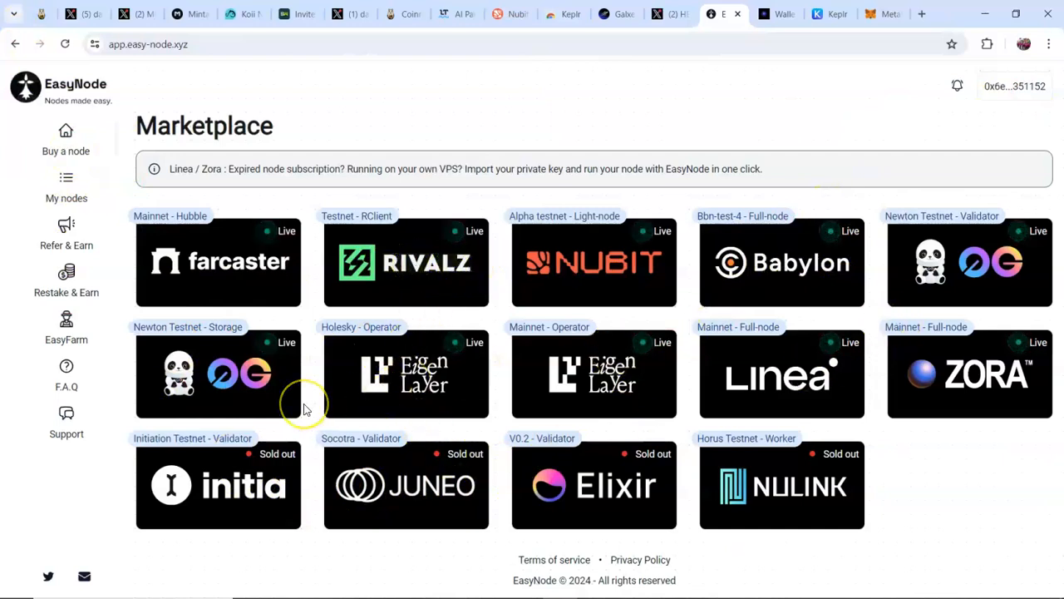
{"action": "mouse_move", "coordinate": [306, 408]}
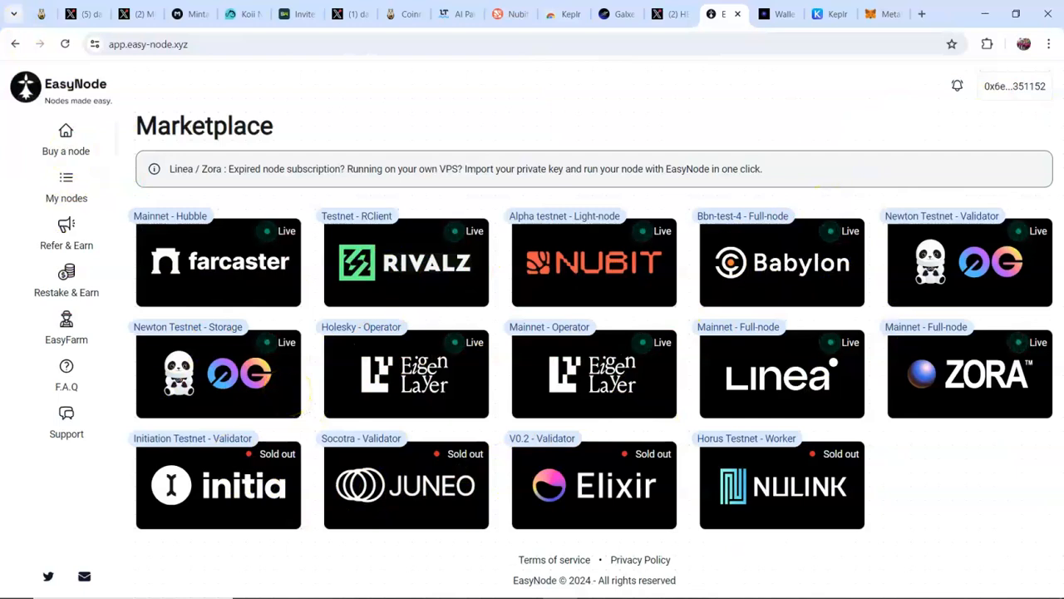
{"action": "mouse_move", "coordinate": [938, 73]}
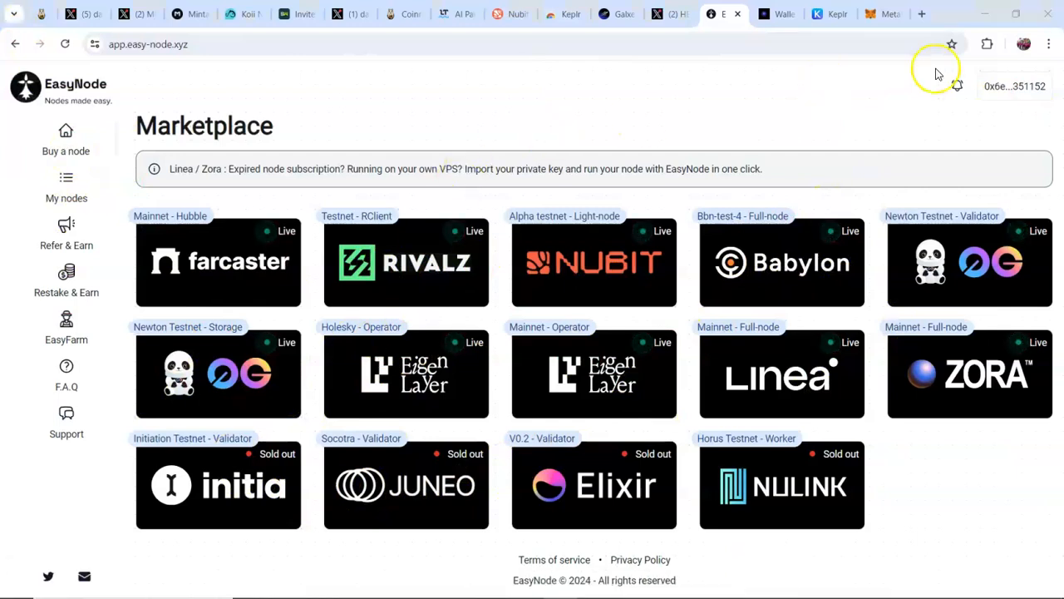
{"action": "mouse_move", "coordinate": [802, 213]}
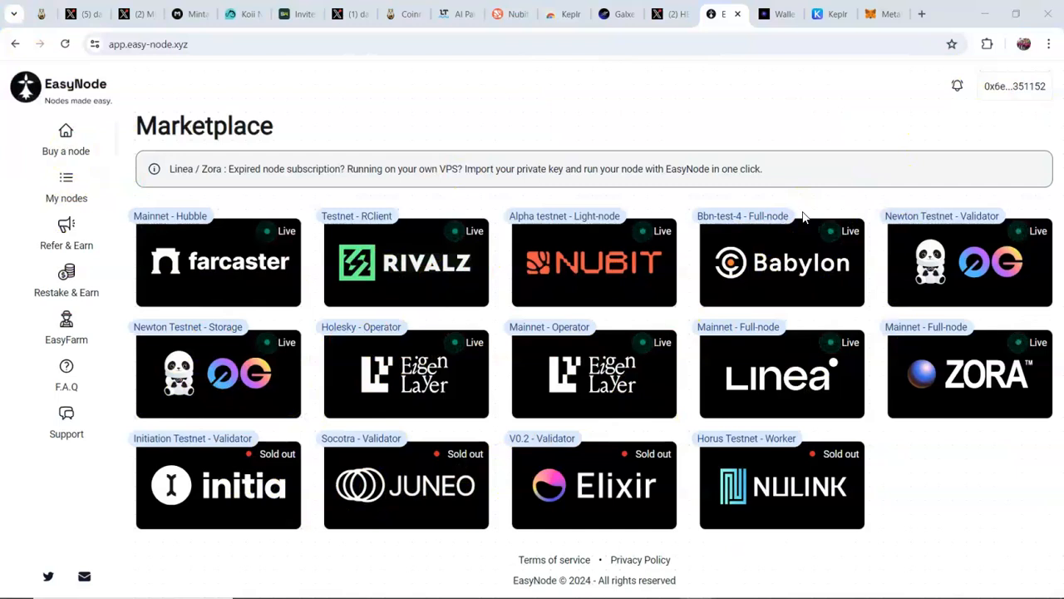
{"action": "mouse_move", "coordinate": [632, 368]}
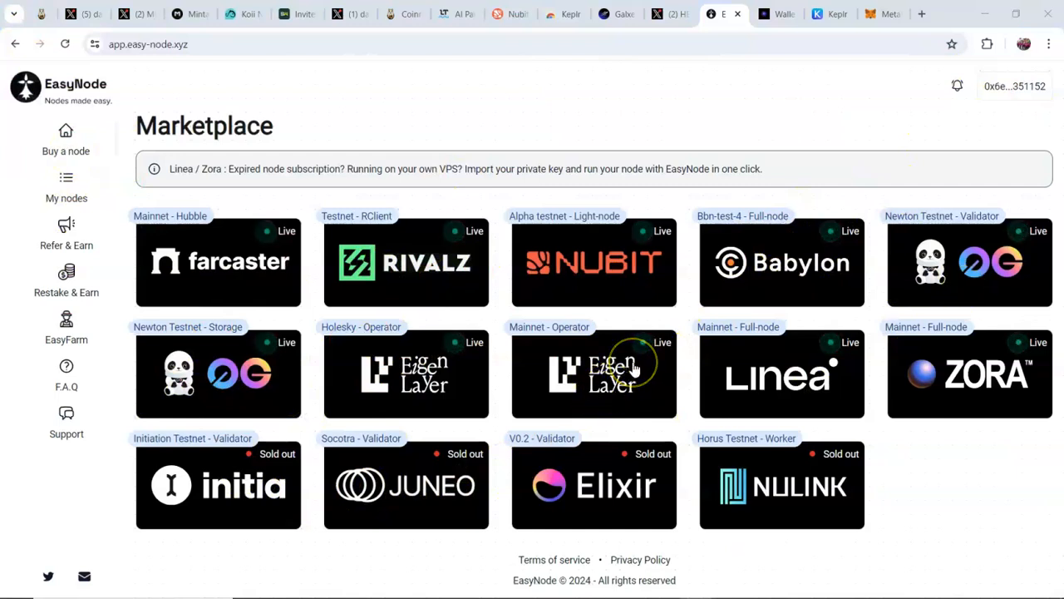
{"action": "mouse_move", "coordinate": [632, 366]}
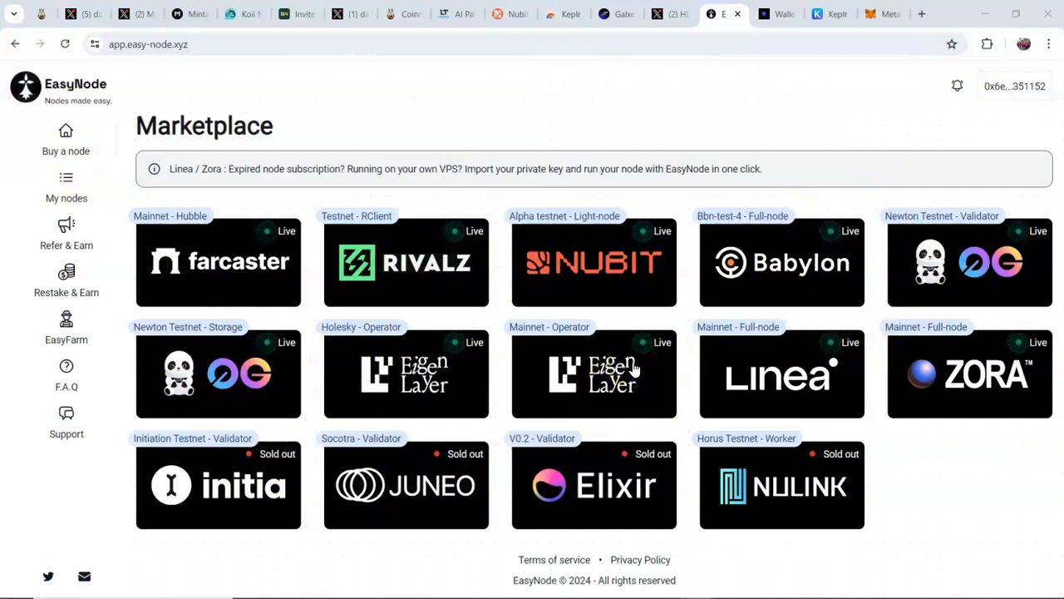
{"action": "mouse_move", "coordinate": [409, 434]}
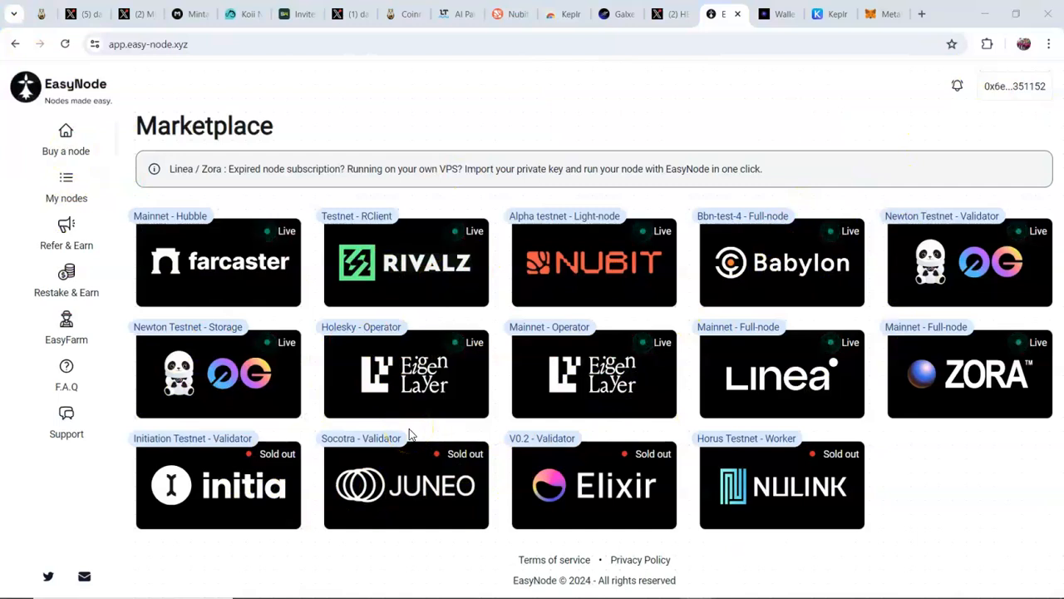
{"action": "mouse_move", "coordinate": [540, 404]}
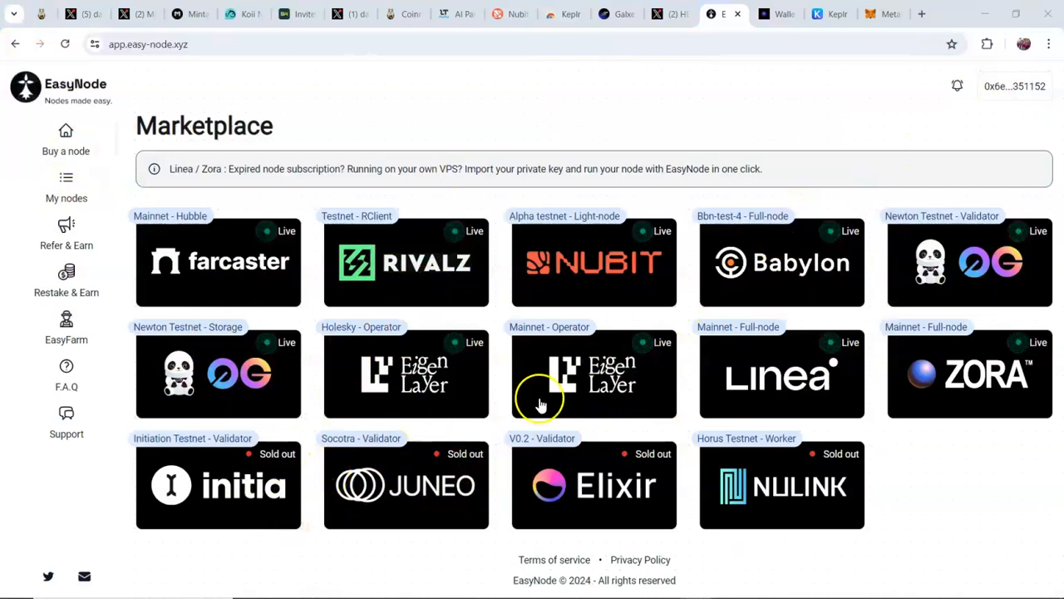
{"action": "mouse_move", "coordinate": [572, 391]}
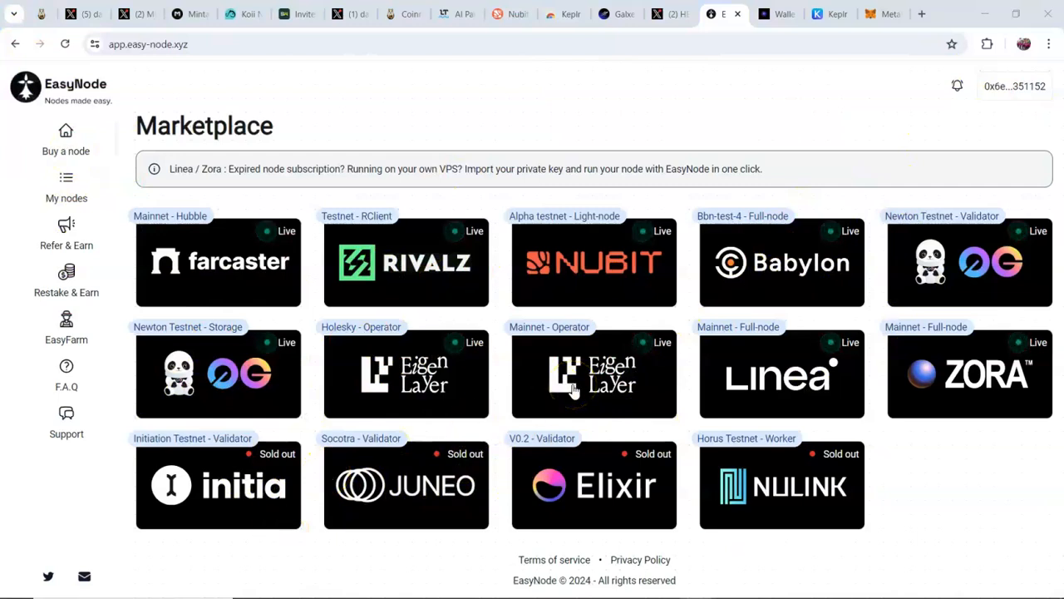
{"action": "mouse_move", "coordinate": [331, 113]}
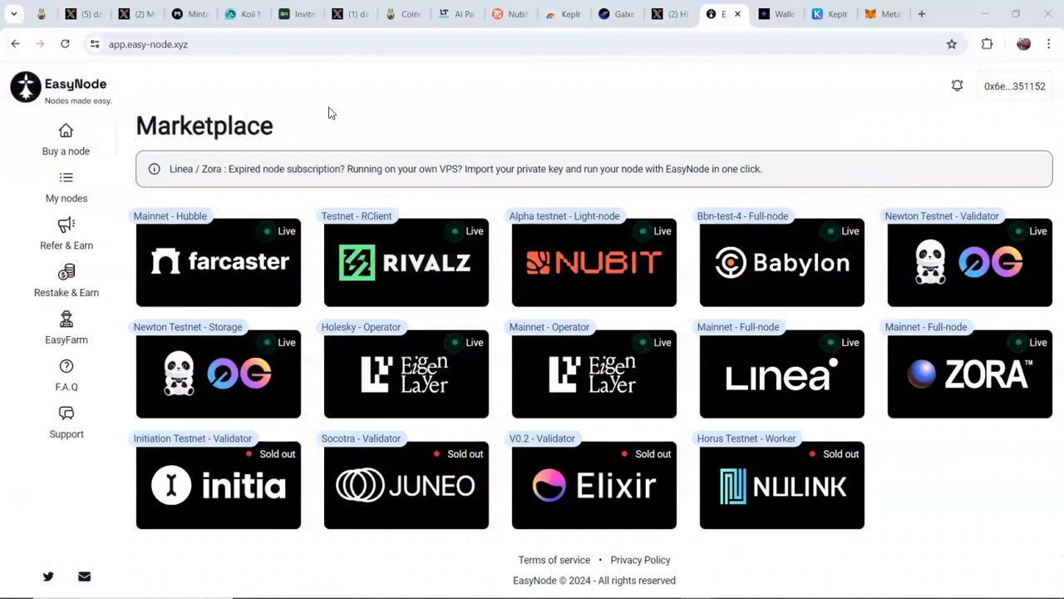
{"action": "mouse_move", "coordinate": [240, 136]}
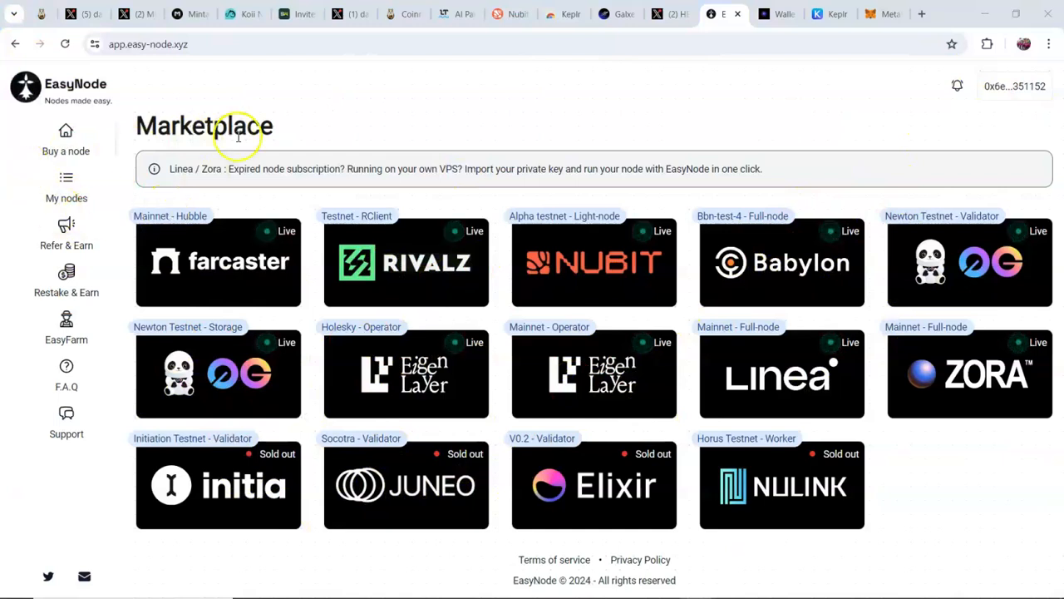
{"action": "mouse_move", "coordinate": [339, 232]}
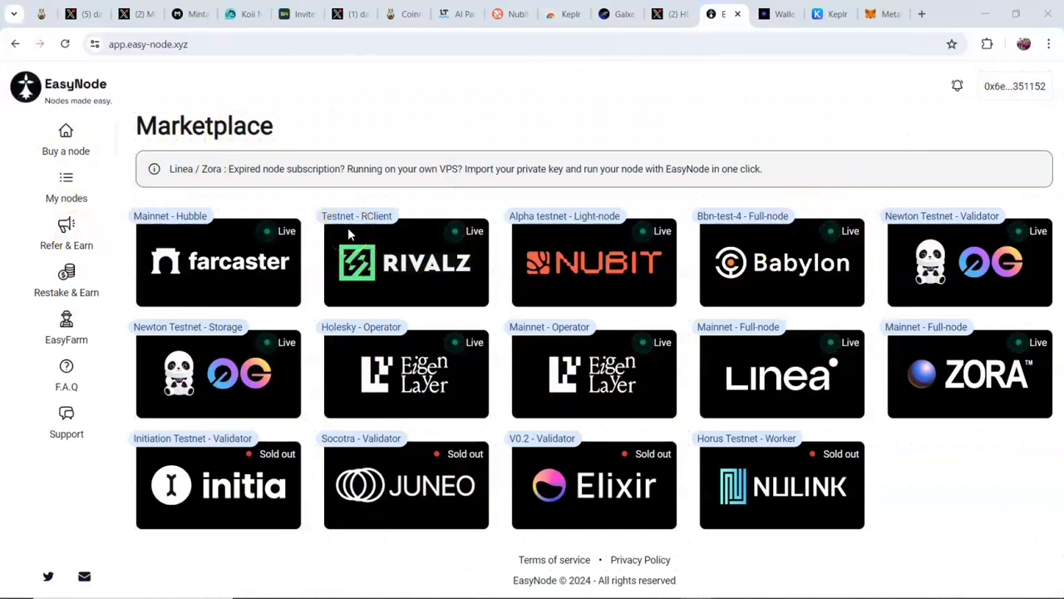
{"action": "mouse_move", "coordinate": [185, 276]}
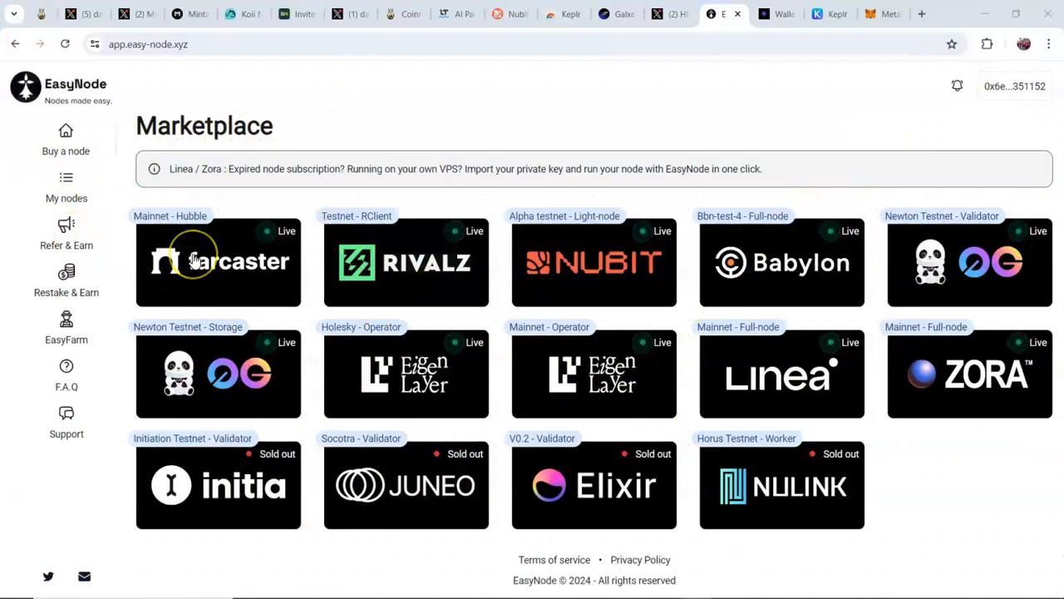
{"action": "mouse_move", "coordinate": [193, 259]}
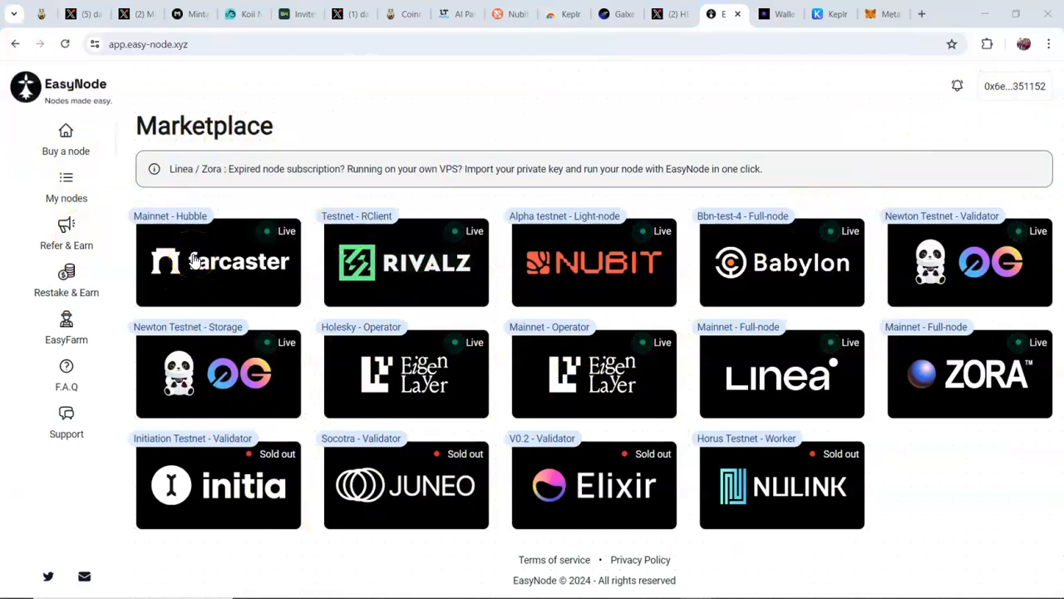